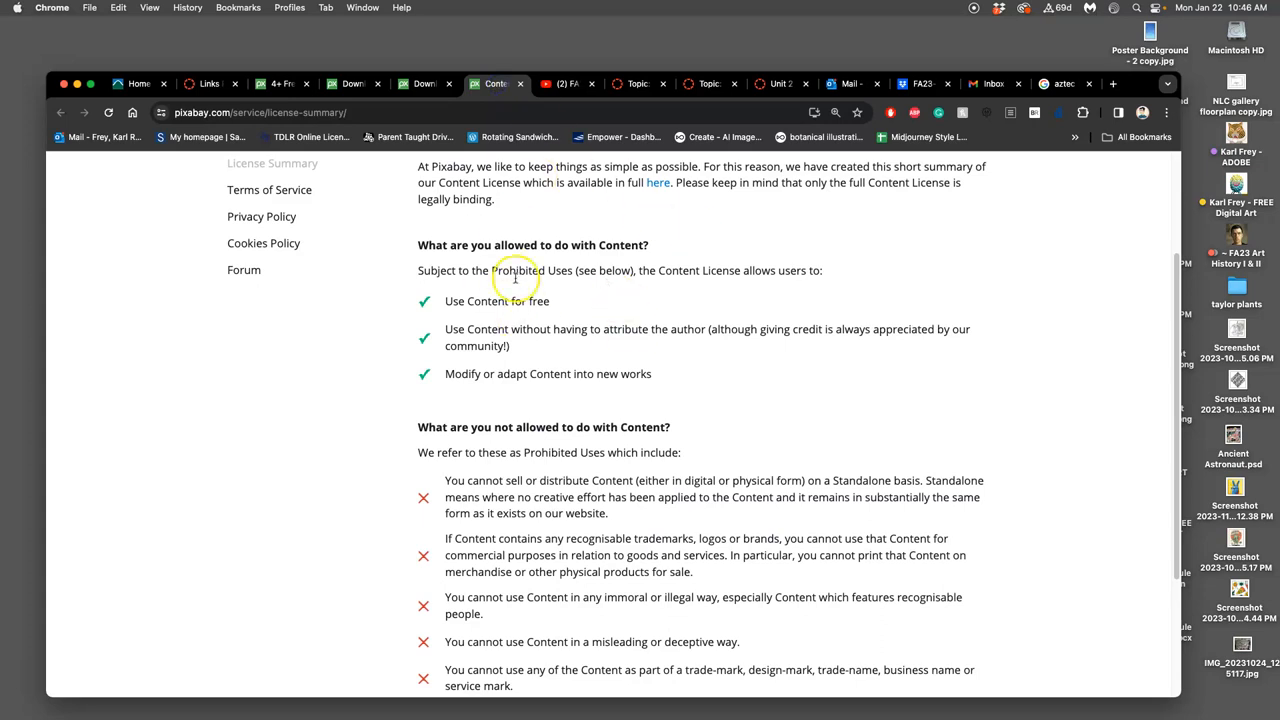
- Scroll through Pixabay's Content License summary, then return to the Aztec idol image page
scroll("down", 3)
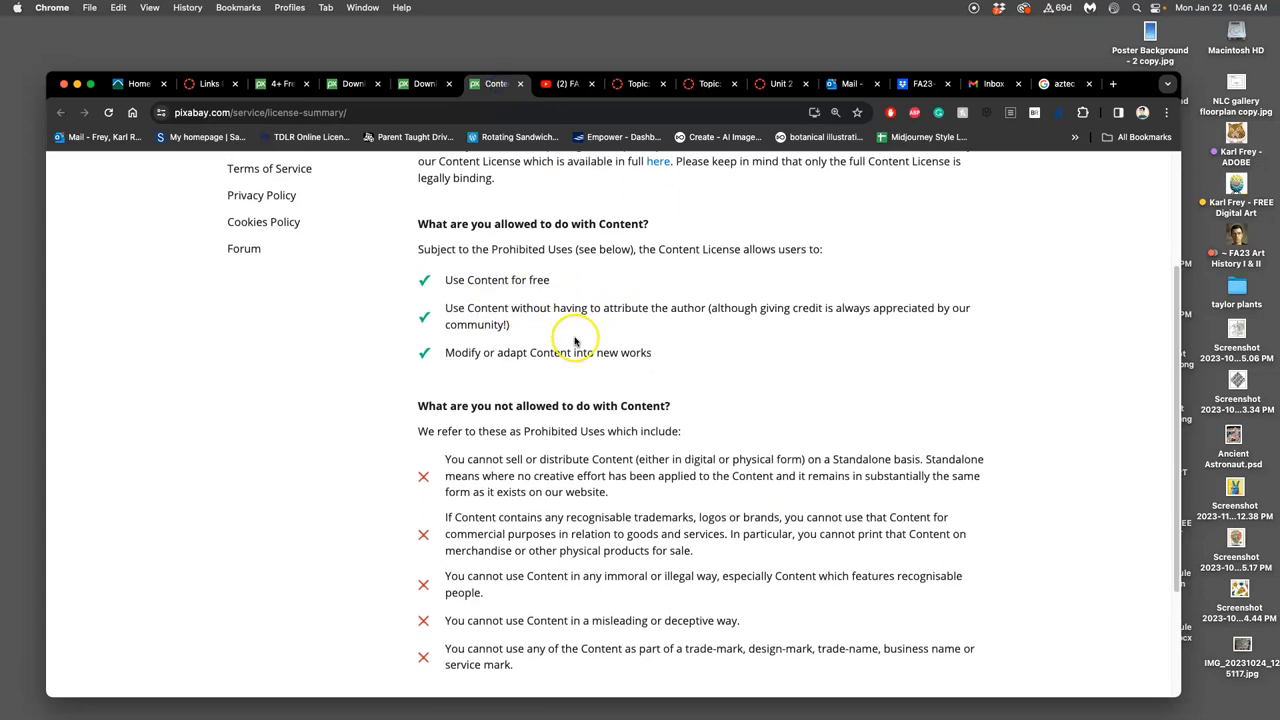
mouse_move(593, 567)
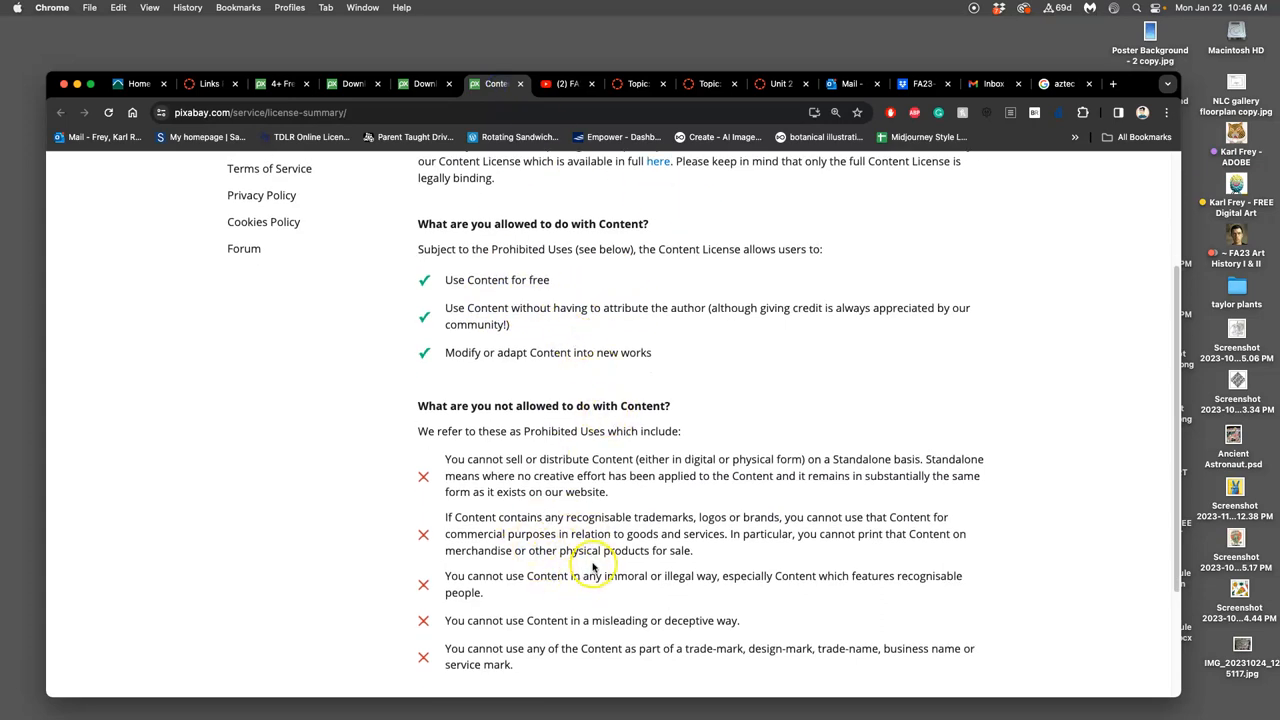
mouse_move(630, 520)
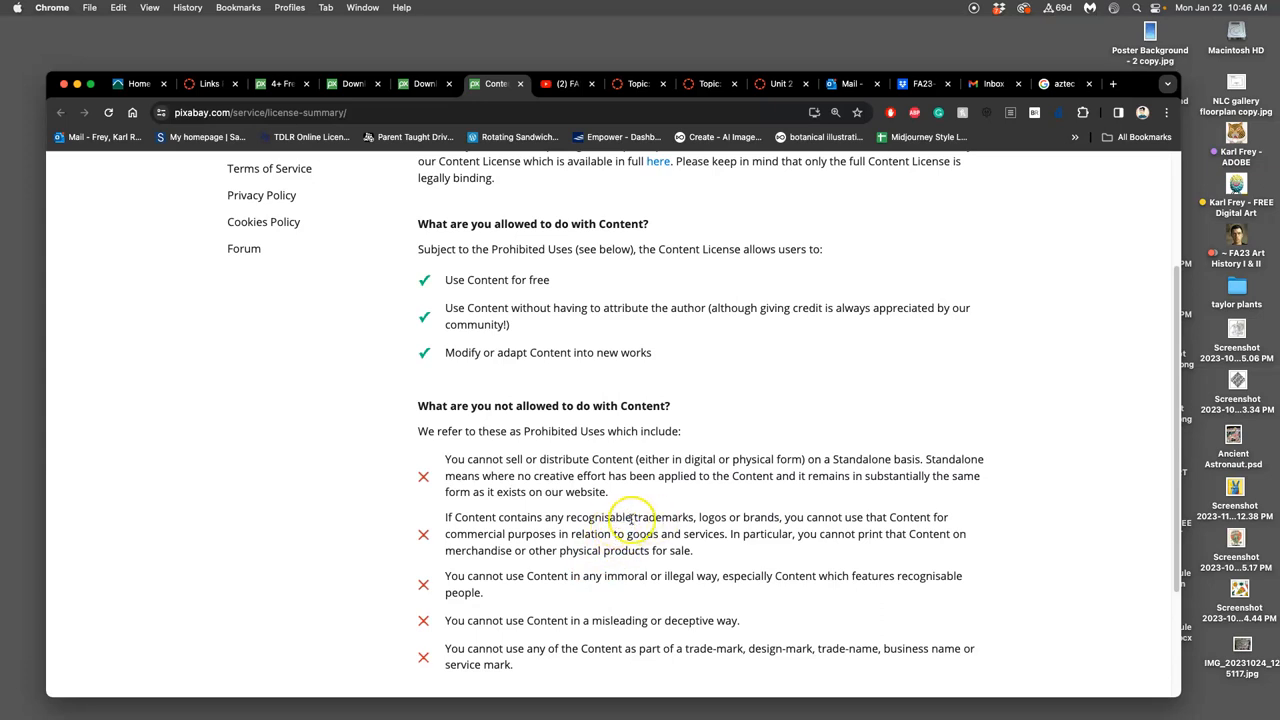
mouse_move(745, 517)
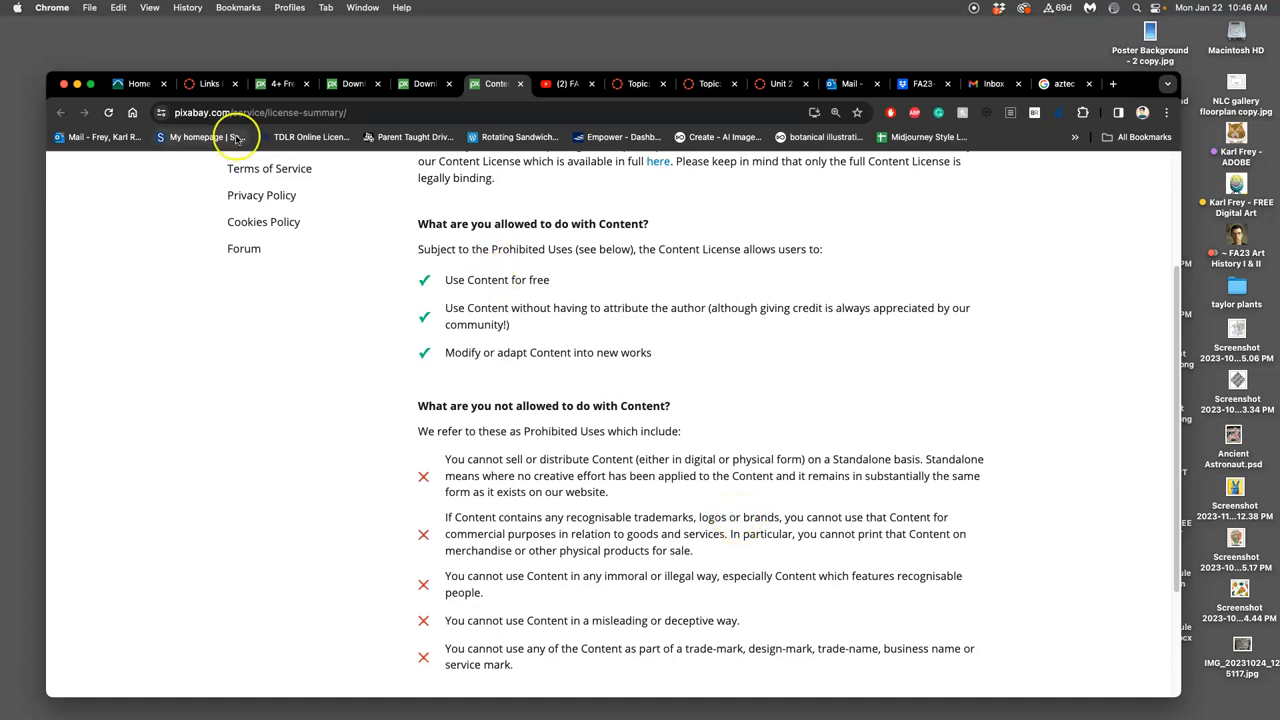
left_click(490, 83)
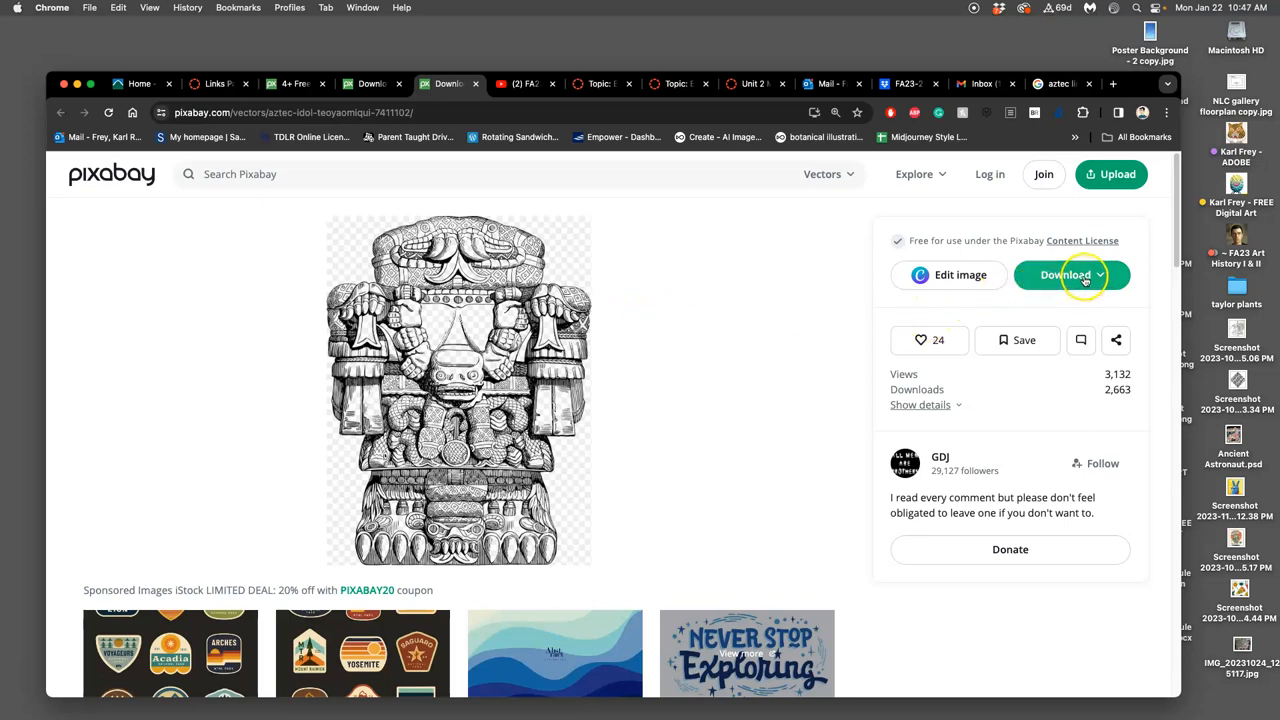
- Download the Aztec idol at the 1456×1920 PNG size and dismiss the thank-you popup
left_click(1072, 275)
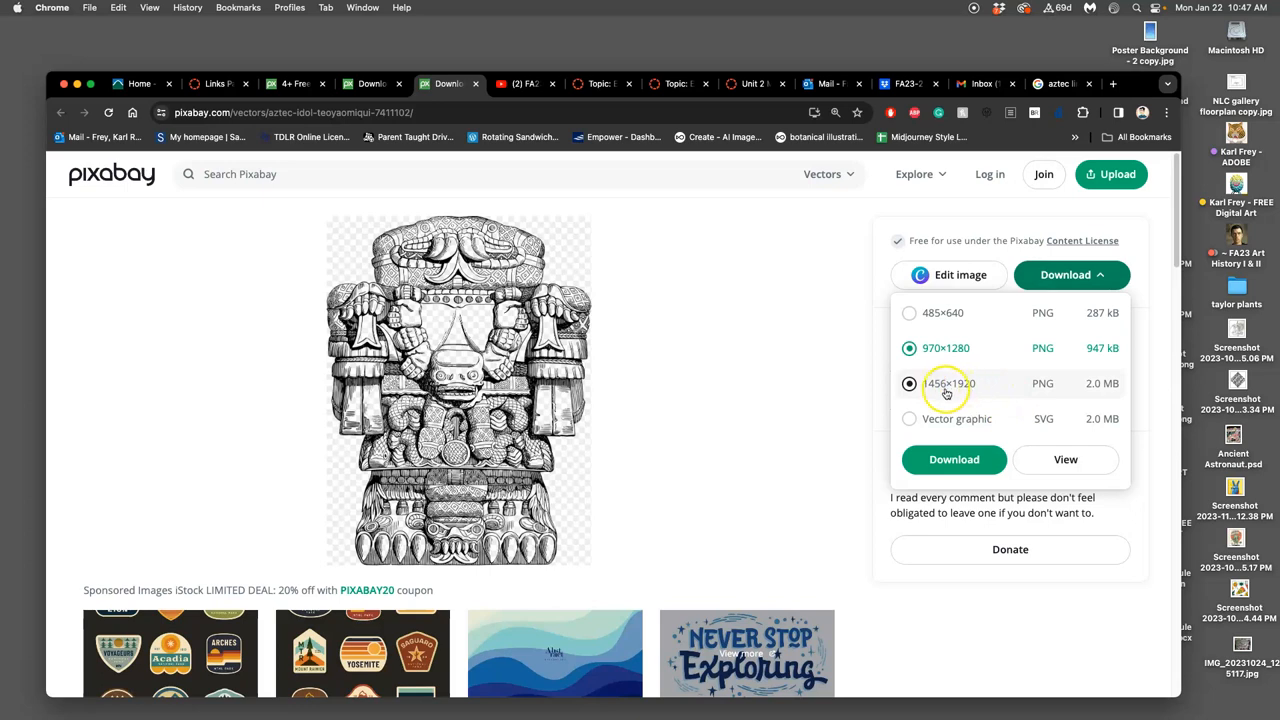
mouse_move(962, 390)
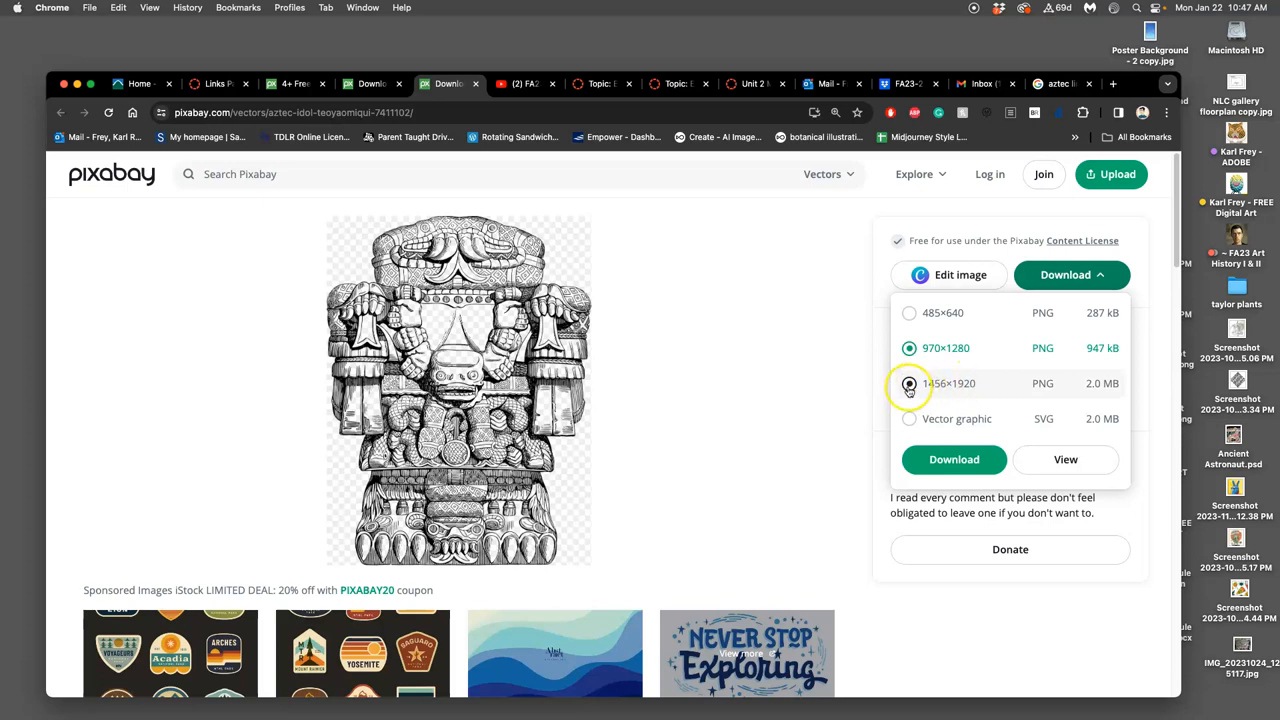
left_click(909, 383)
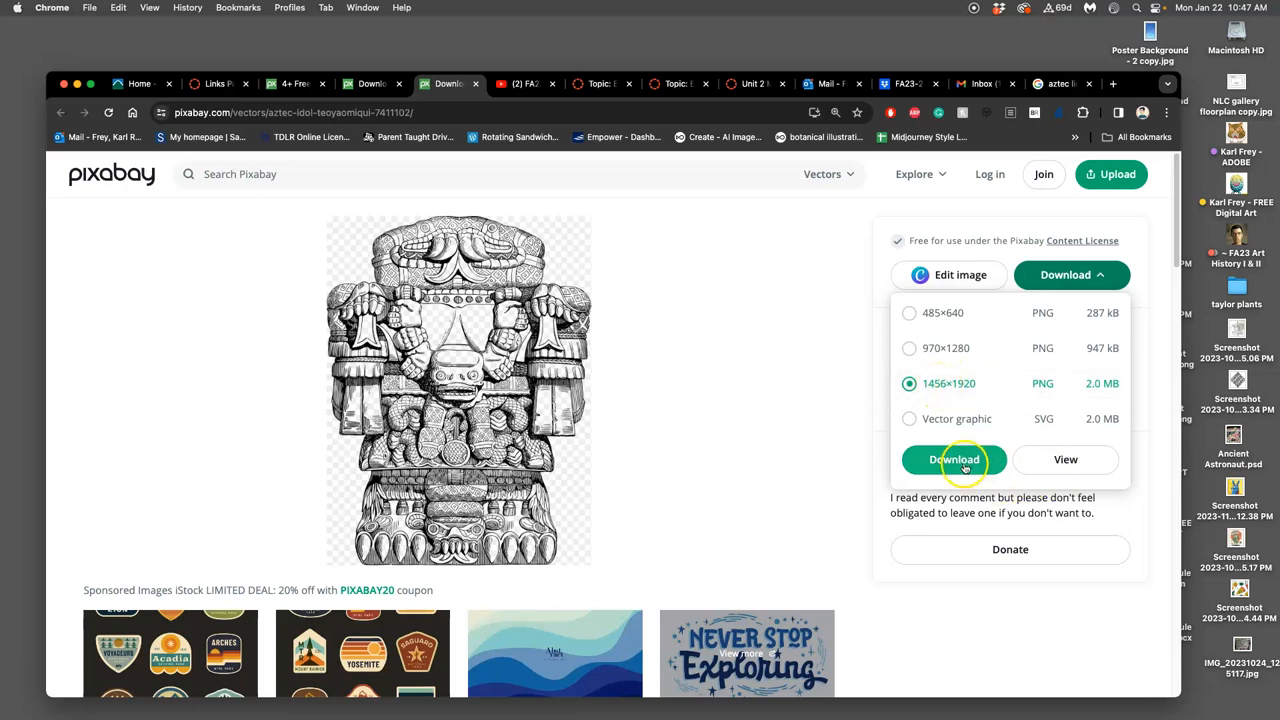
left_click(954, 459)
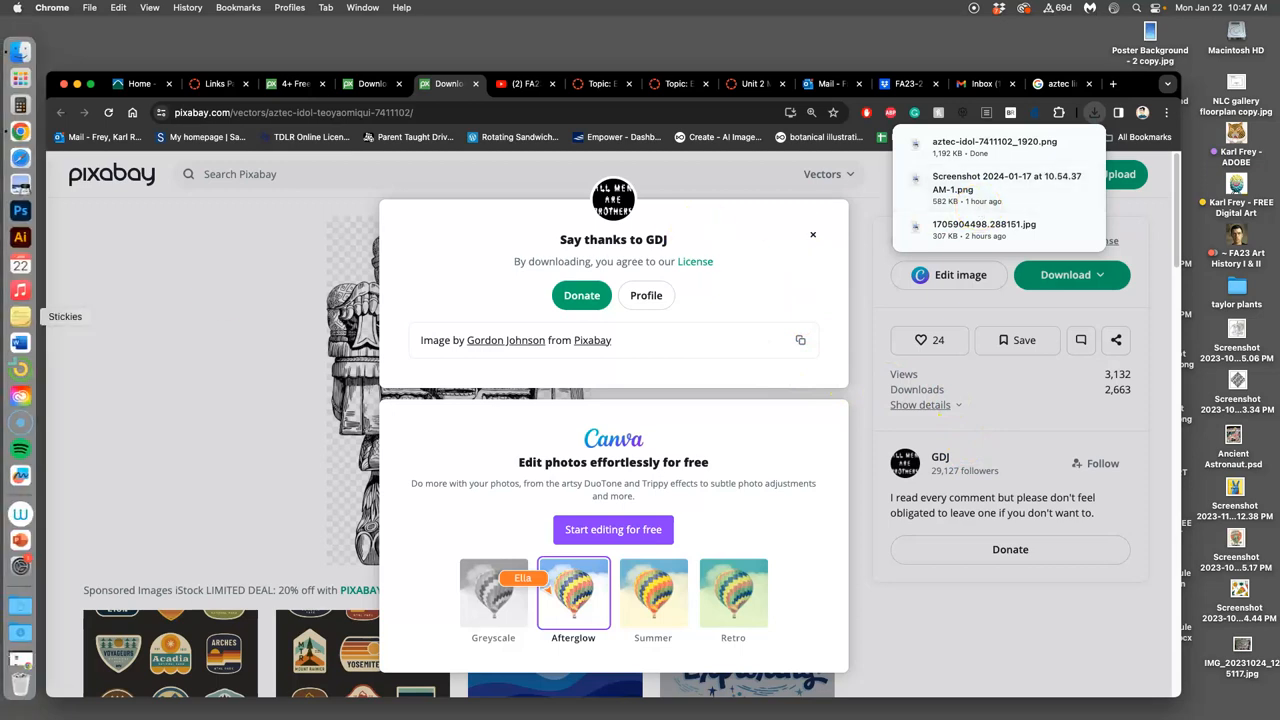
mouse_move(18, 631)
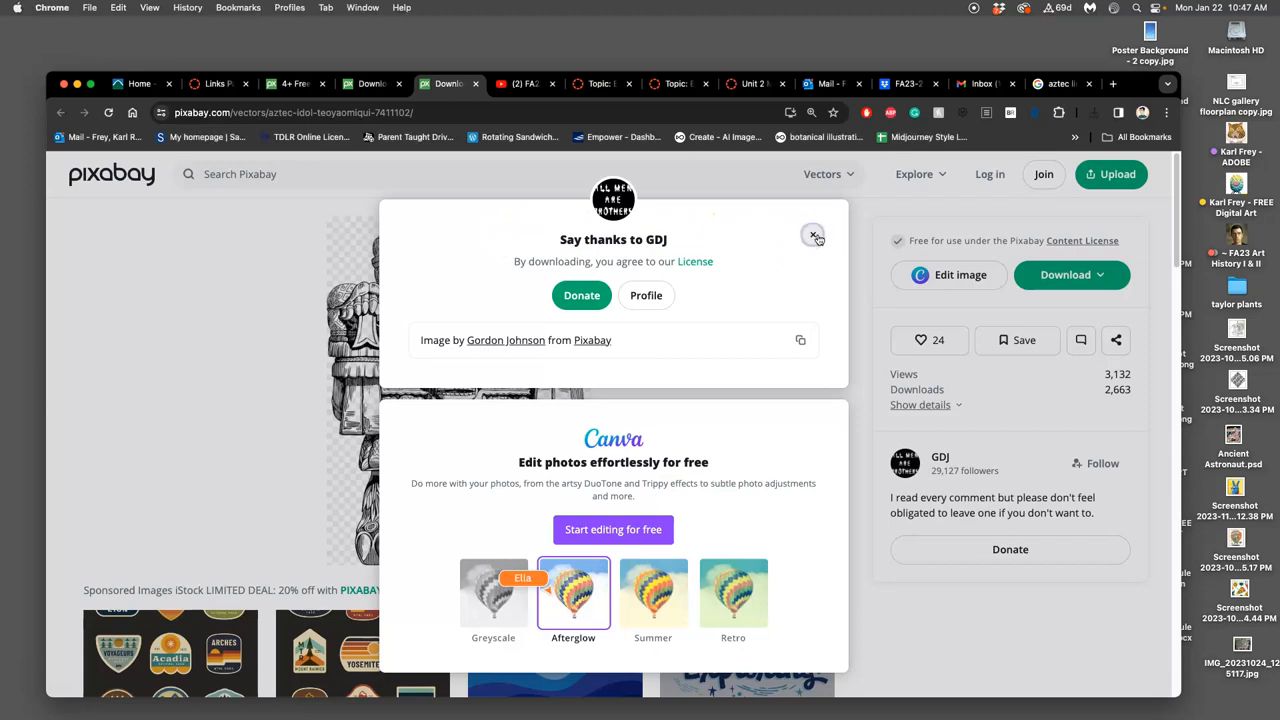
left_click(813, 234)
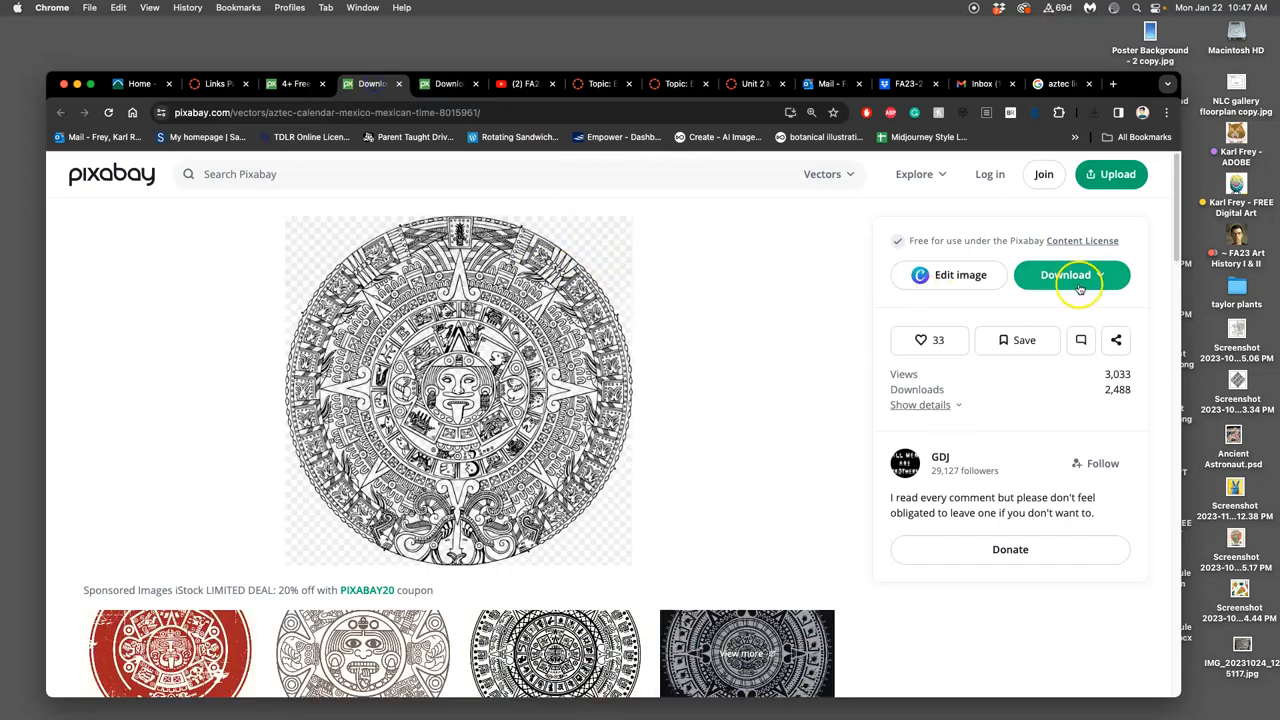
- Download the Aztec calendar image using the 1906×1920 PNG size option
left_click(1065, 275)
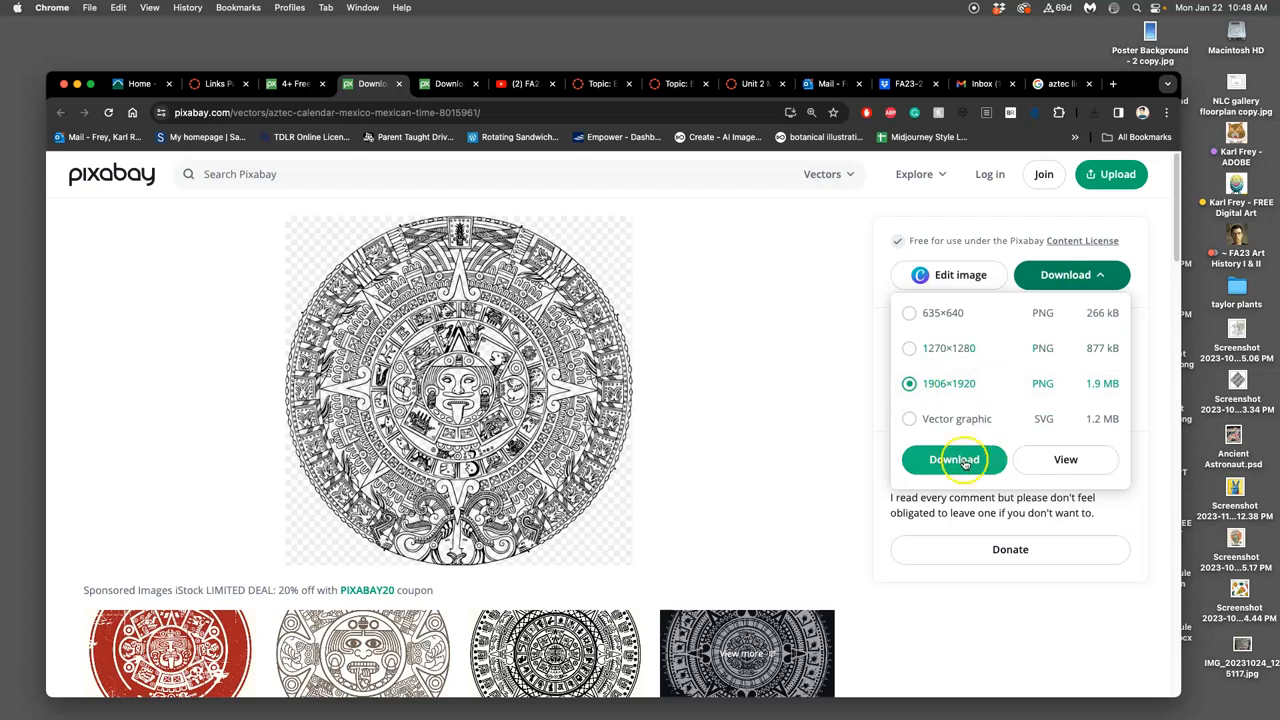
left_click(953, 459)
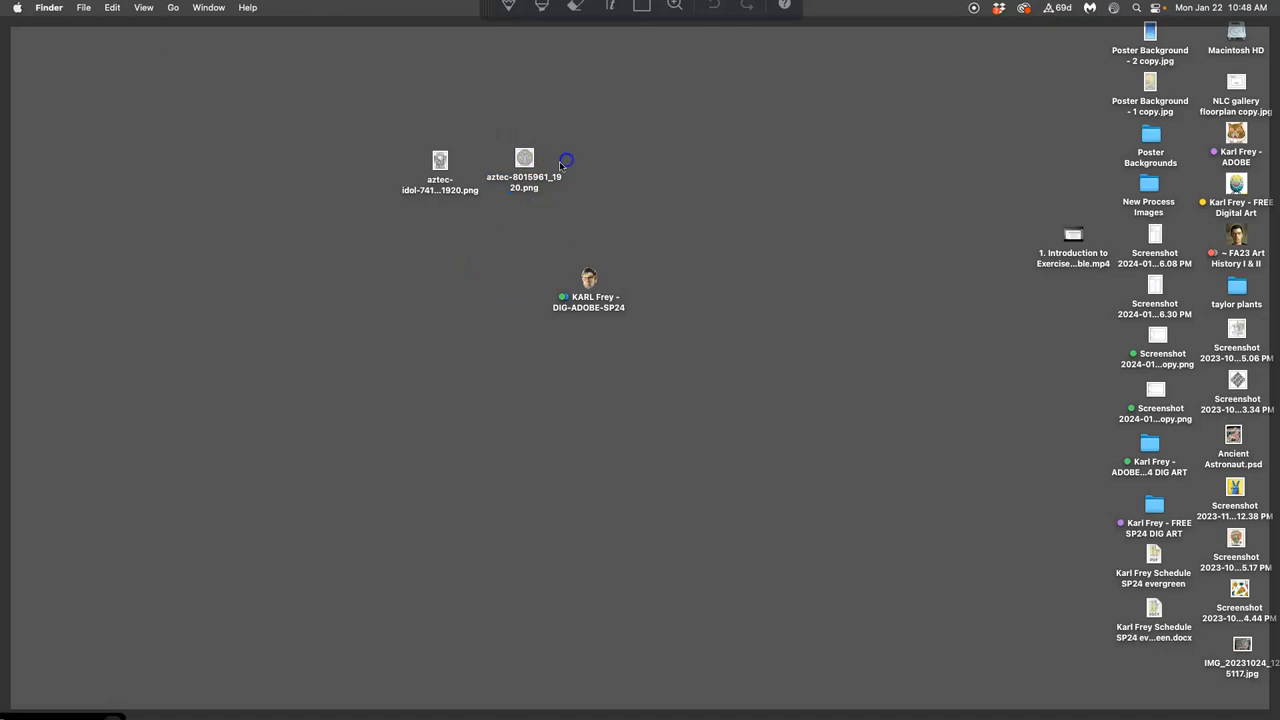
- Open aztec-8015961_1920.png from the desktop in Preview to inspect its linework
double_click(524, 158)
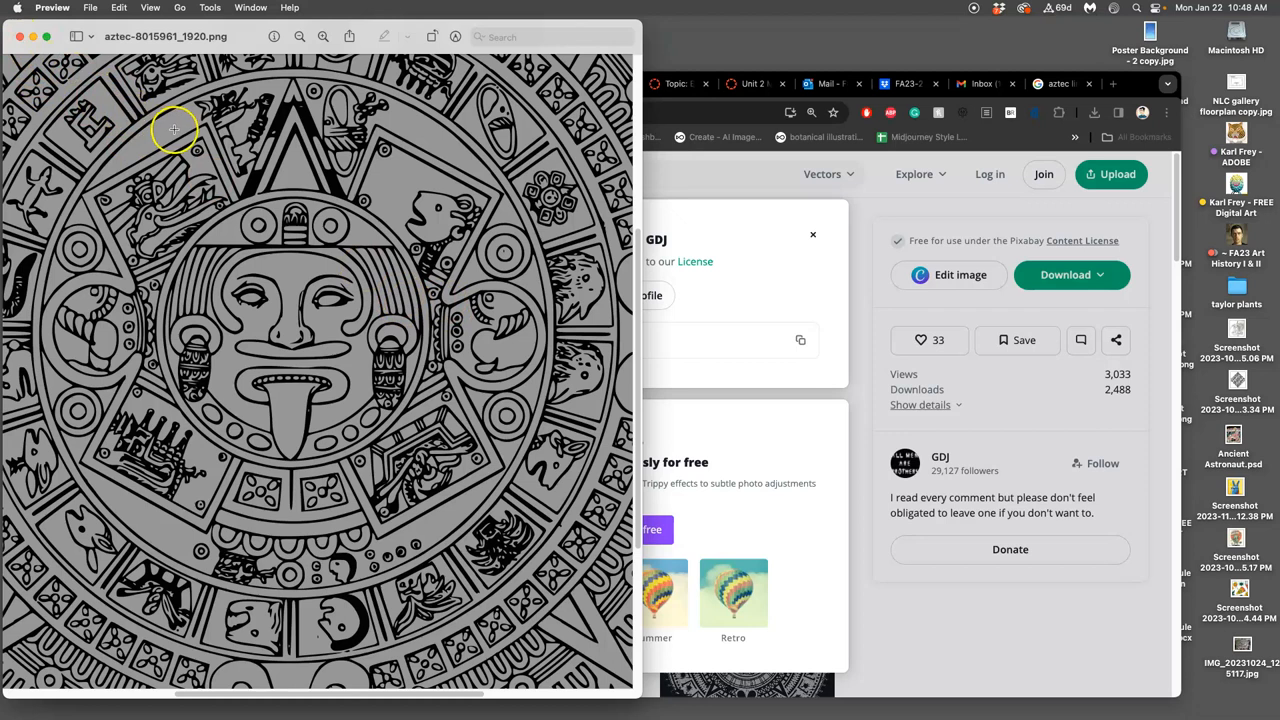
mouse_move(182, 119)
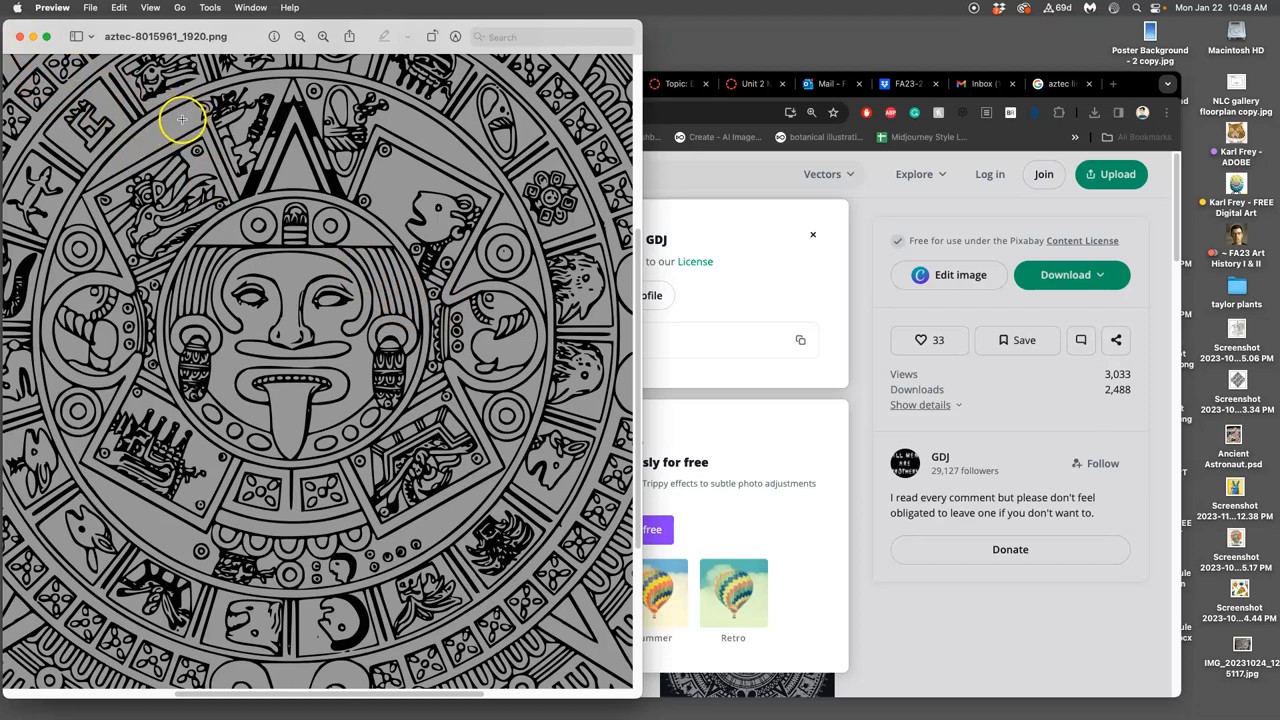
mouse_move(275, 167)
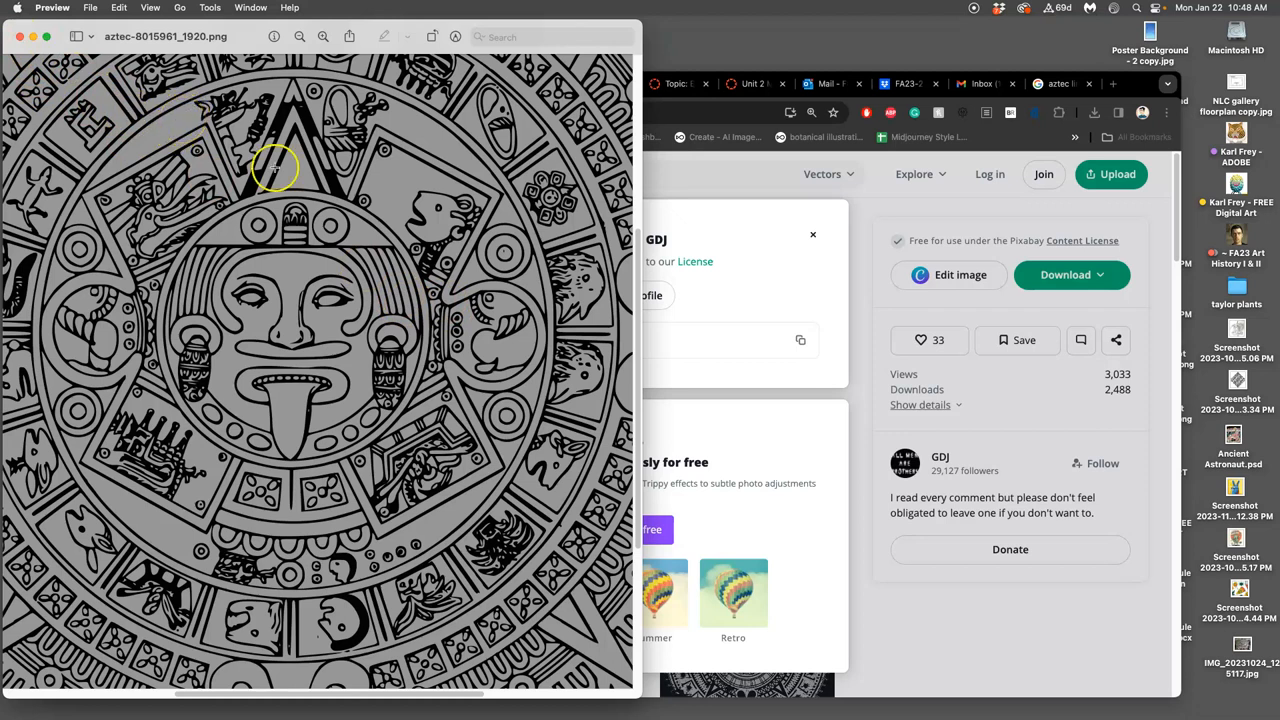
mouse_move(685, 677)
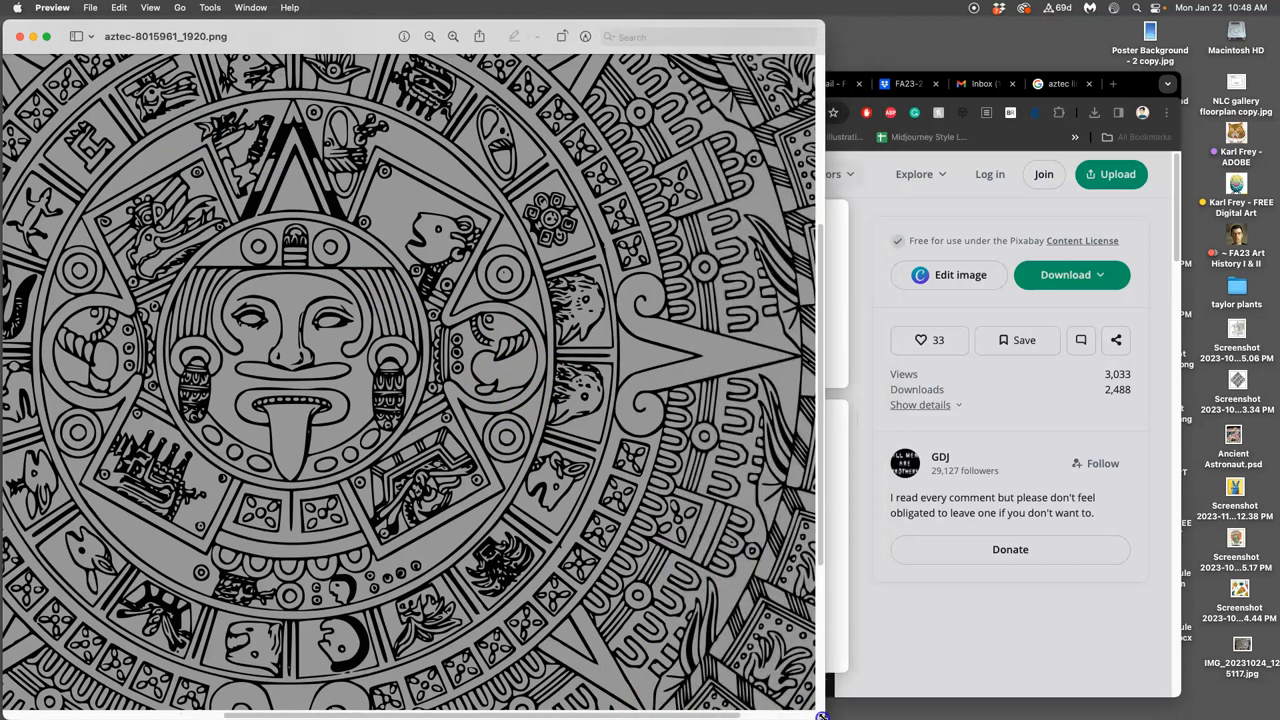
mouse_move(448, 187)
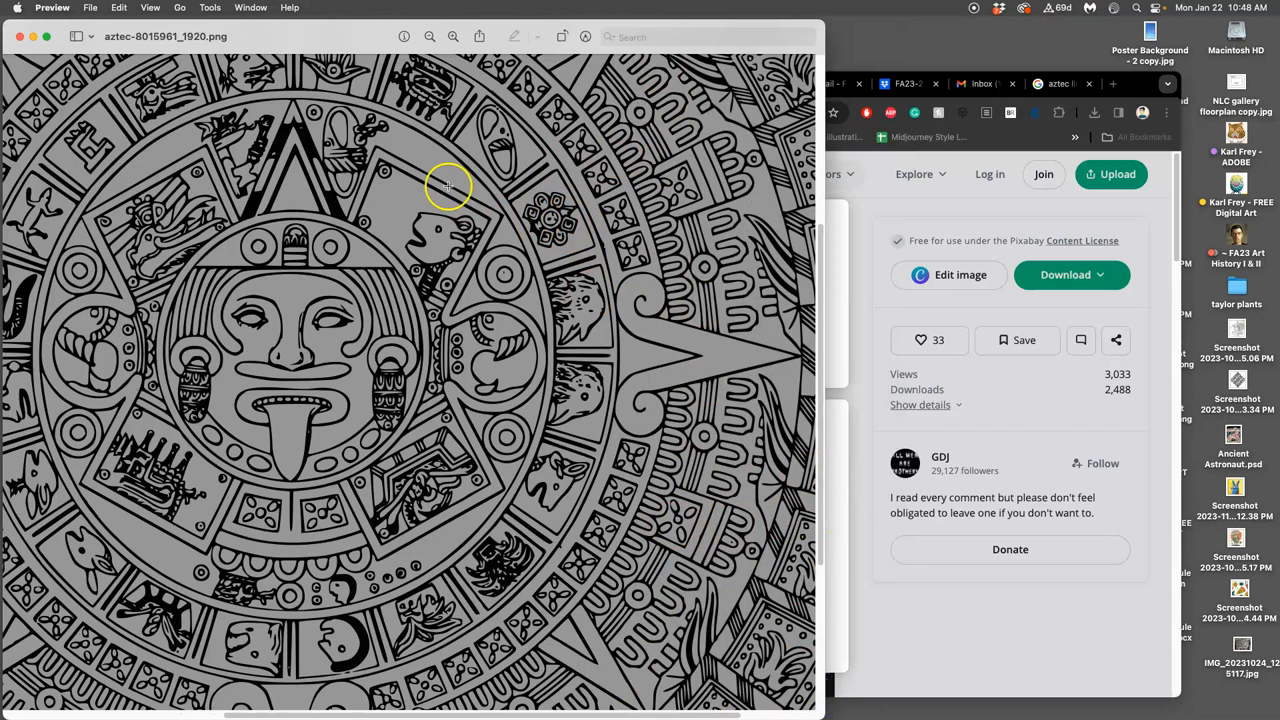
left_click(1064, 274)
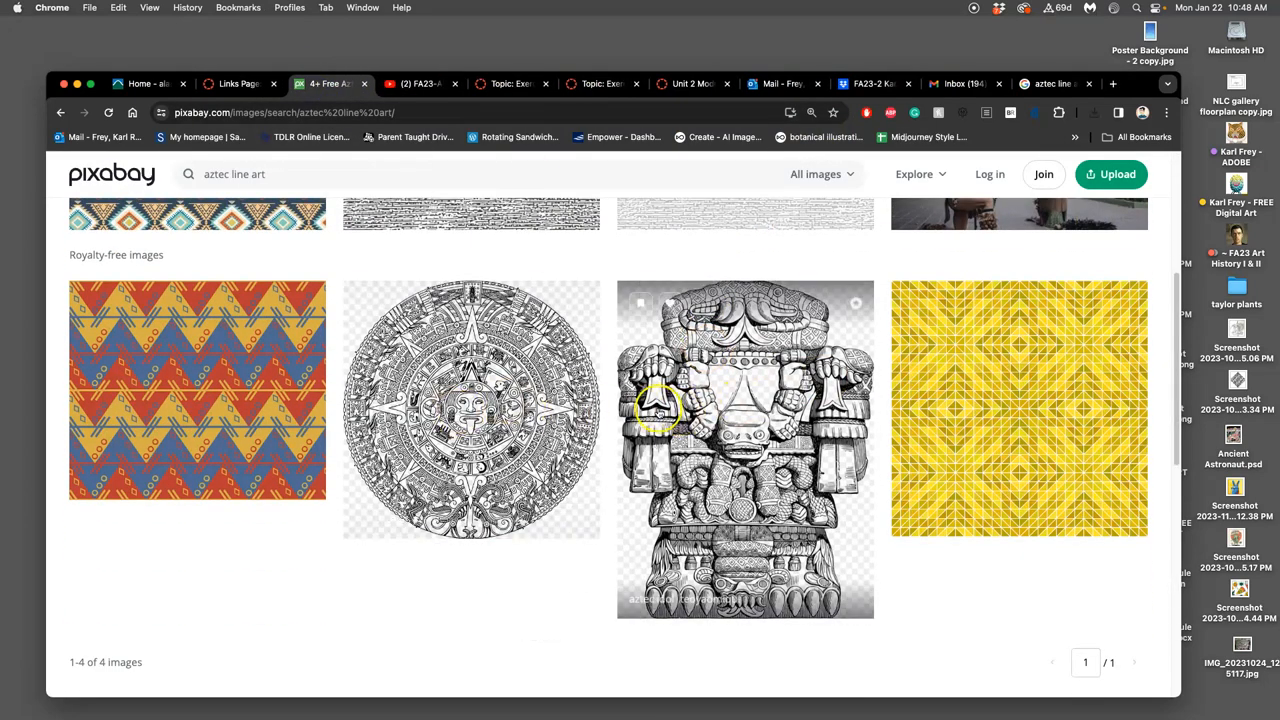
mouse_move(960, 368)
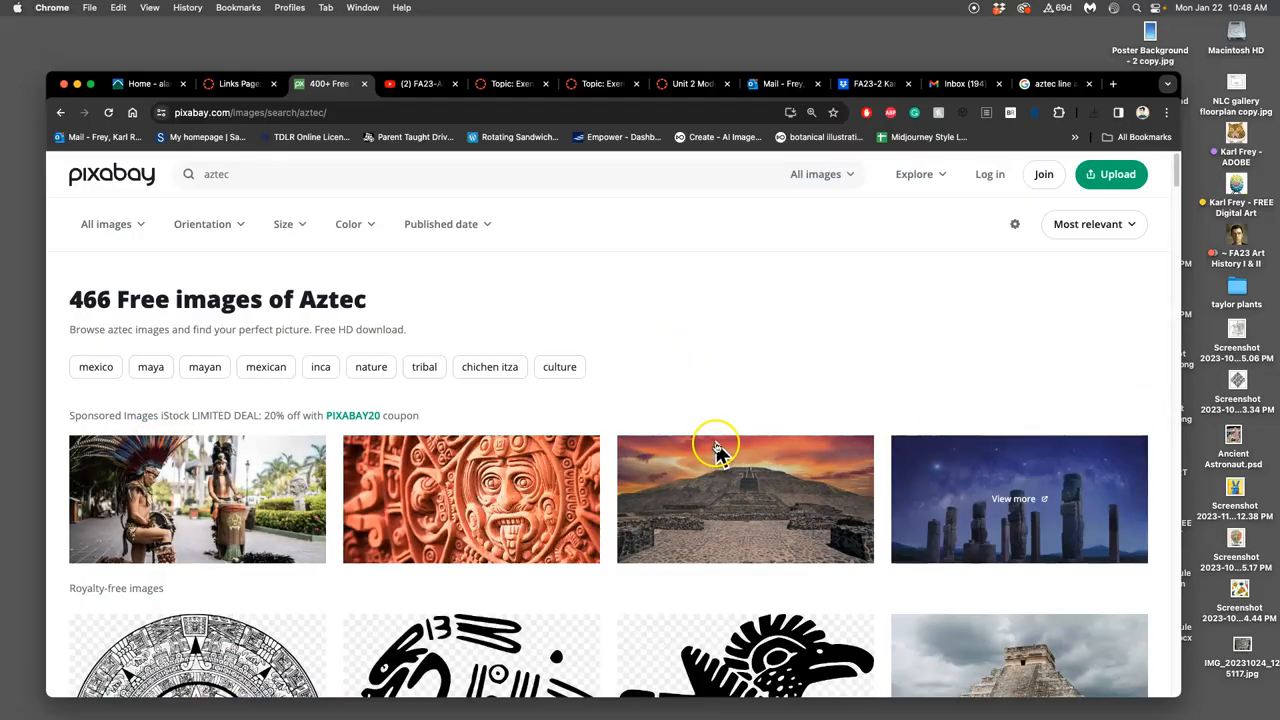
- Scroll the 'aztec' results and open the Aztec idol line-art result in a new tab
scroll("down", 3)
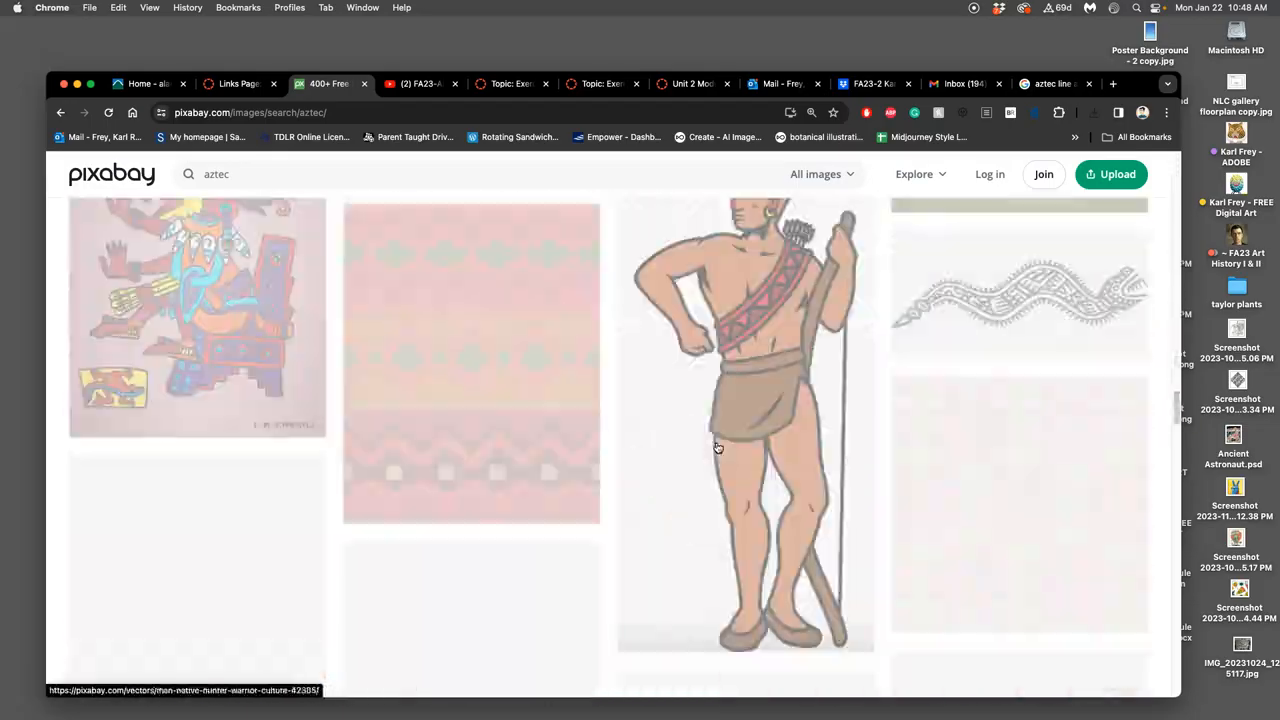
scroll("down", 3)
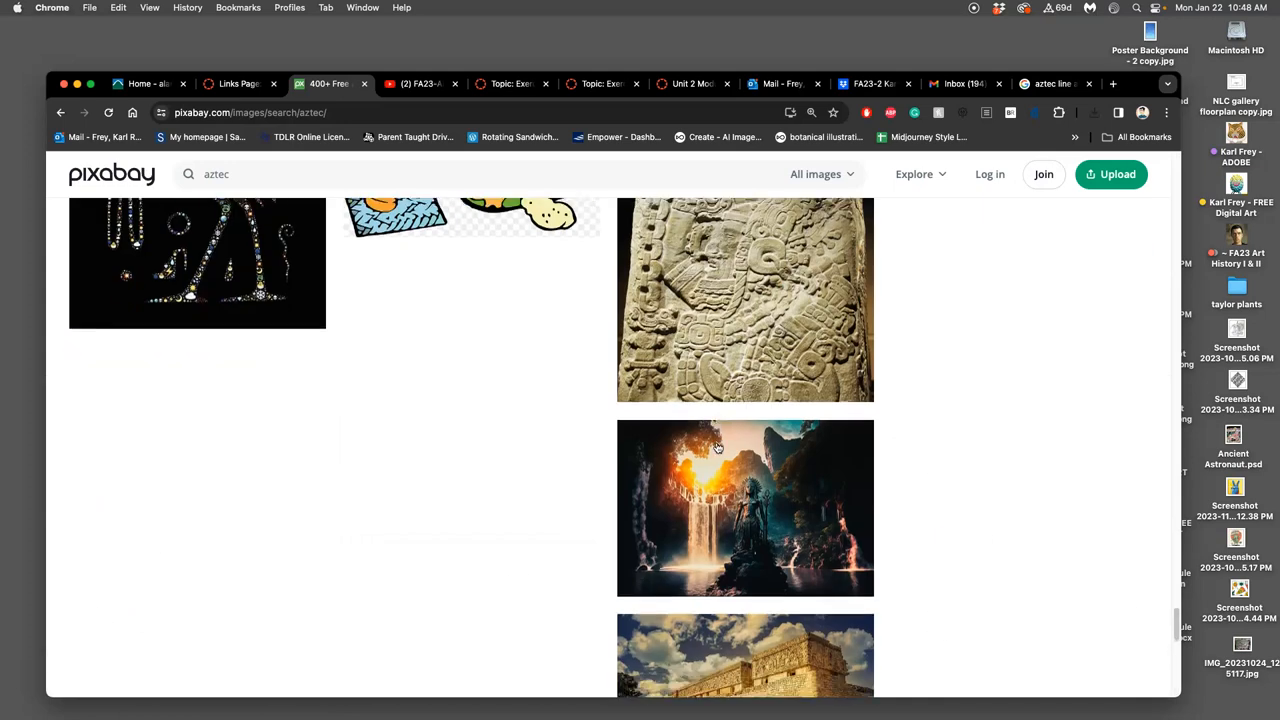
scroll("down", 3)
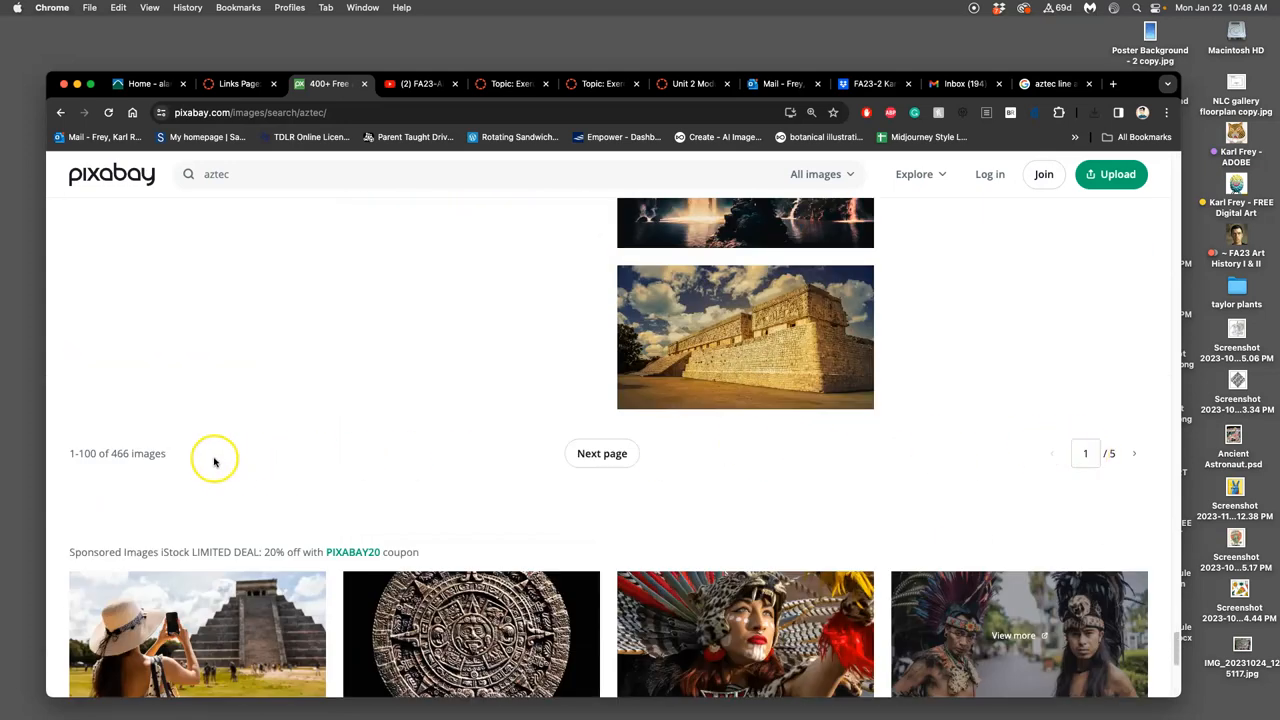
scroll("down", 3)
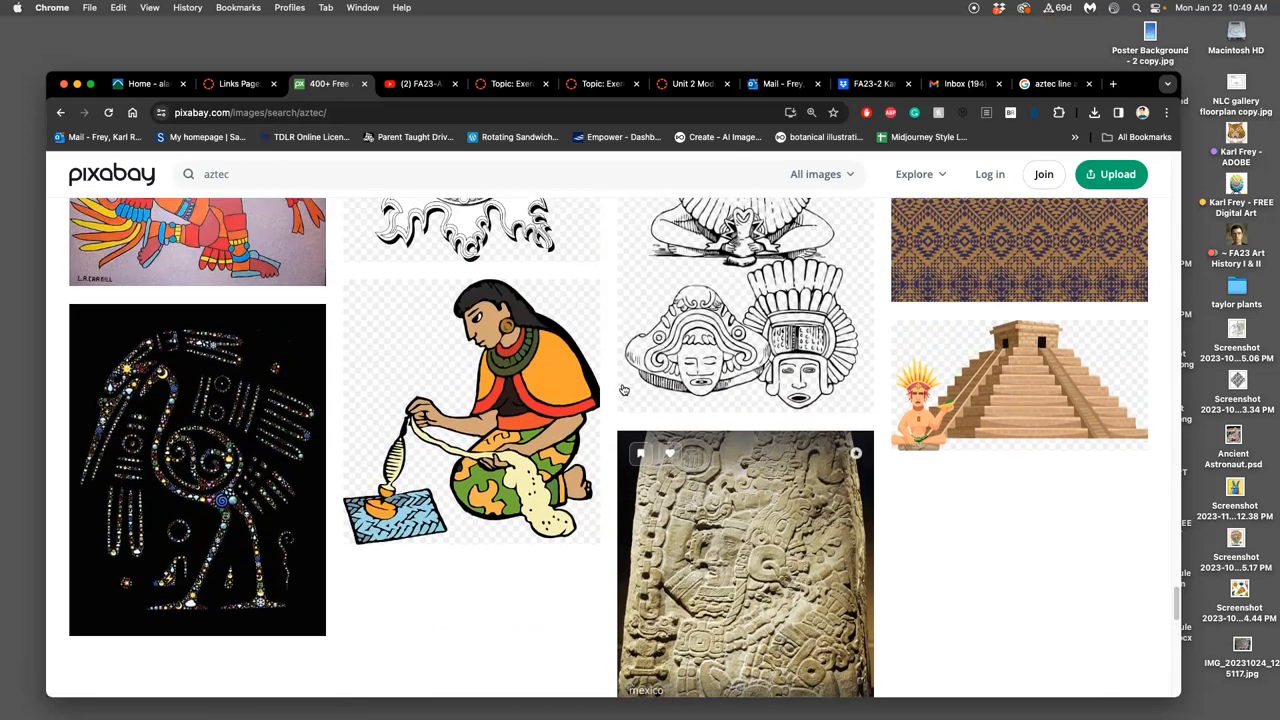
scroll("down", 3)
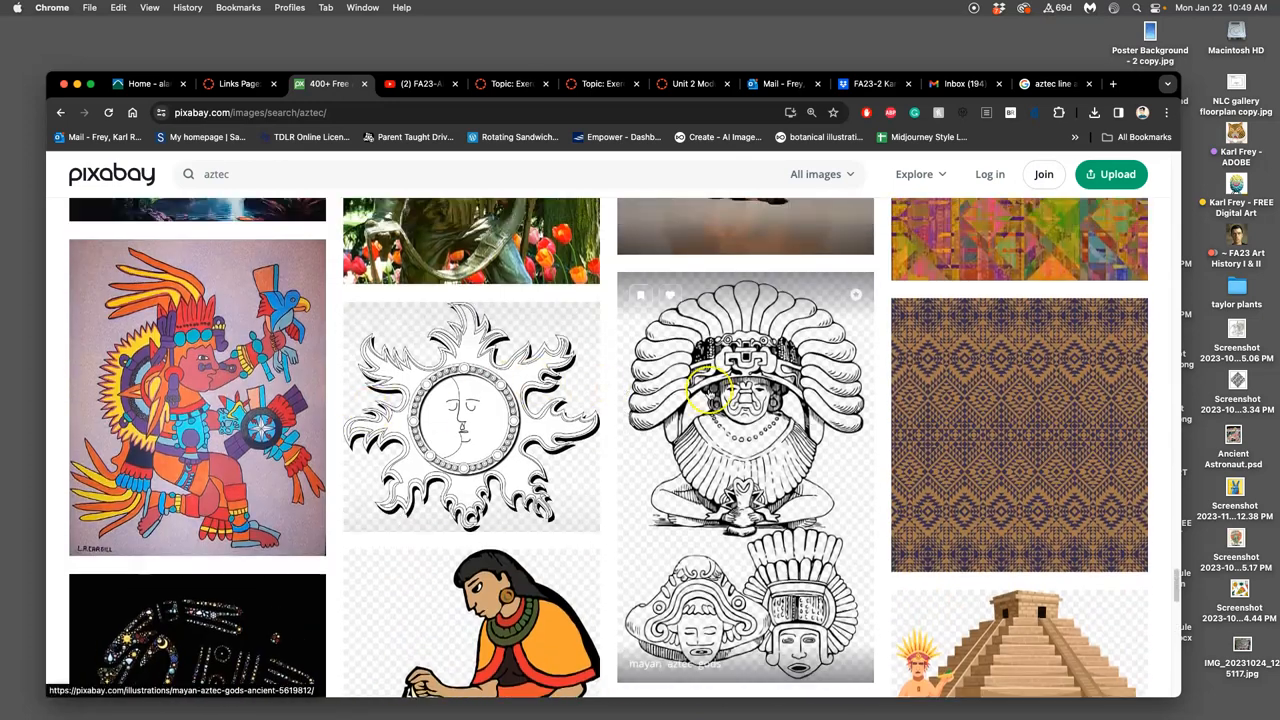
mouse_move(710, 395)
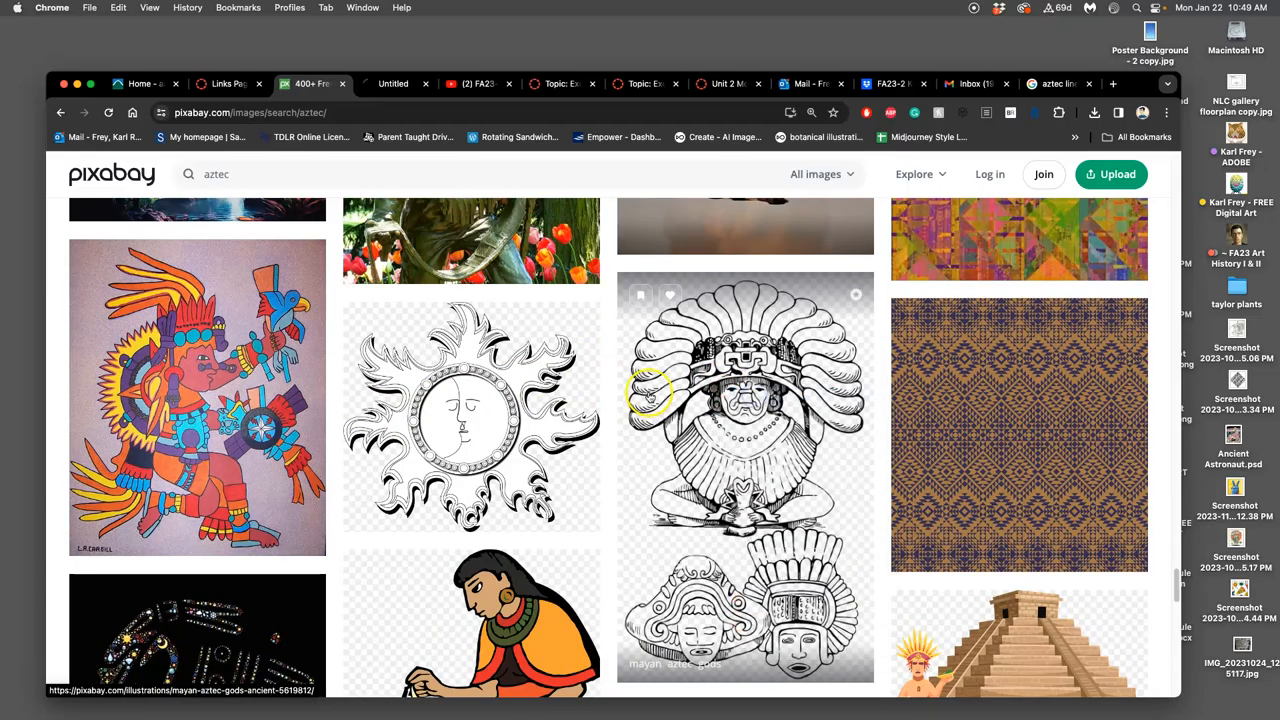
scroll("down", 3)
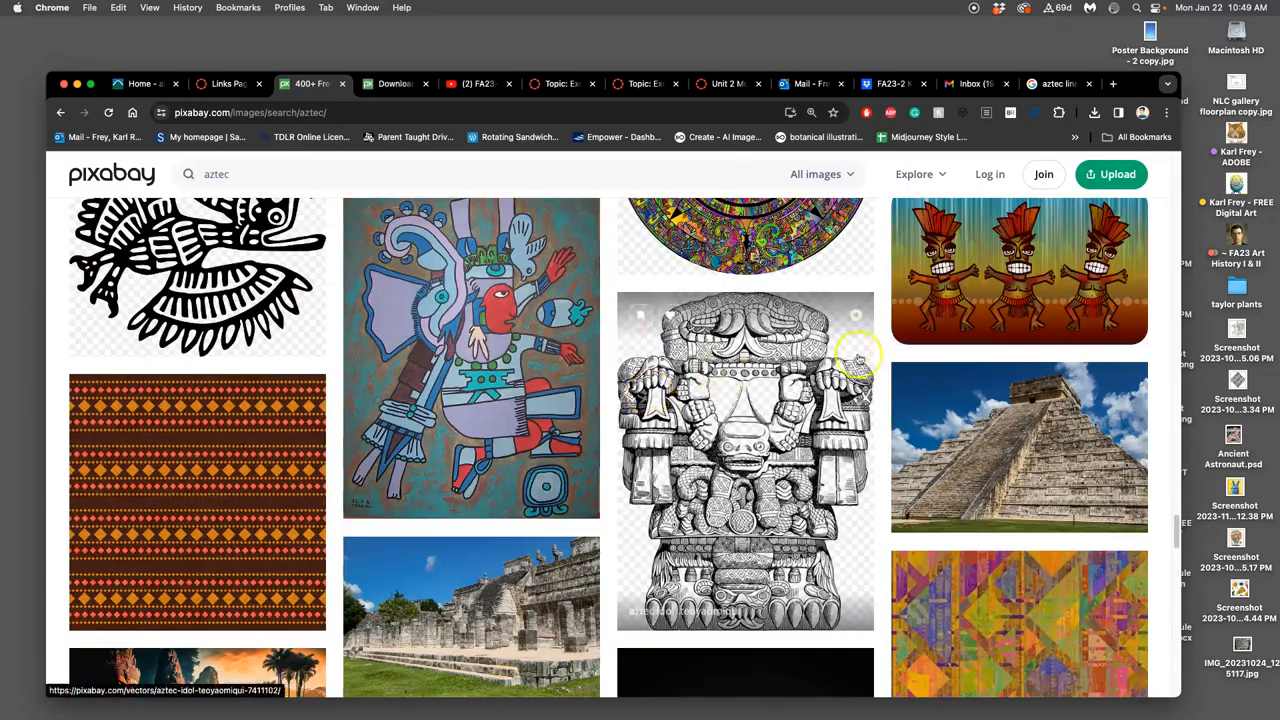
right_click(150, 560)
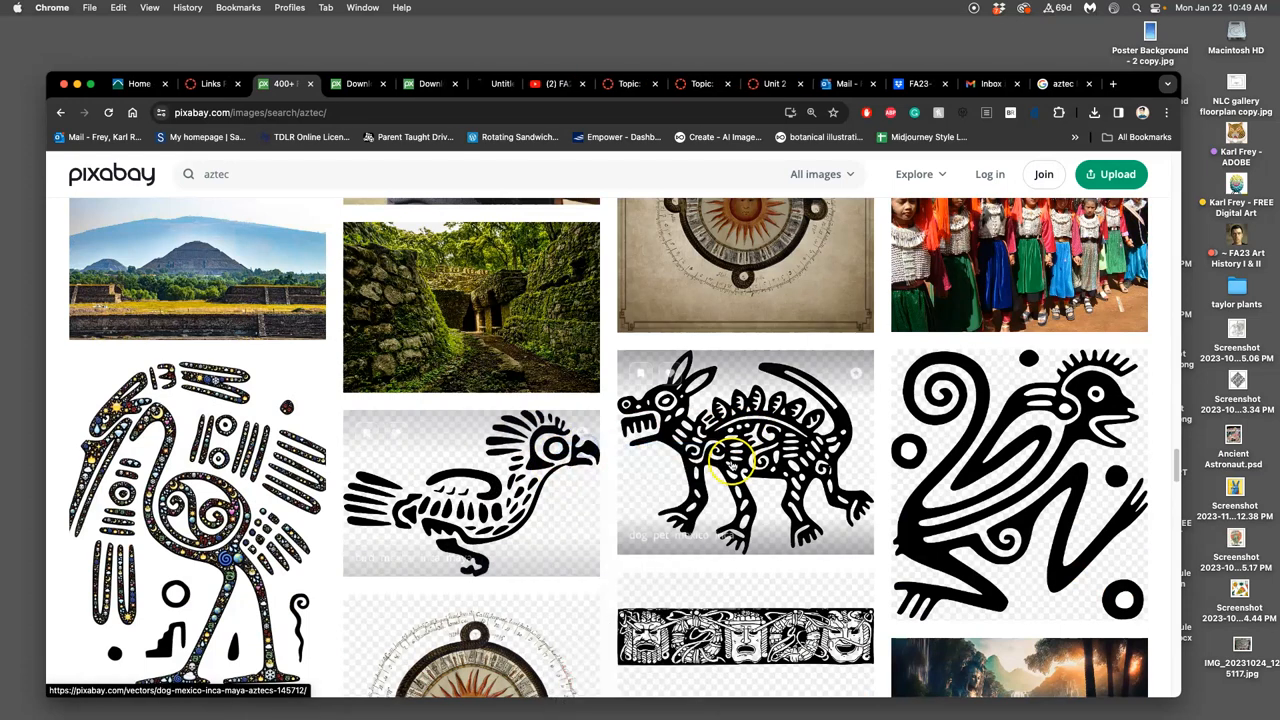
scroll("up", 3)
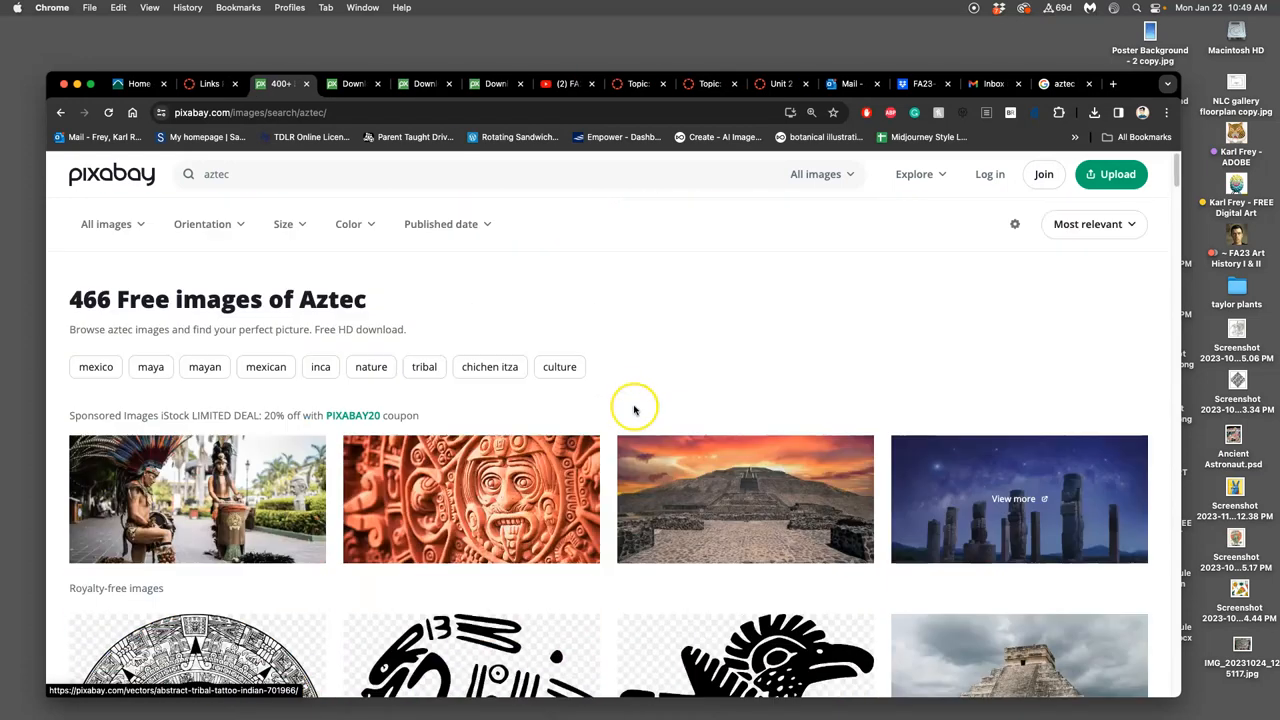
mouse_move(358, 247)
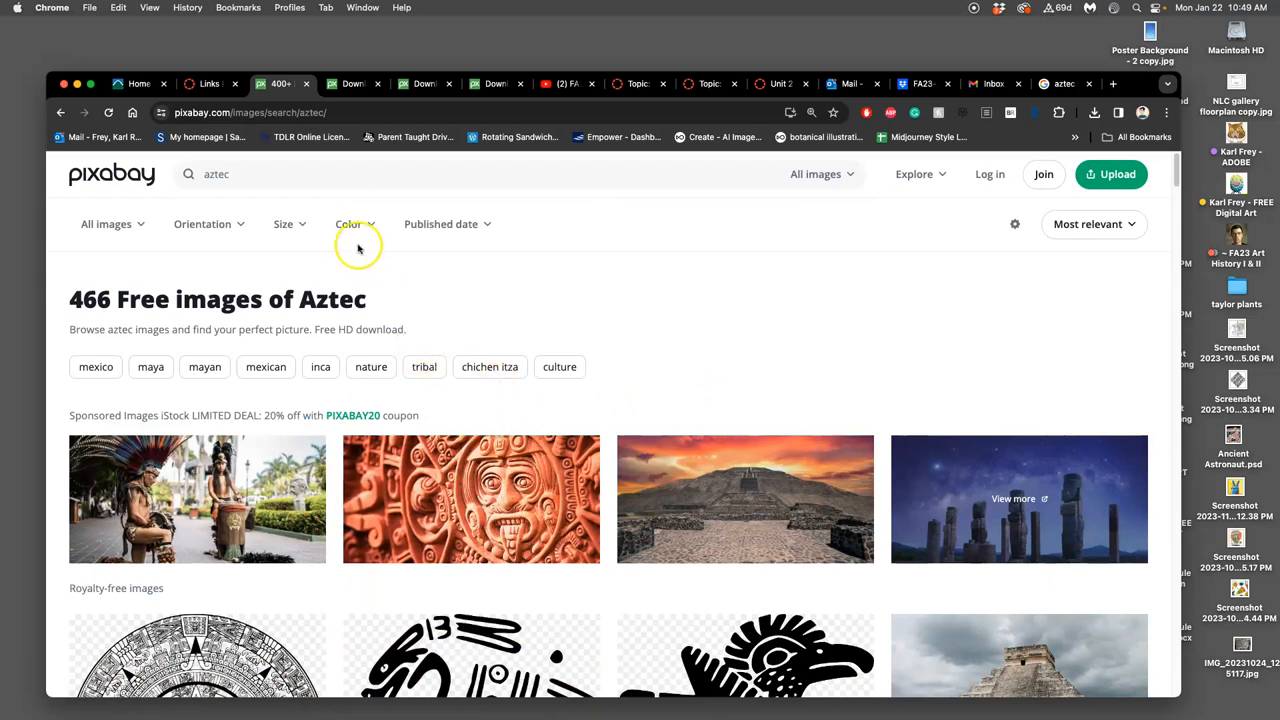
mouse_move(190, 242)
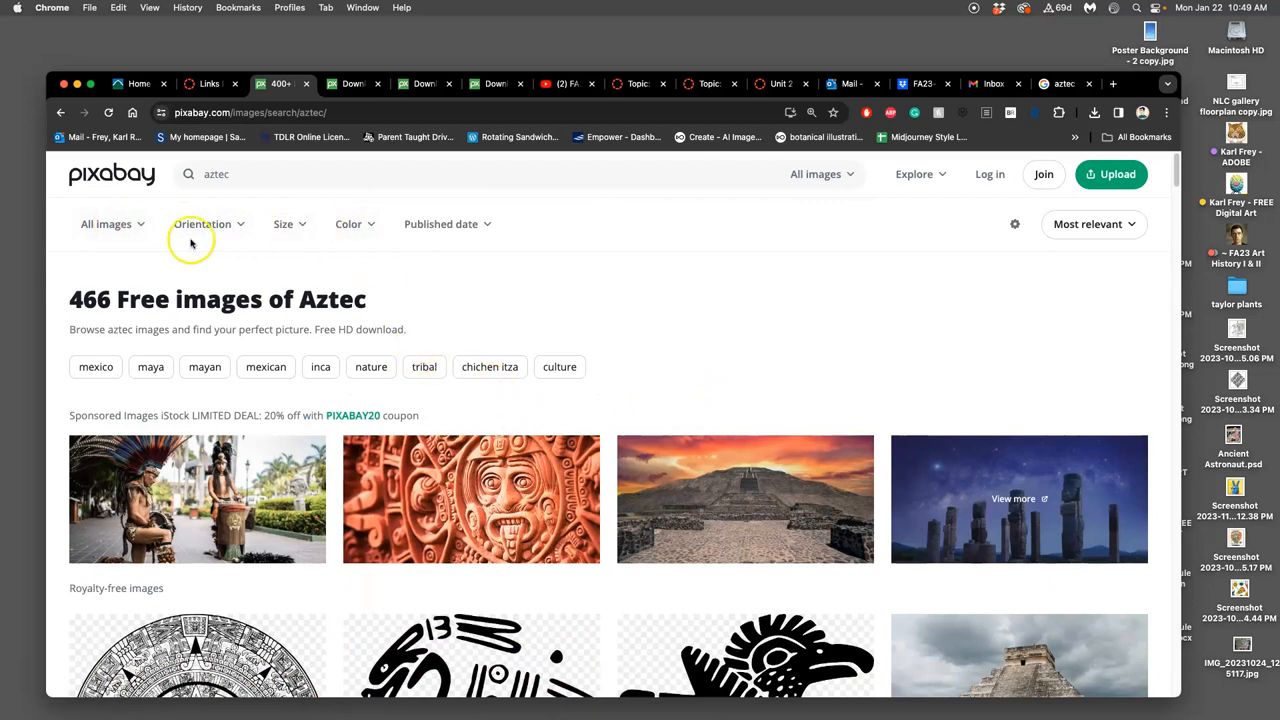
mouse_move(406, 238)
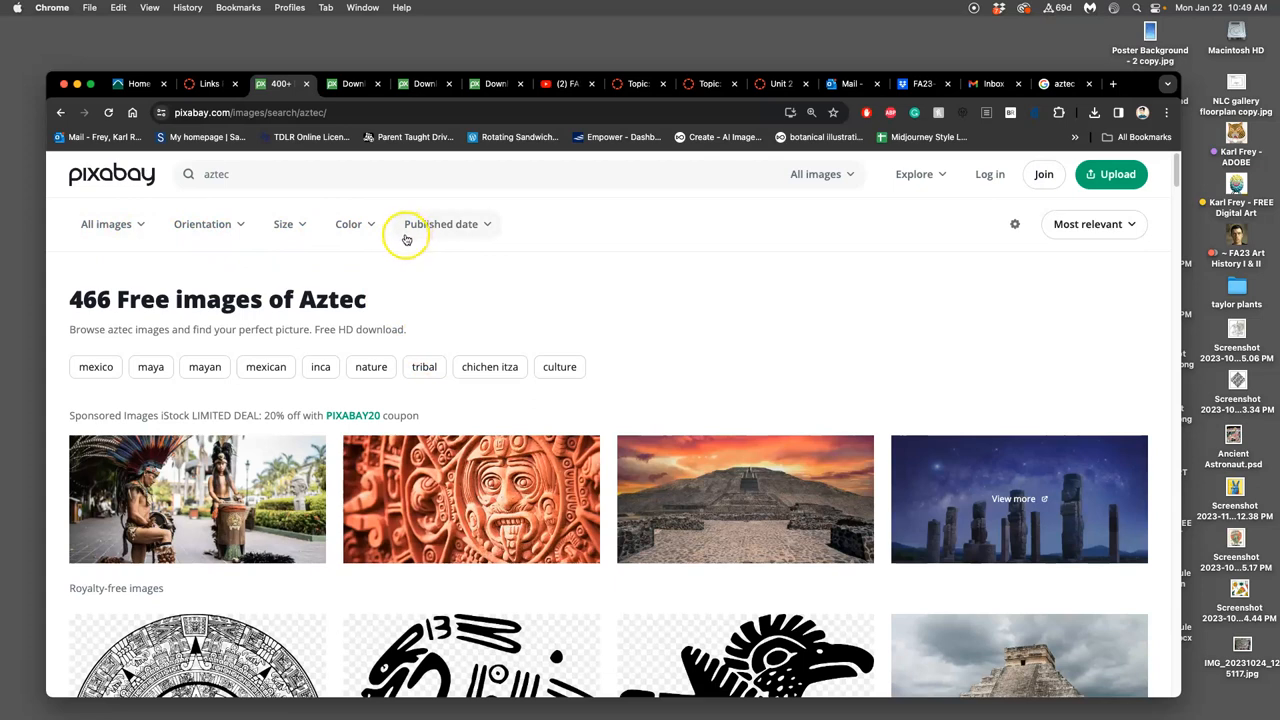
mouse_move(357, 251)
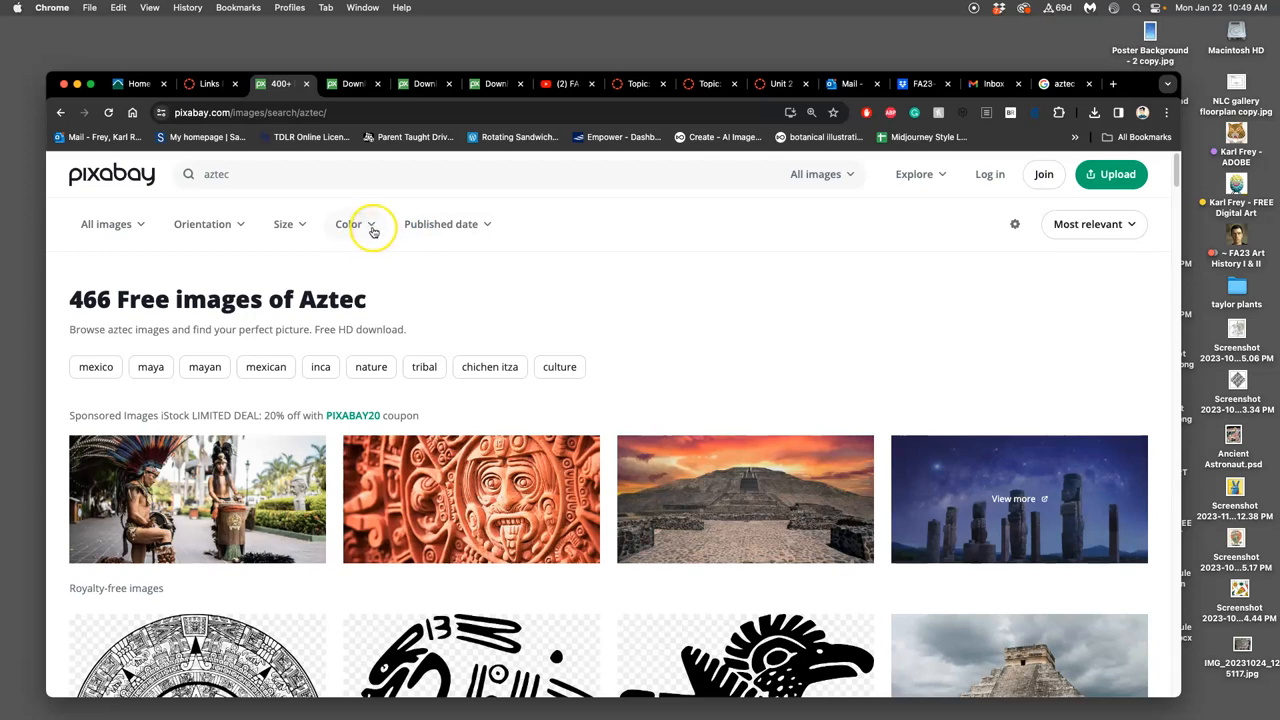
- Set the Color filter to Black and white and apply it
left_click(349, 224)
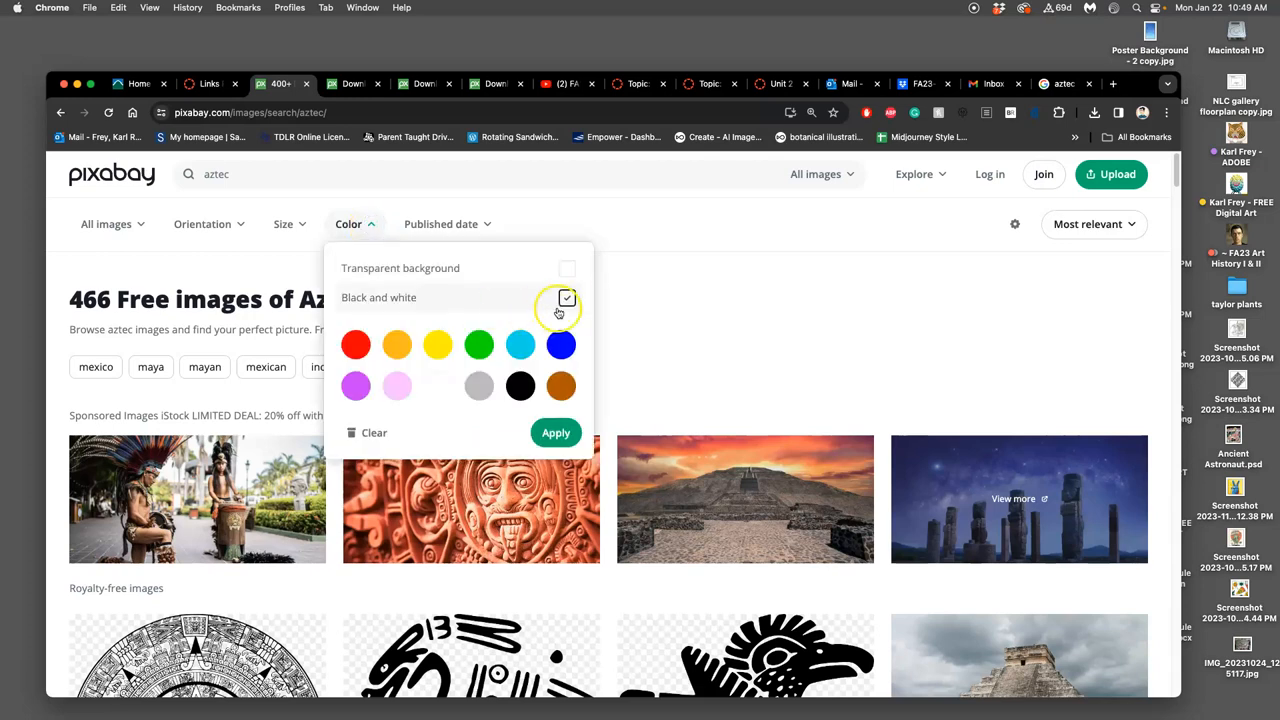
left_click(567, 298)
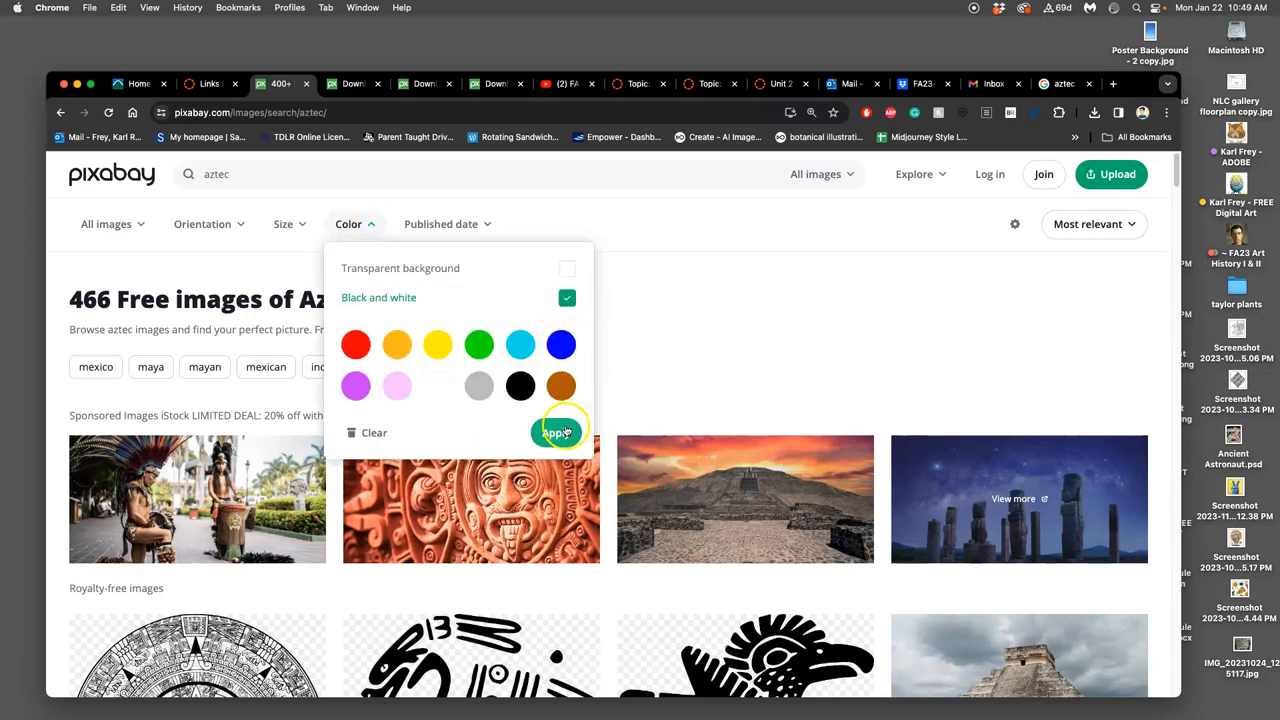
left_click(557, 432)
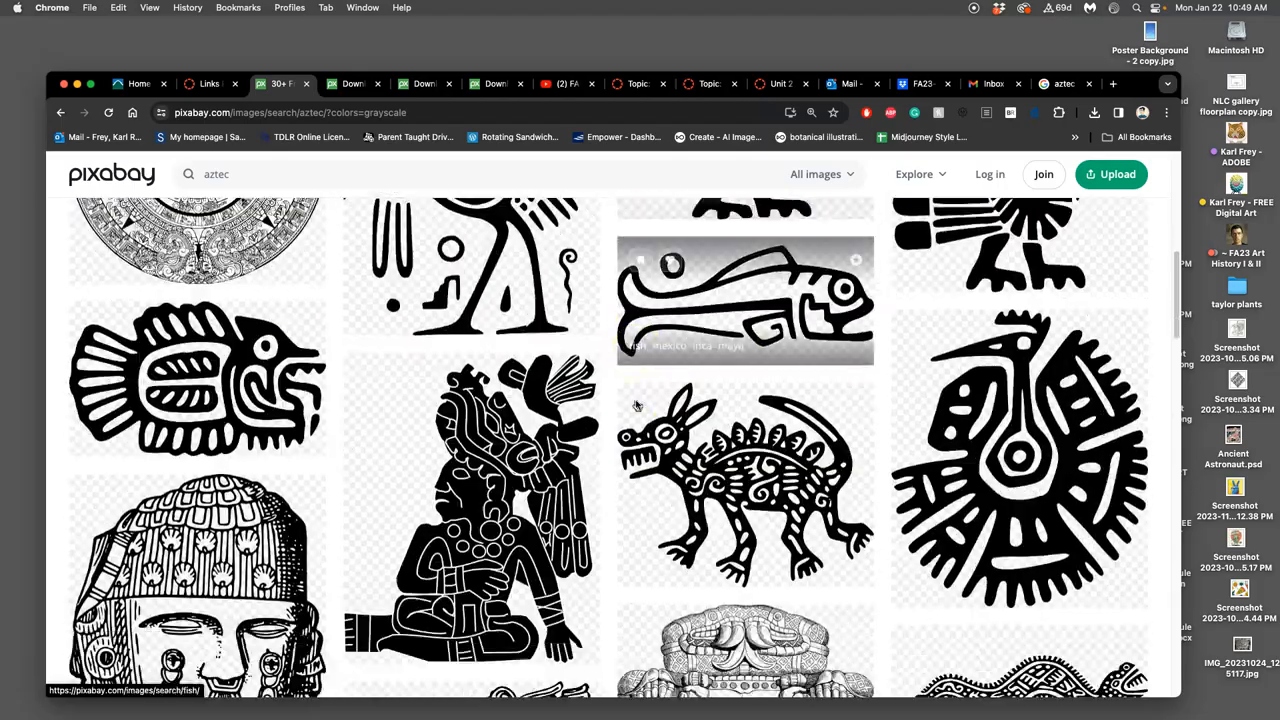
- Scroll the grayscale results and open the Mayan Aztec gods illustration in a new tab
scroll("down", 3)
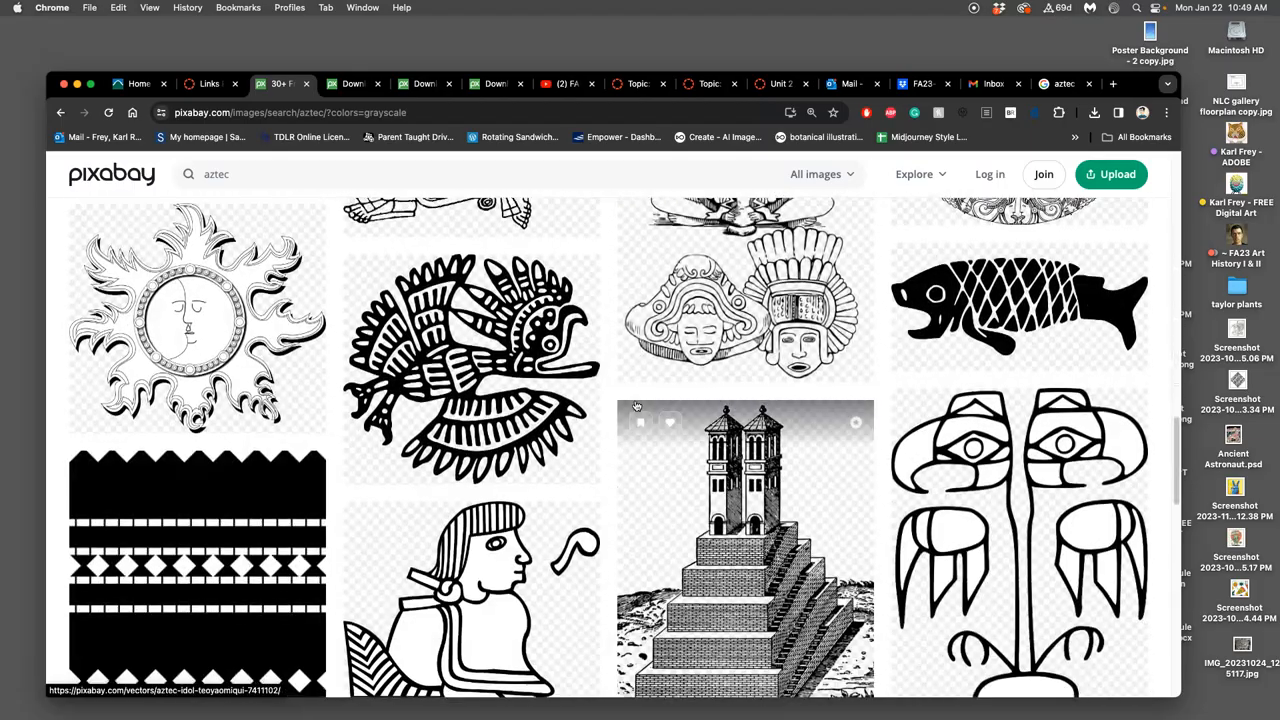
scroll("down", 3)
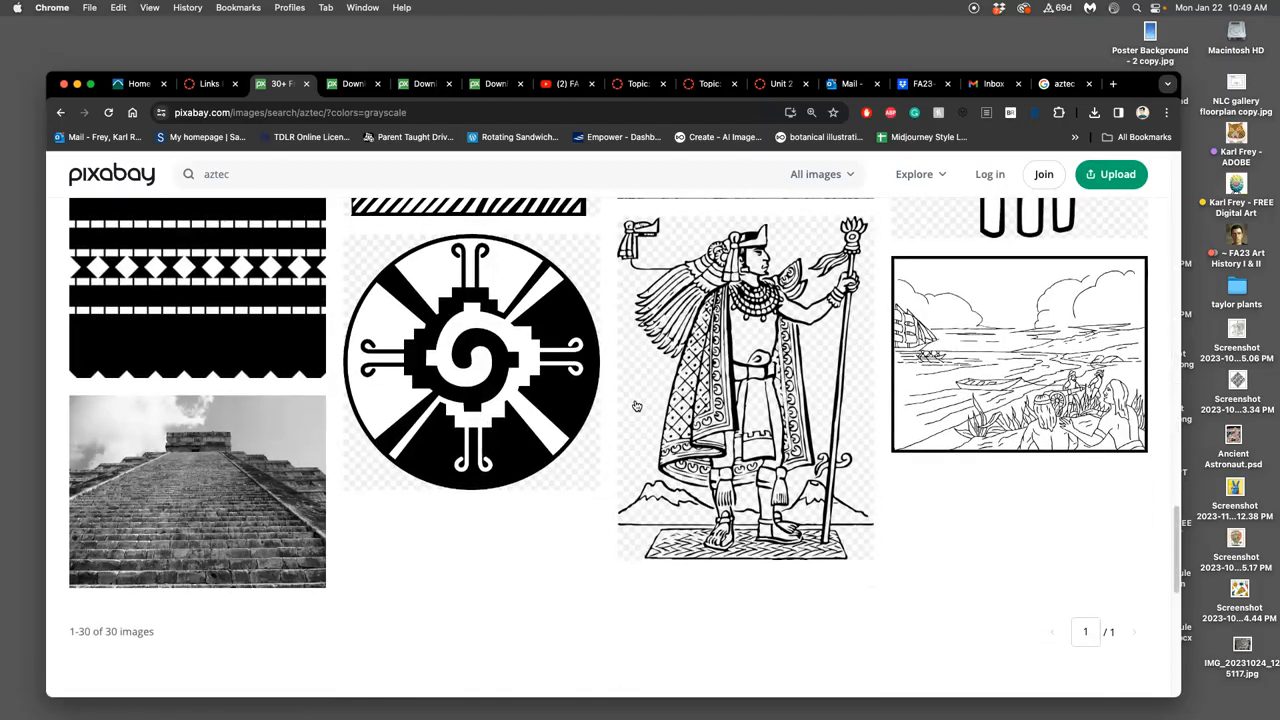
mouse_move(650, 417)
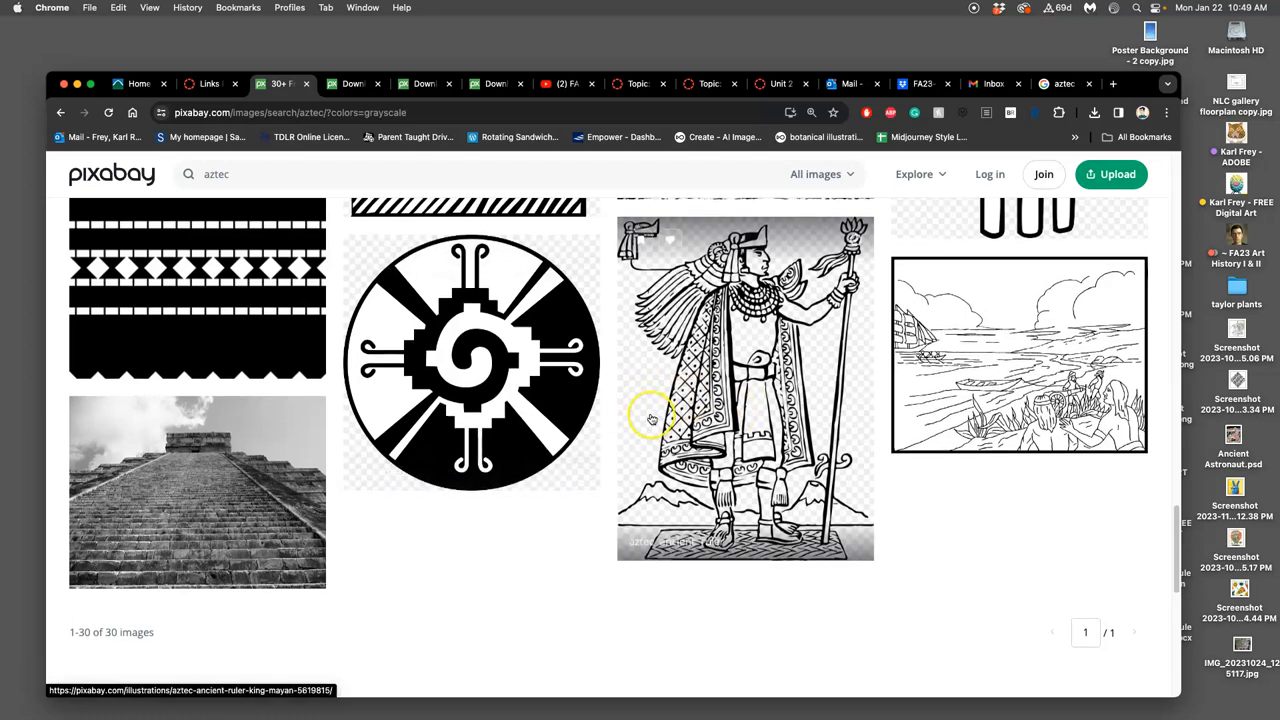
scroll("down", 3)
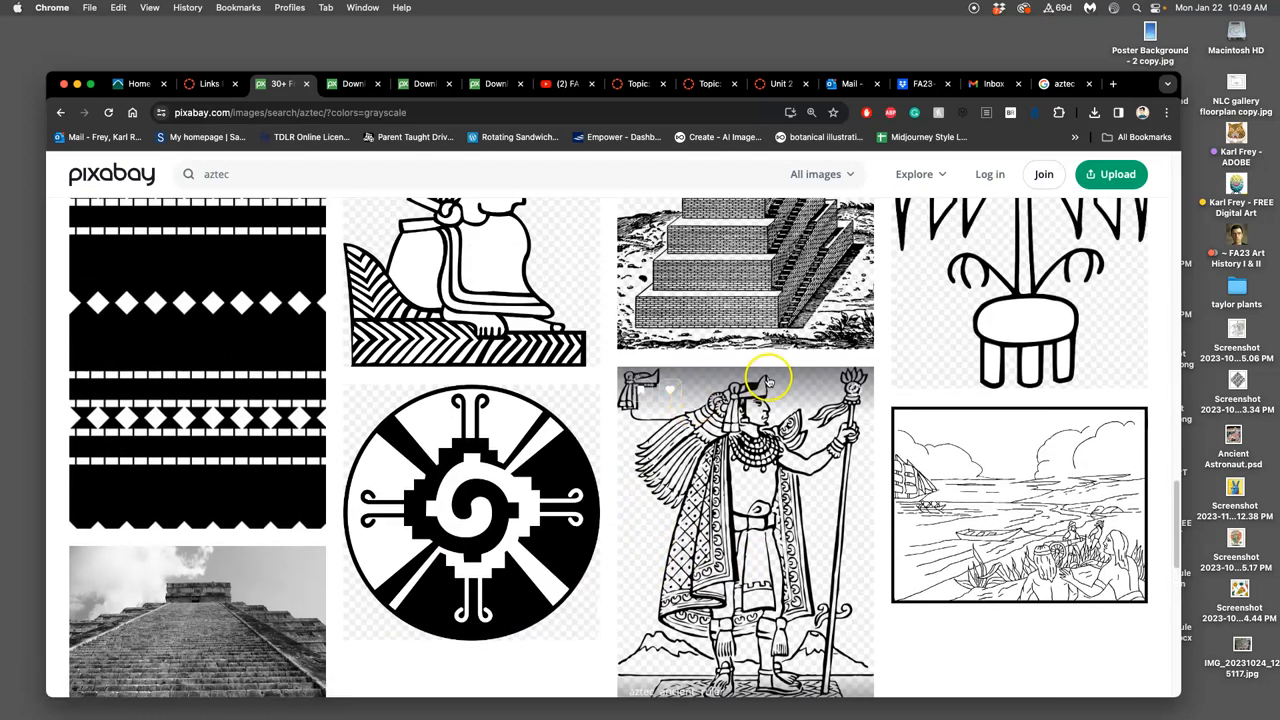
scroll("down", 3)
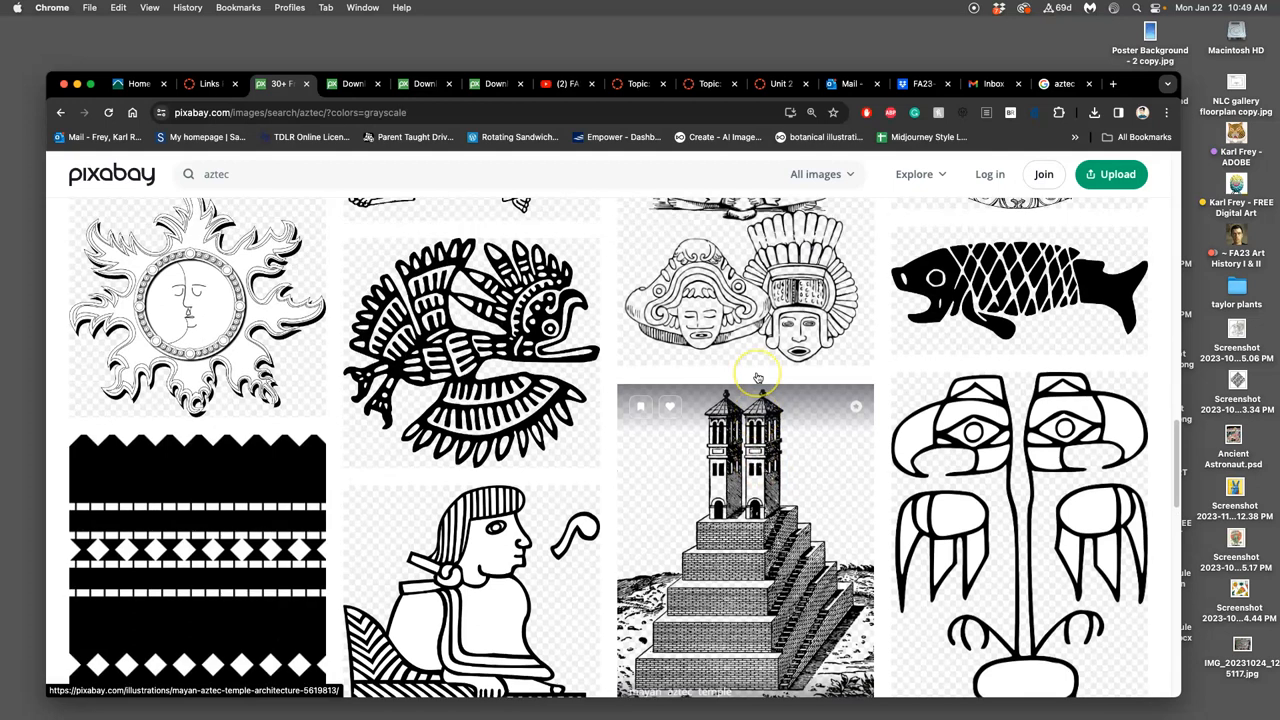
scroll("down", 3)
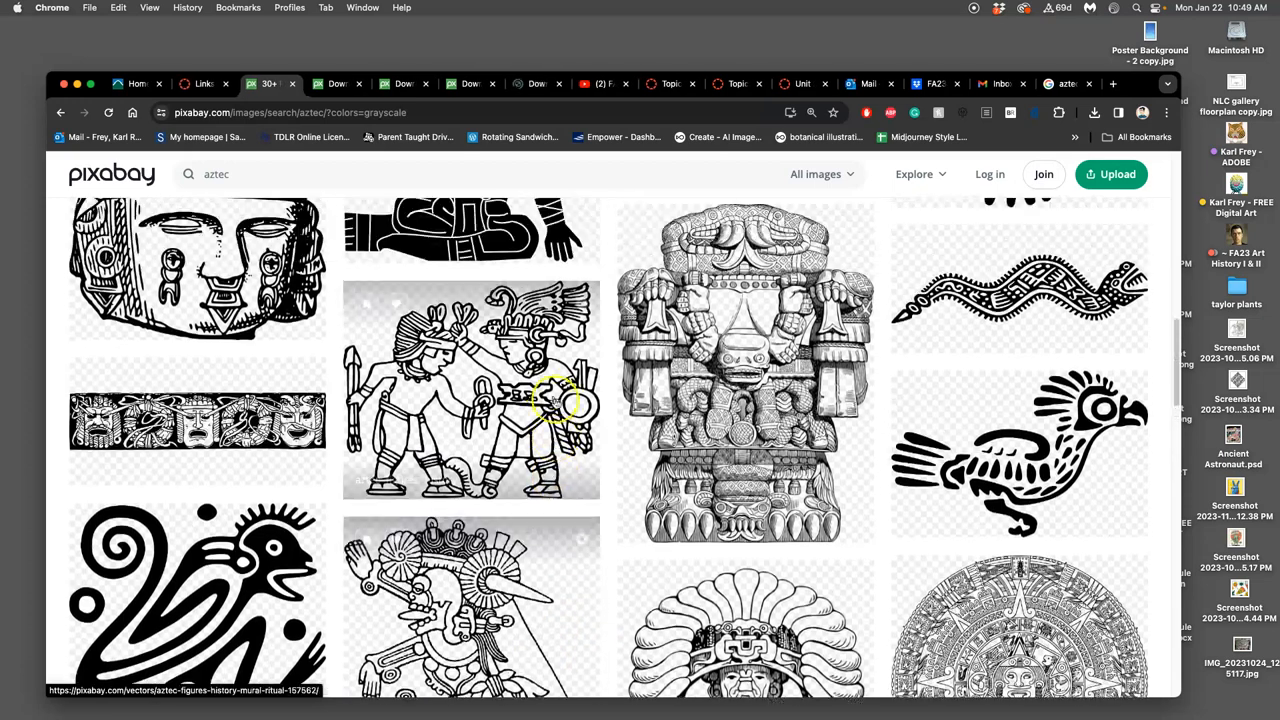
scroll("down", 3)
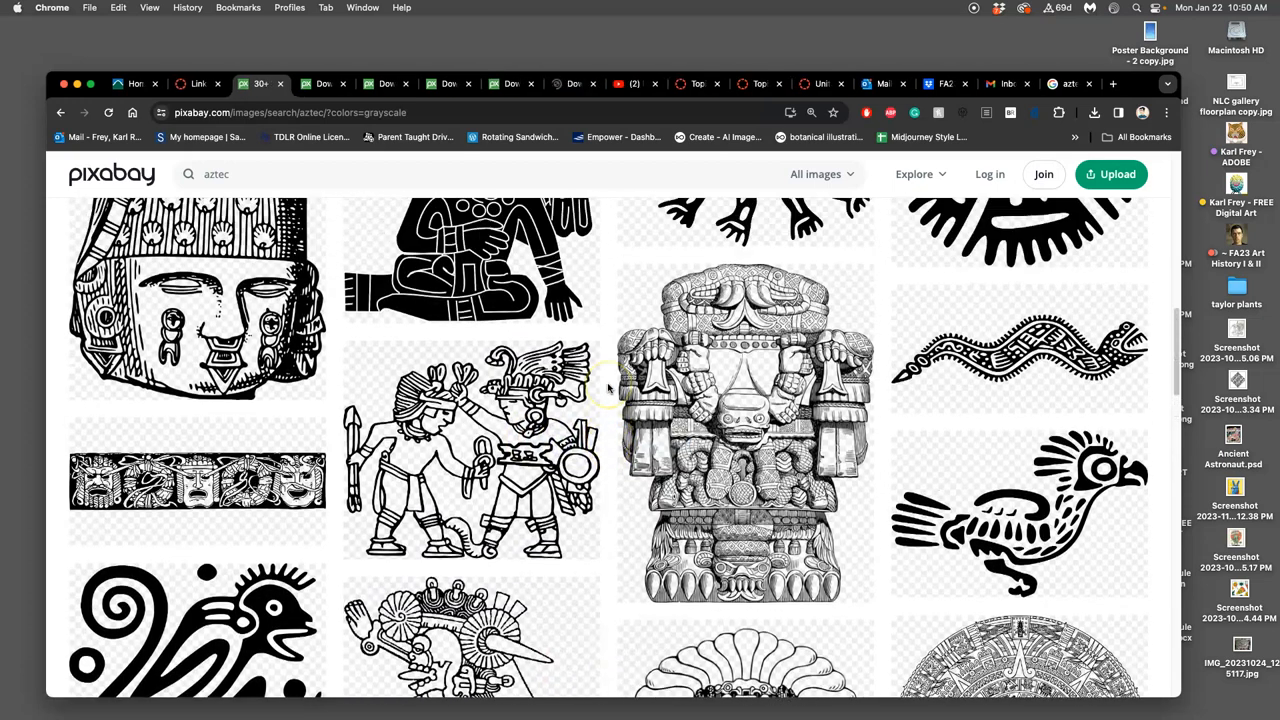
scroll("down", 3)
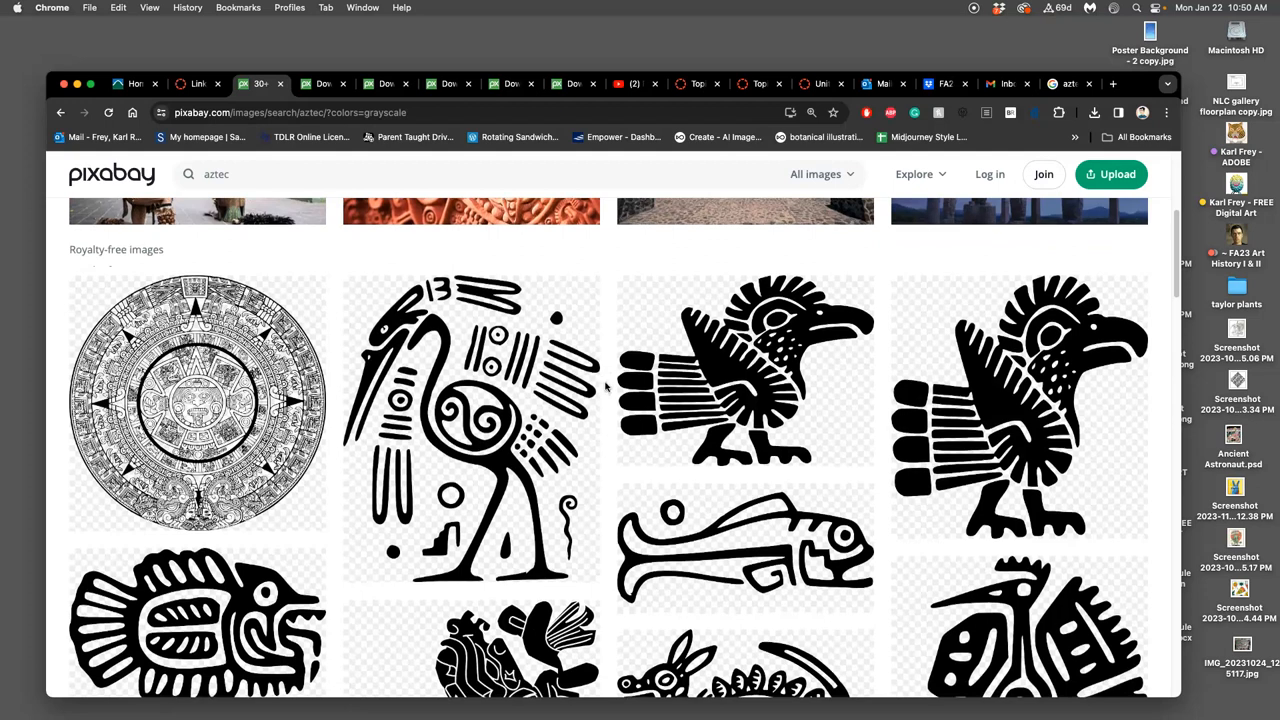
right_click(470, 400)
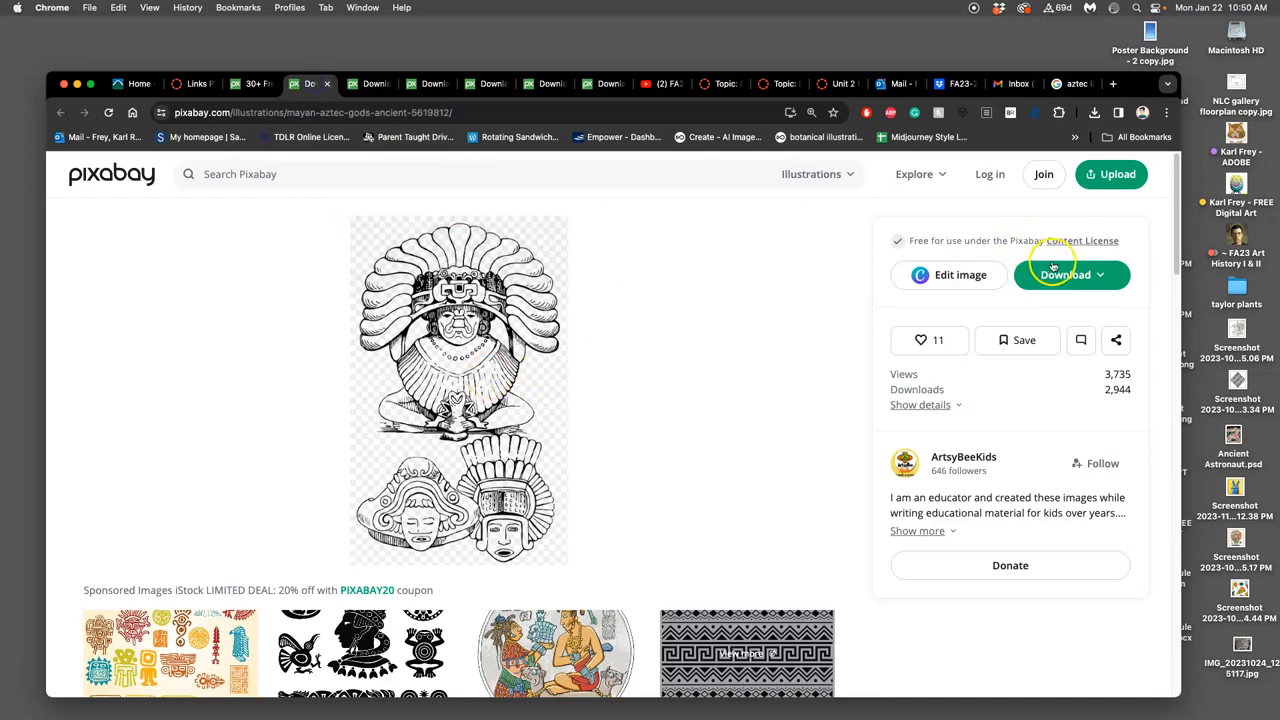
- Try downloading the largest 1997×3200 size, then dismiss the sign-up prompt
left_click(1071, 275)
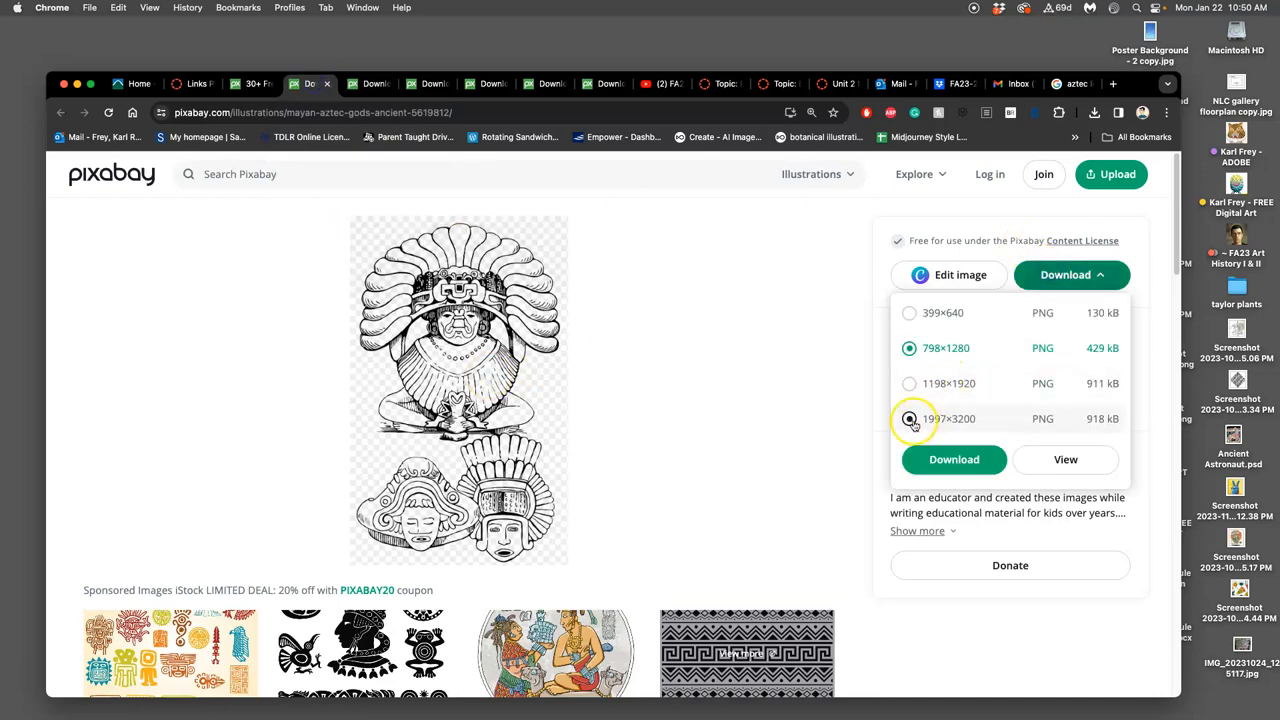
left_click(909, 418)
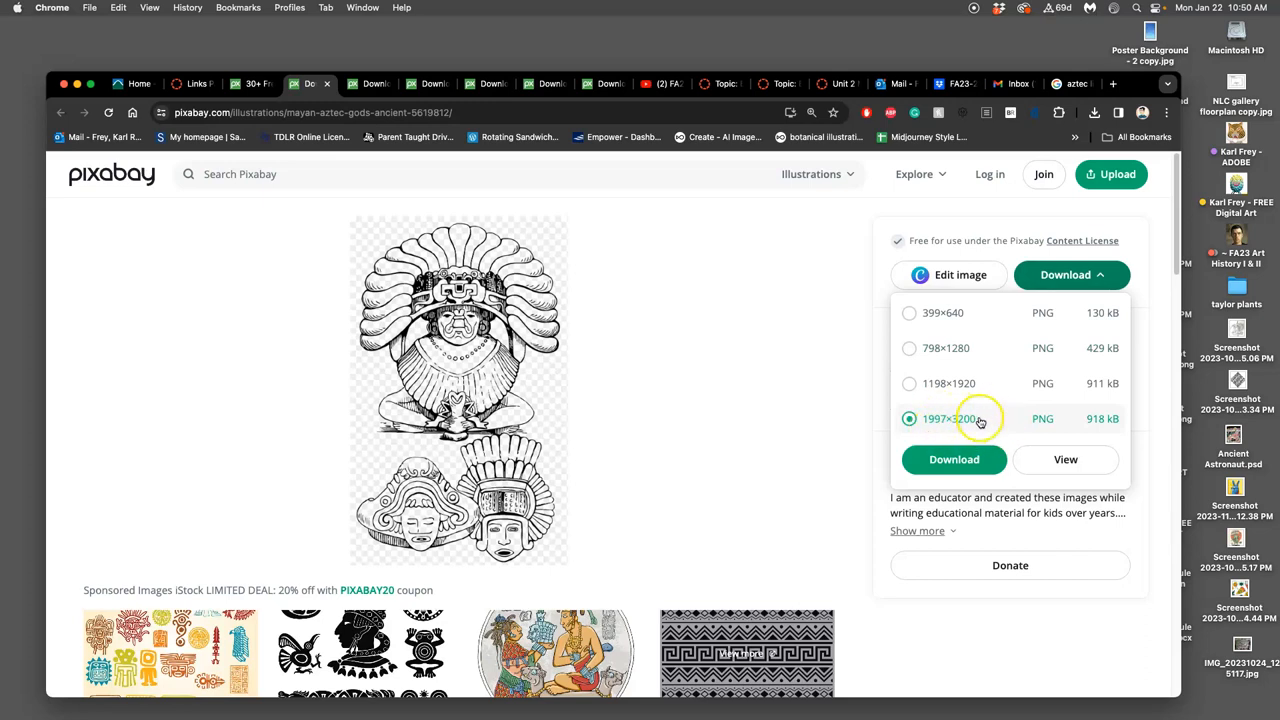
left_click(953, 459)
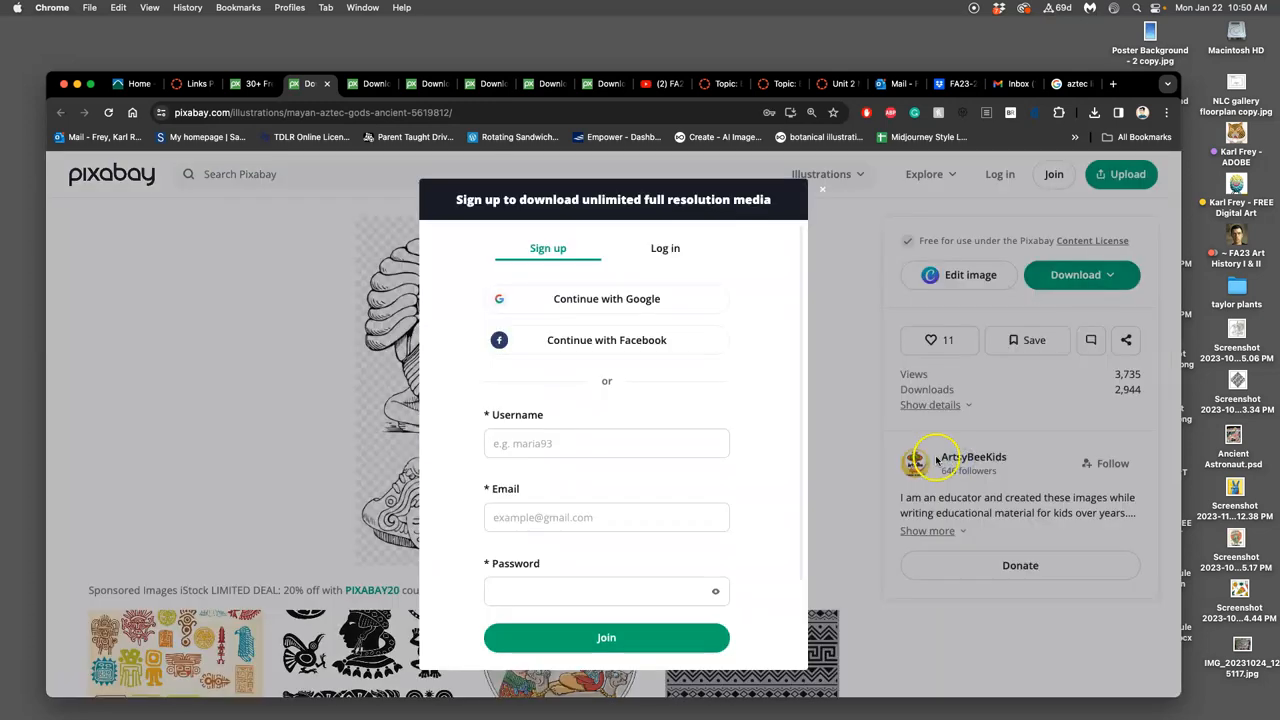
mouse_move(465, 293)
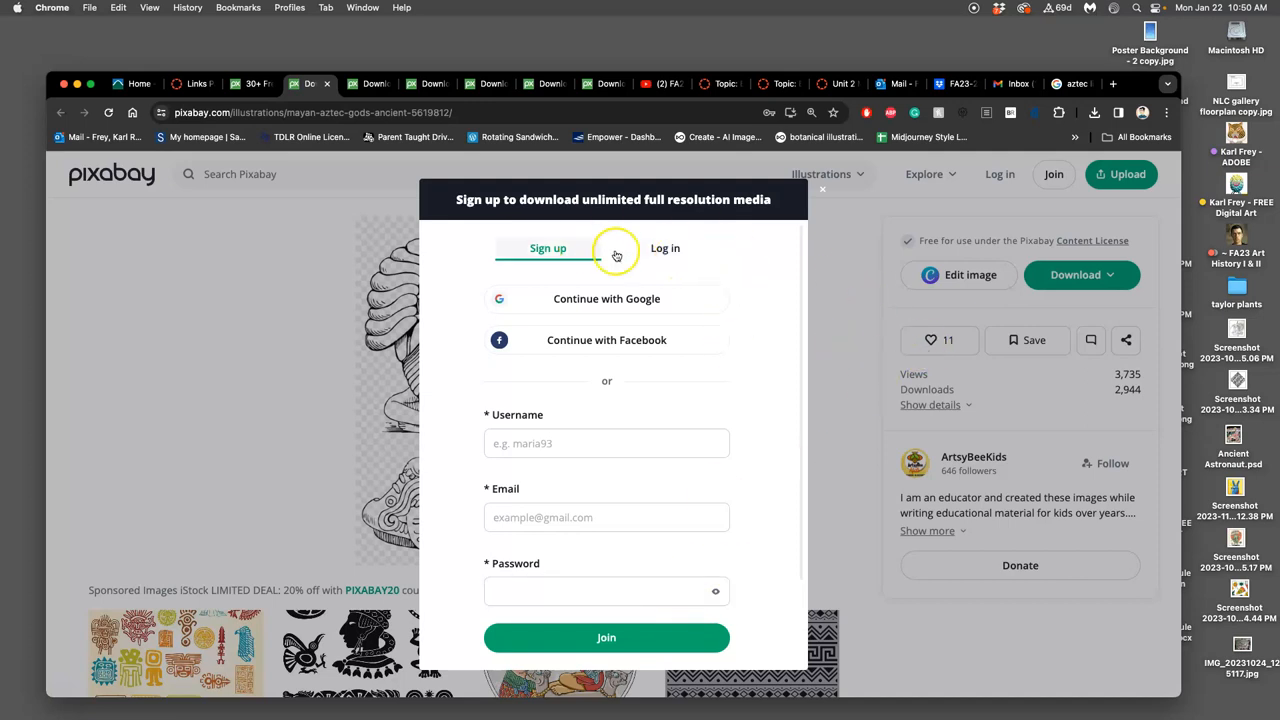
left_click(822, 188)
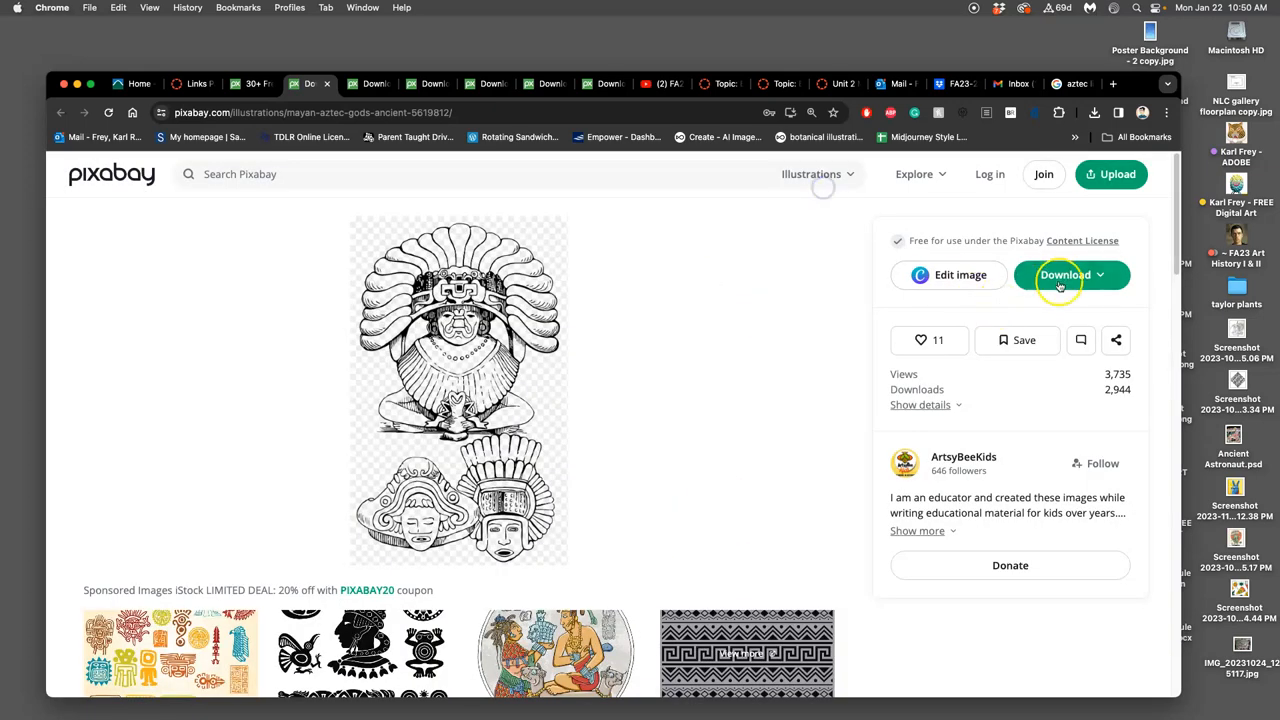
- Download the 1198×1920 PNG, dismiss the thank-you message, and log in
left_click(1065, 275)
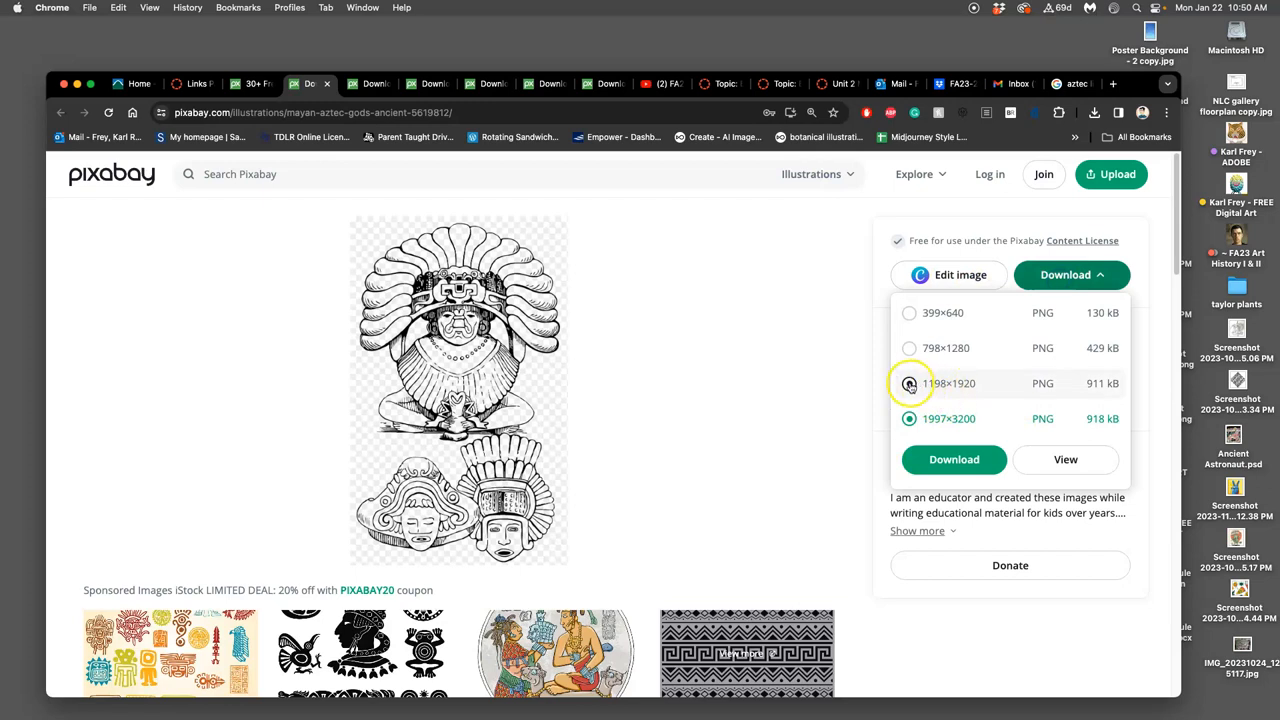
left_click(1071, 274)
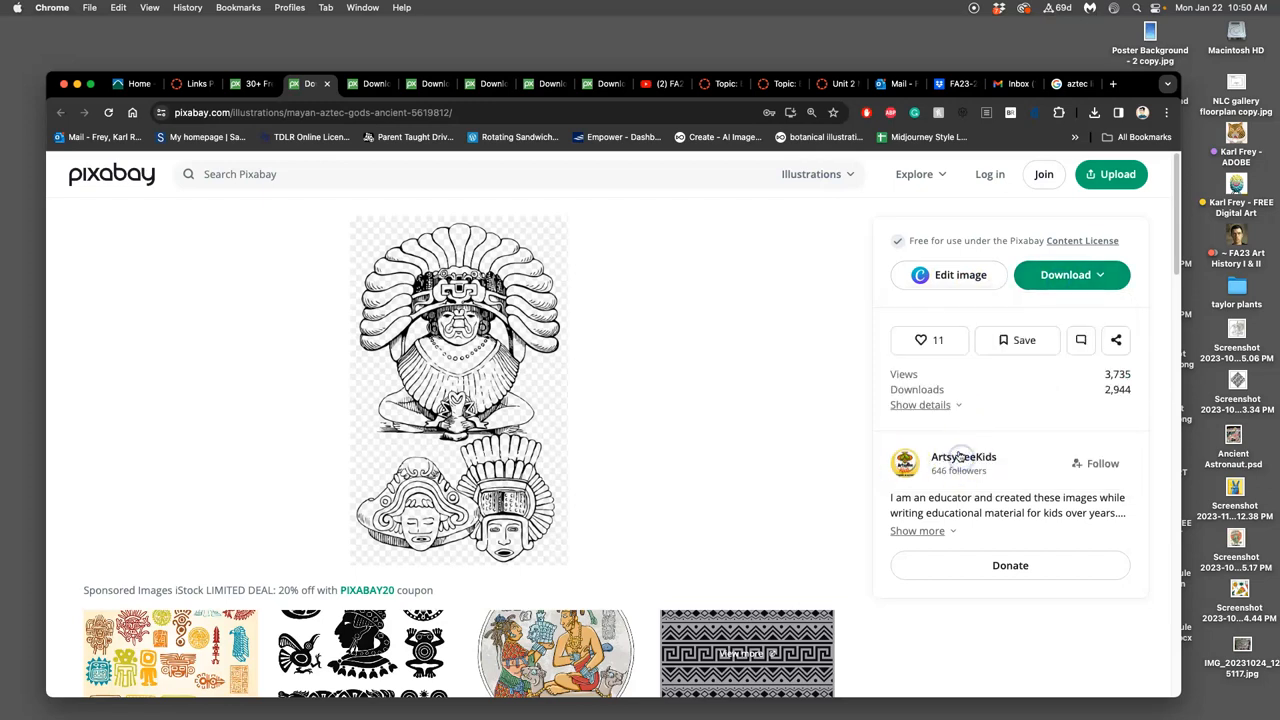
left_click(1064, 274)
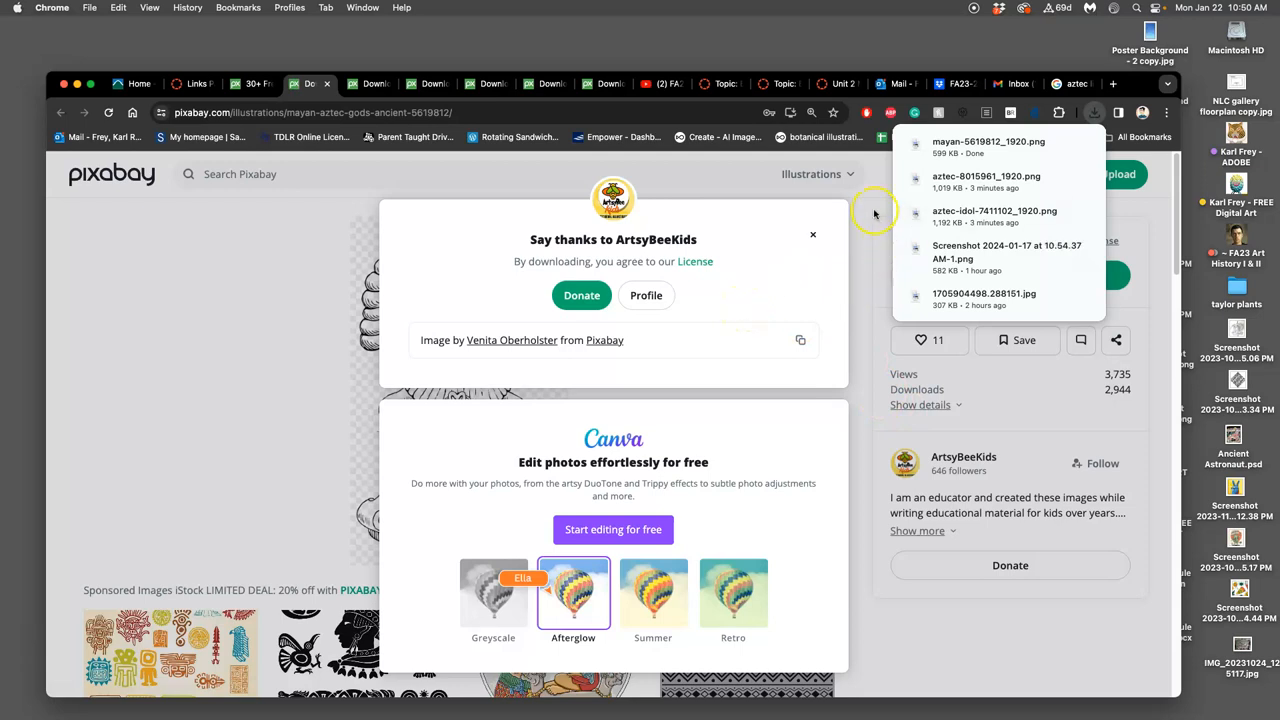
left_click(812, 234)
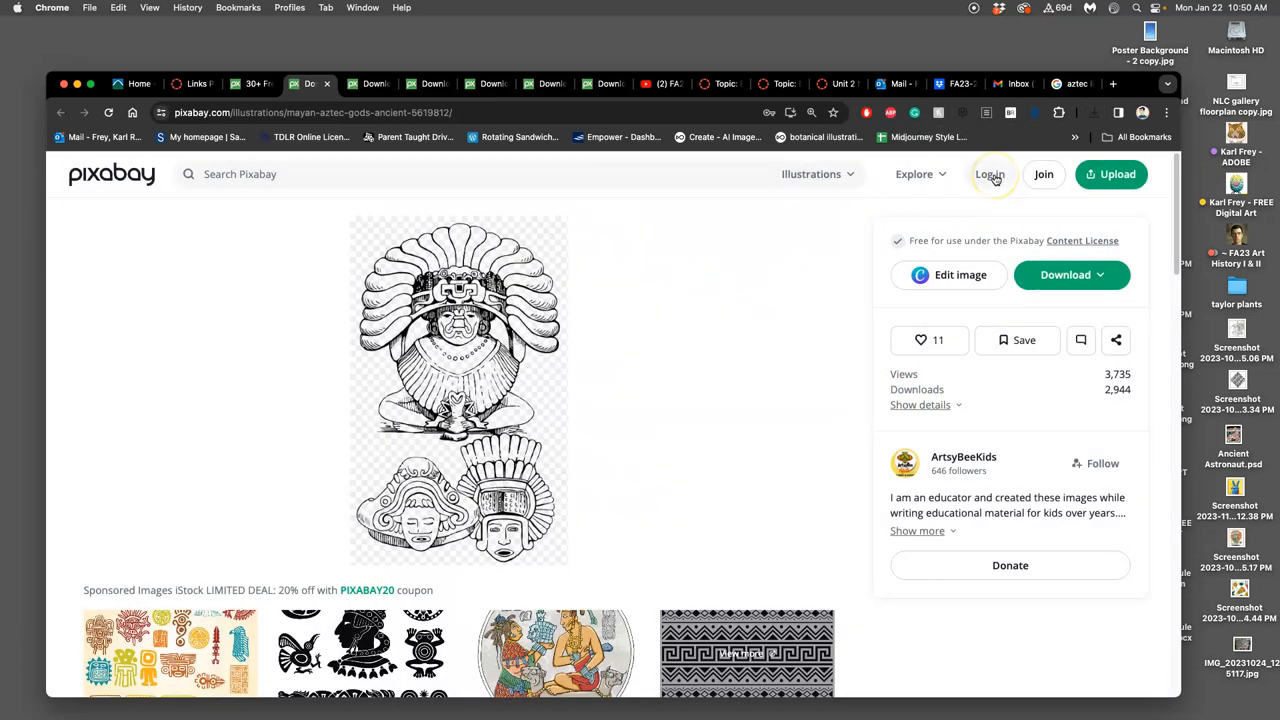
left_click(990, 174)
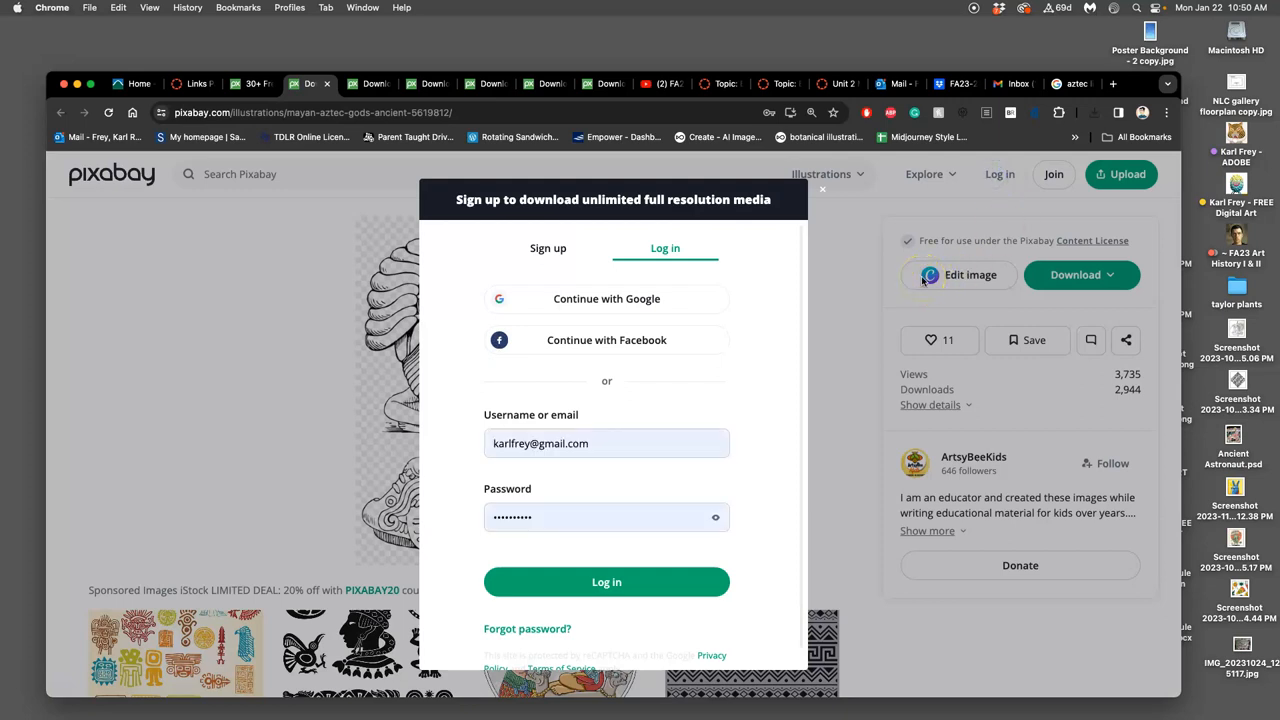
mouse_move(738, 310)
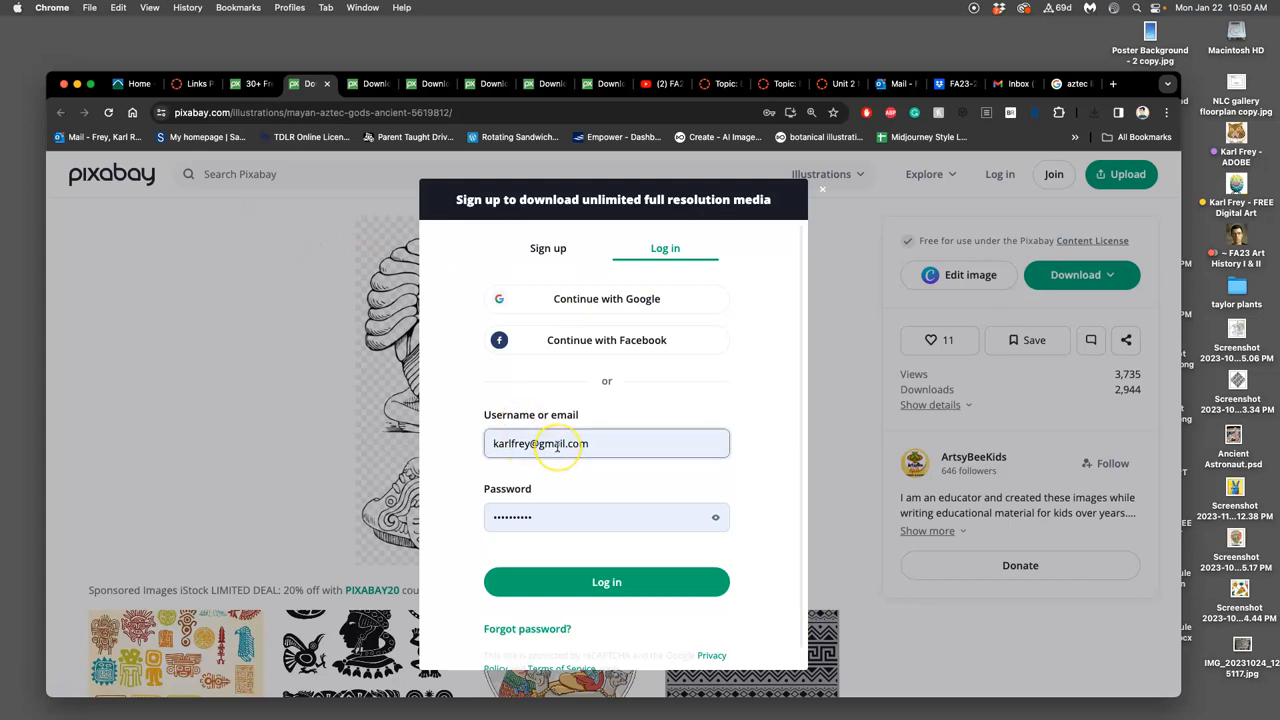
mouse_move(606, 582)
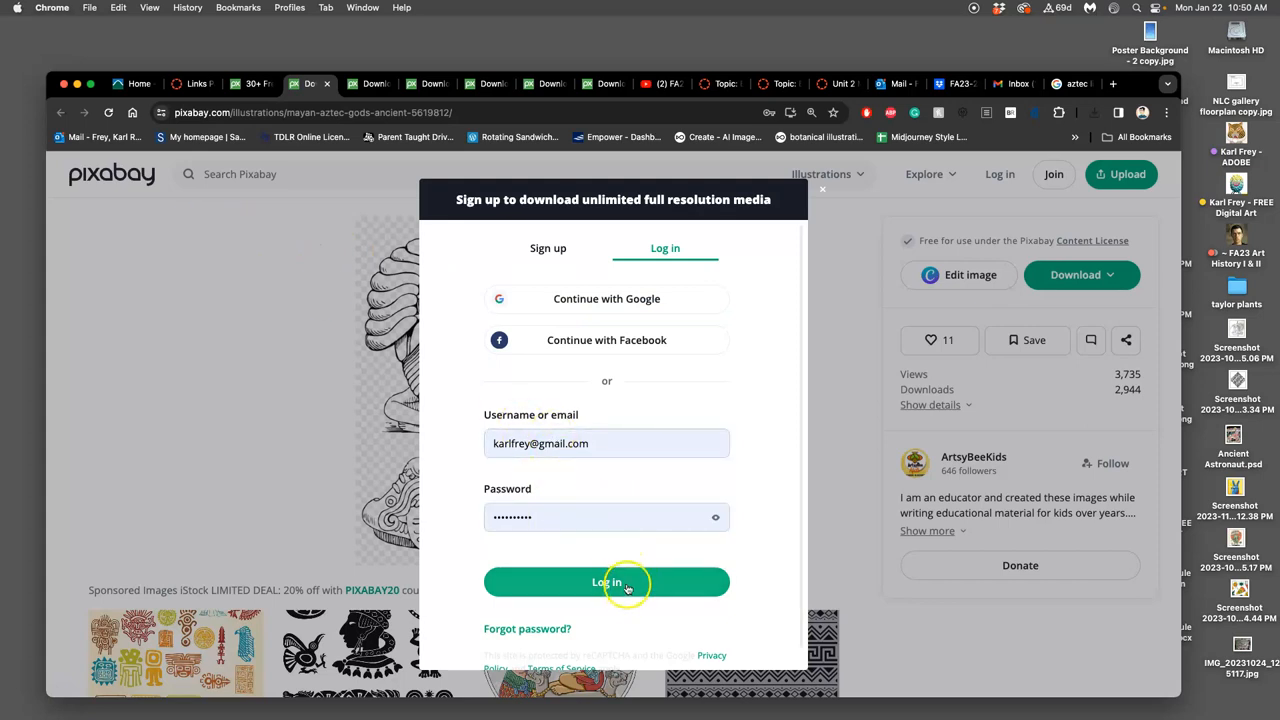
left_click(606, 582)
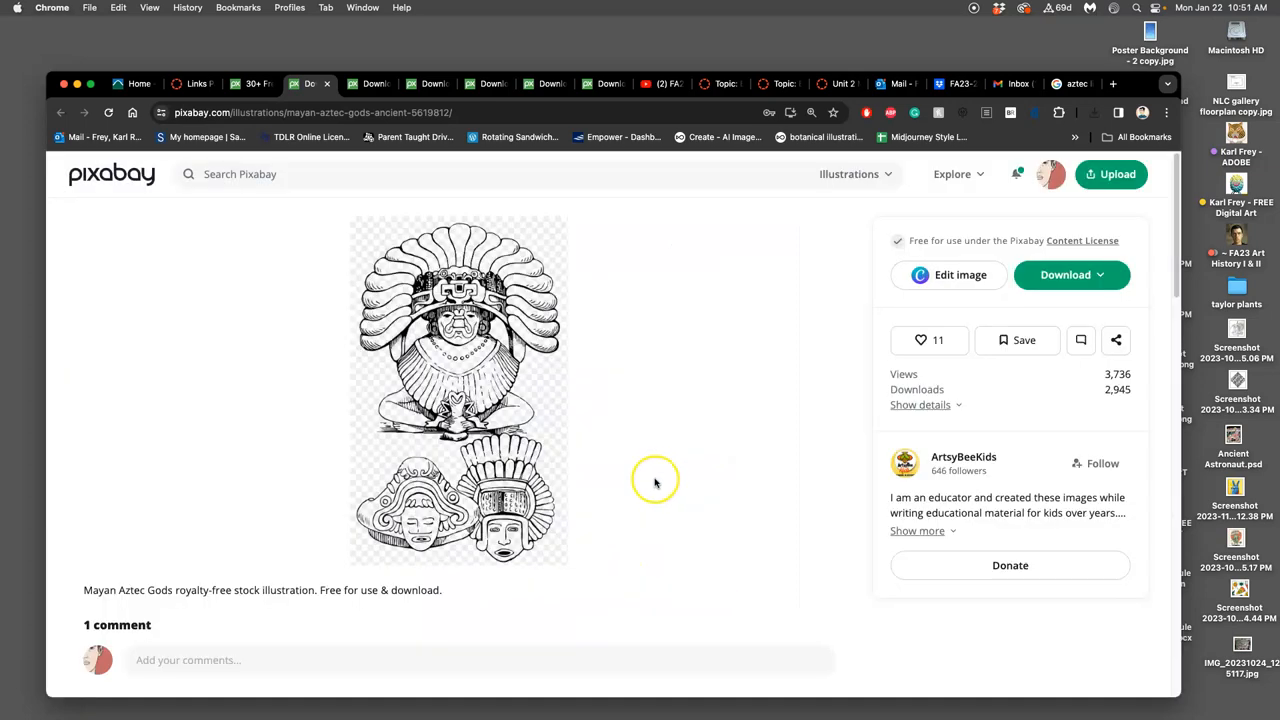
- Select the largest 1997×3200 size for the gods illustration and scroll down
left_click(1071, 274)
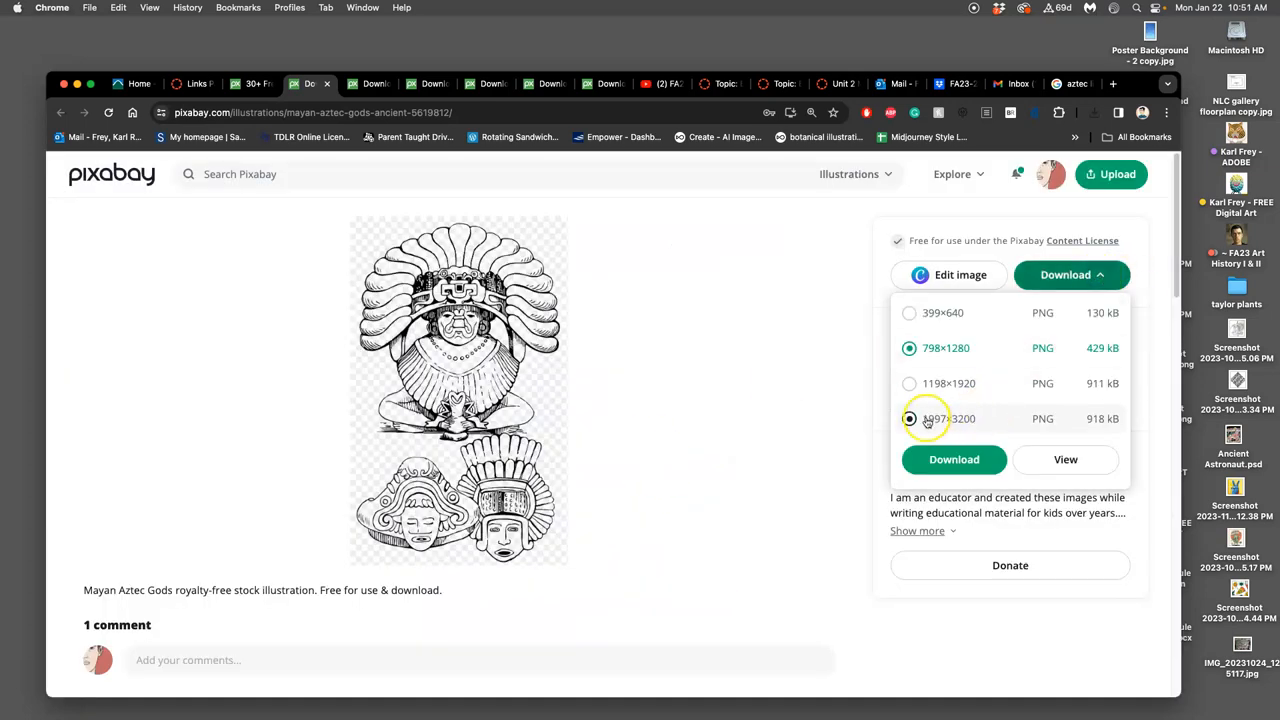
left_click(909, 418)
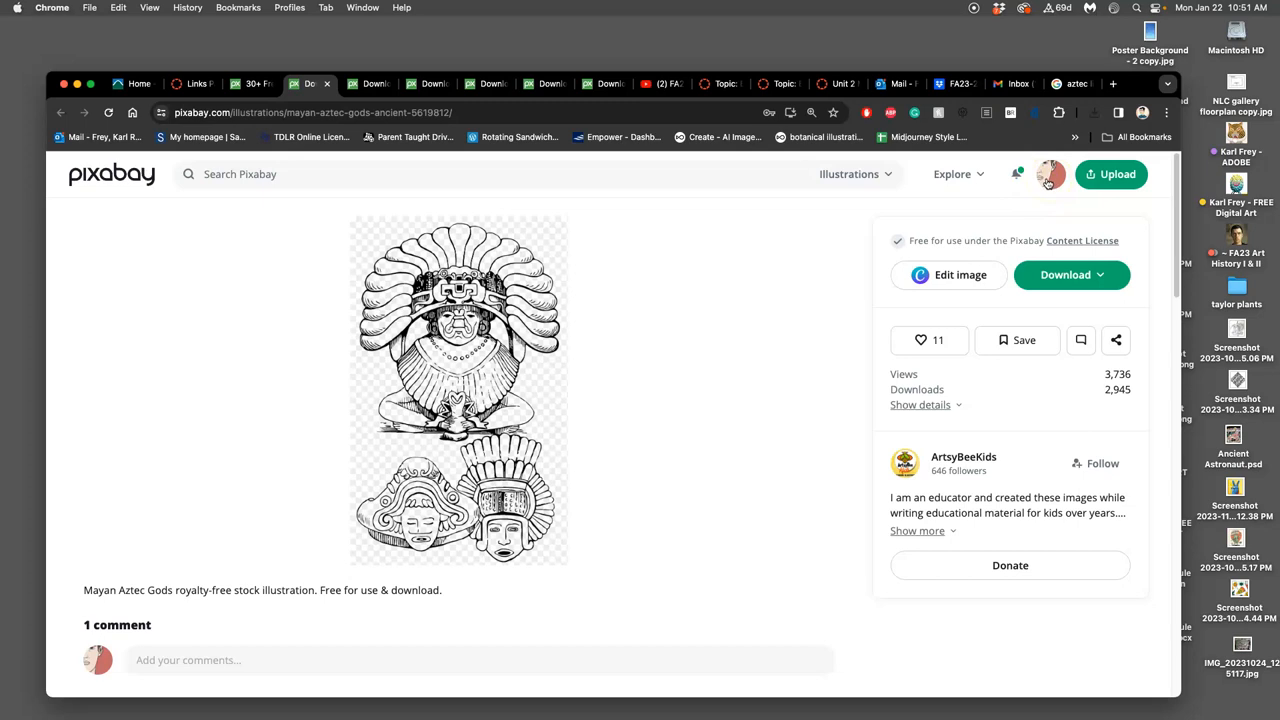
scroll("down", 3)
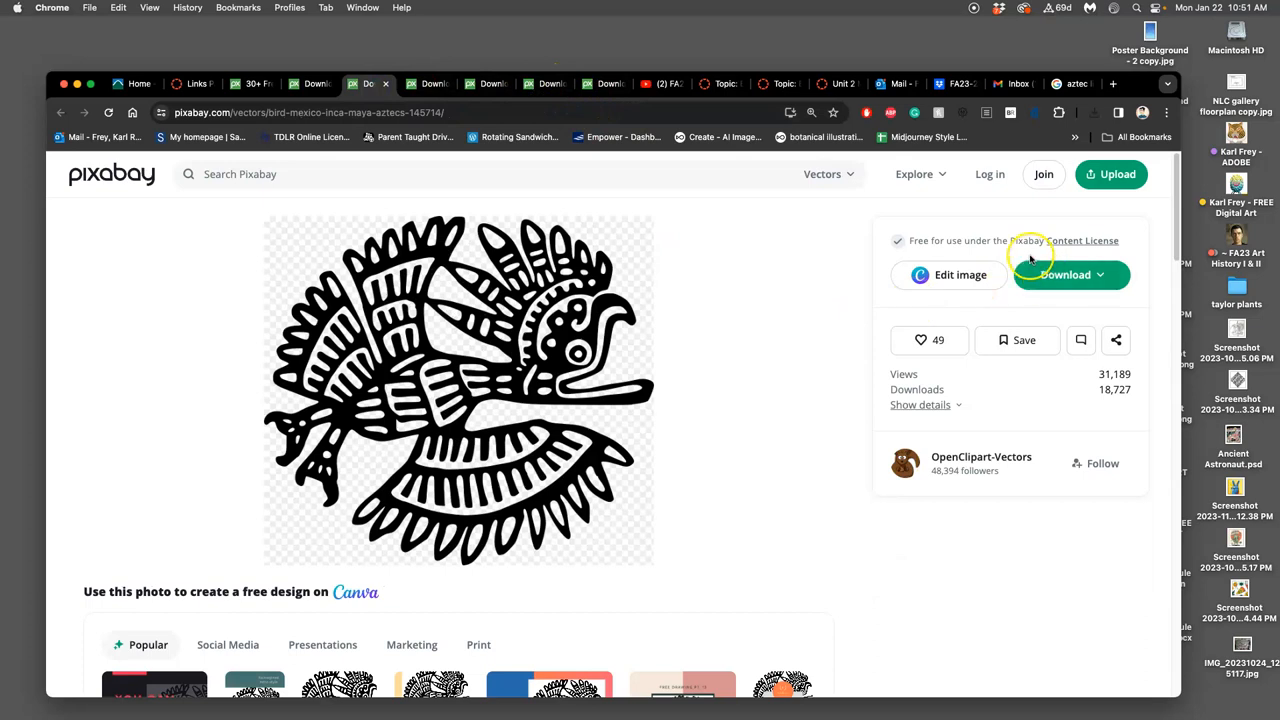
- Download the bird vector as a 1920×1720 PNG and put the Mayan image on the desktop
left_click(1065, 274)
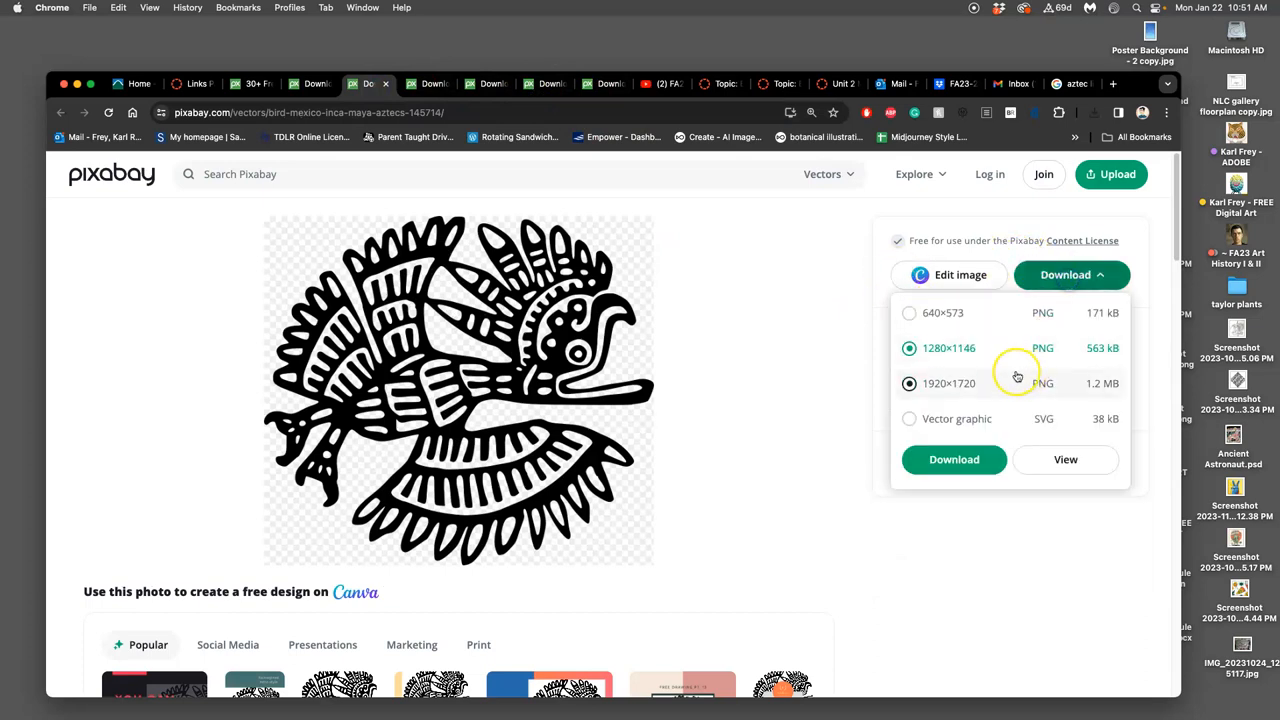
left_click(1071, 274)
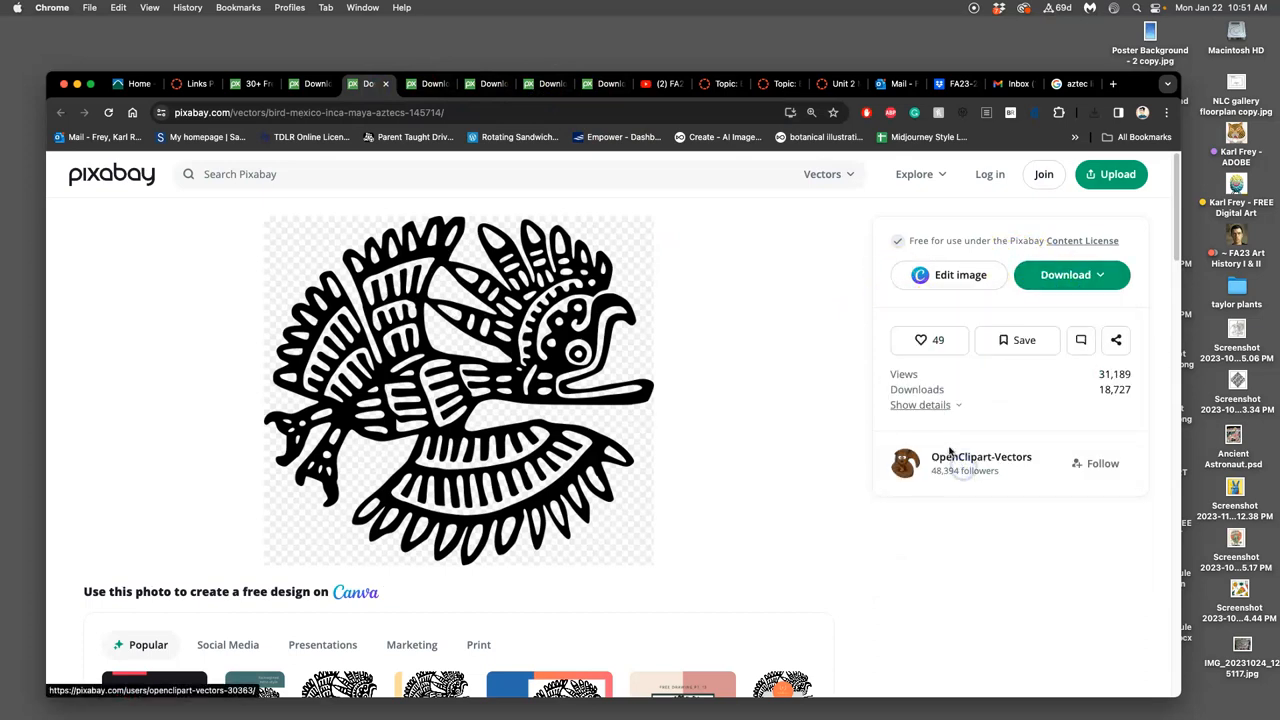
left_click(1071, 274)
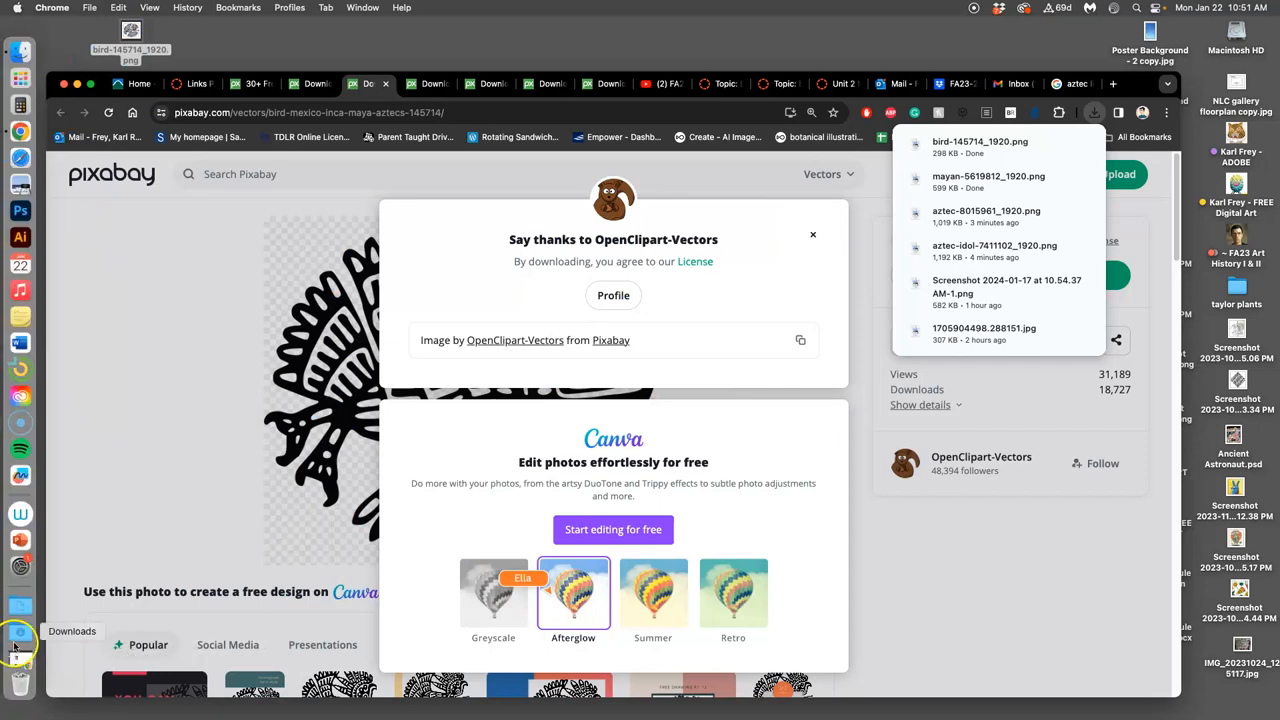
left_click(15, 645)
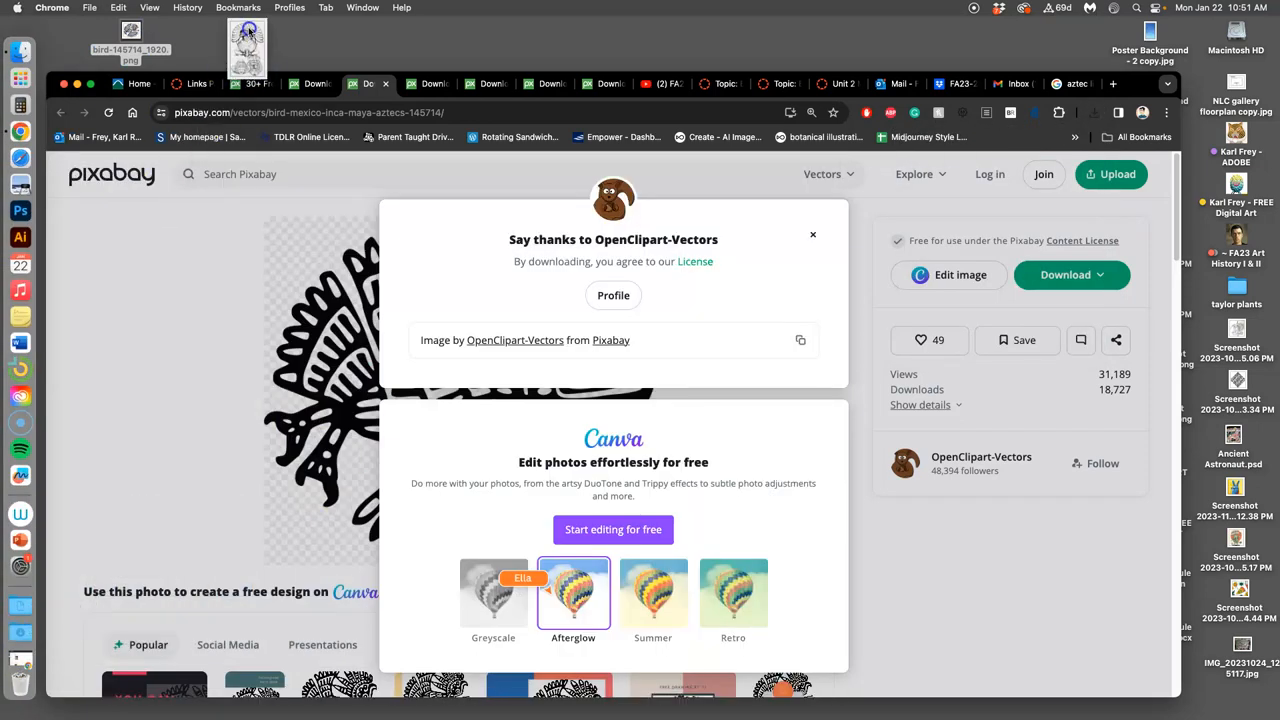
left_click(812, 234)
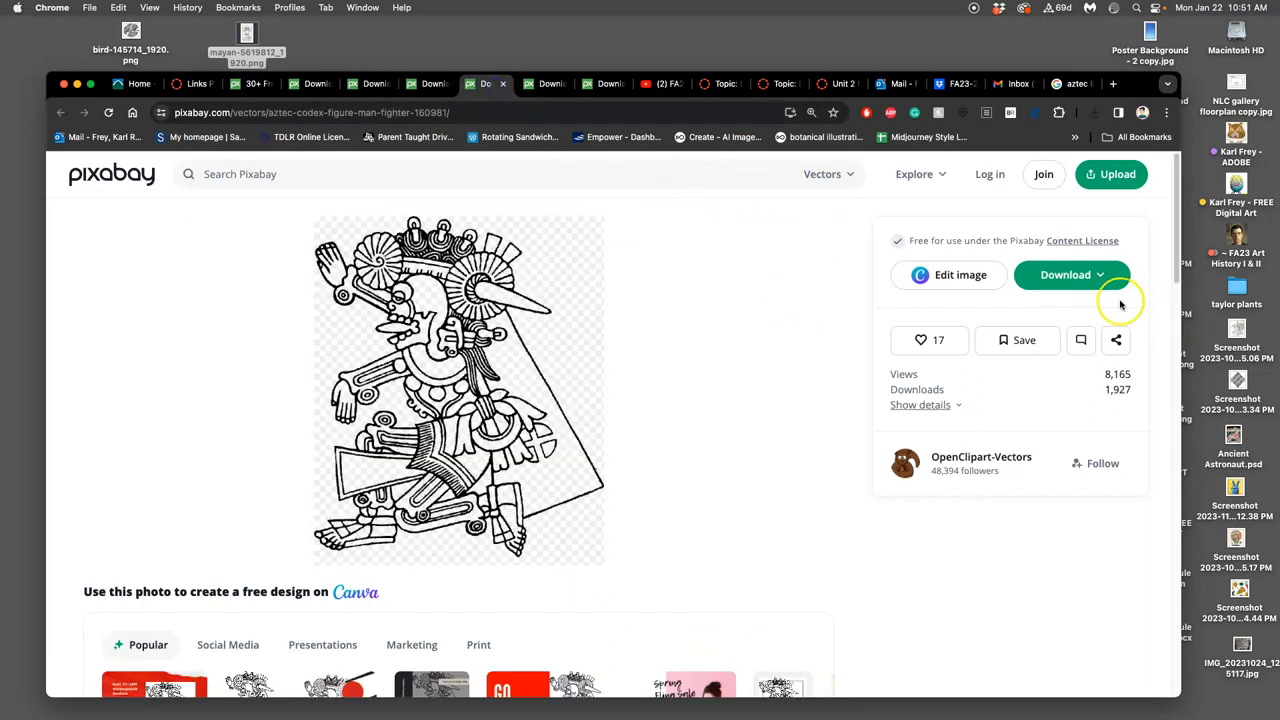
- Download the largest PNG of the Aztec codex warrior and drag it to the desktop
left_click(1065, 275)
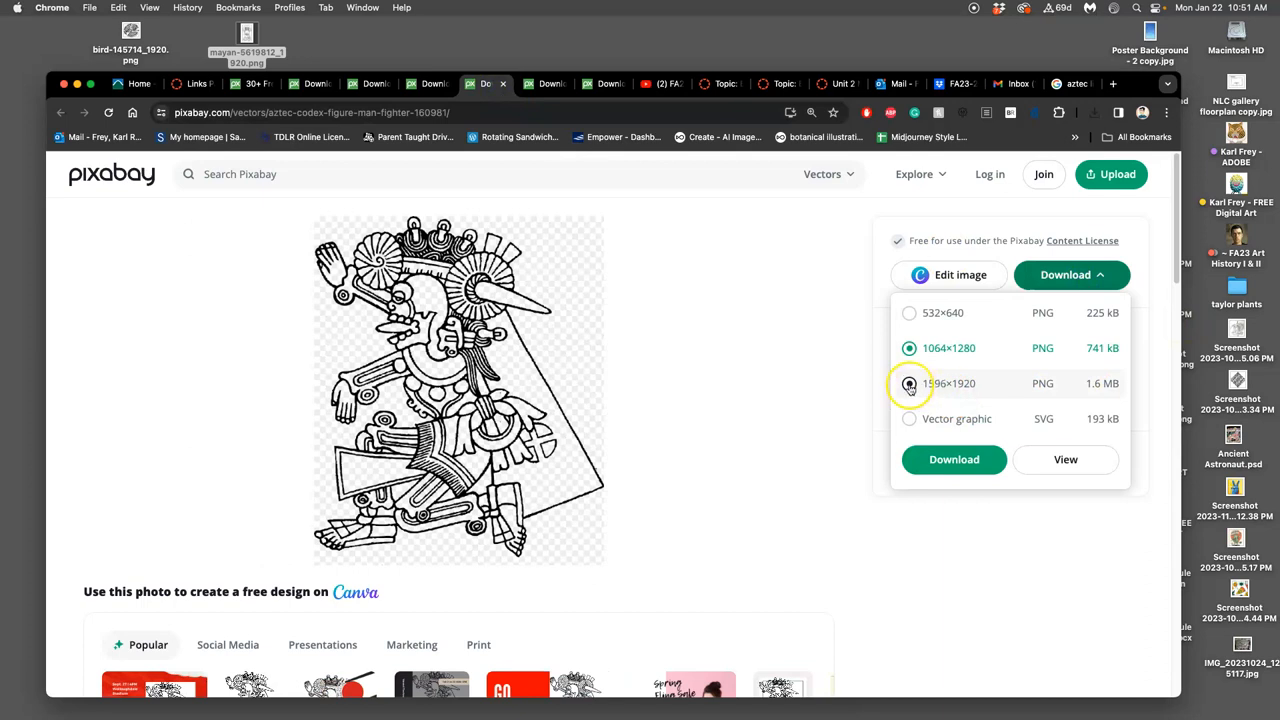
left_click(954, 459)
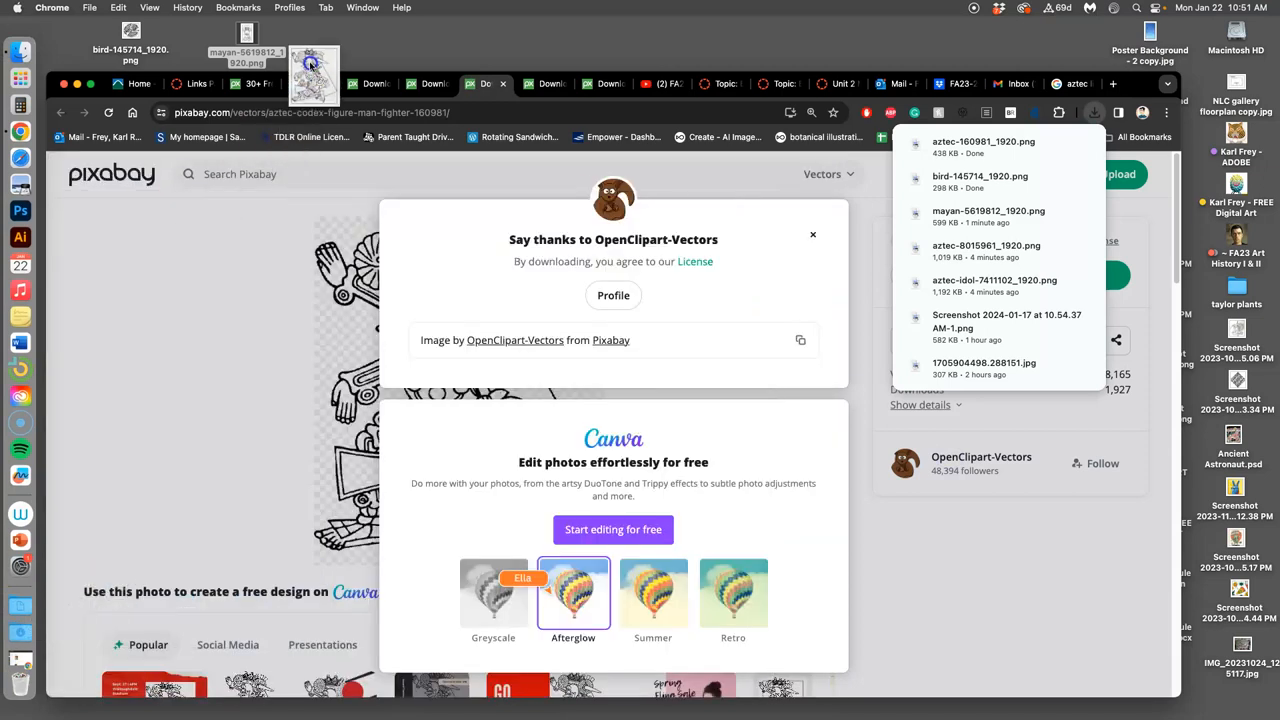
left_click(817, 240)
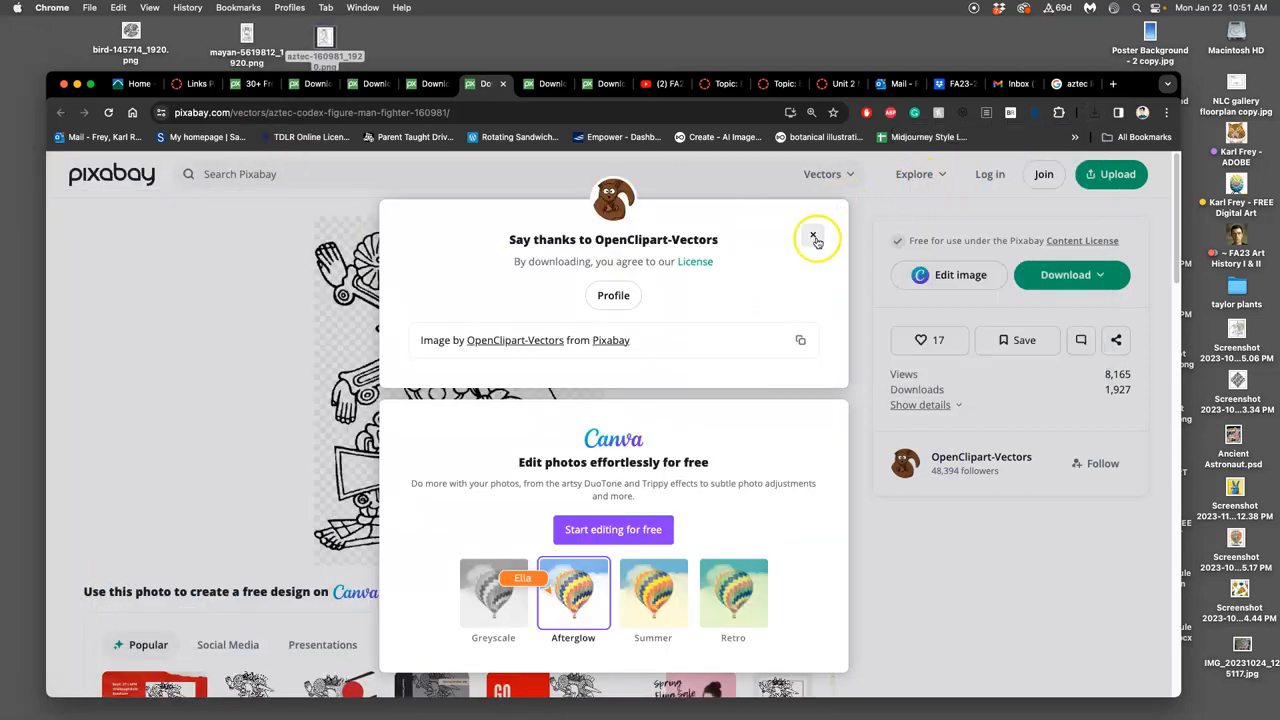
left_click(816, 240)
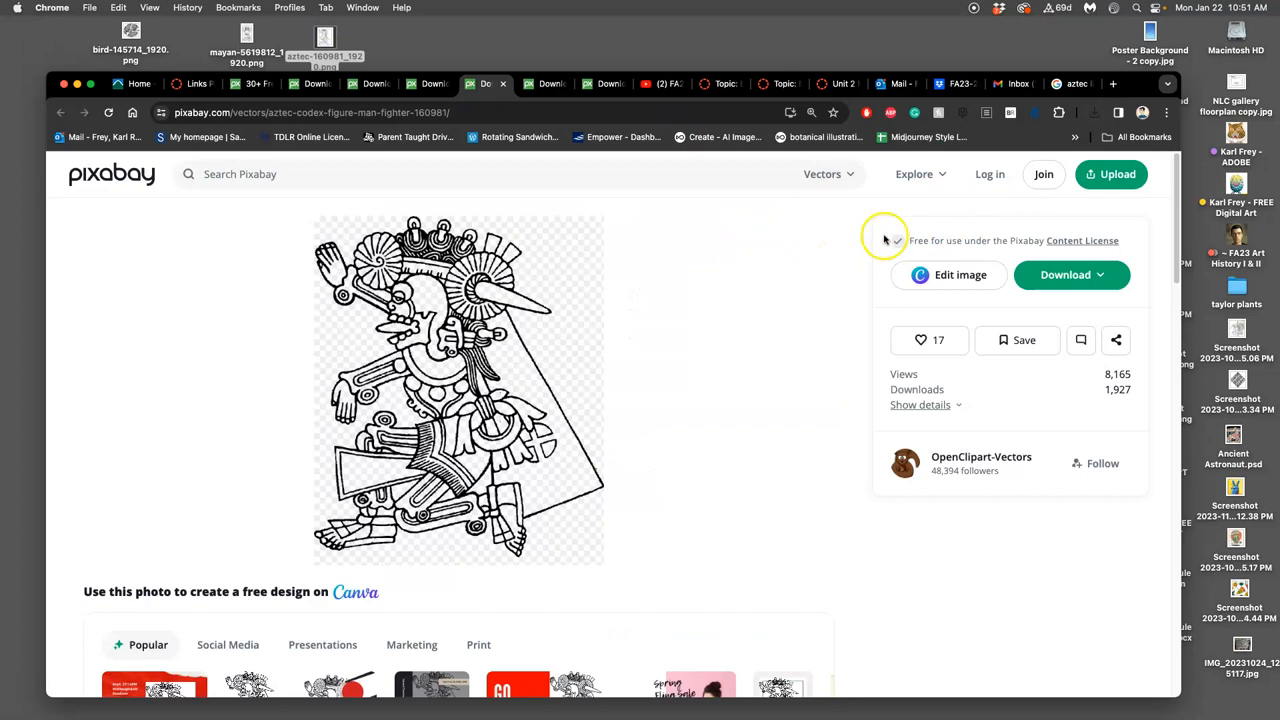
- Close the codex page and save the largest PNG of the Aztec mural figures to the desktop
left_click(1065, 275)
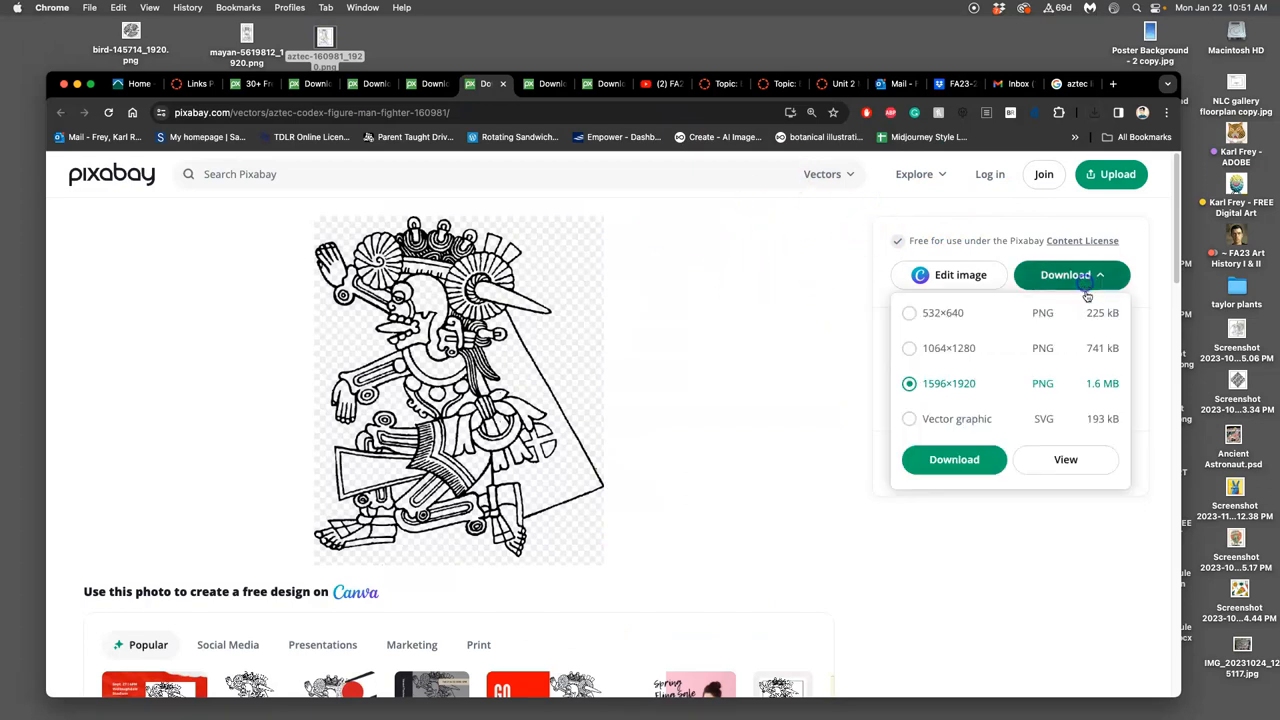
left_click(1072, 275)
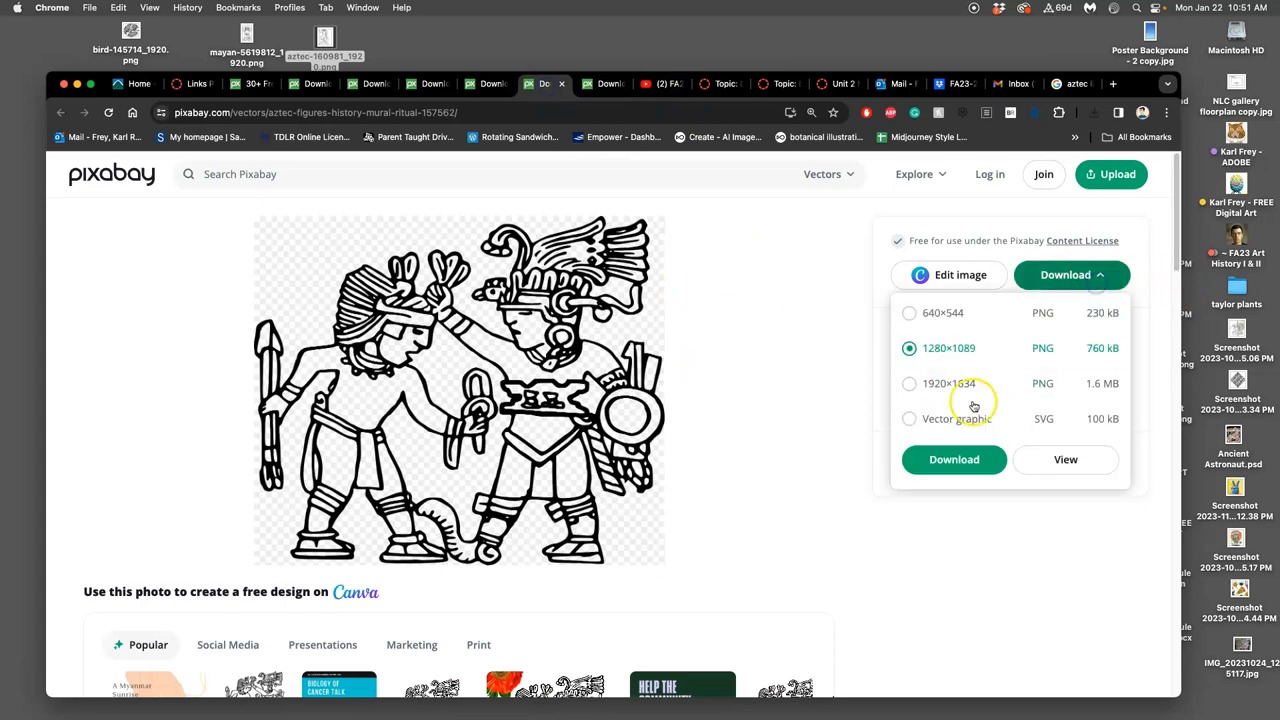
left_click(954, 459)
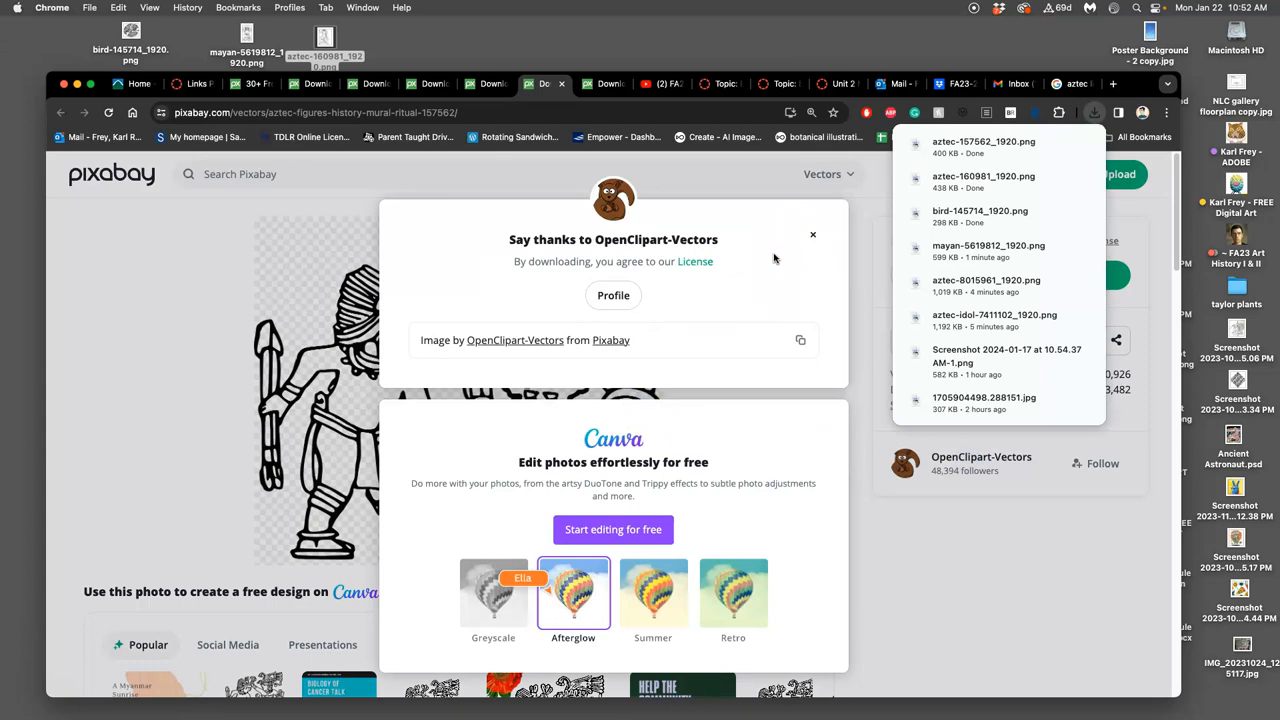
left_click(812, 234)
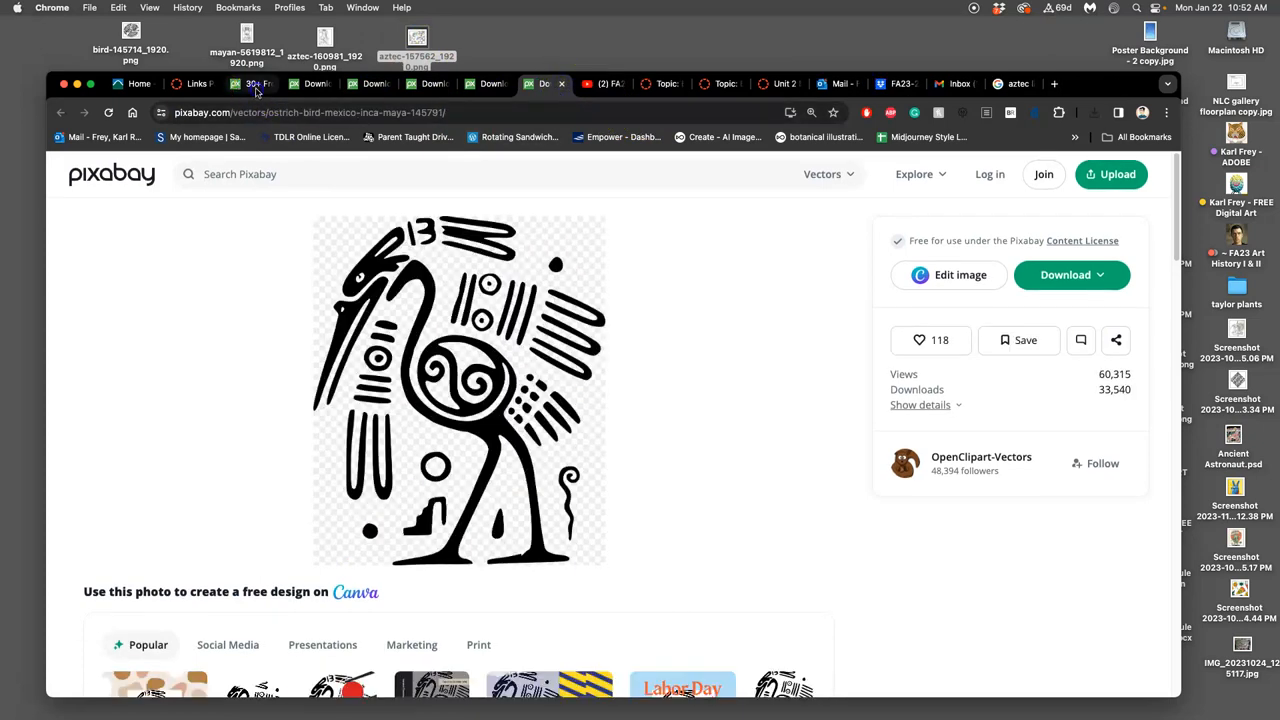
- Filter the 'aztec line art' image results to Large and open a Shutterstock mask result
left_click(255, 84)
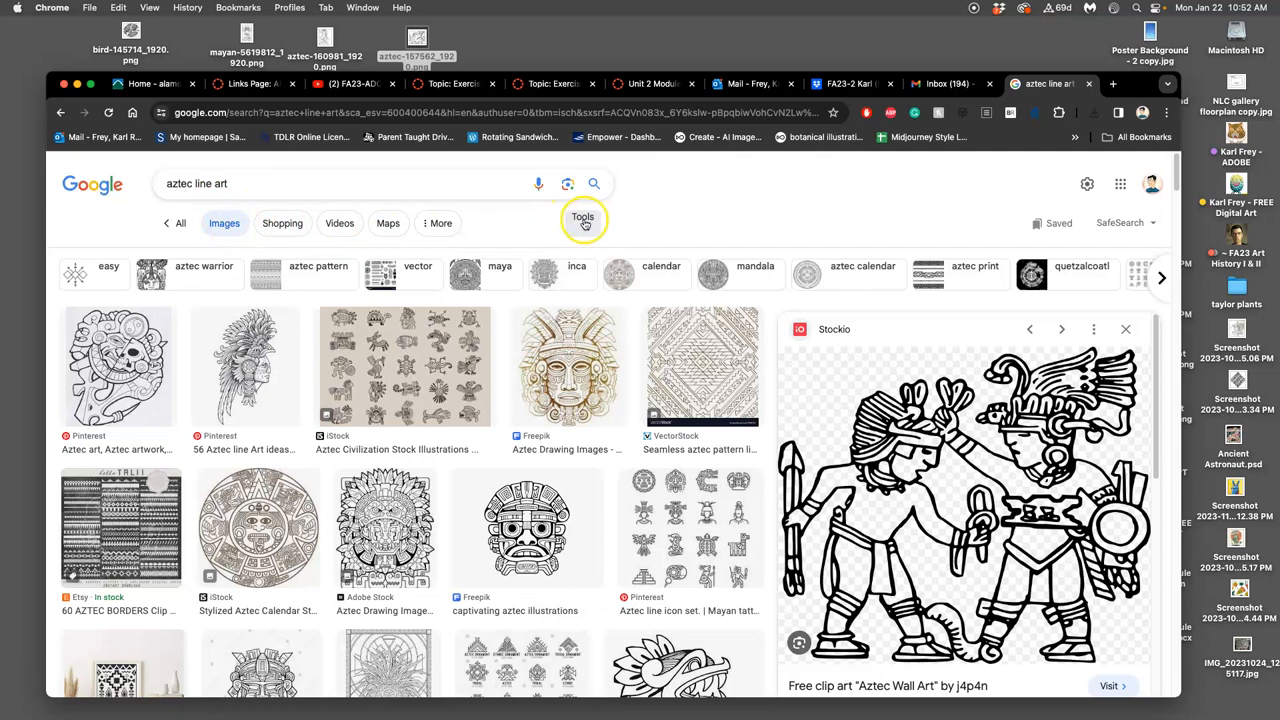
left_click(582, 217)
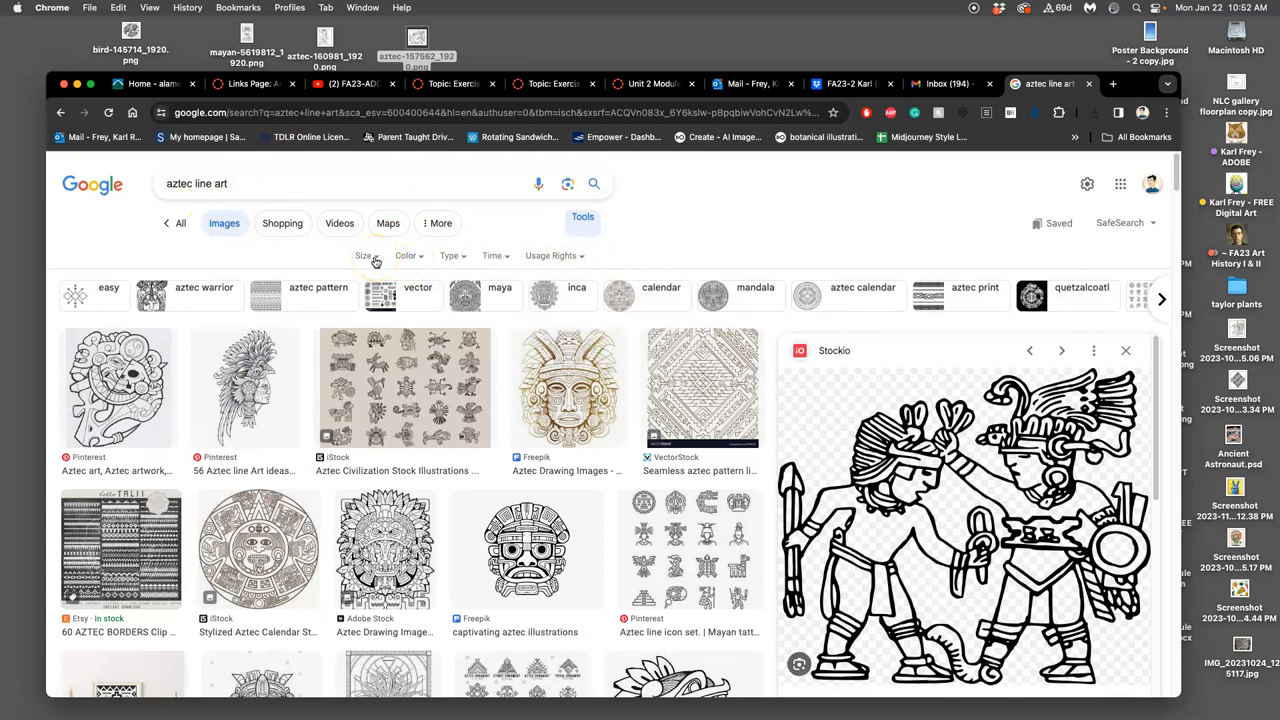
left_click(366, 255)
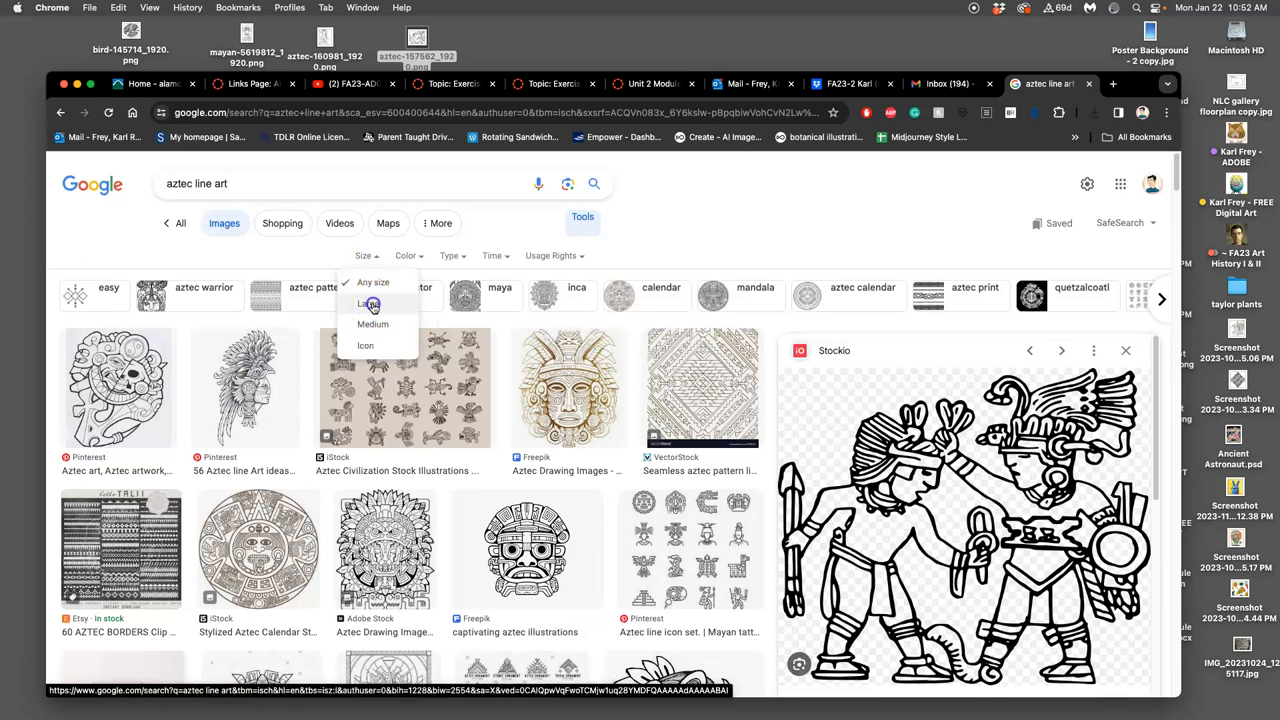
left_click(370, 303)
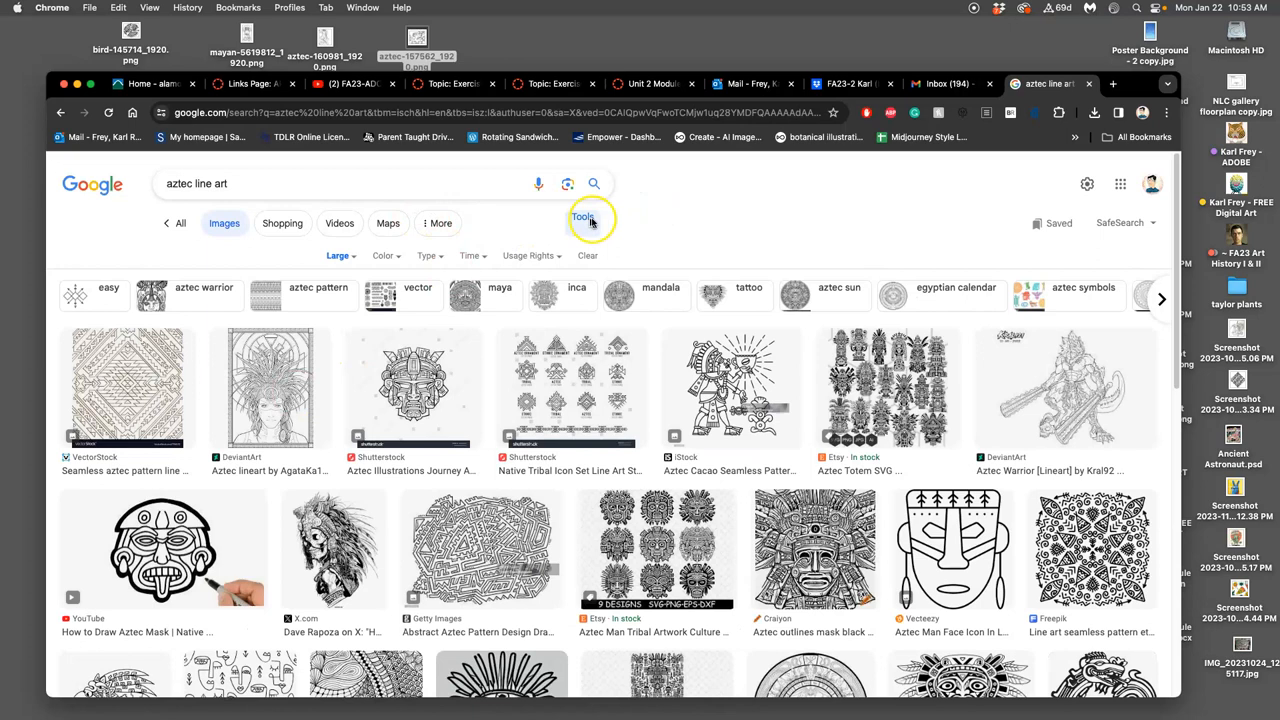
left_click(338, 256)
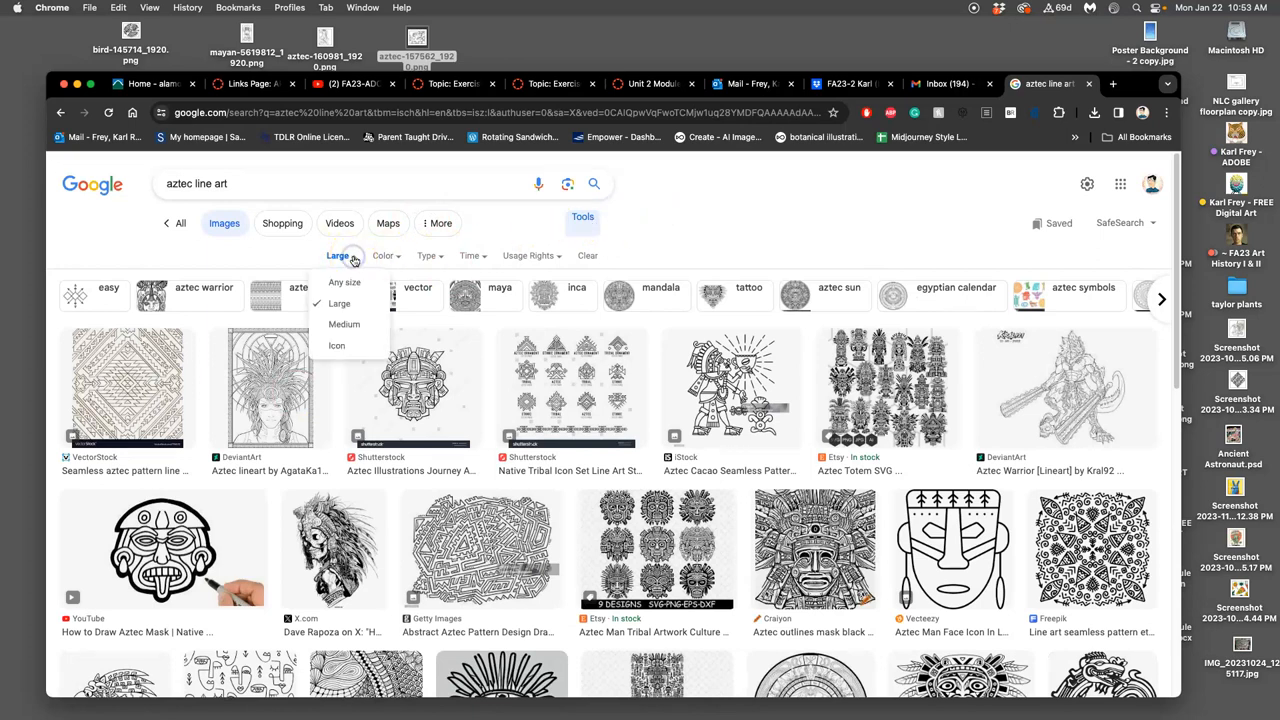
left_click(344, 305)
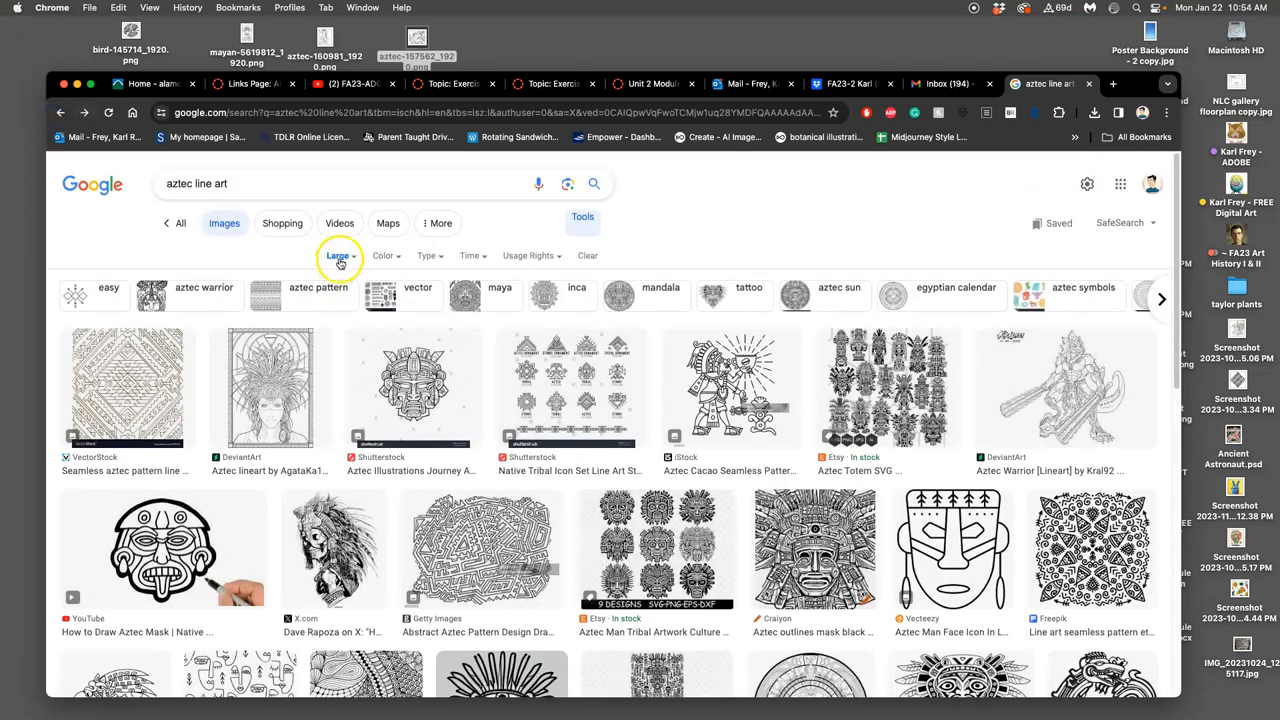
left_click(339, 255)
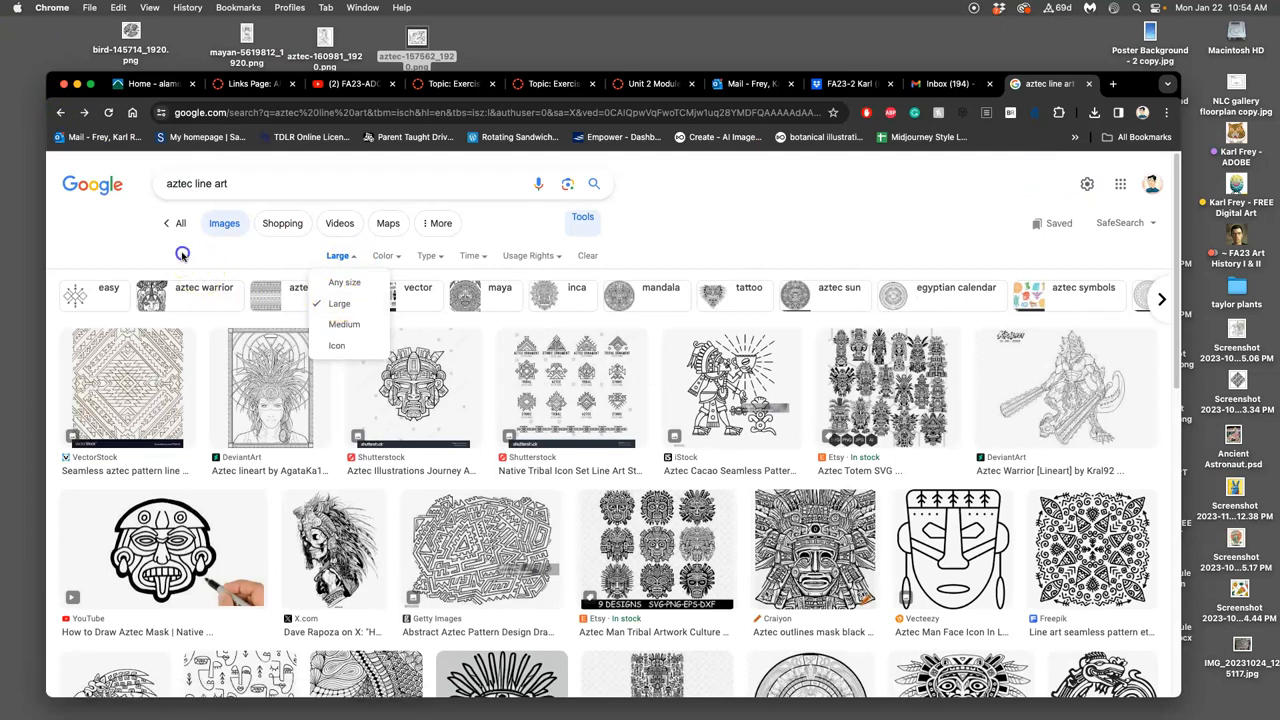
right_click(413, 387)
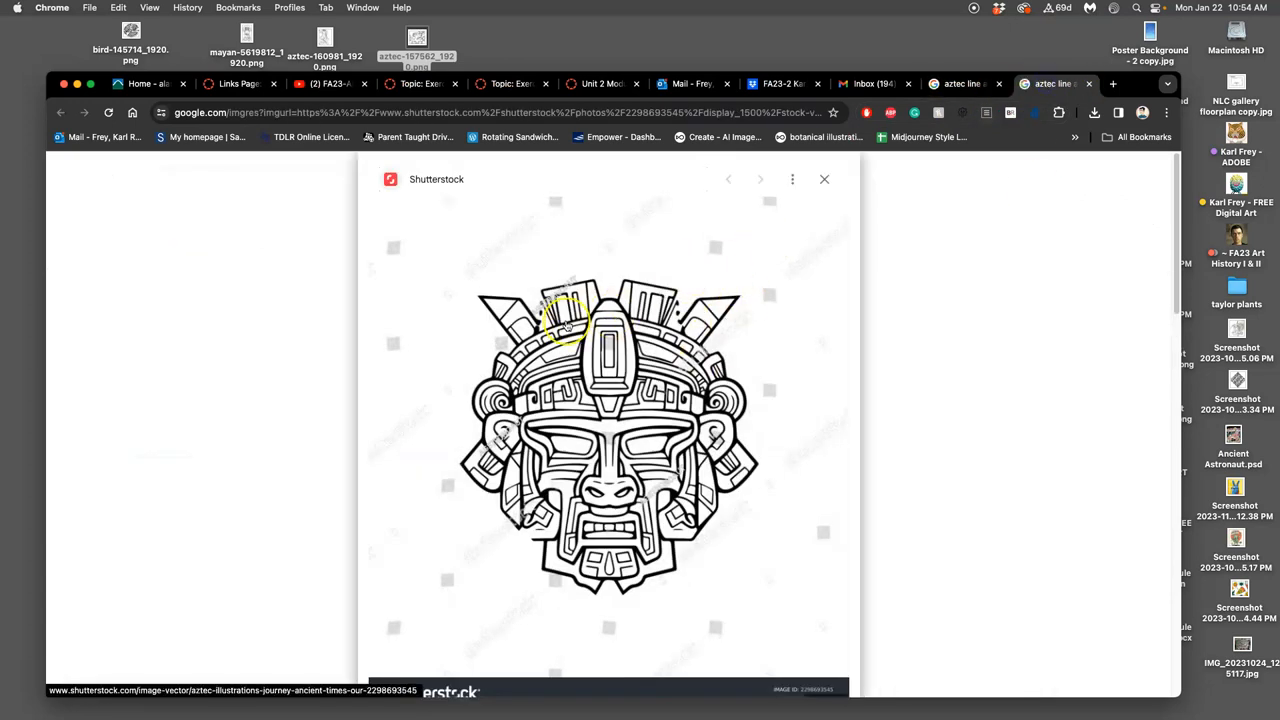
mouse_move(575, 438)
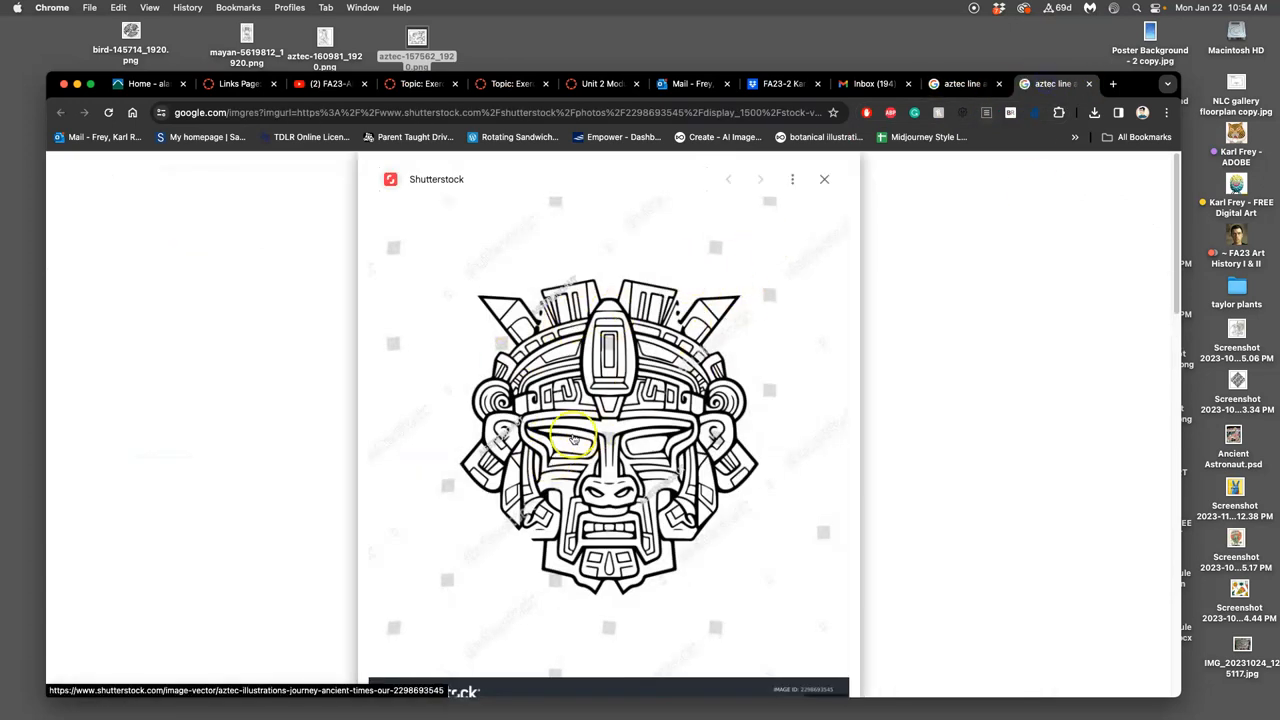
mouse_move(901, 190)
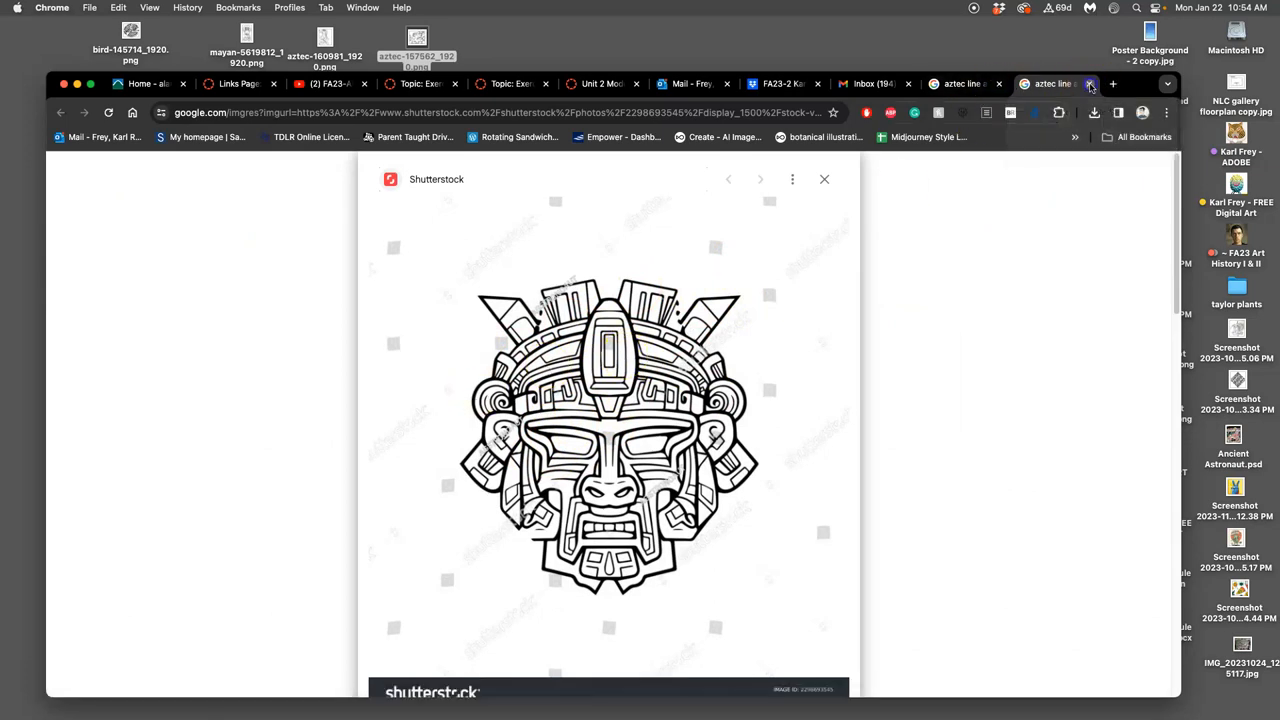
- Close the Shutterstock tab, then preview the Craiyon mascot and Vecteezy Aztec face results
left_click(824, 179)
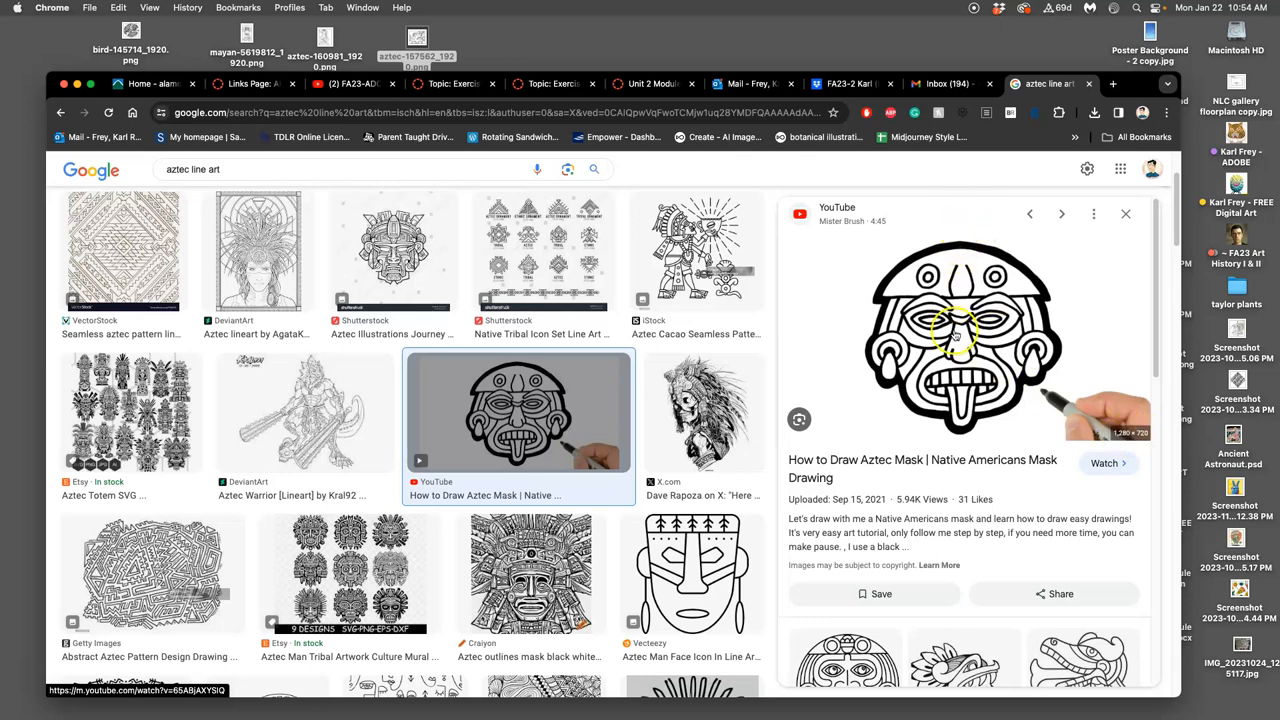
scroll("down", 3)
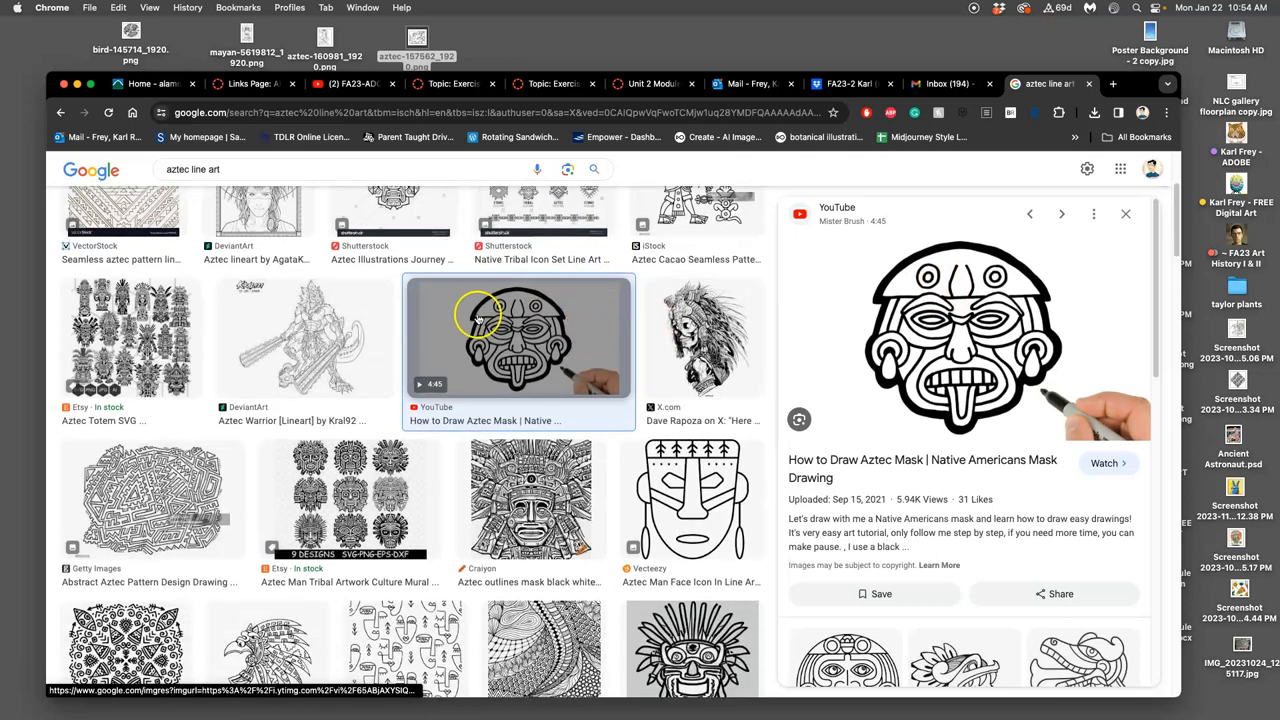
scroll("down", 3)
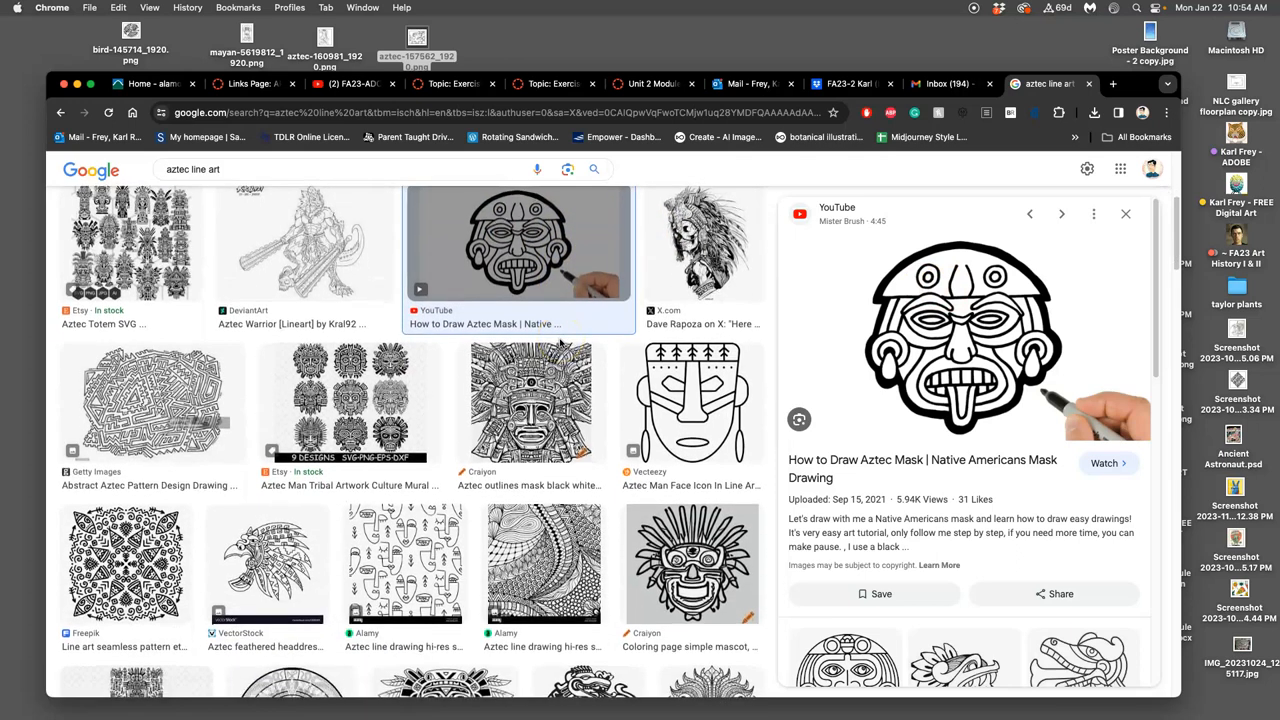
scroll("down", 3)
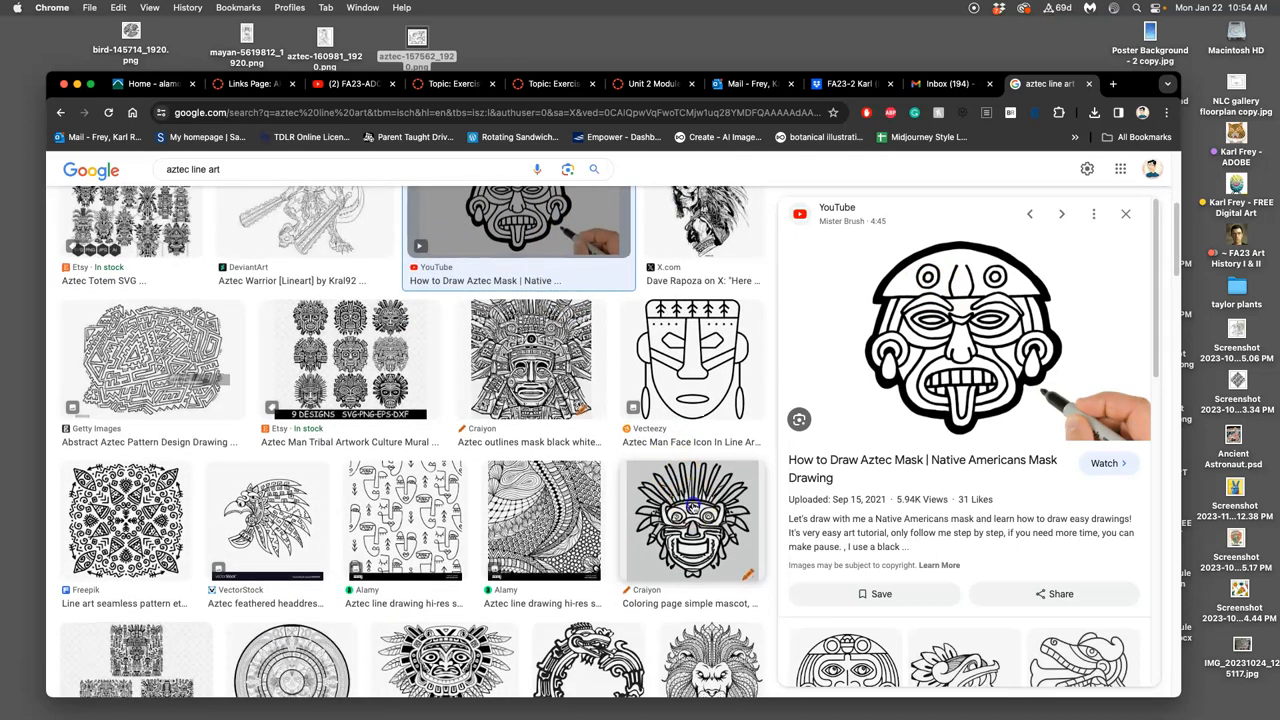
left_click(690, 520)
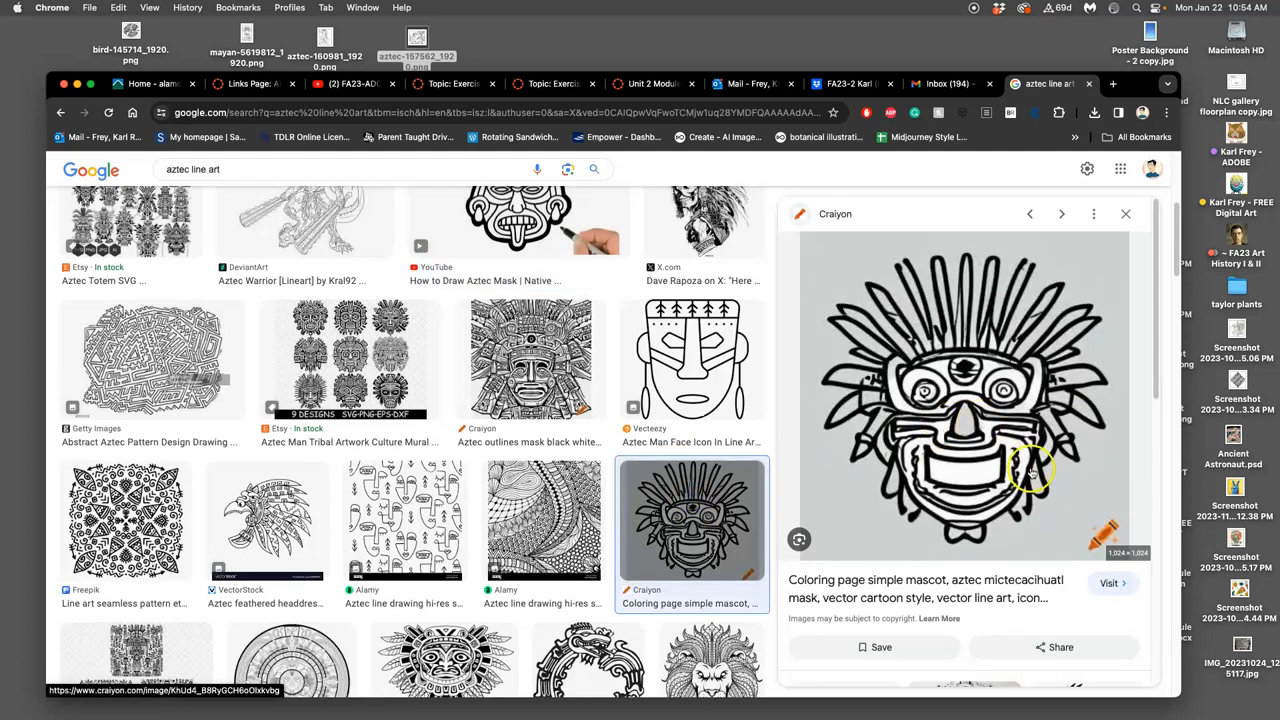
scroll("down", 3)
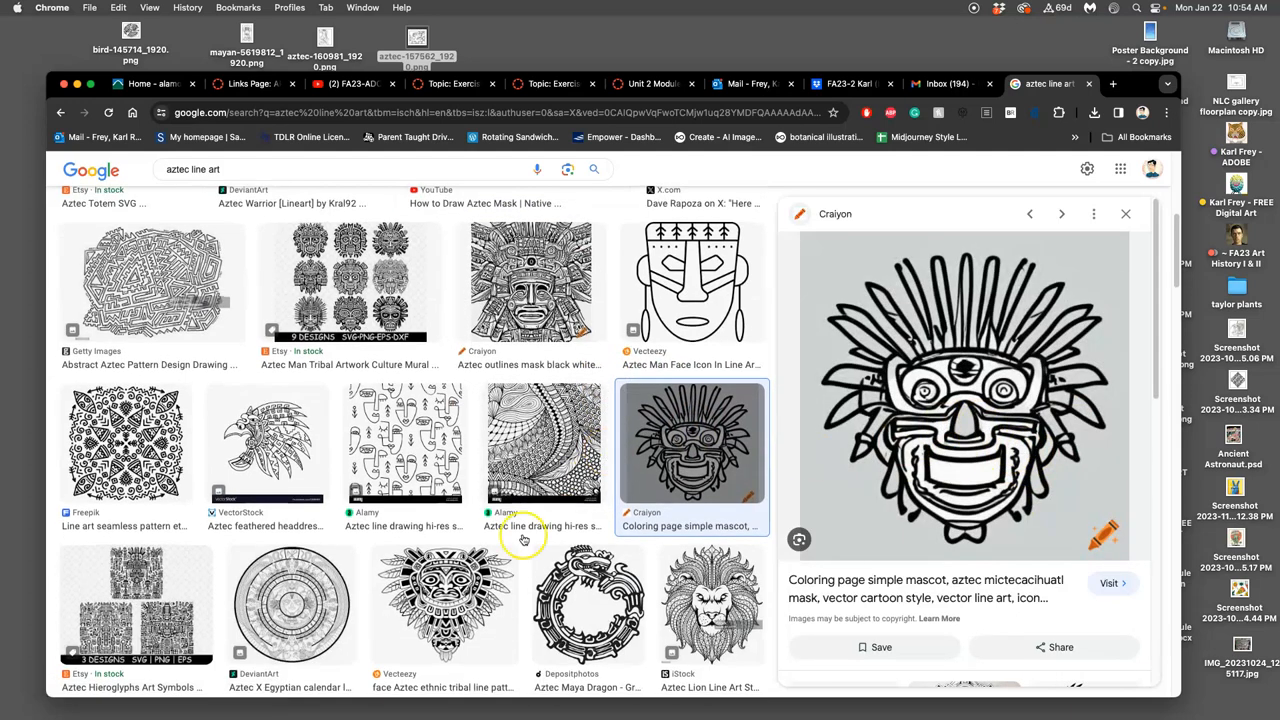
left_click(445, 580)
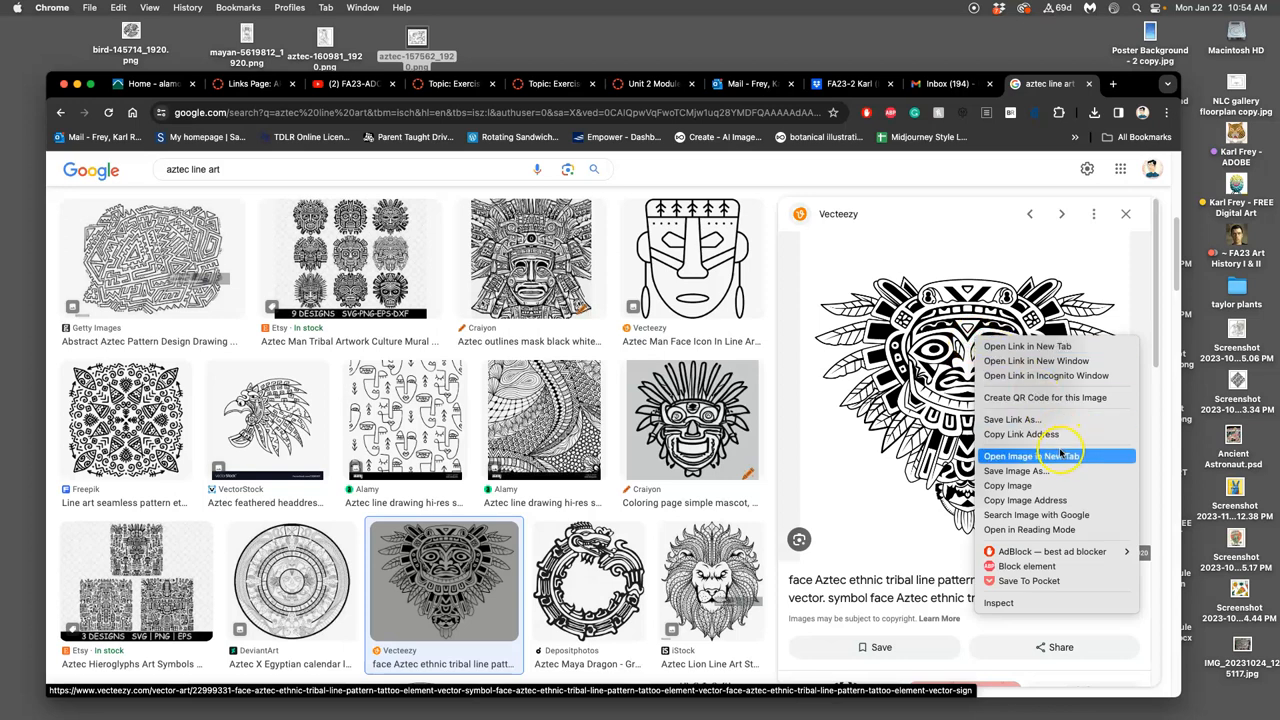
- Open the Vecteezy Aztec face image at full size and scroll through the results
left_click(1025, 456)
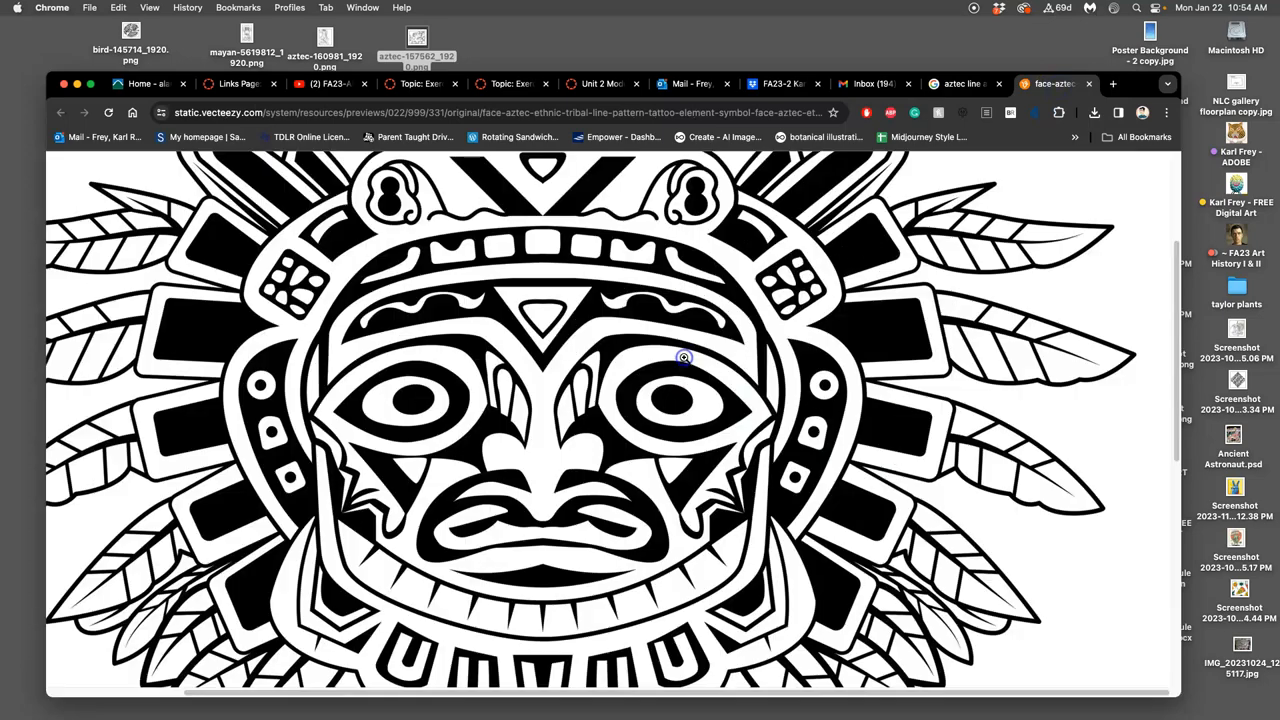
scroll("down", 3)
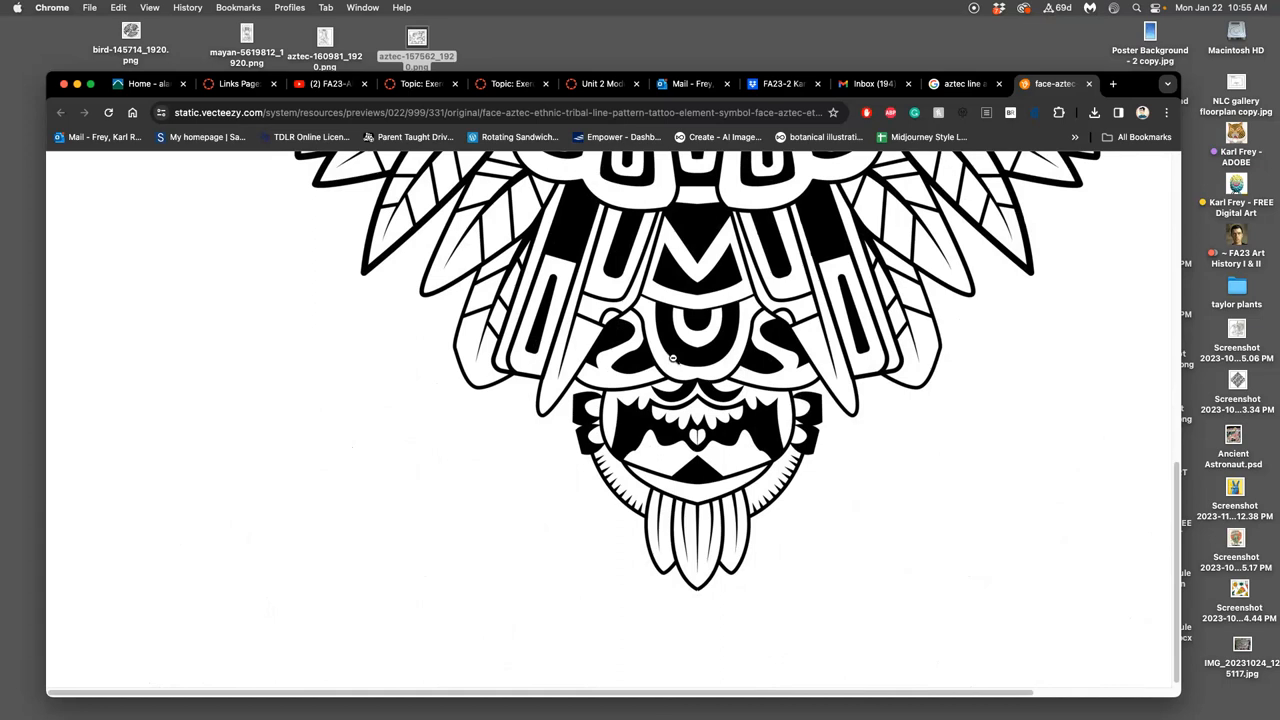
scroll("up", 3)
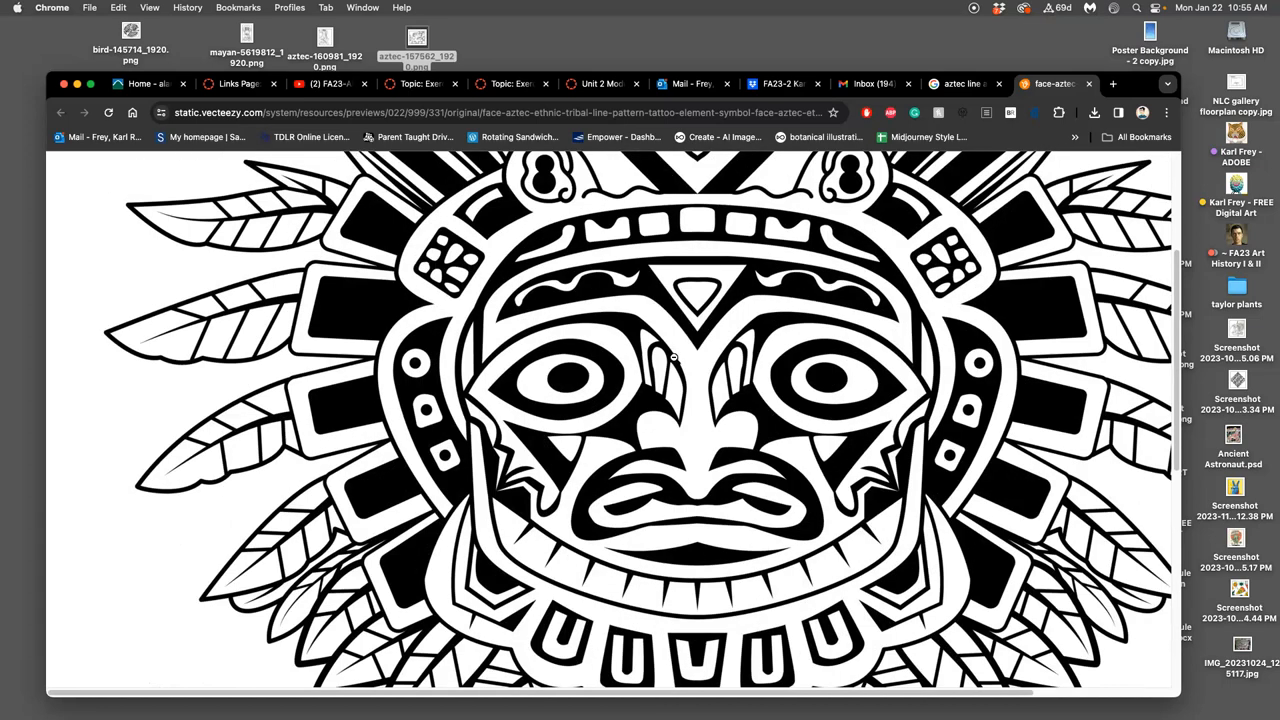
scroll("down", 3)
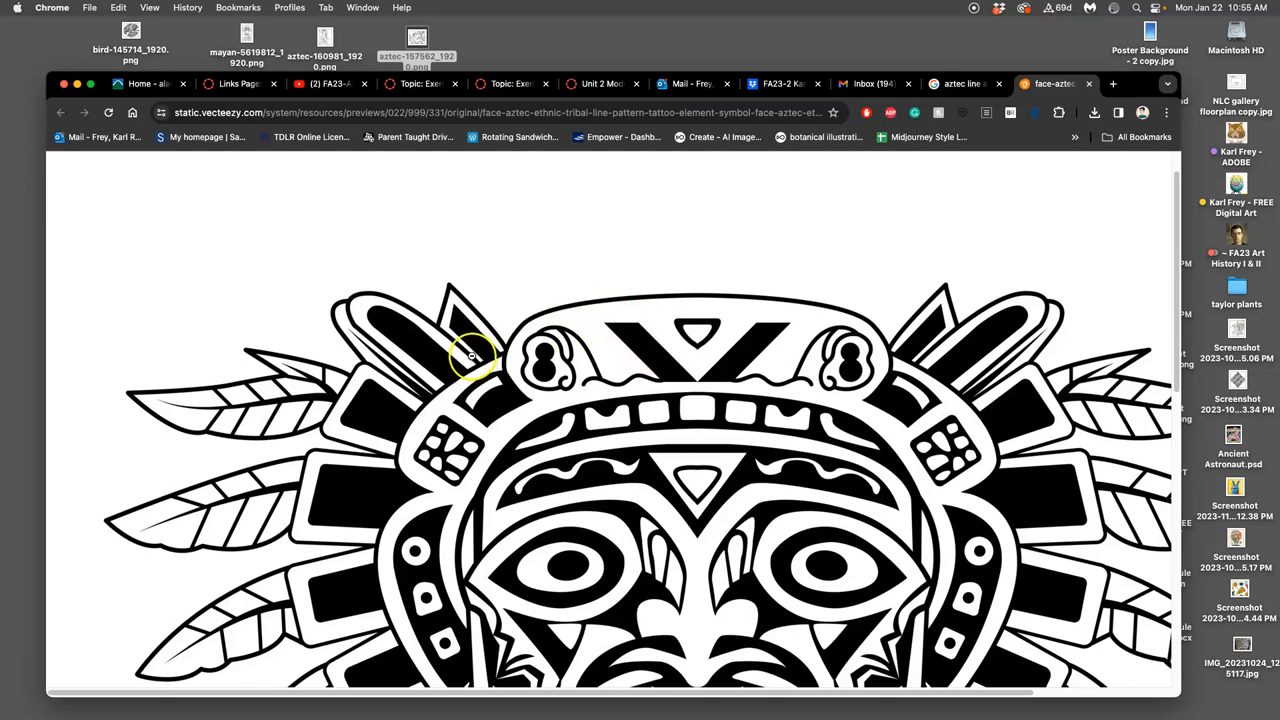
mouse_move(463, 38)
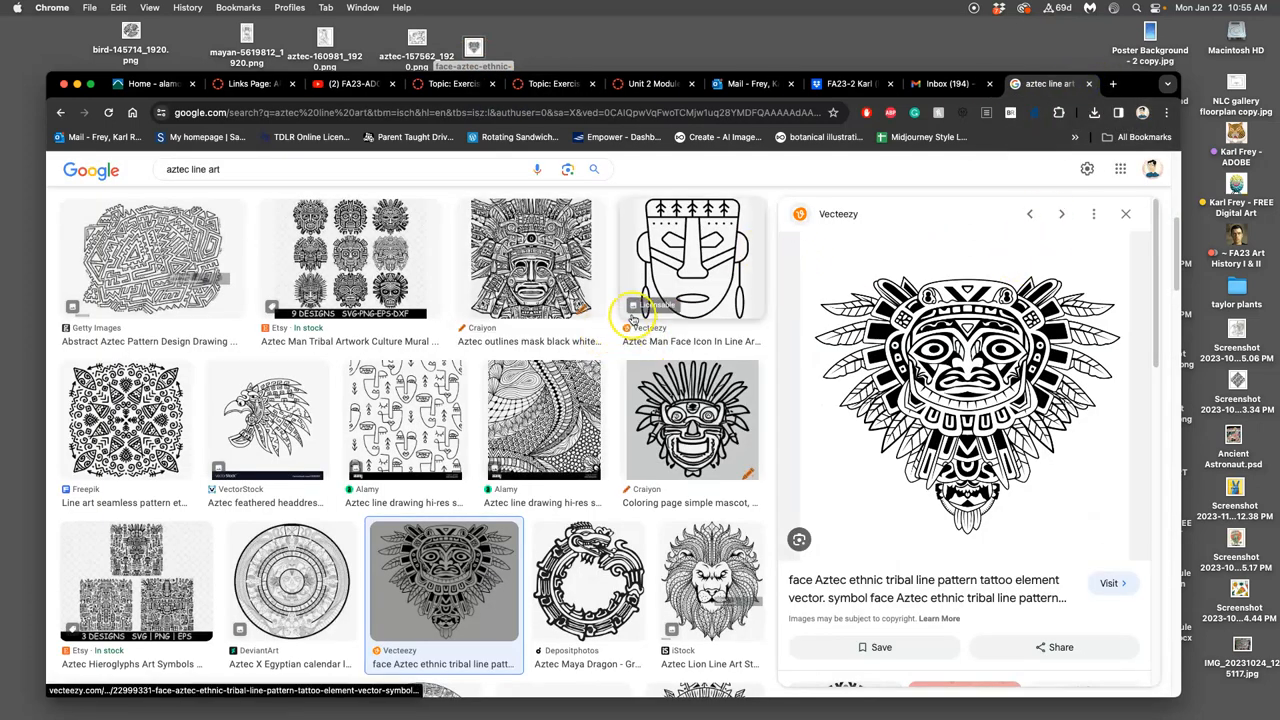
- Preview the Aztec Maya Dragon result and open its image in a new tab
left_click(588, 580)
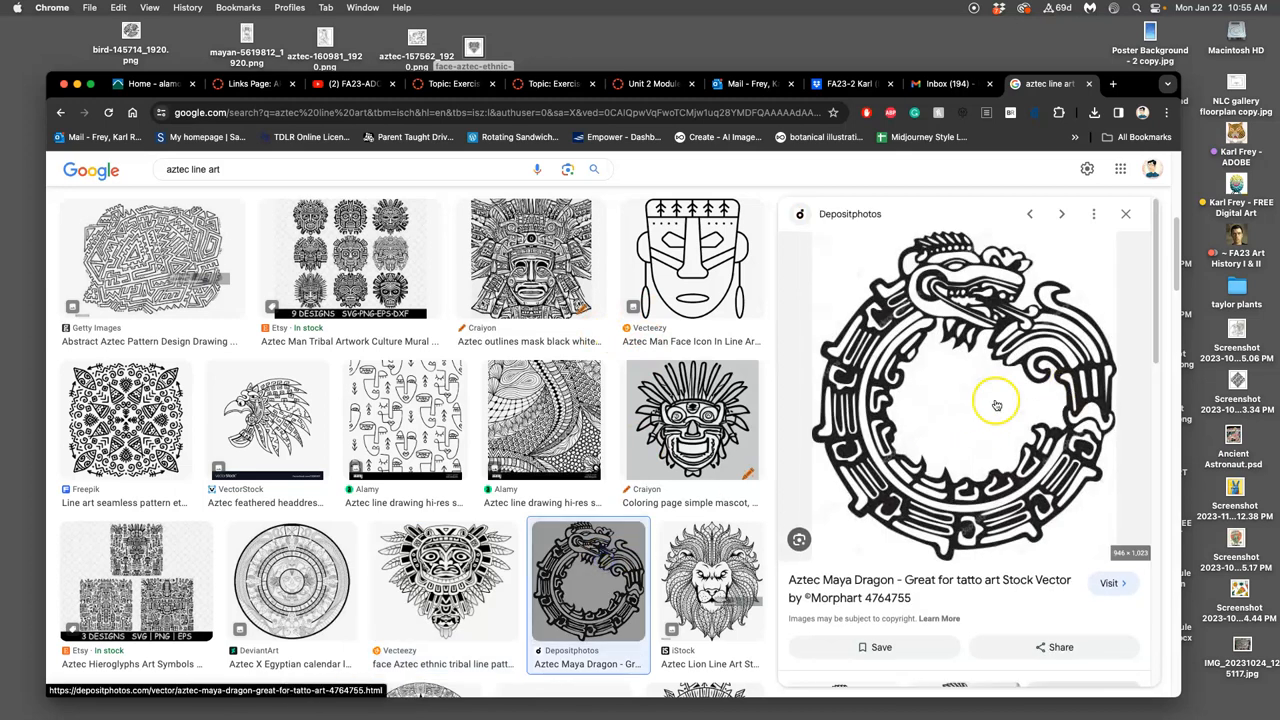
mouse_move(991, 393)
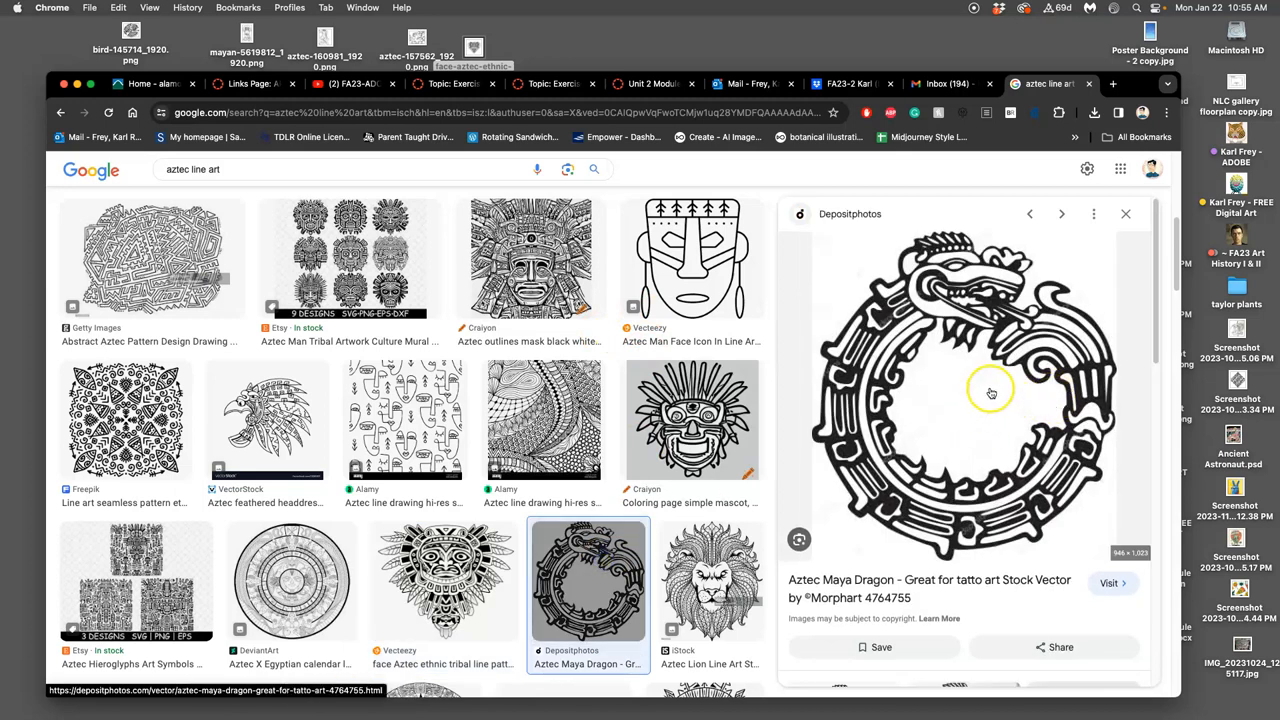
mouse_move(1007, 475)
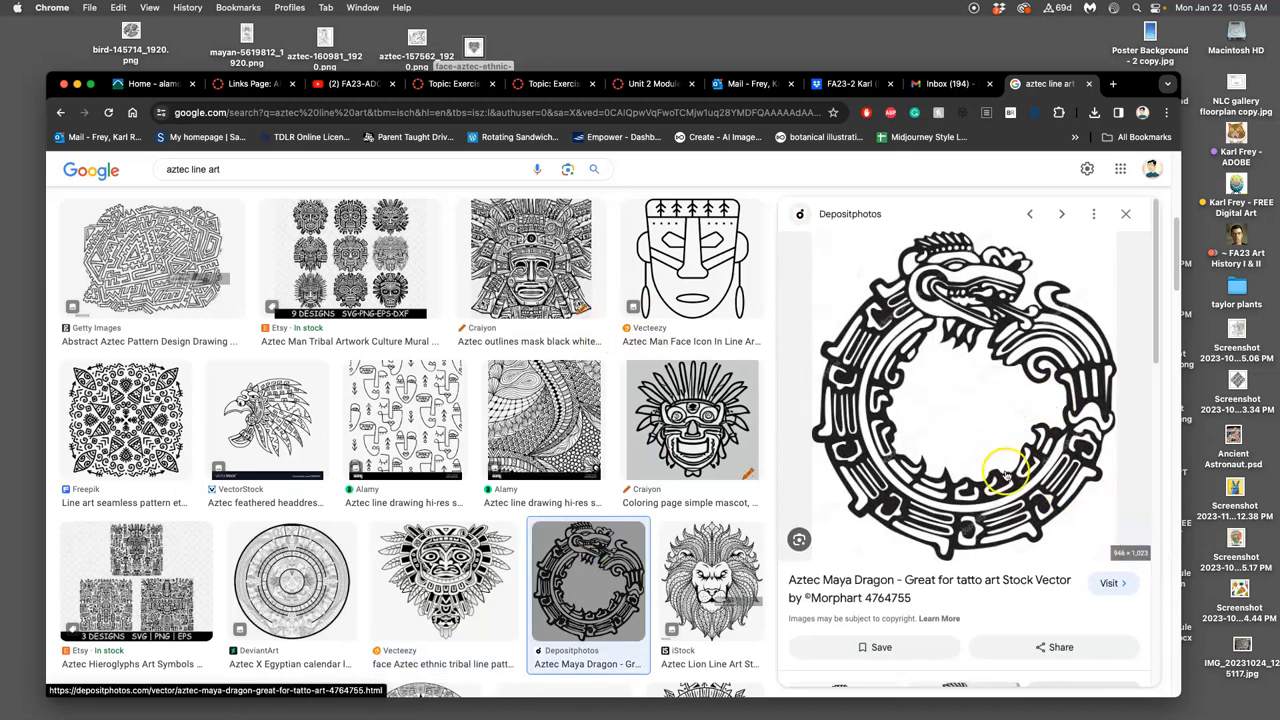
right_click(1000, 475)
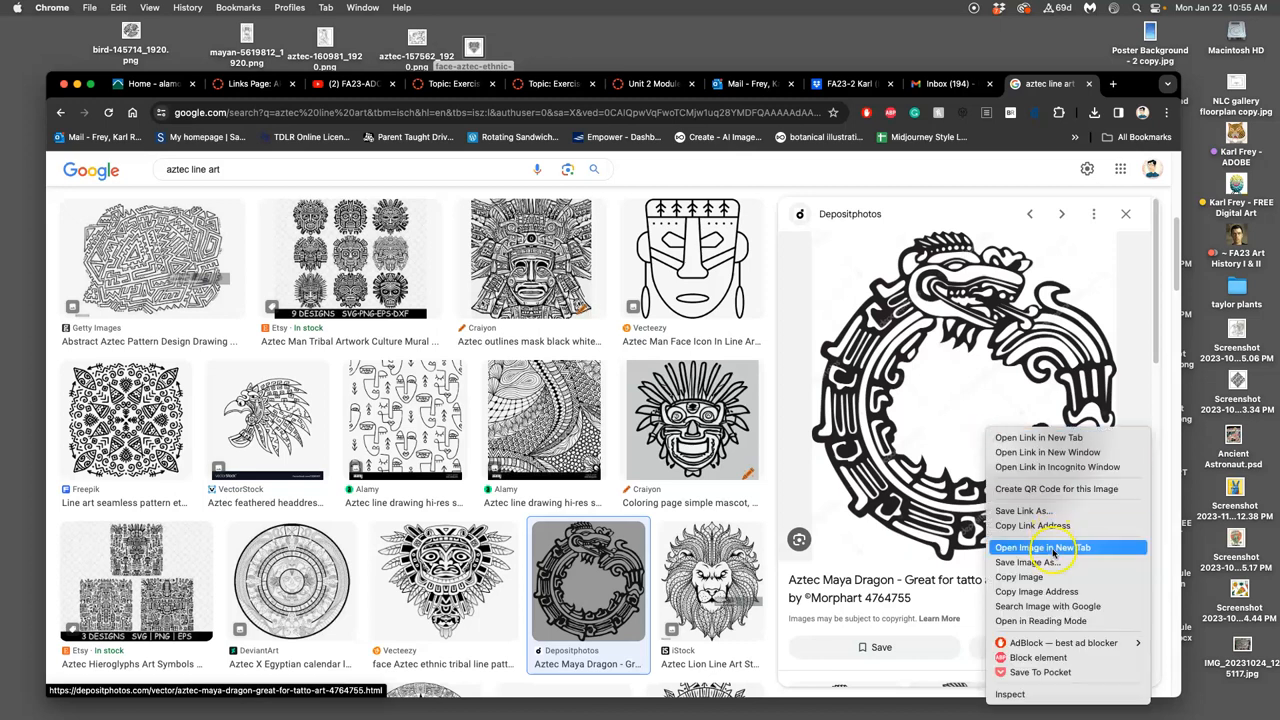
left_click(1039, 547)
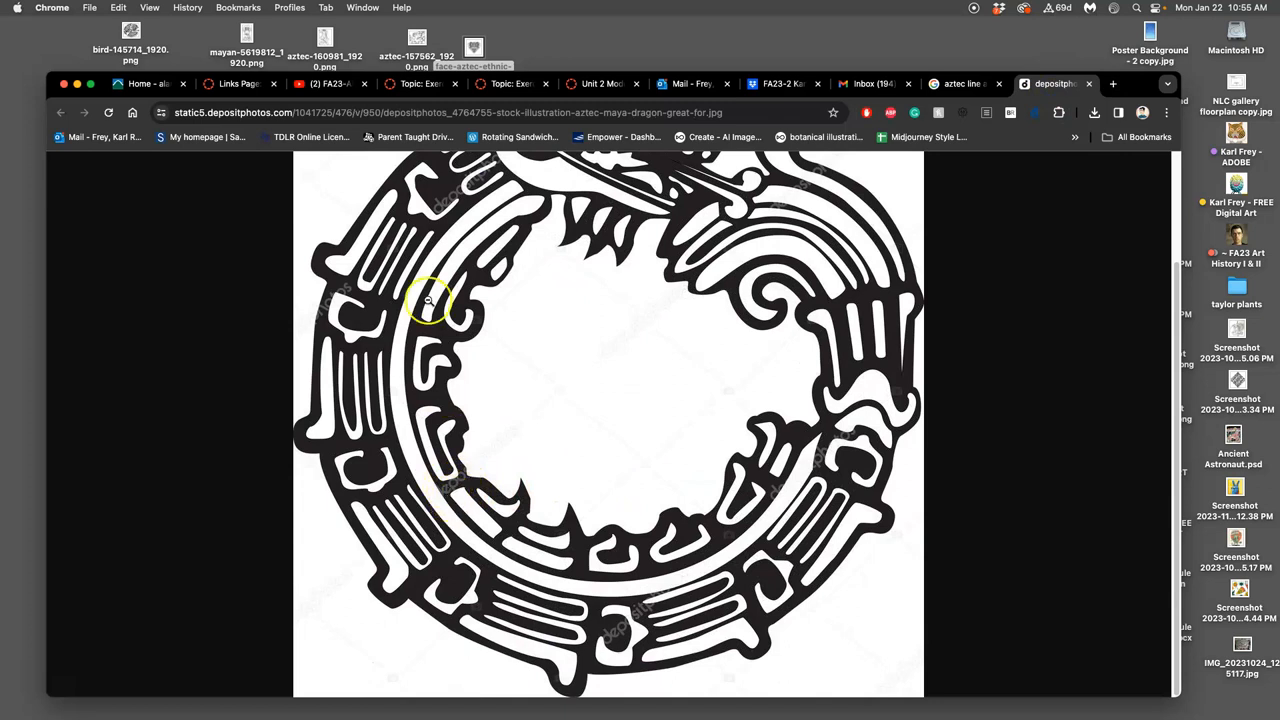
mouse_move(355, 280)
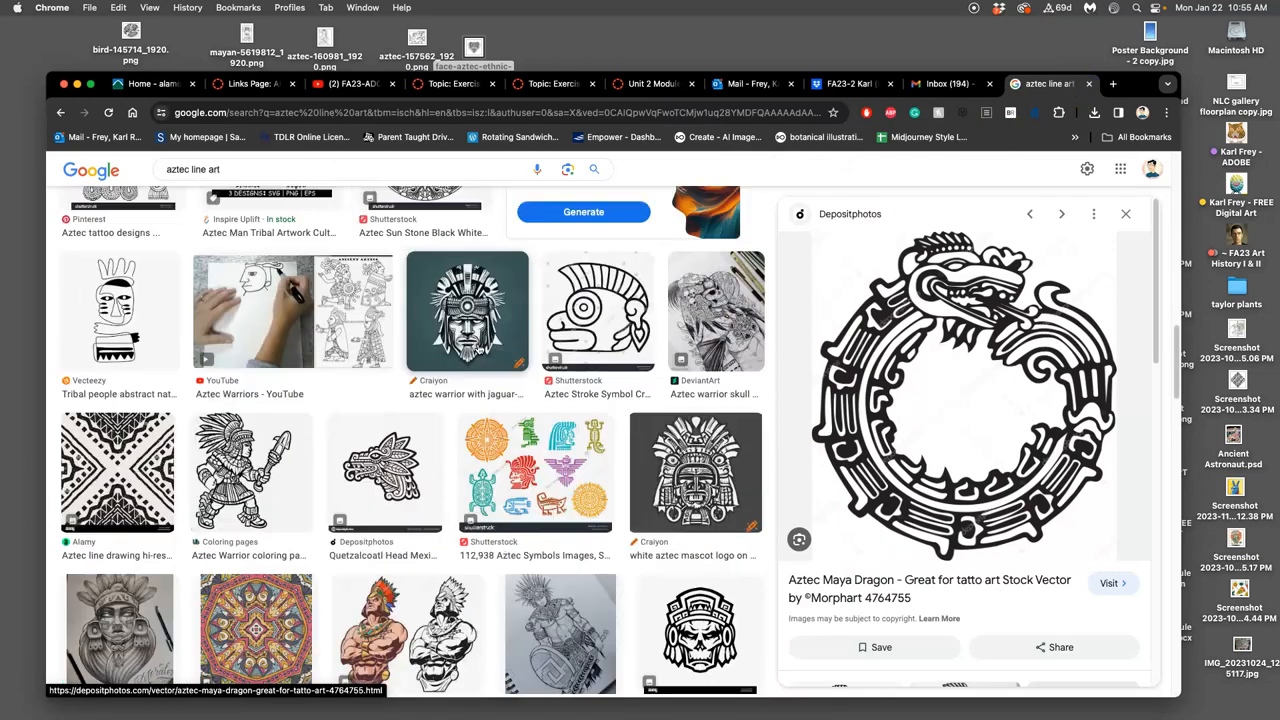
- Show the Craiyon 'Aztec outlines mask black white' thumbnail in the side preview
left_click(250, 310)
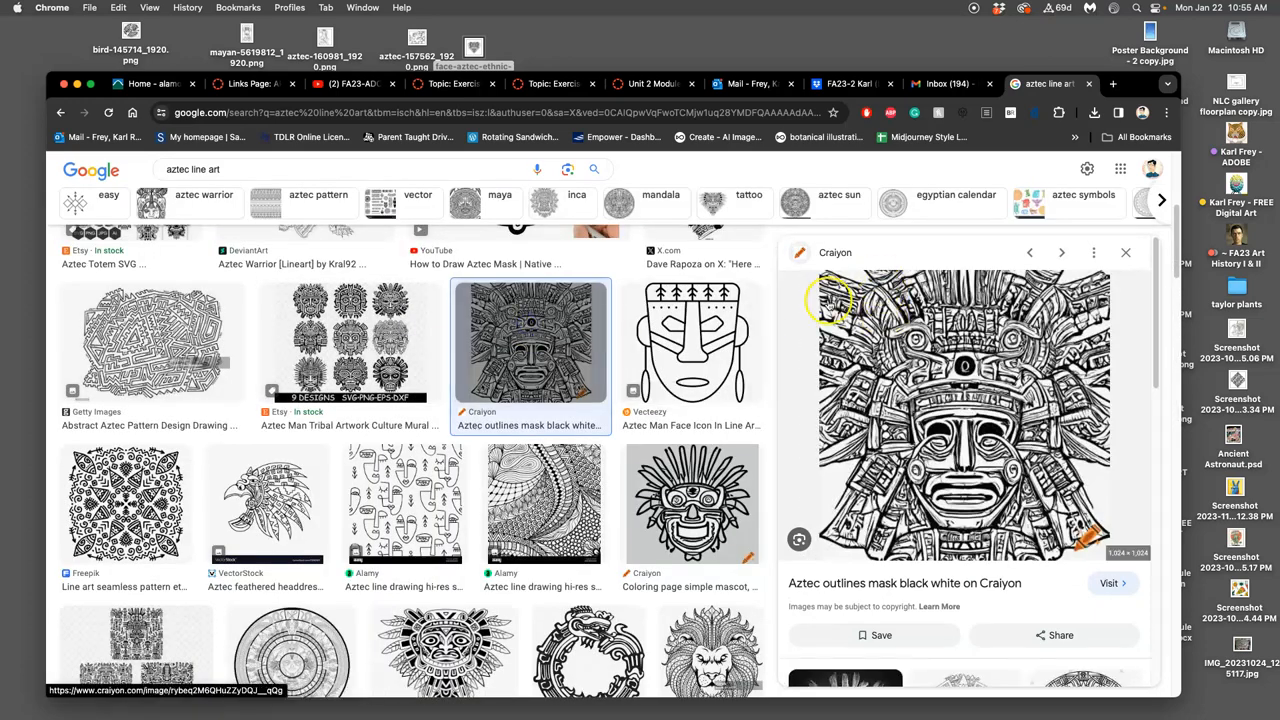
mouse_move(920, 390)
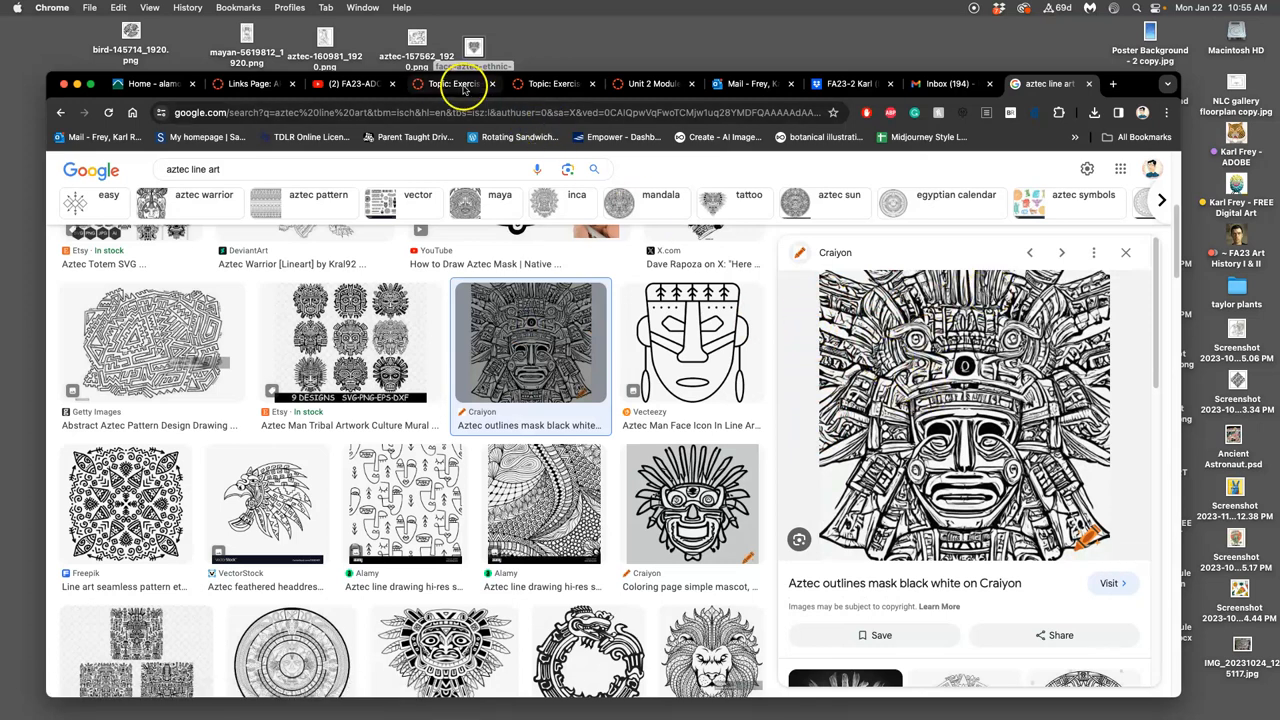
left_click(452, 84)
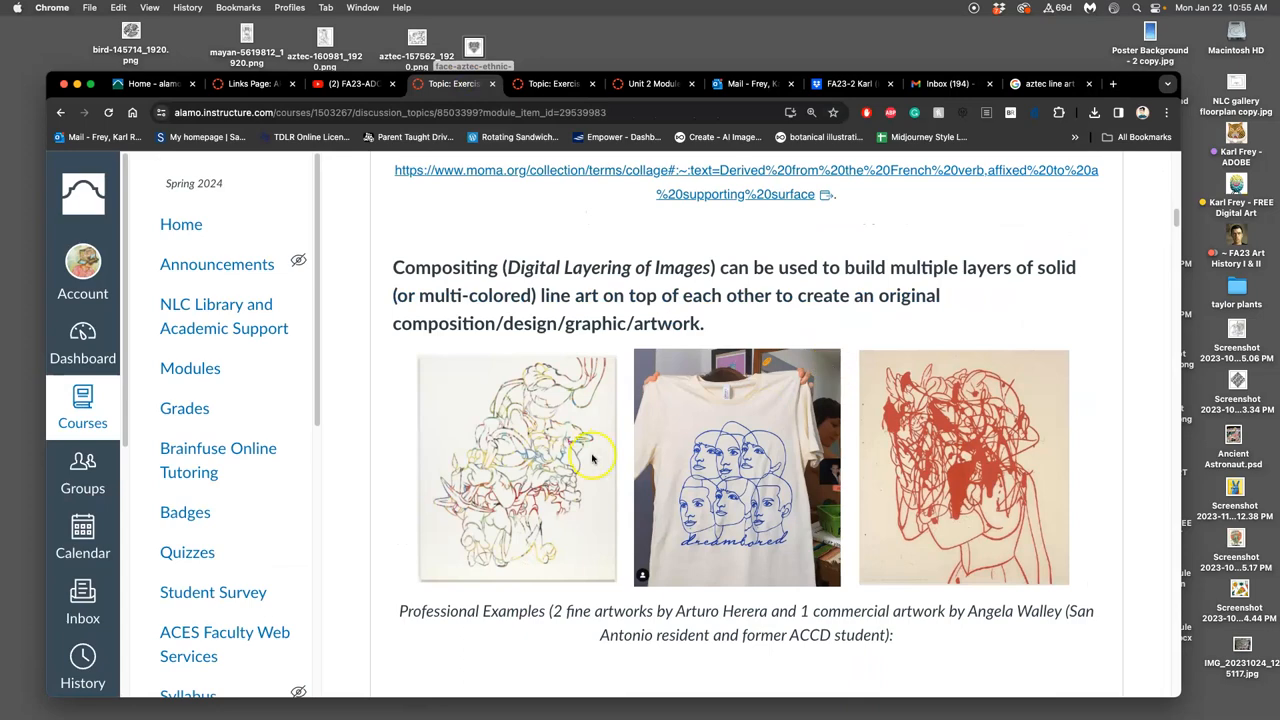
mouse_move(885, 497)
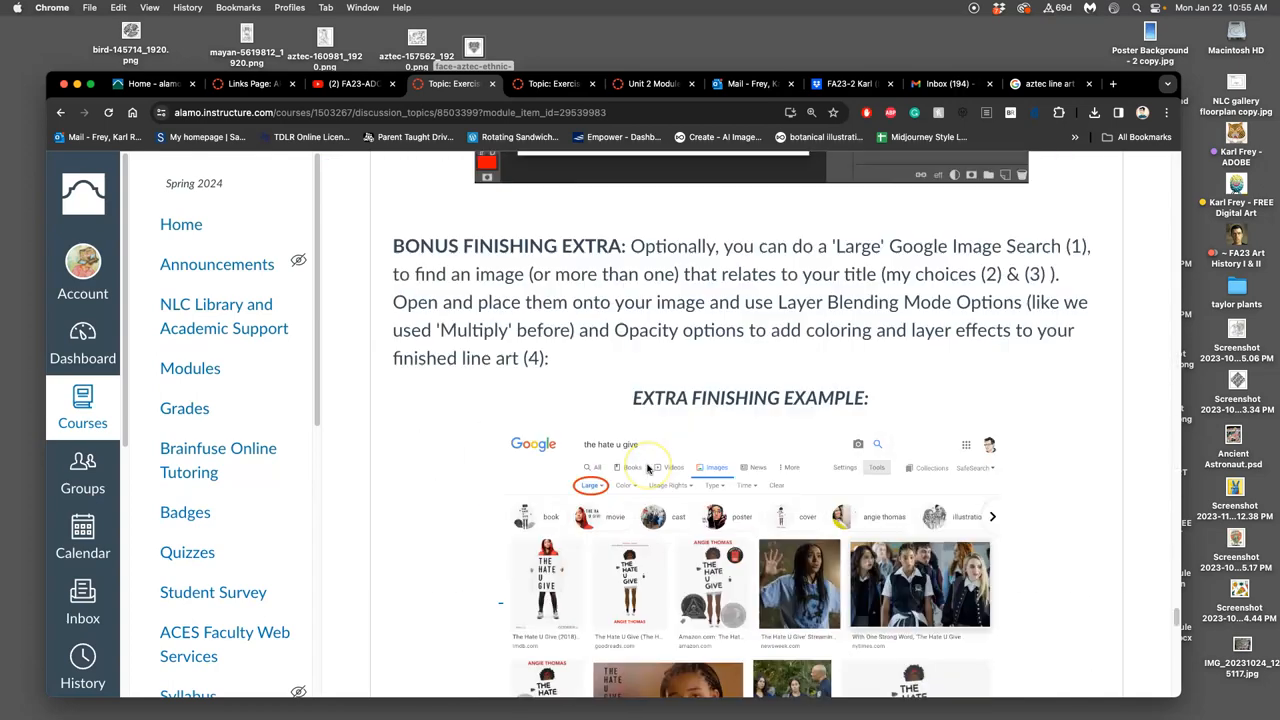
scroll("down", 3)
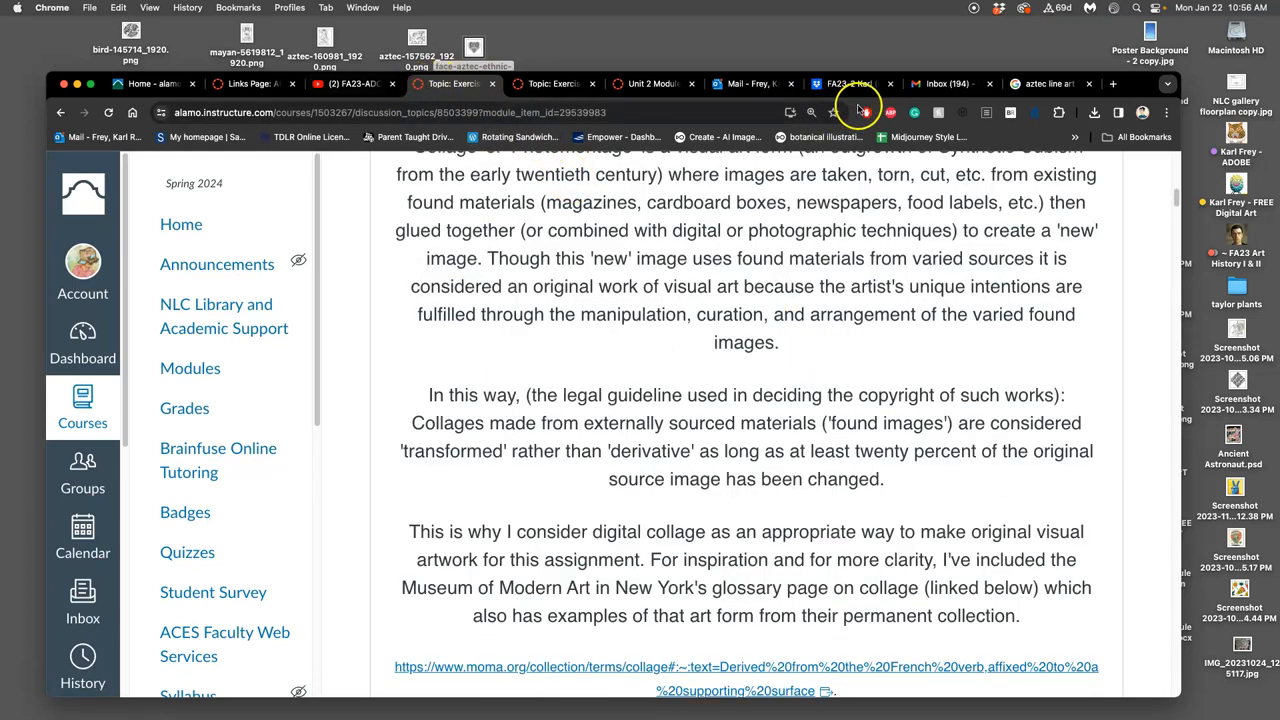
left_click(1043, 83)
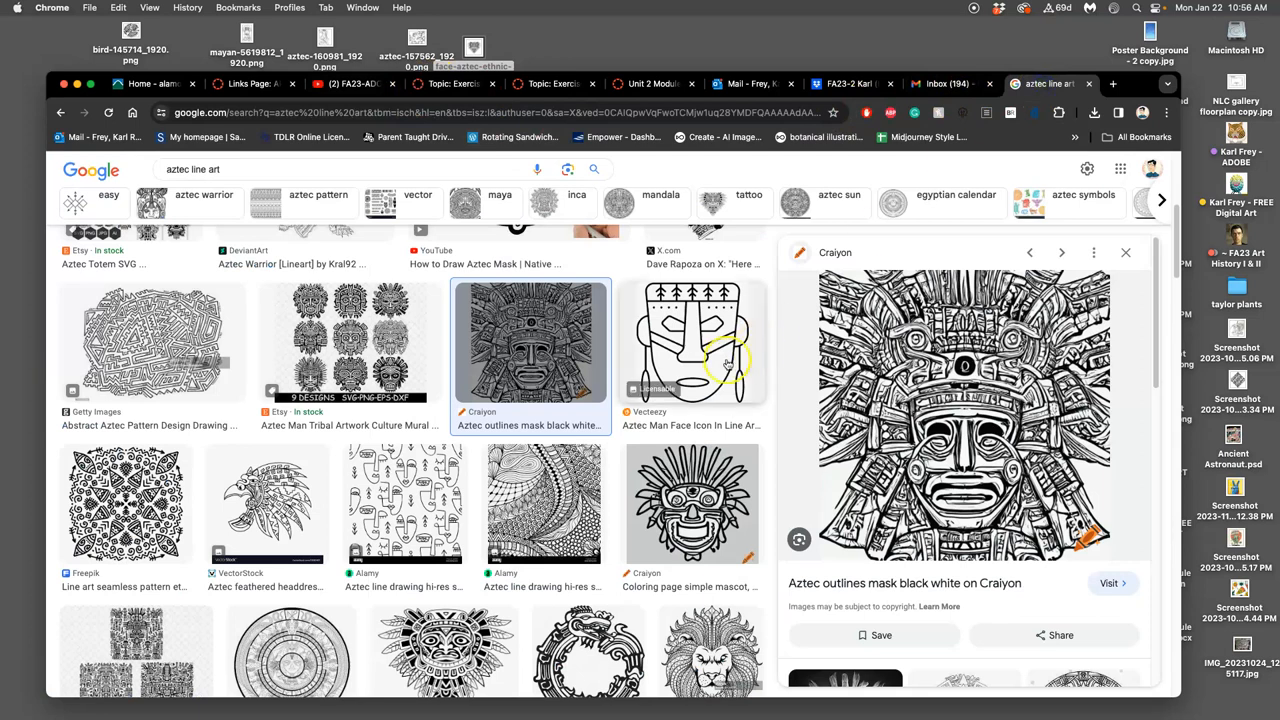
- Preview the Freepik Aztec symbol, view it full-size in a new tab, then close it
scroll("down", 3)
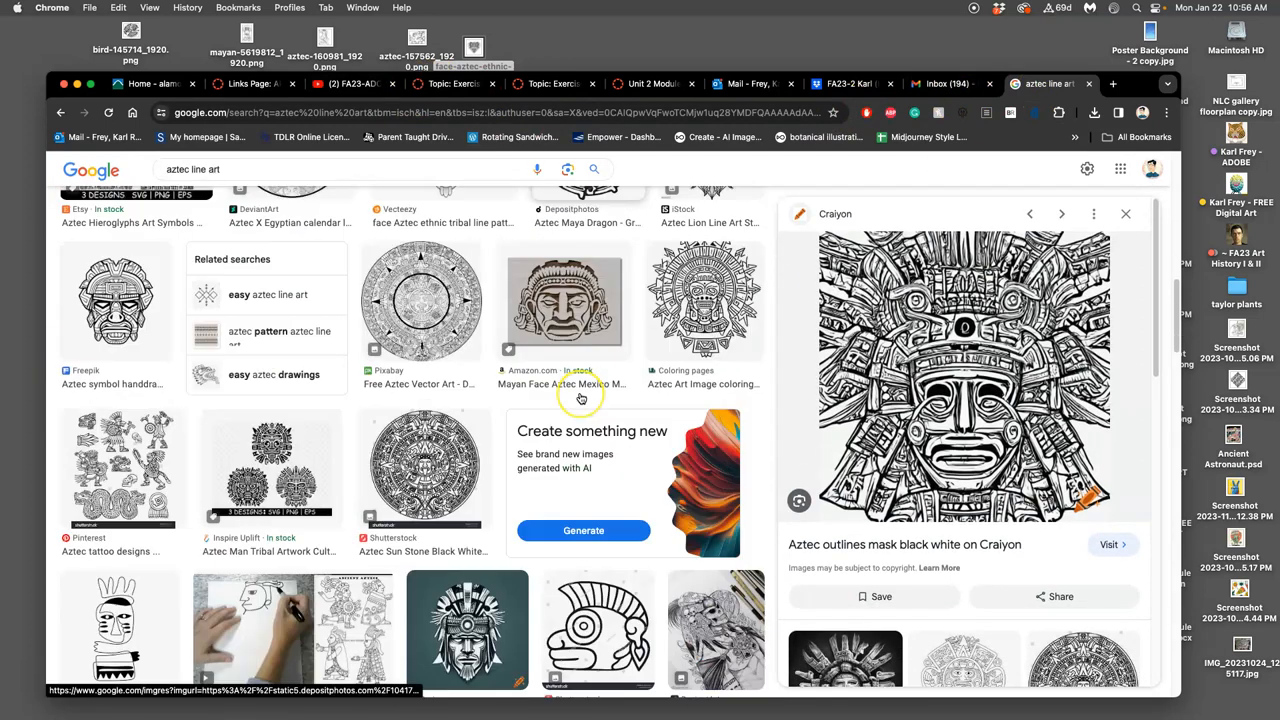
left_click(115, 300)
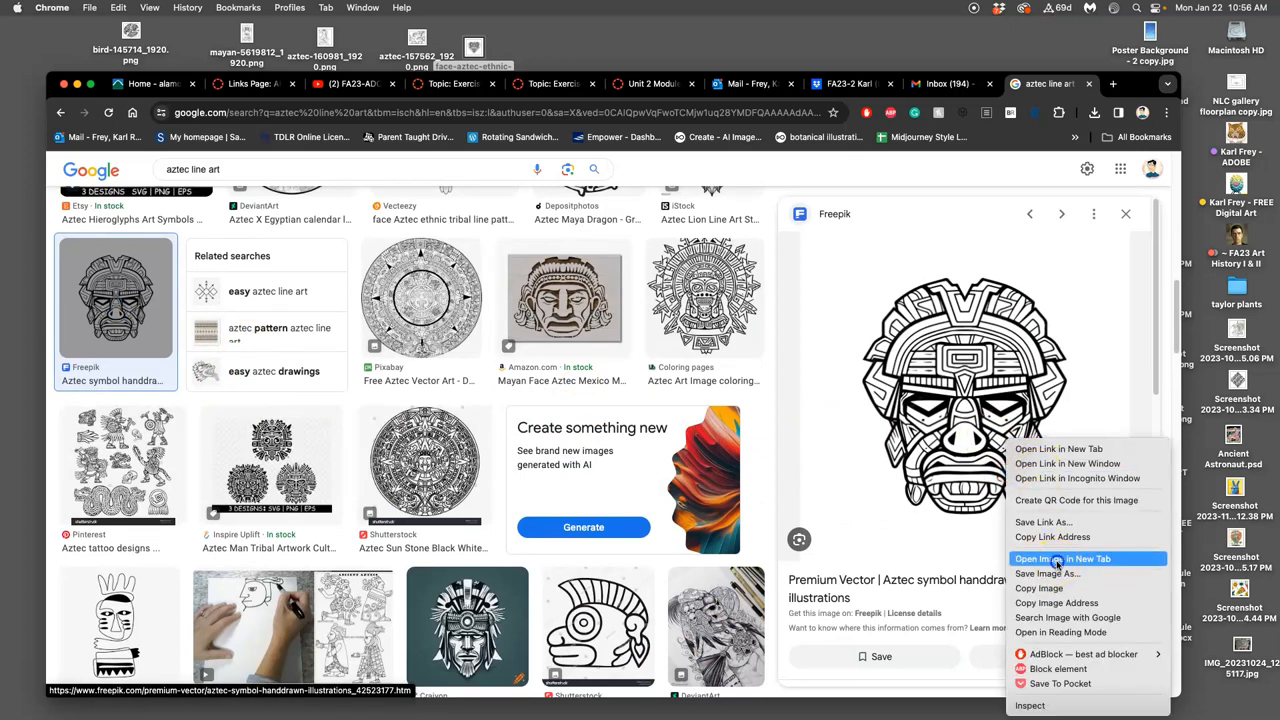
left_click(1058, 558)
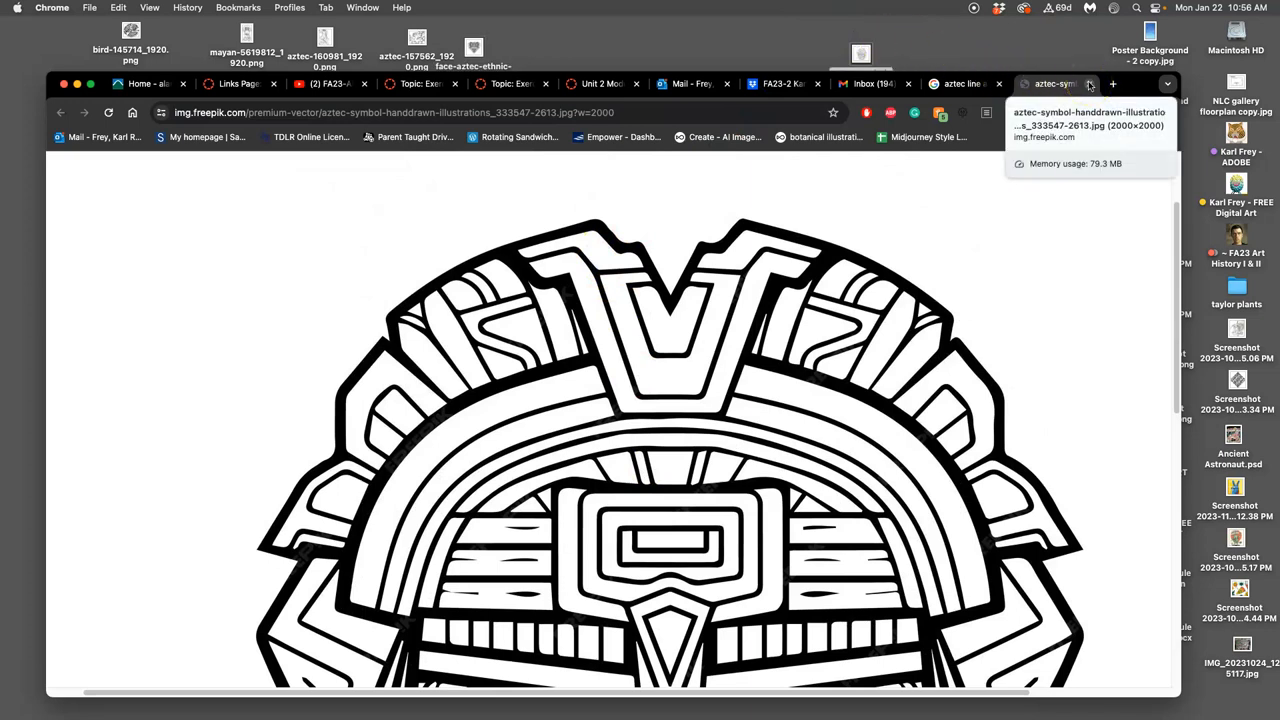
left_click(1112, 83)
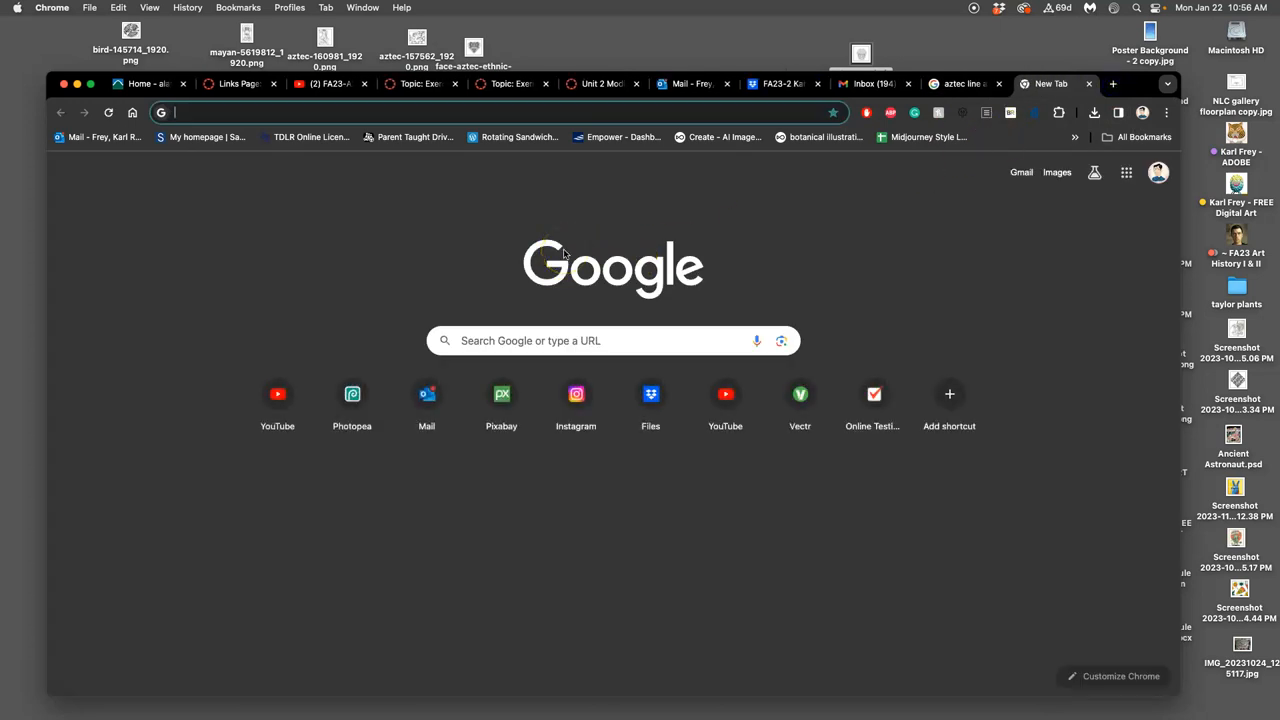
- Search Google for 'google autodraw' and open the AutoDraw website
type("google auto")
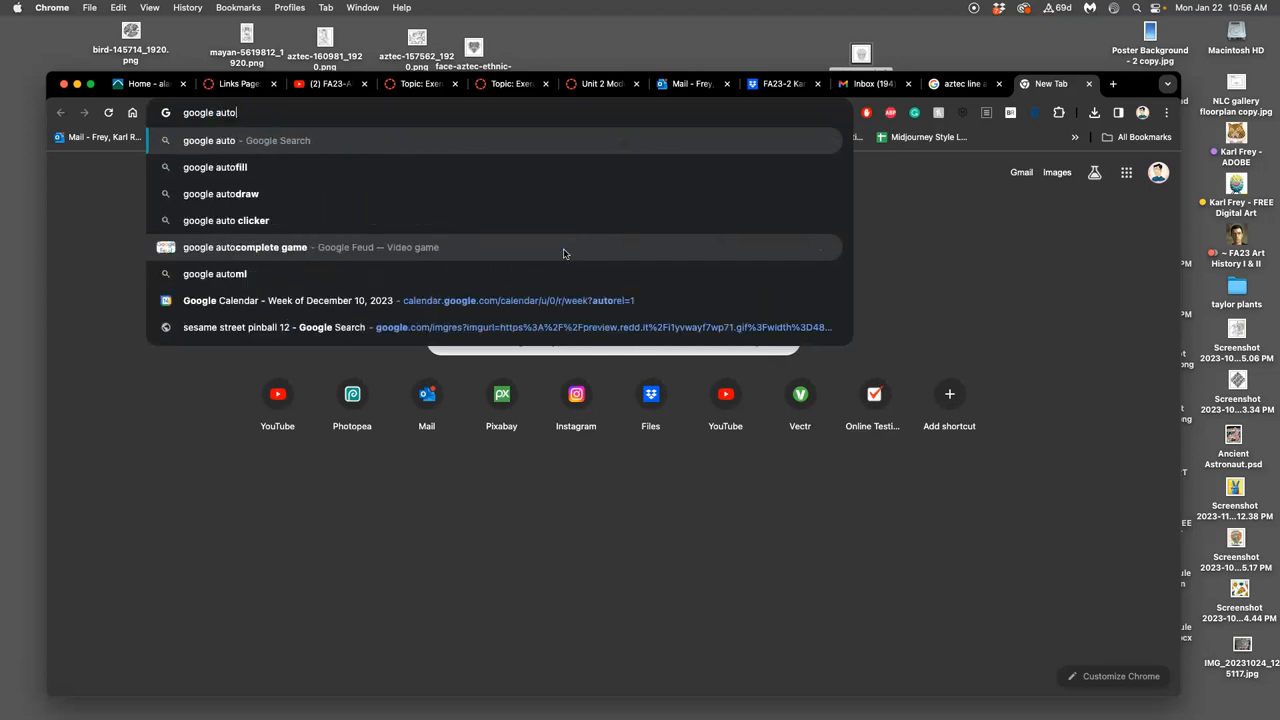
left_click(220, 193)
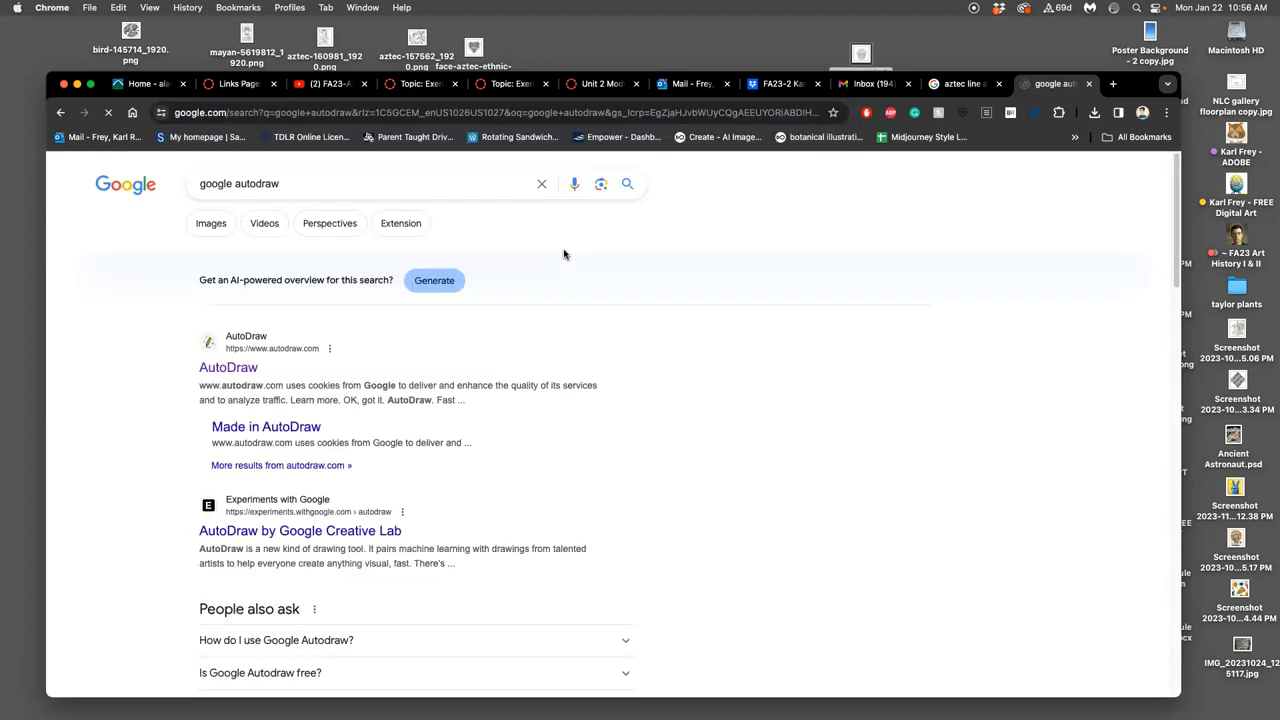
left_click(228, 367)
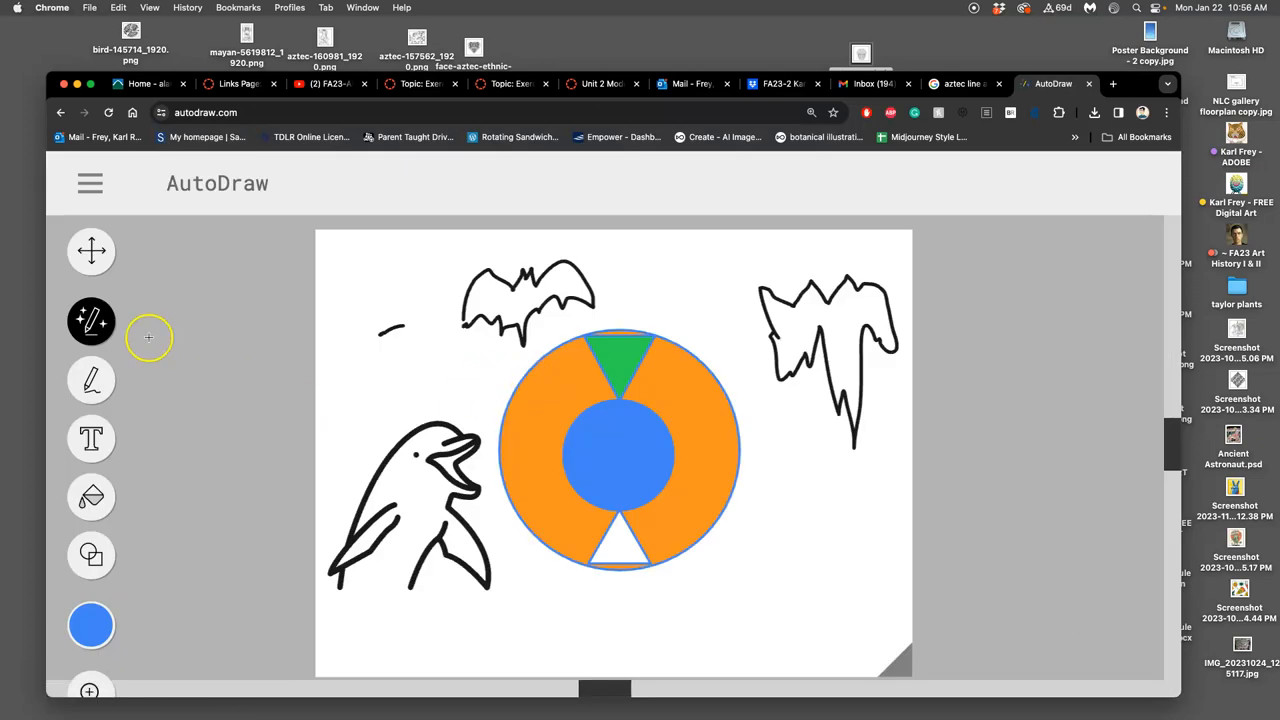
- Choose Start over from AutoDraw's menu to wipe the dolphin, bat and circle drawing
left_click(90, 183)
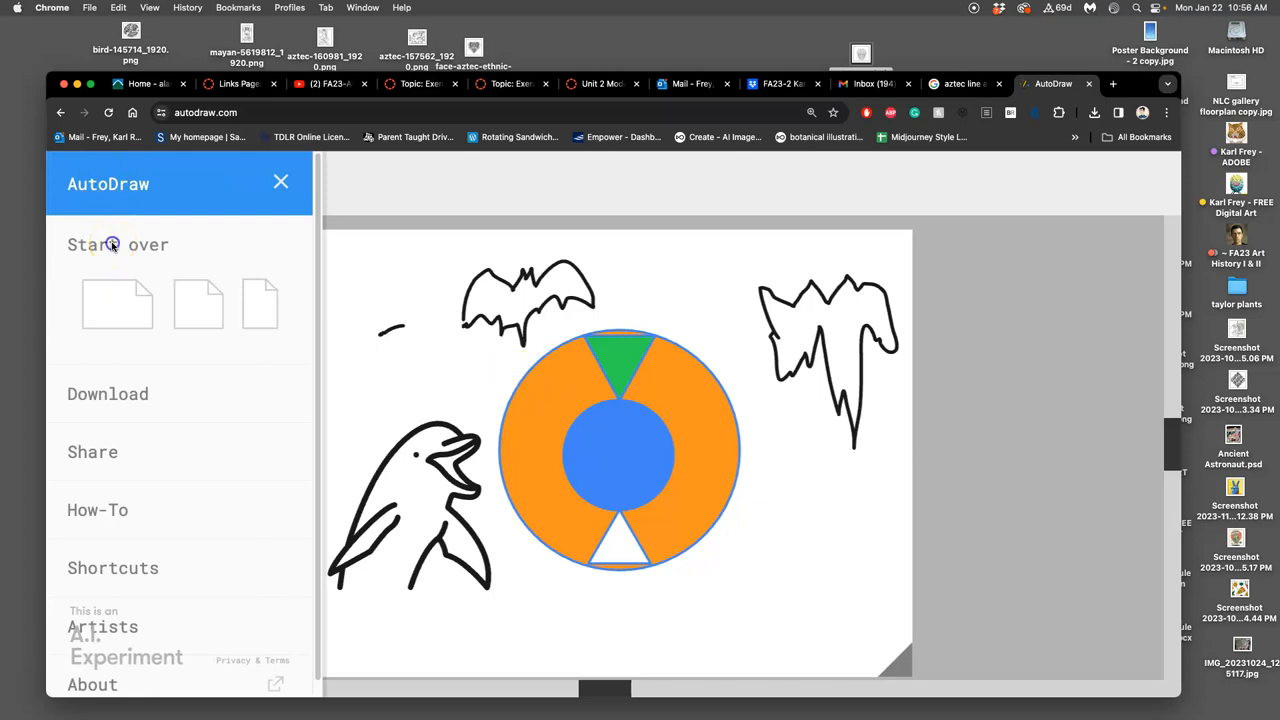
left_click(117, 244)
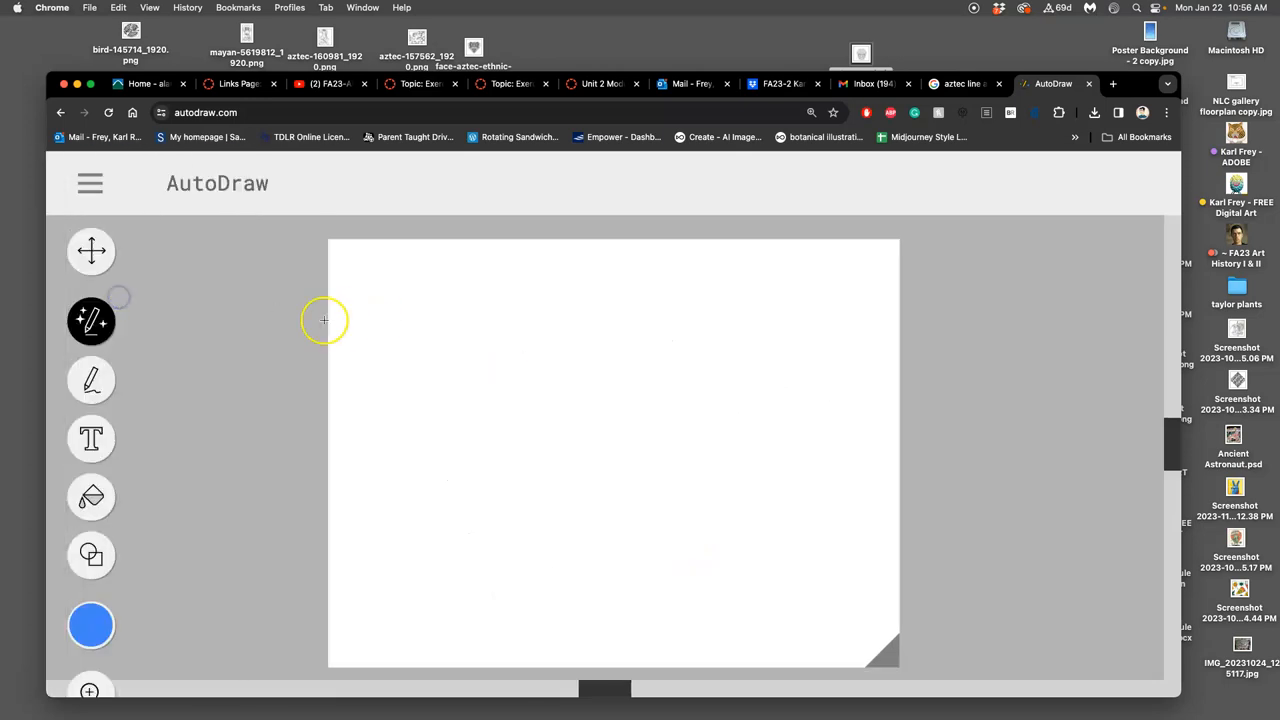
mouse_move(273, 325)
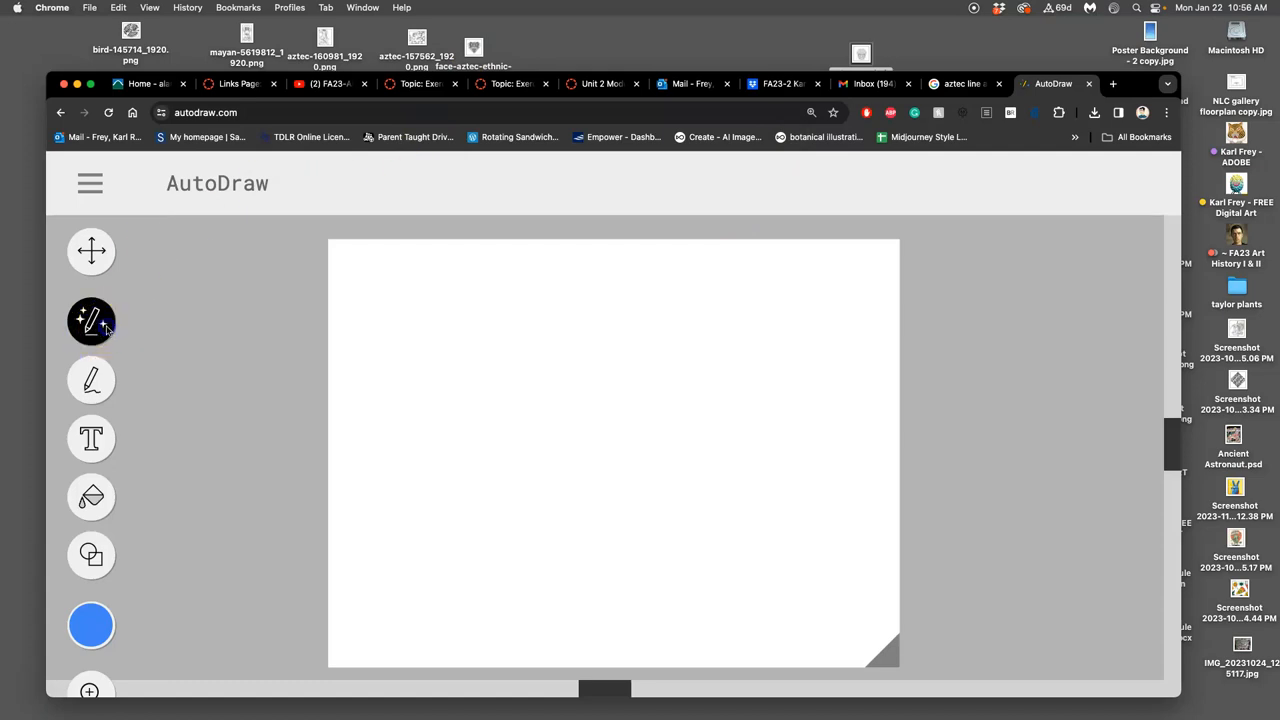
mouse_move(577, 373)
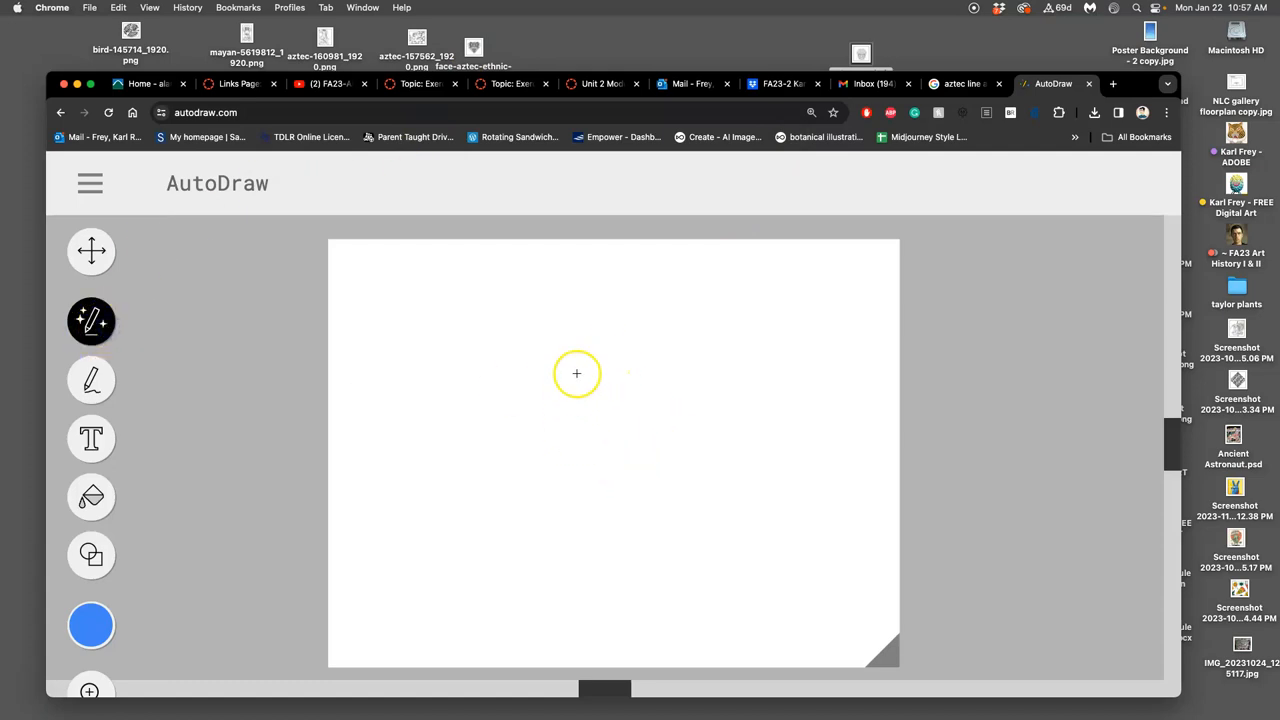
- Sketch a rough paintbrush shape and swap it for a suggested paintbrush drawing
left_click_drag(465, 290, 540, 345)
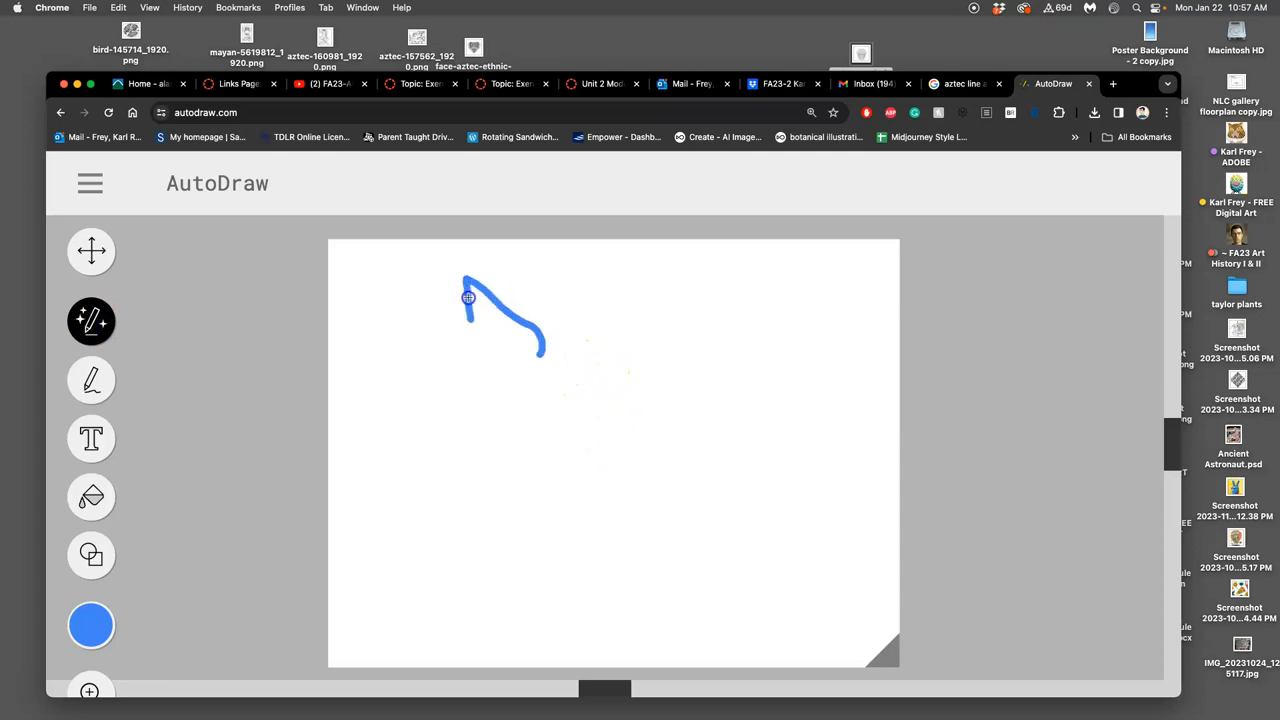
left_click_drag(468, 297, 830, 615)
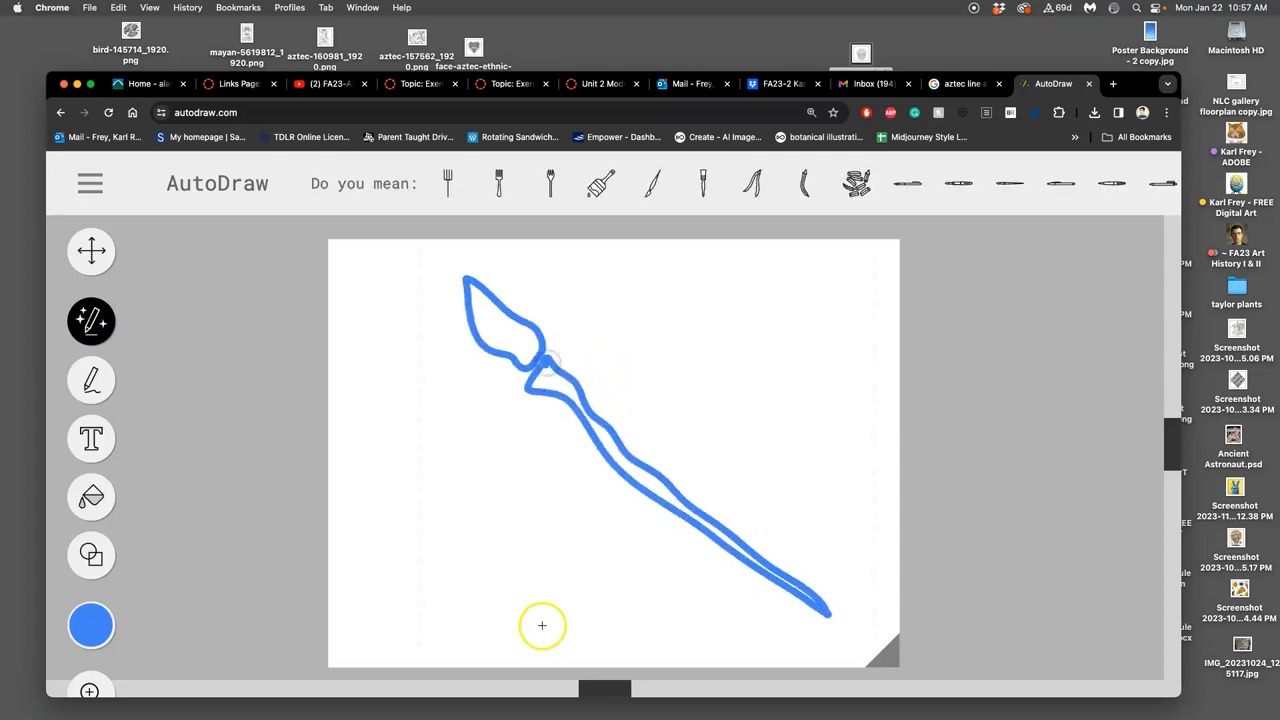
mouse_move(655, 305)
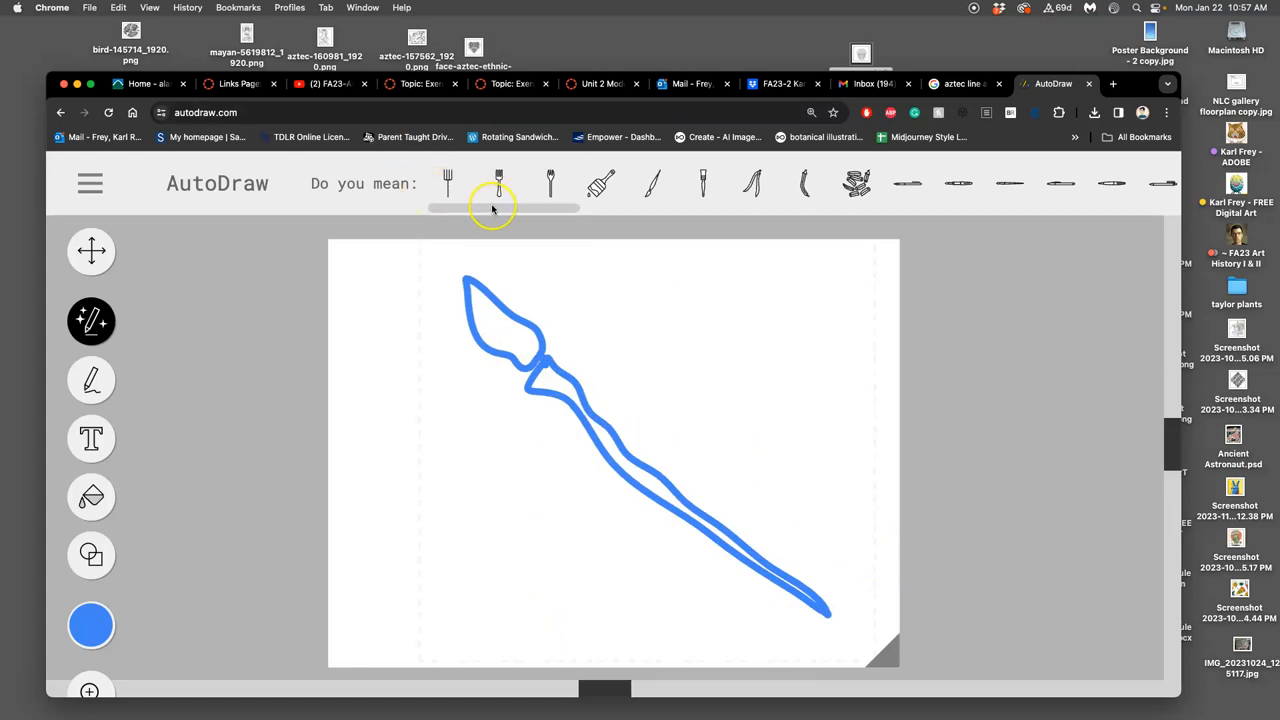
left_click(652, 183)
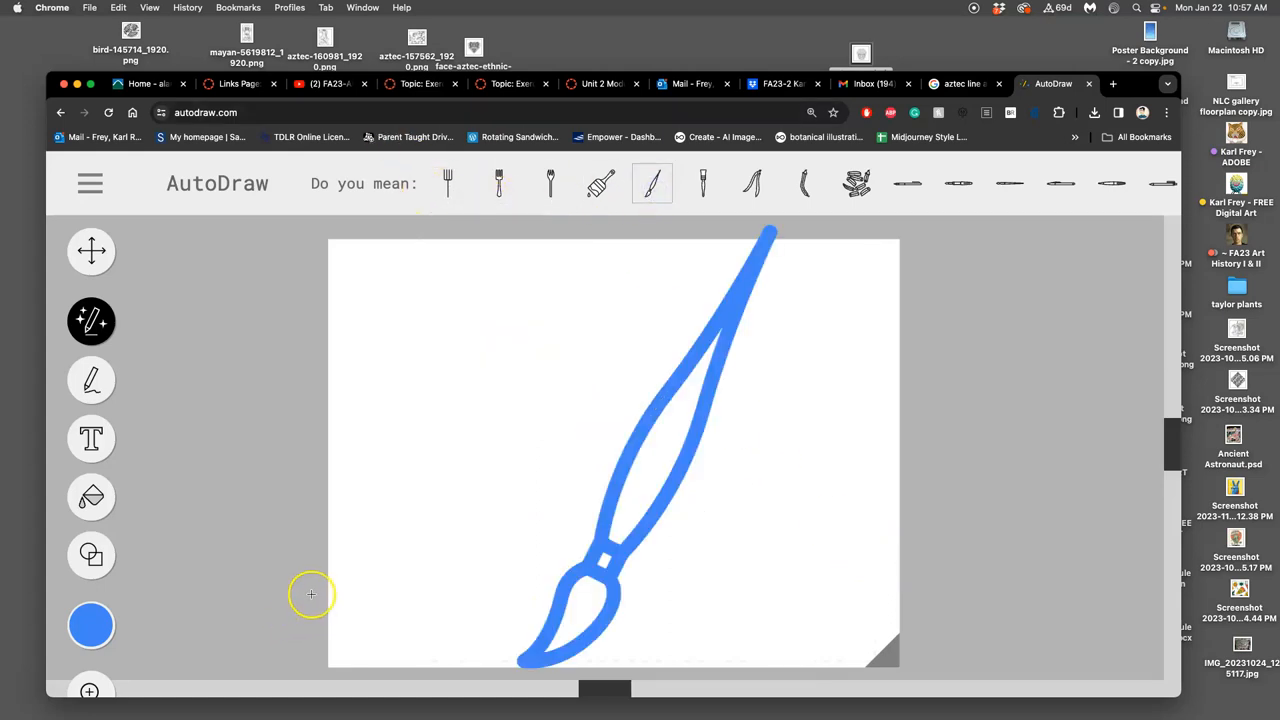
- Try pitchfork, fork, flat brush and pencil suggestions, keep a paintbrush, and make it black
left_click(498, 183)
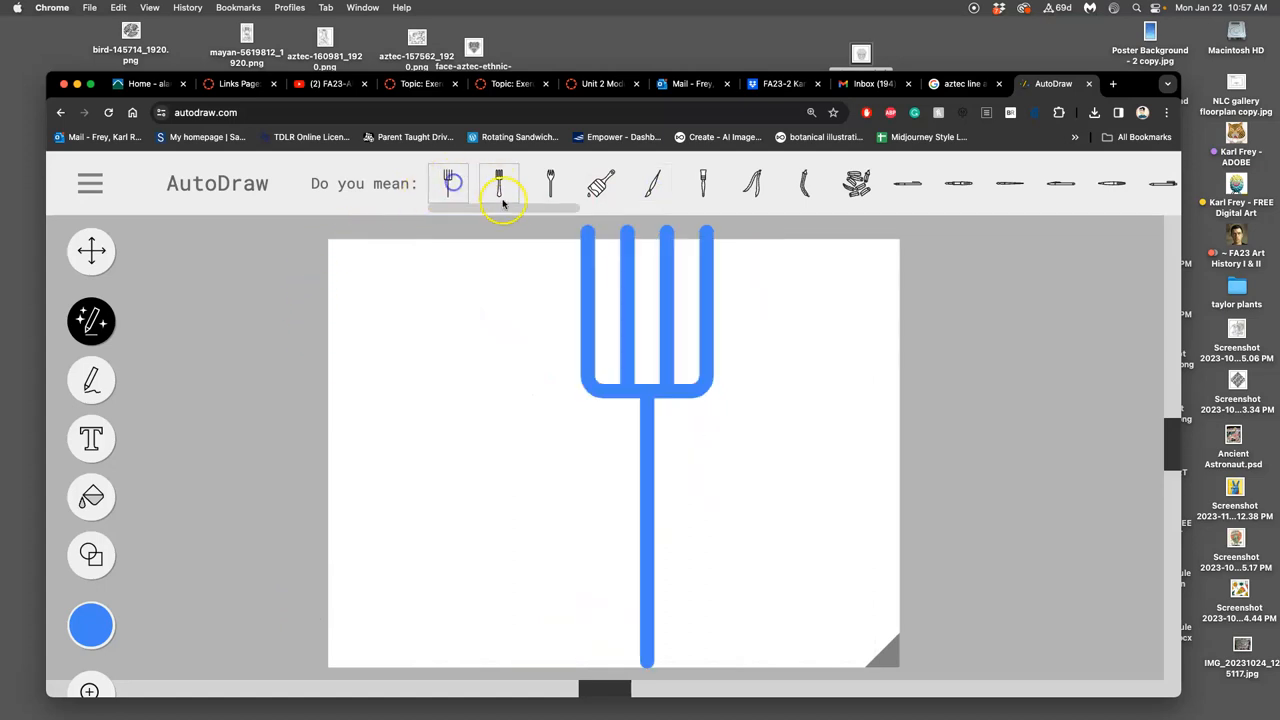
left_click(499, 183)
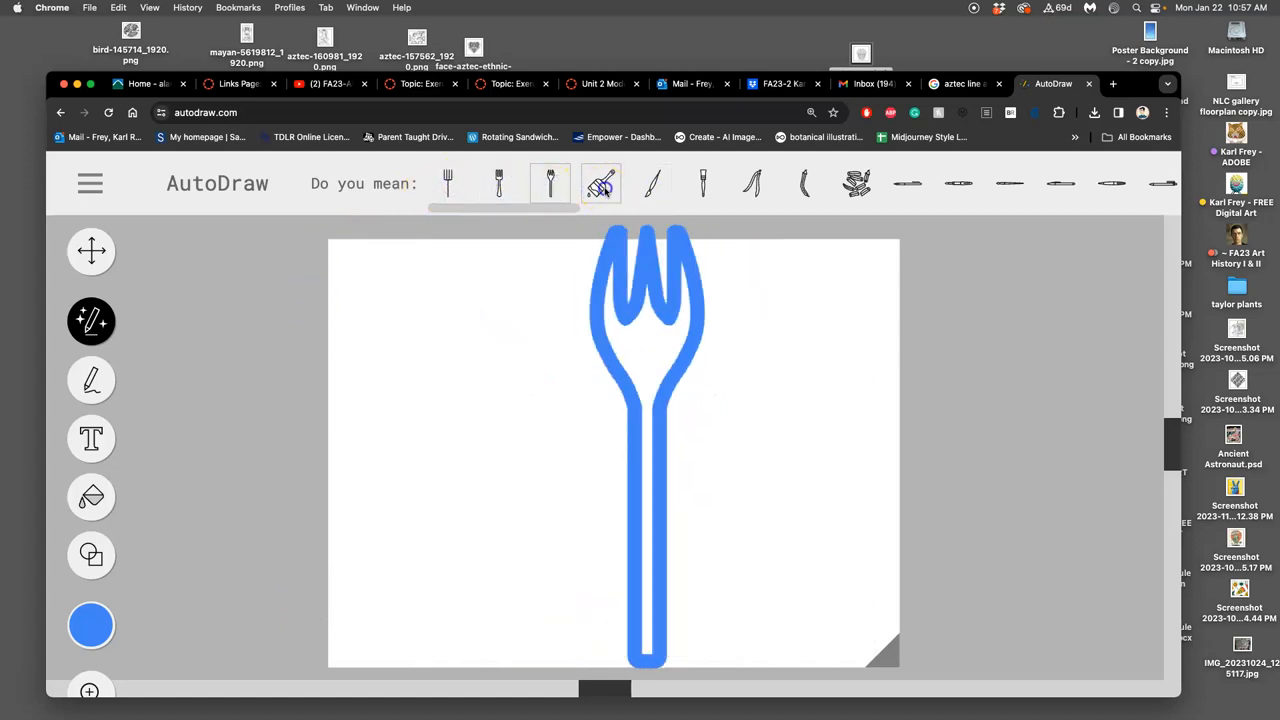
left_click(753, 183)
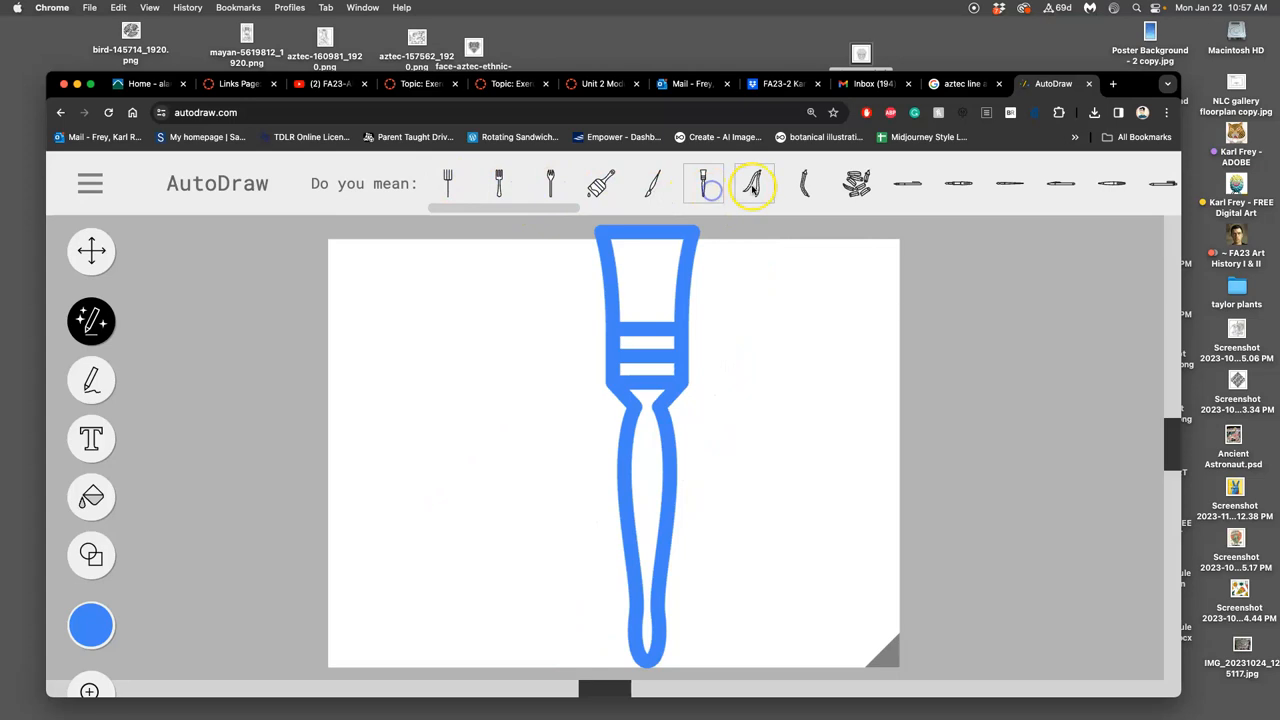
left_click(856, 183)
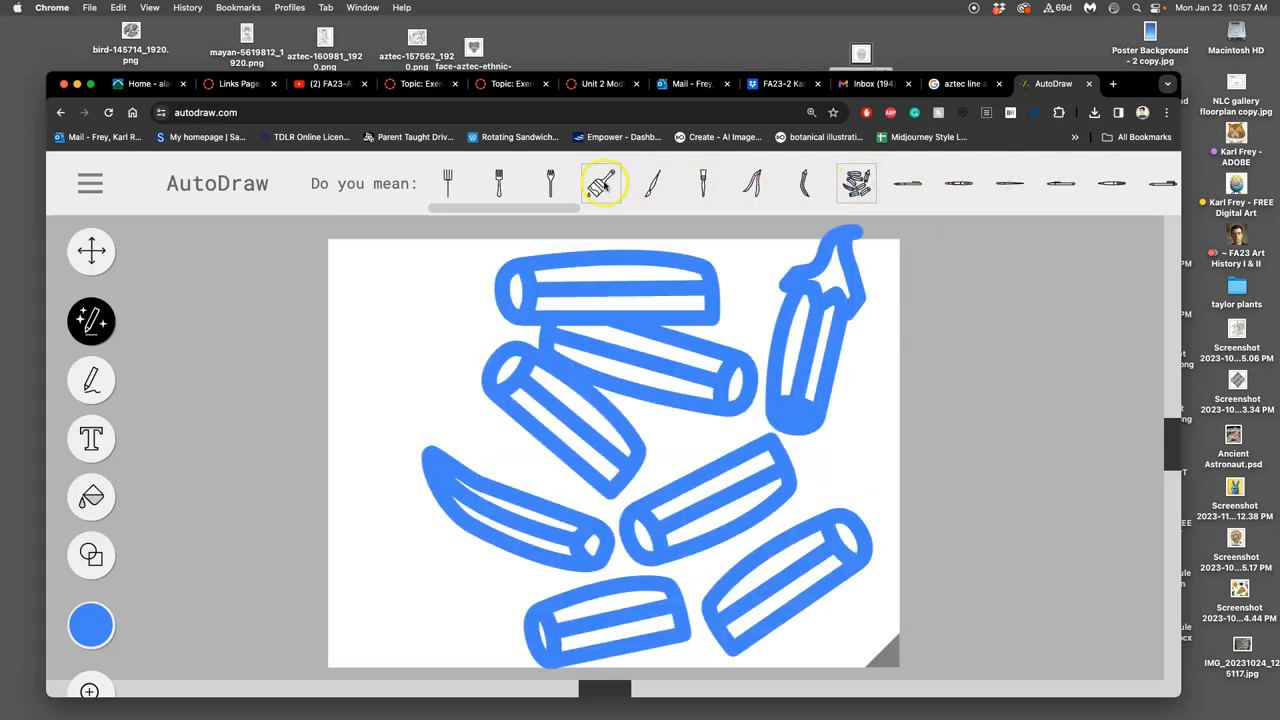
left_click(549, 183)
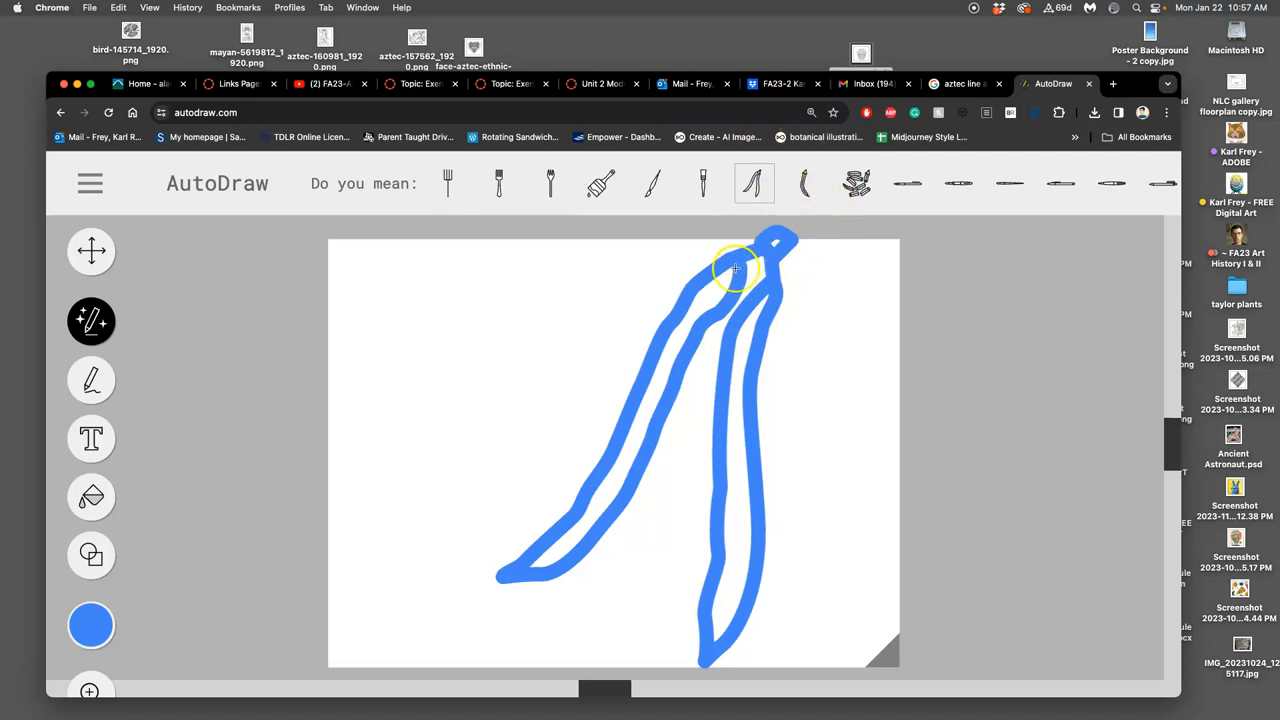
left_click(91, 625)
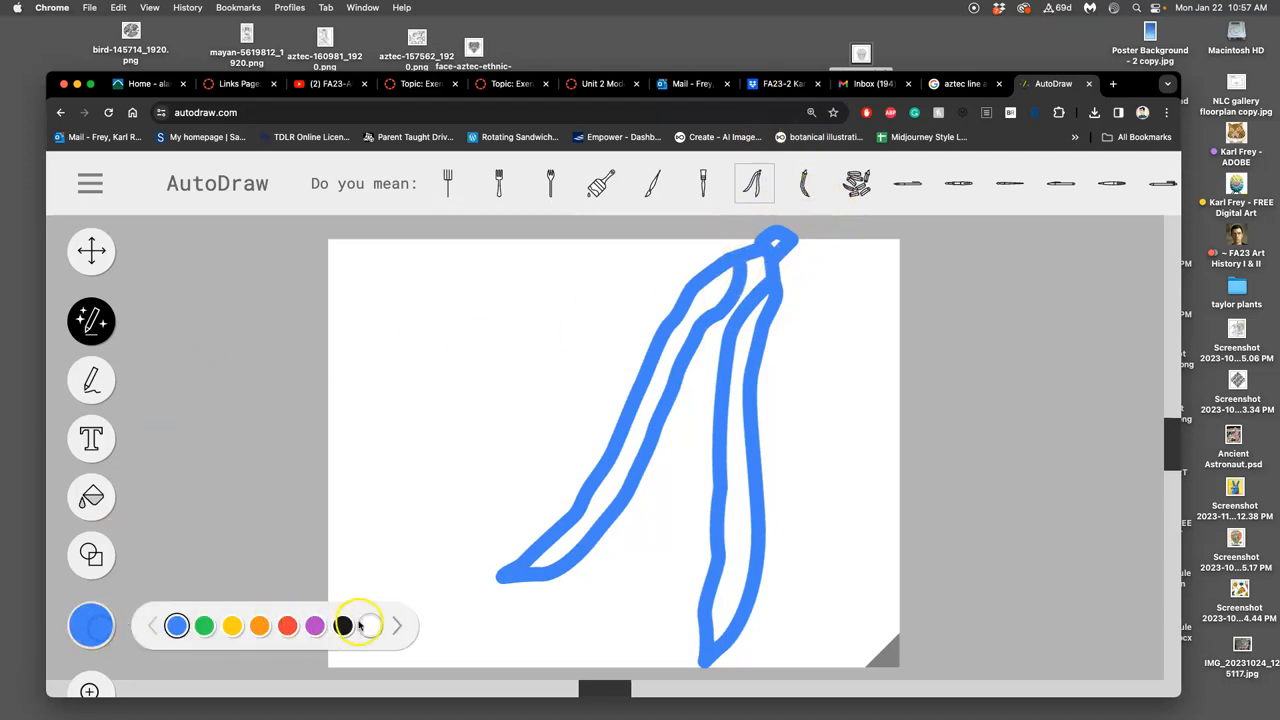
left_click(703, 183)
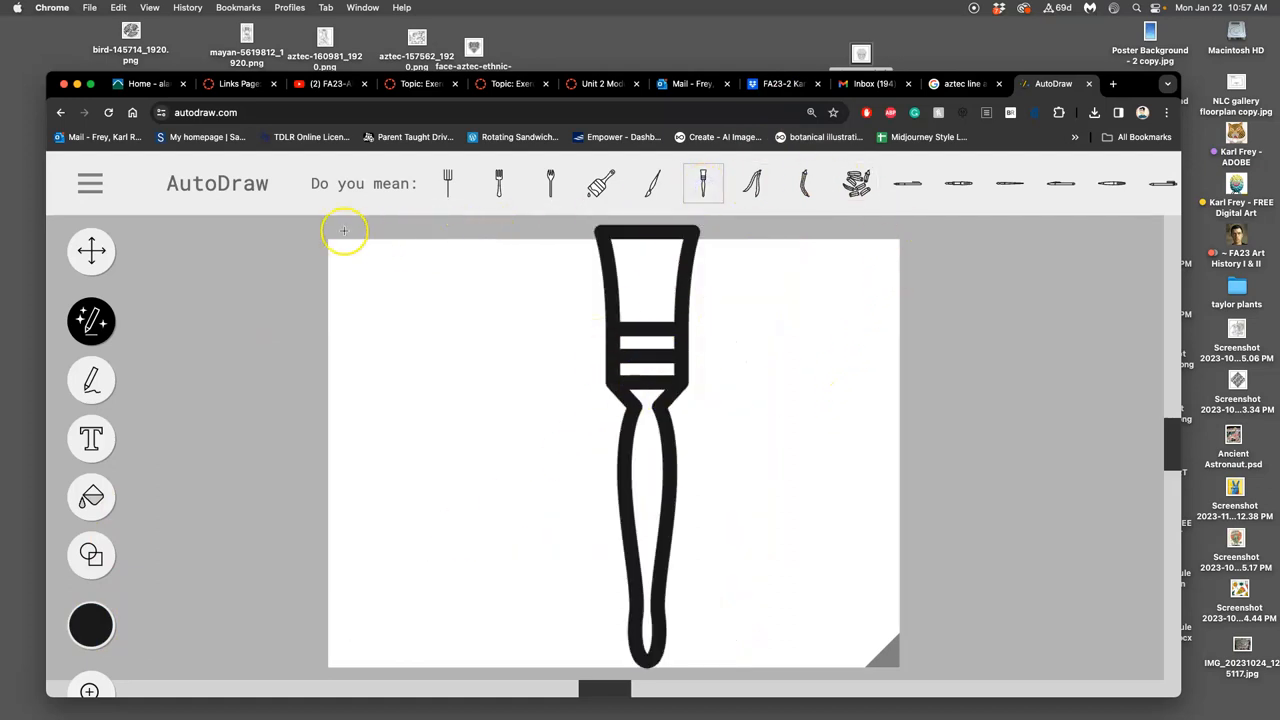
mouse_move(570, 235)
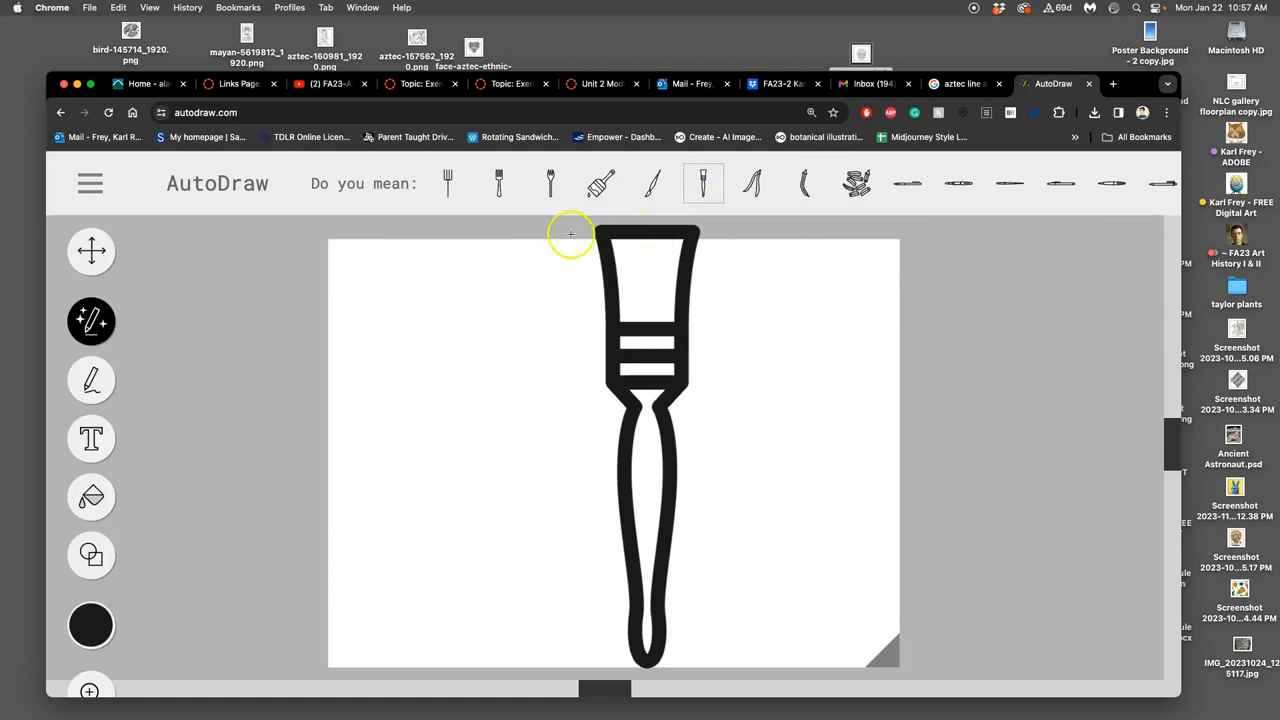
mouse_move(136, 342)
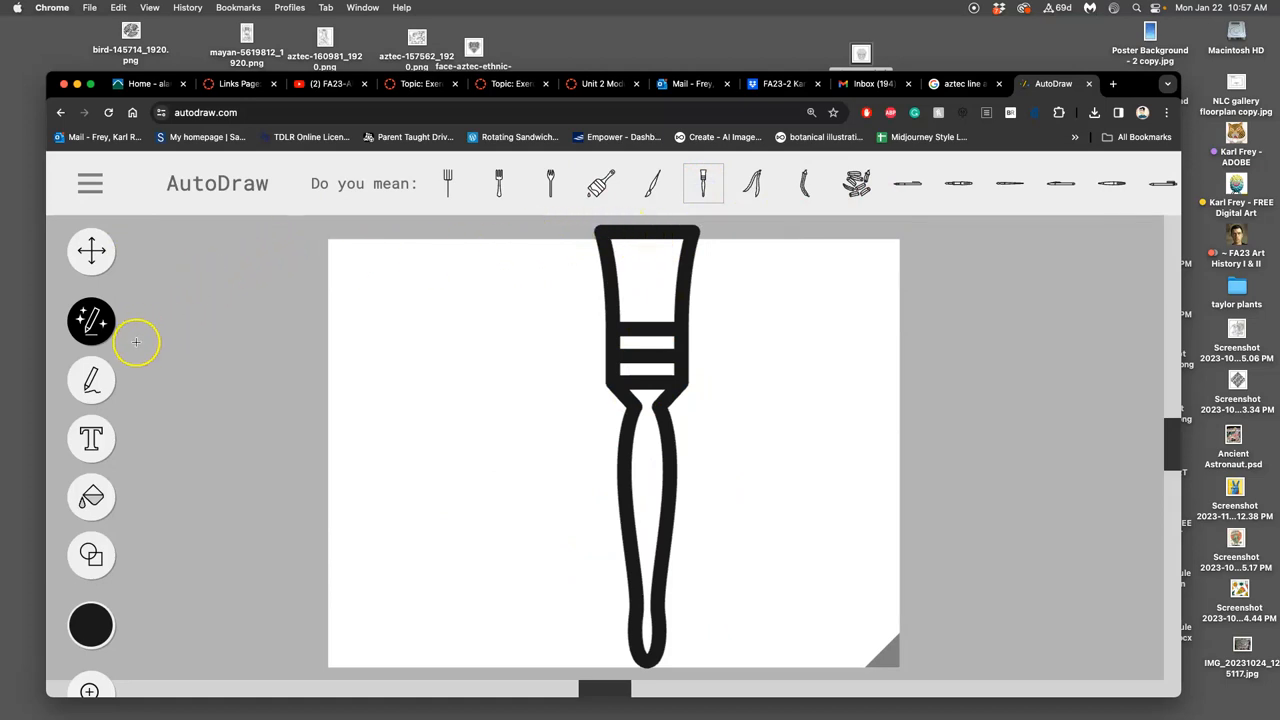
mouse_move(387, 335)
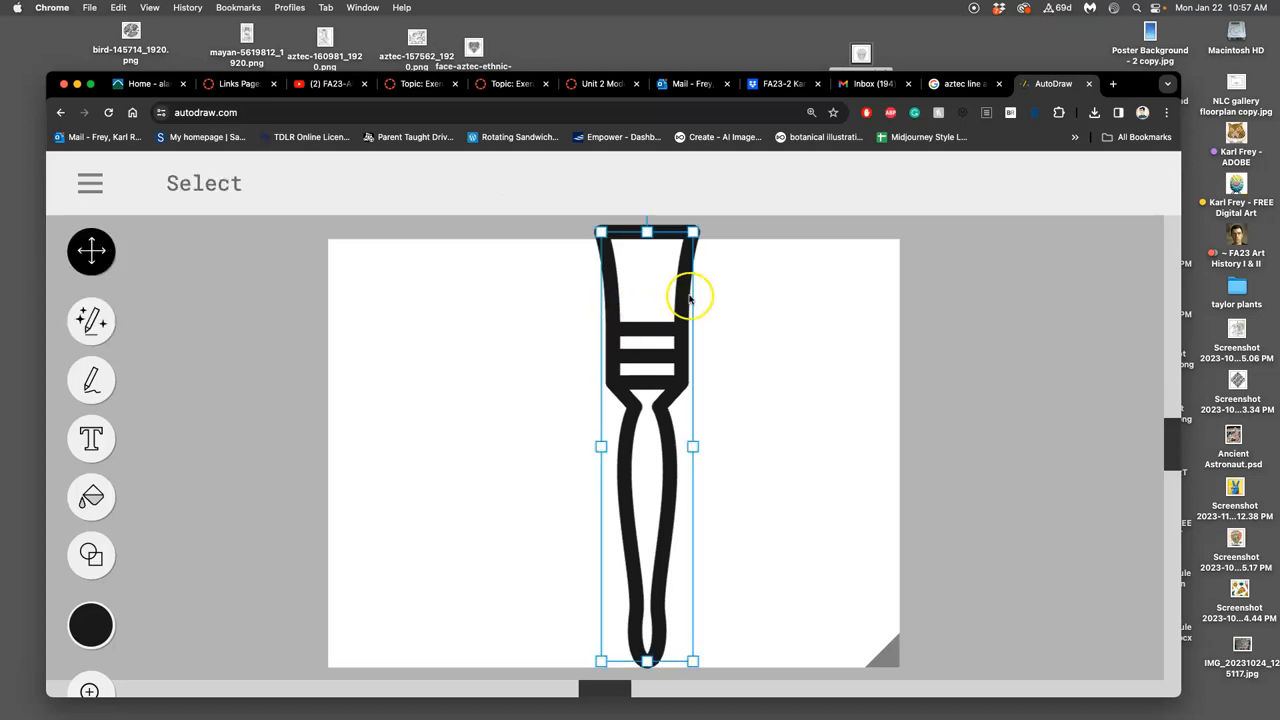
- Delete the paintbrush drawing and place the three-circle crown near the canvas top
key("delete")
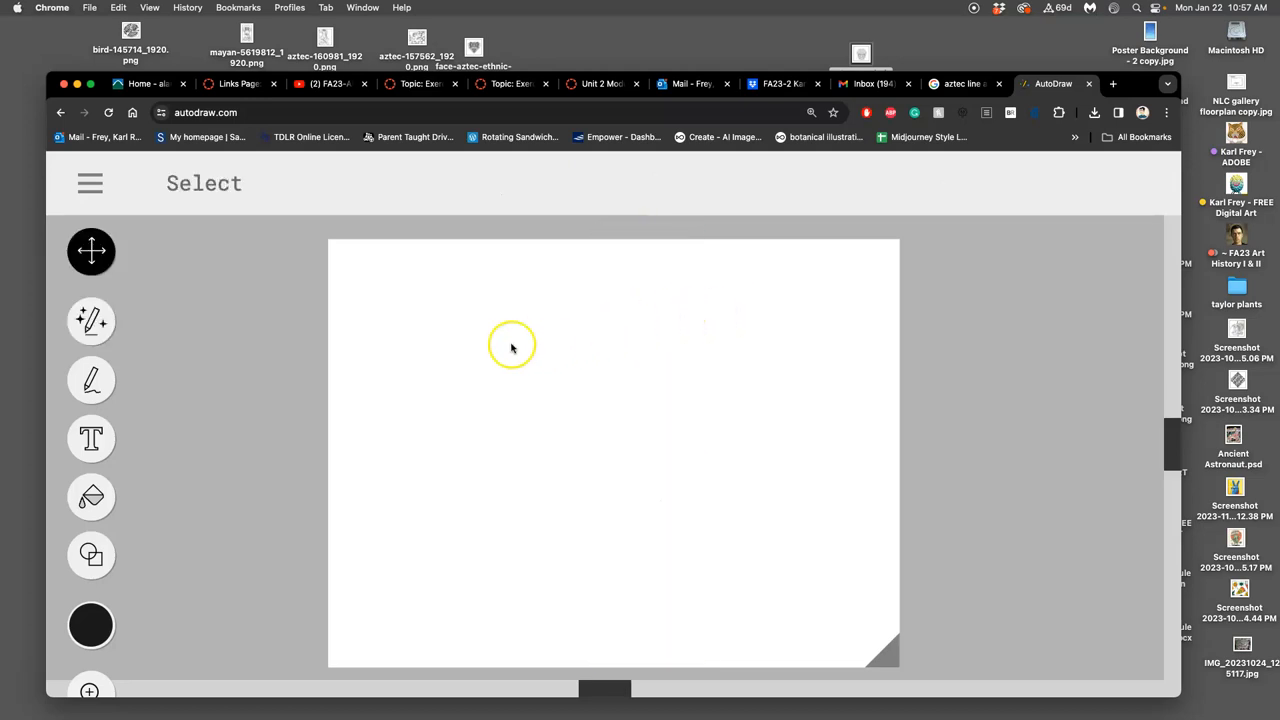
mouse_move(330, 354)
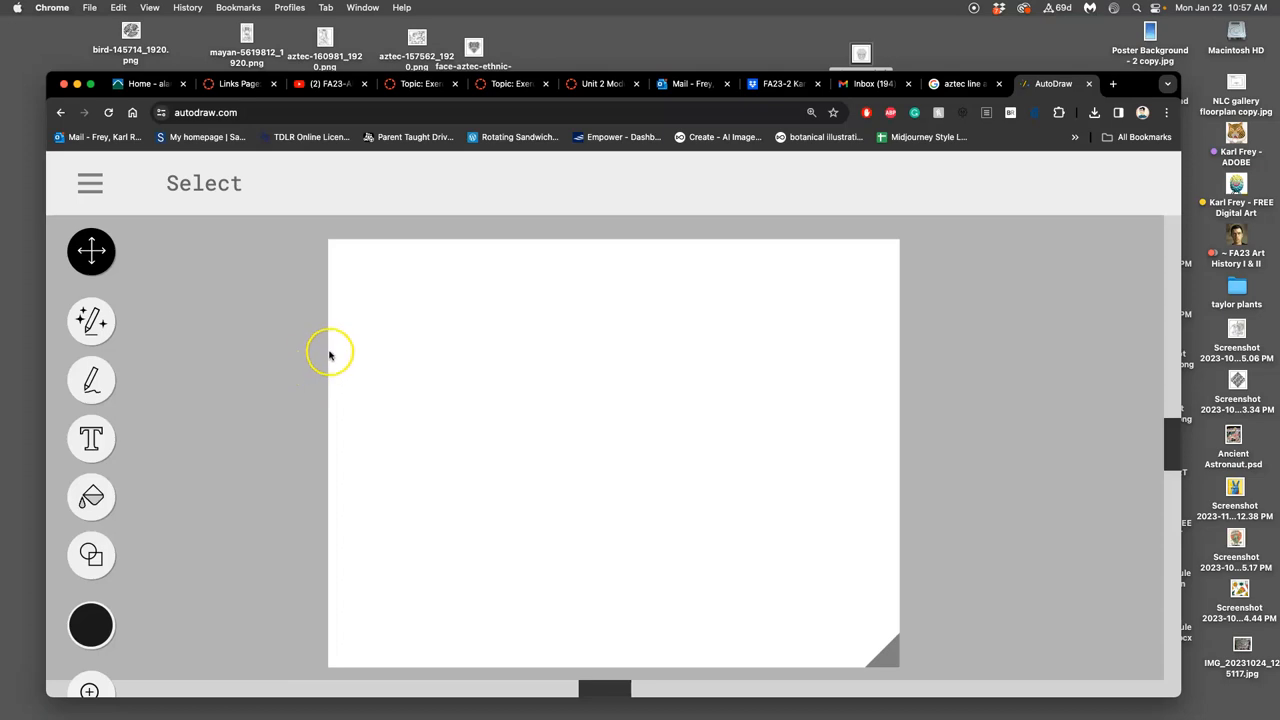
mouse_move(151, 361)
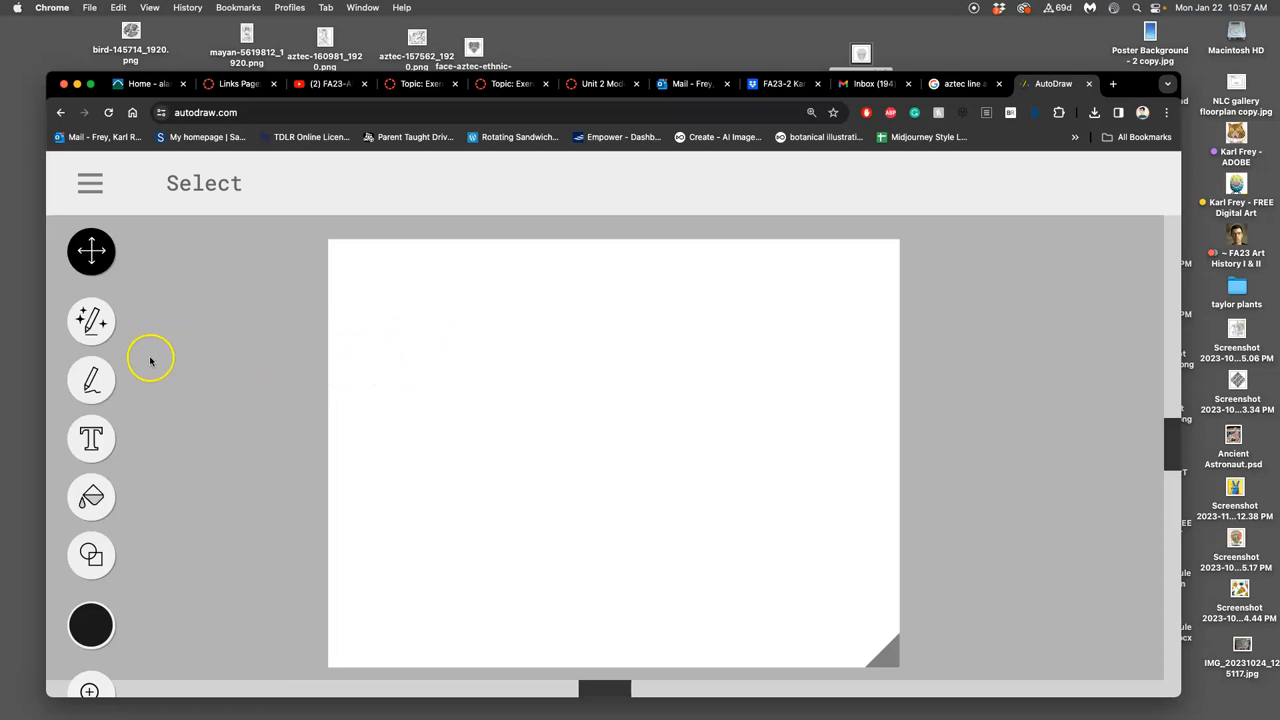
left_click_drag(485, 385, 518, 485)
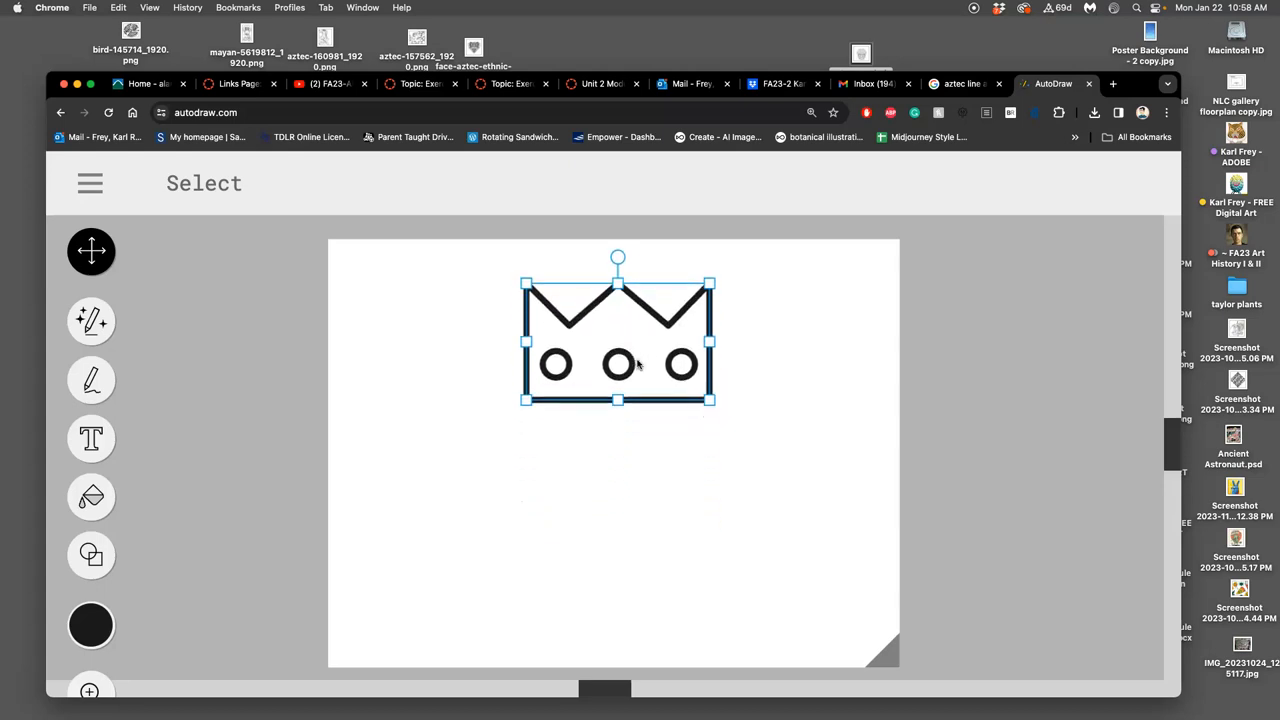
- Sketch a rough animal head below the crown and swap it for AutoDraw's cat face suggestion
left_click(91, 321)
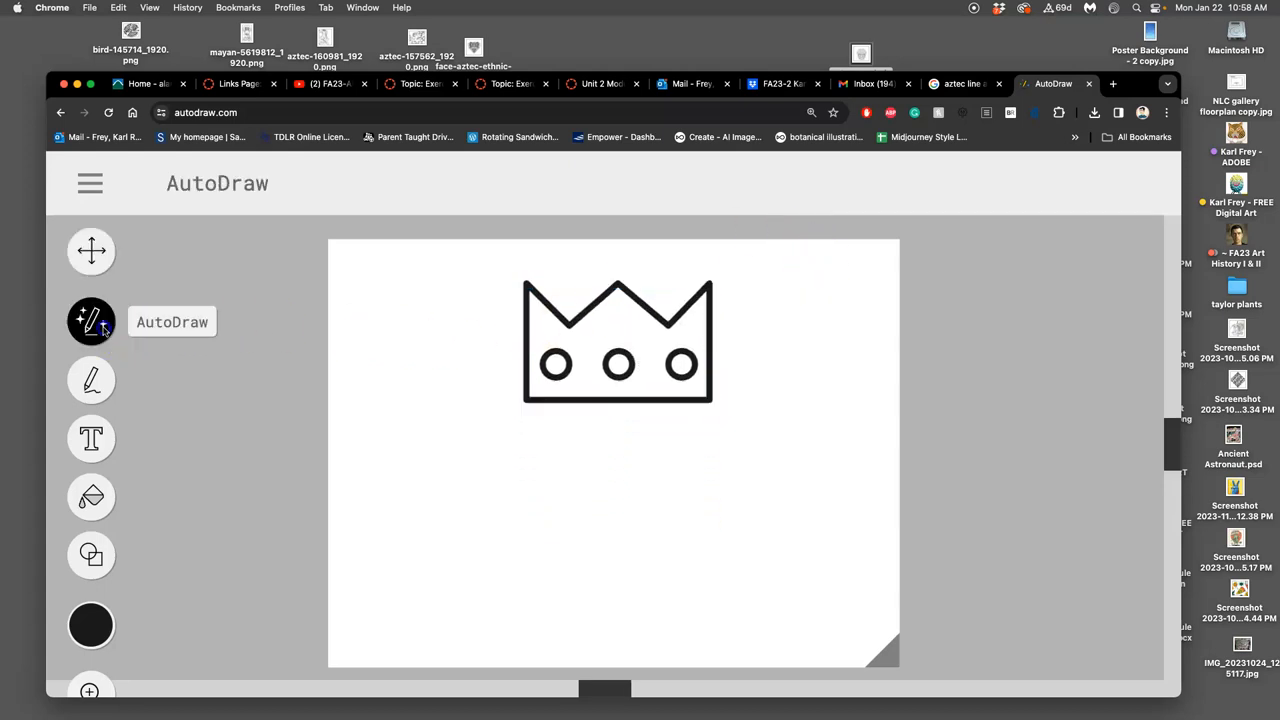
left_click_drag(513, 455, 535, 497)
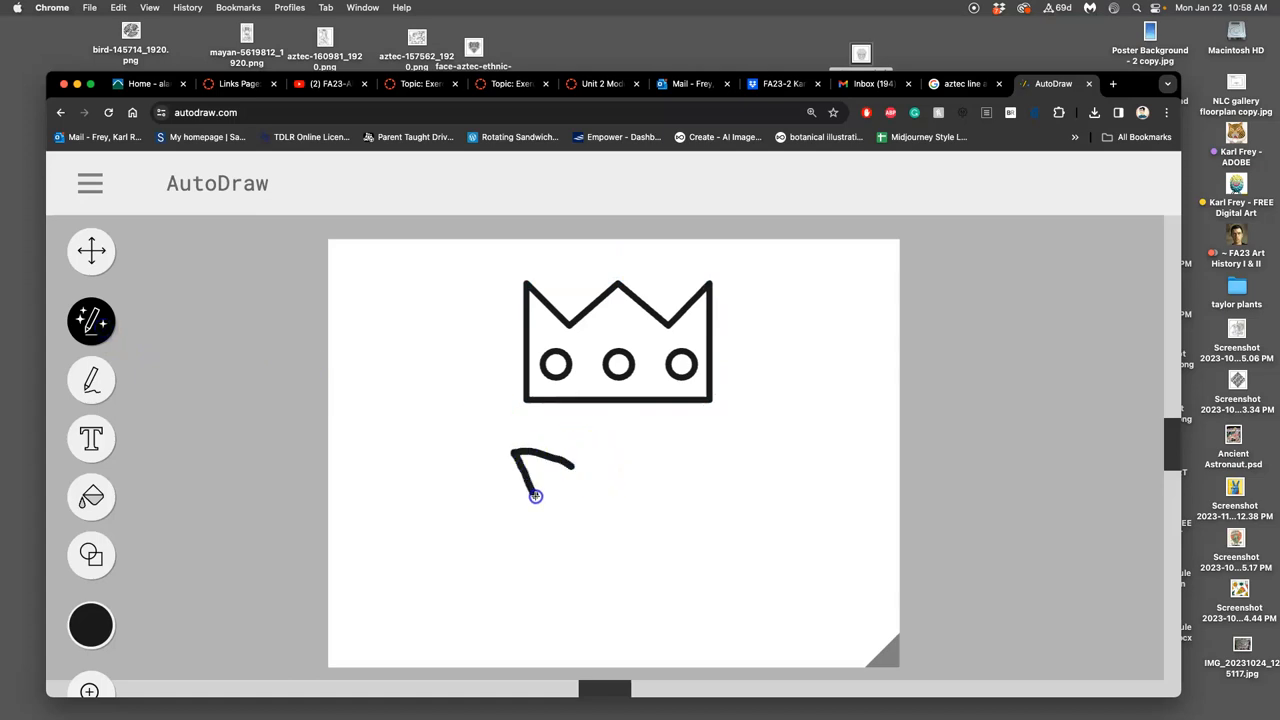
left_click_drag(535, 496, 723, 517)
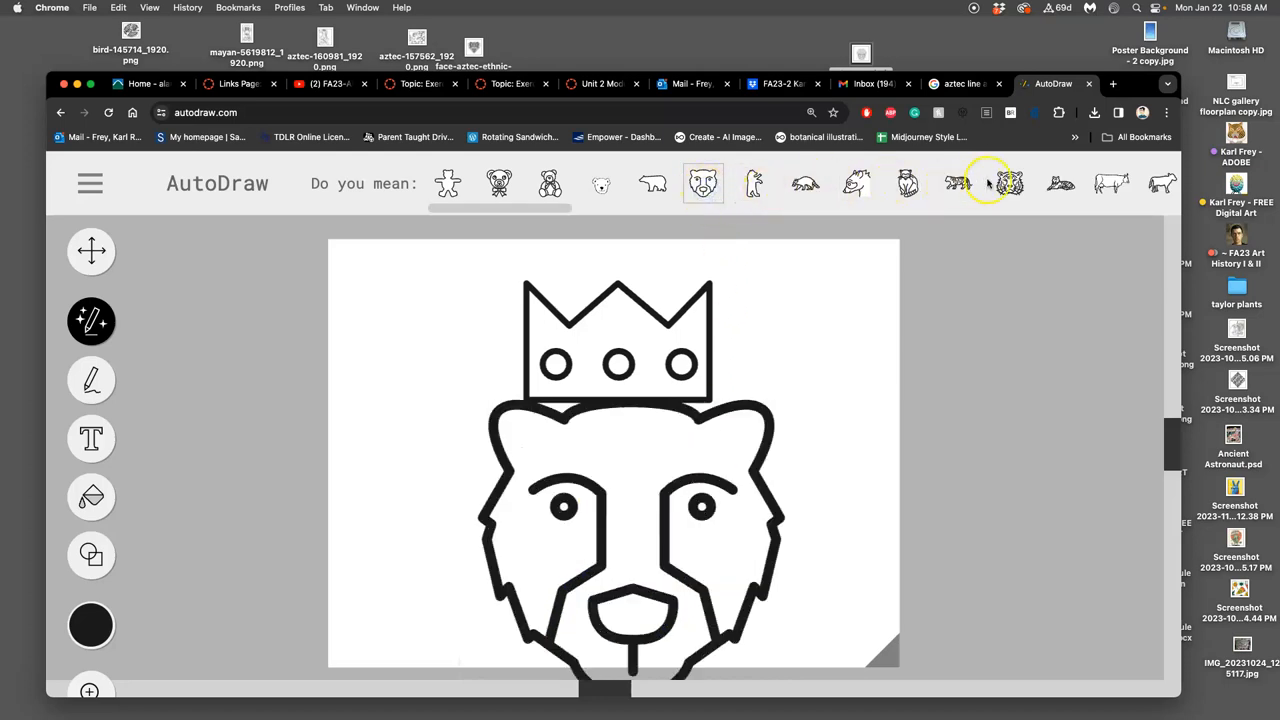
left_click(1160, 183)
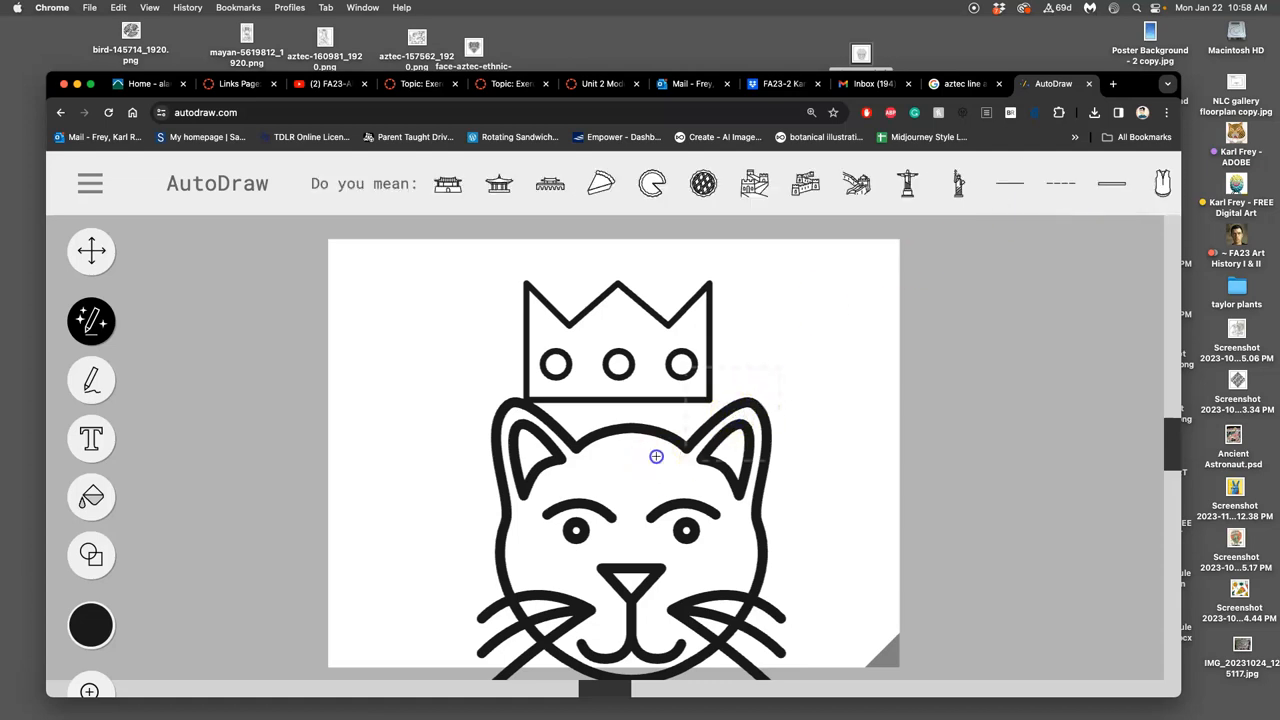
- Move the cat face up under the crown, then open the menu to download the PNG
left_click(91, 251)
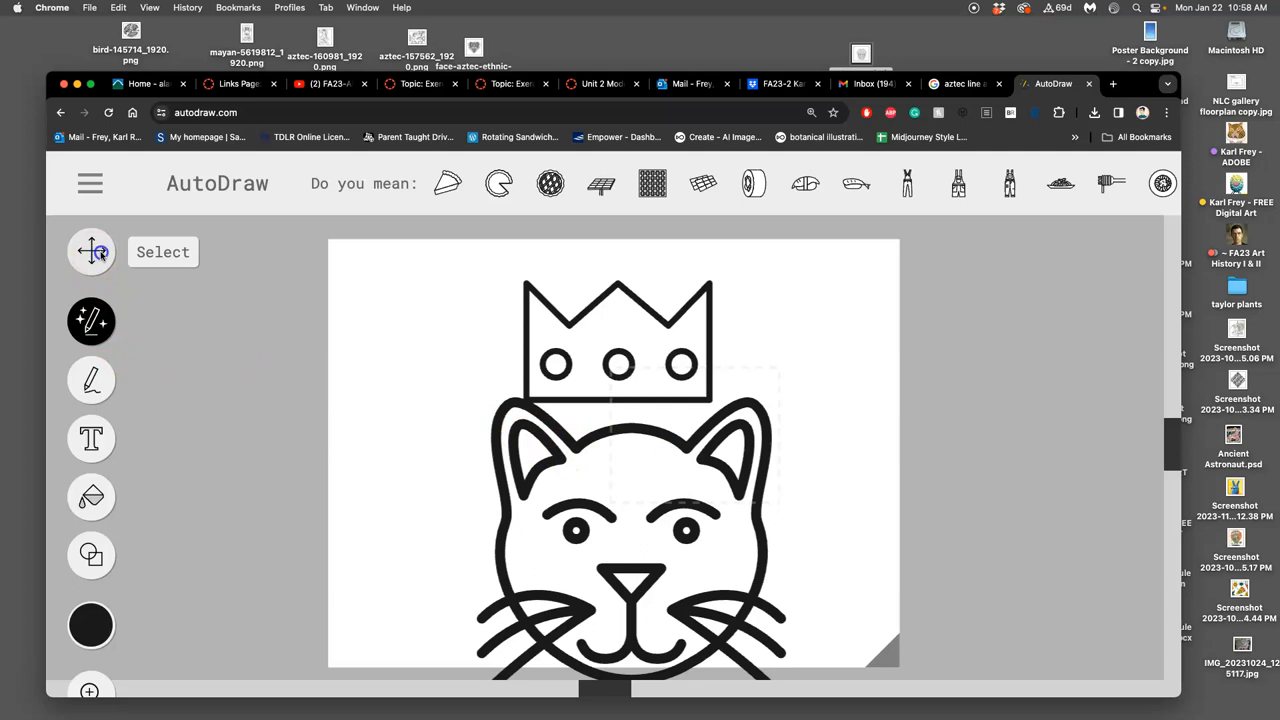
left_click(630, 500)
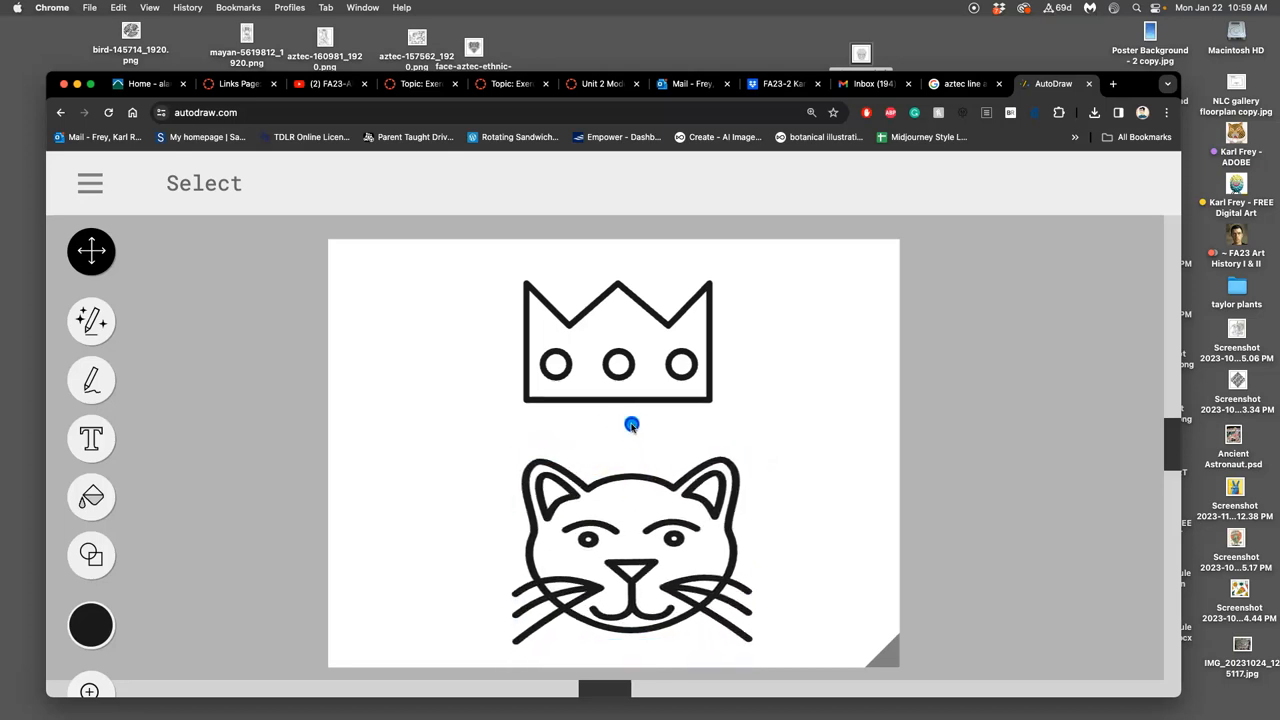
left_click(630, 550)
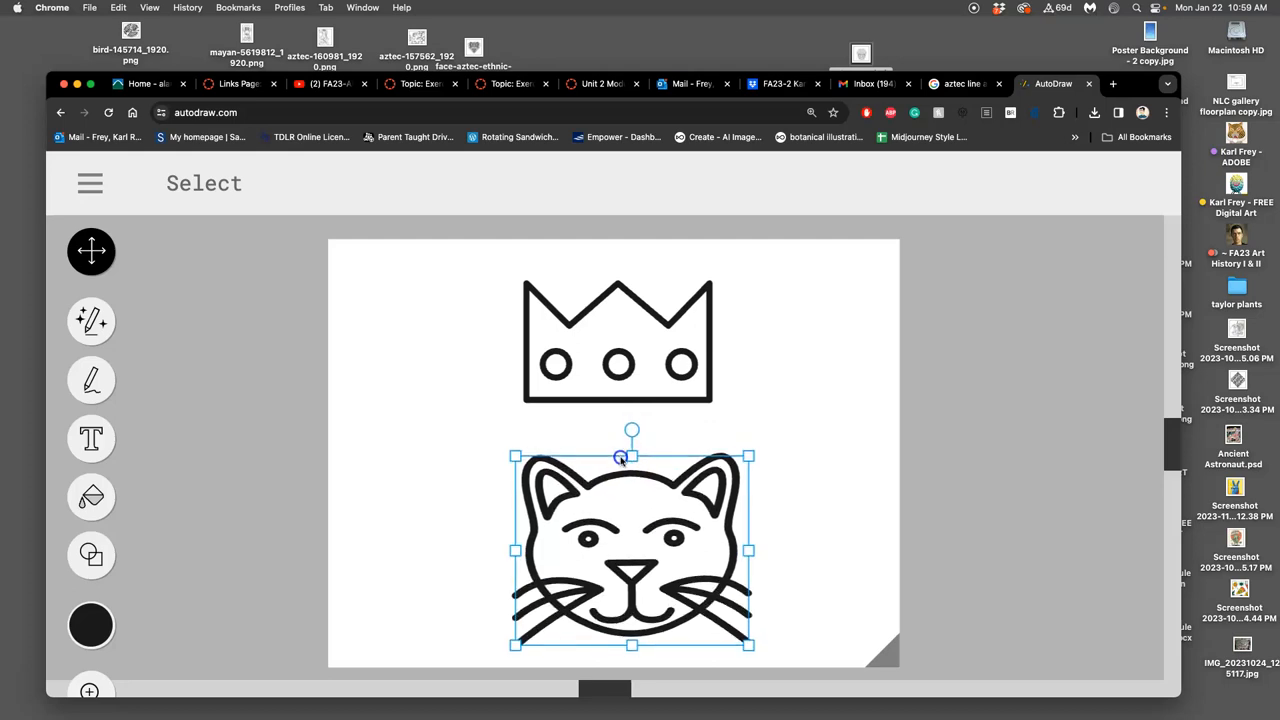
left_click_drag(631, 550, 631, 470)
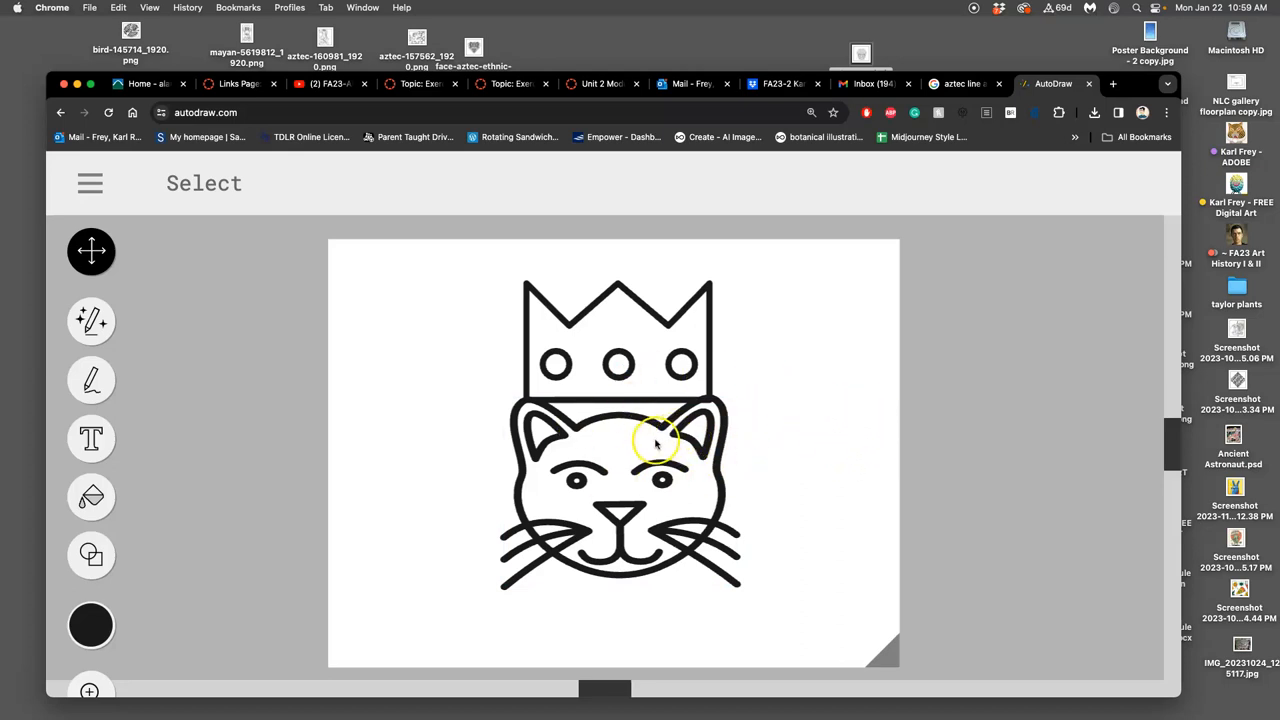
left_click(90, 183)
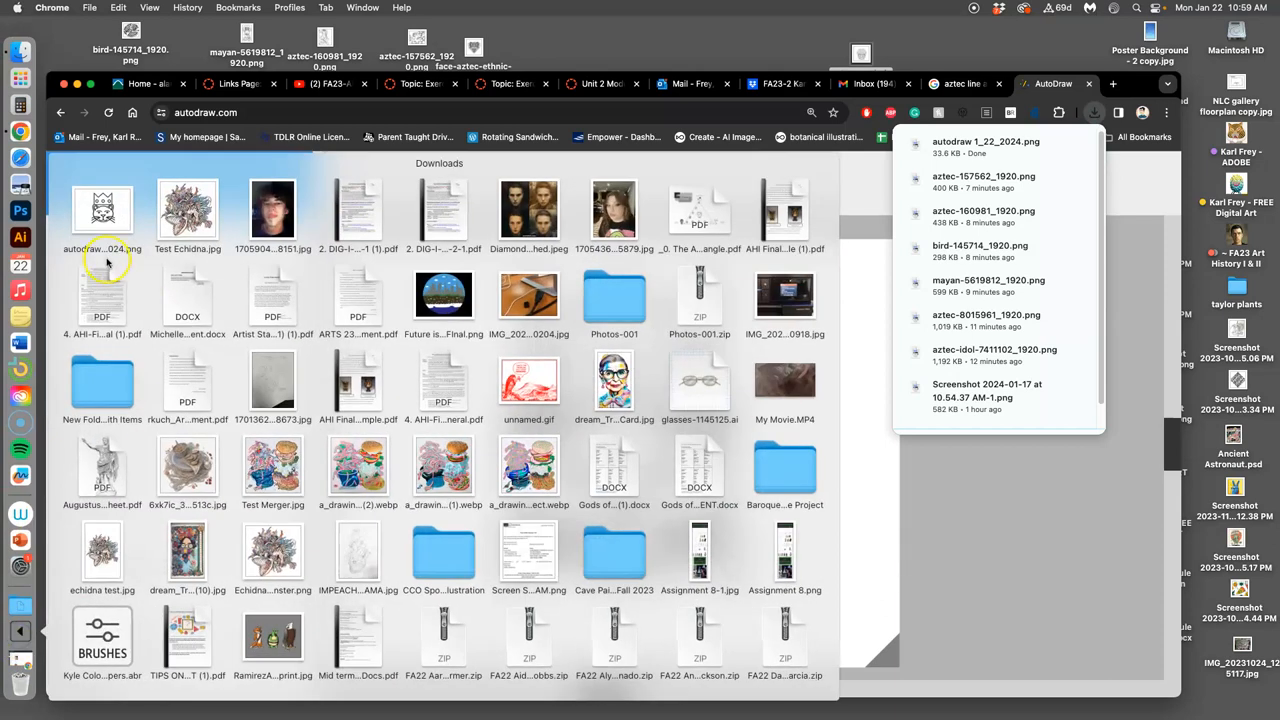
- Close the downloads list, AutoDraw and aztec line art tabs, and open Google Images fresh
left_click(1051, 83)
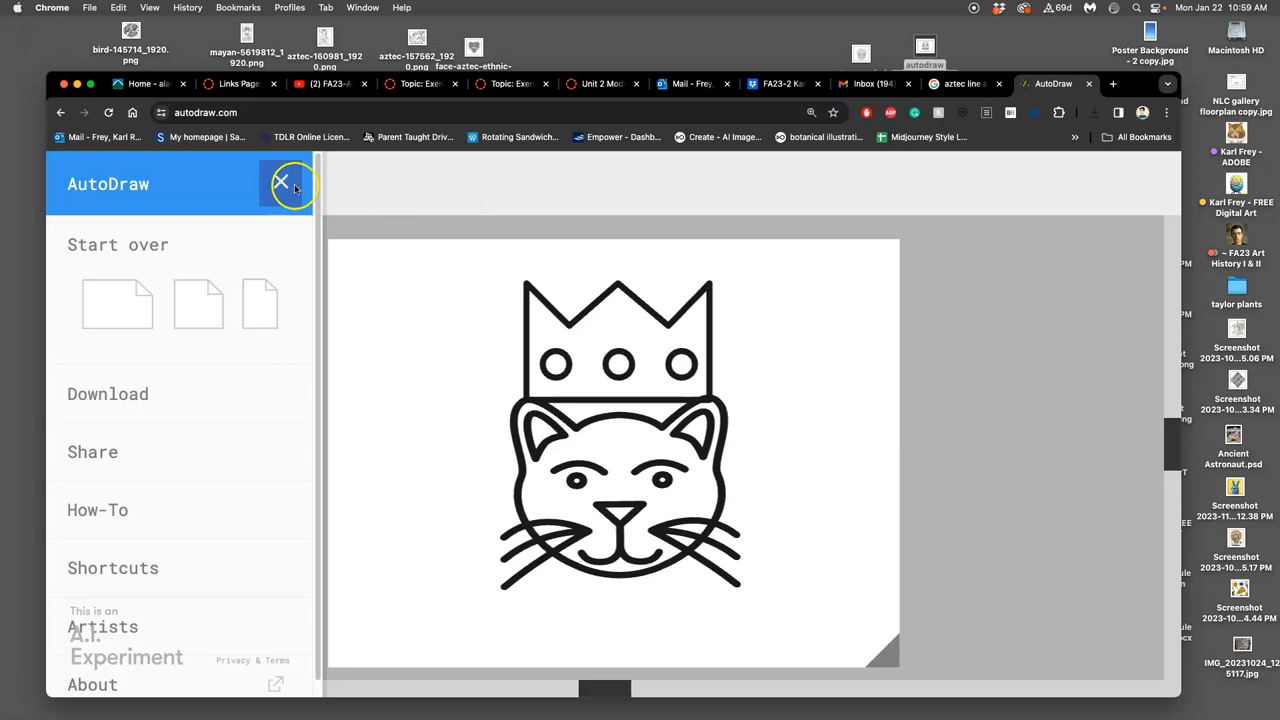
left_click(283, 184)
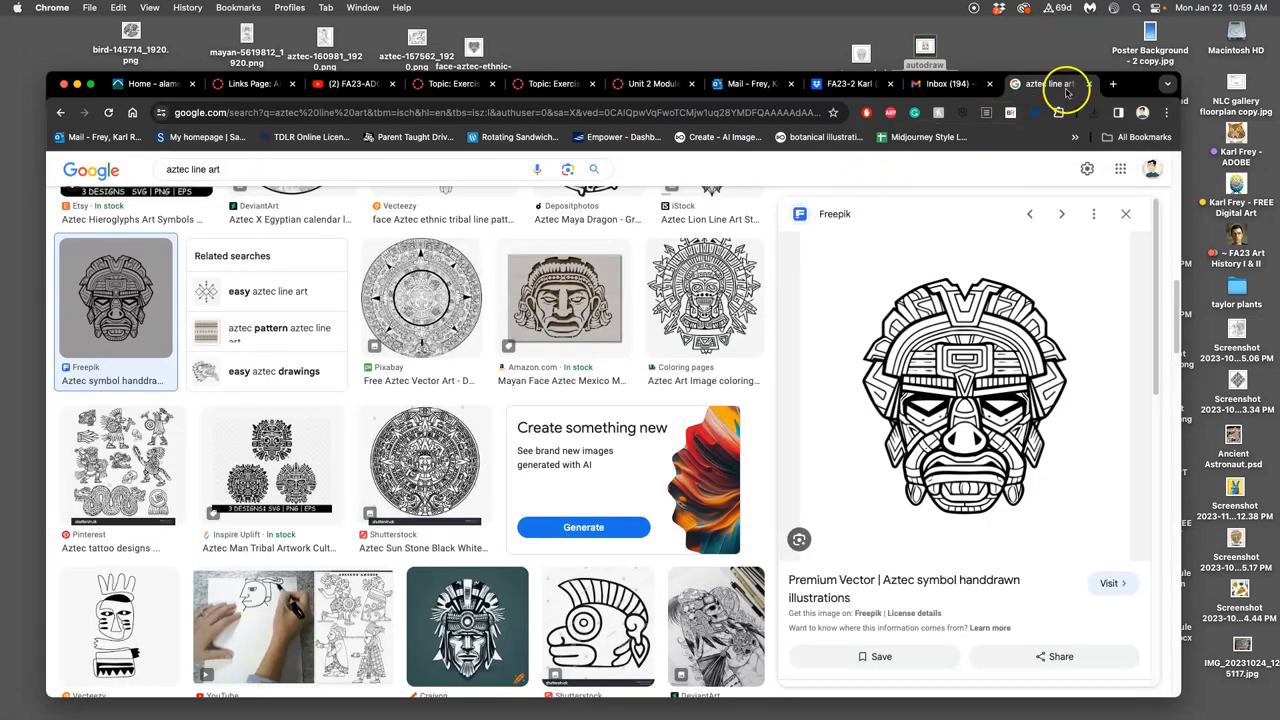
left_click(1040, 83)
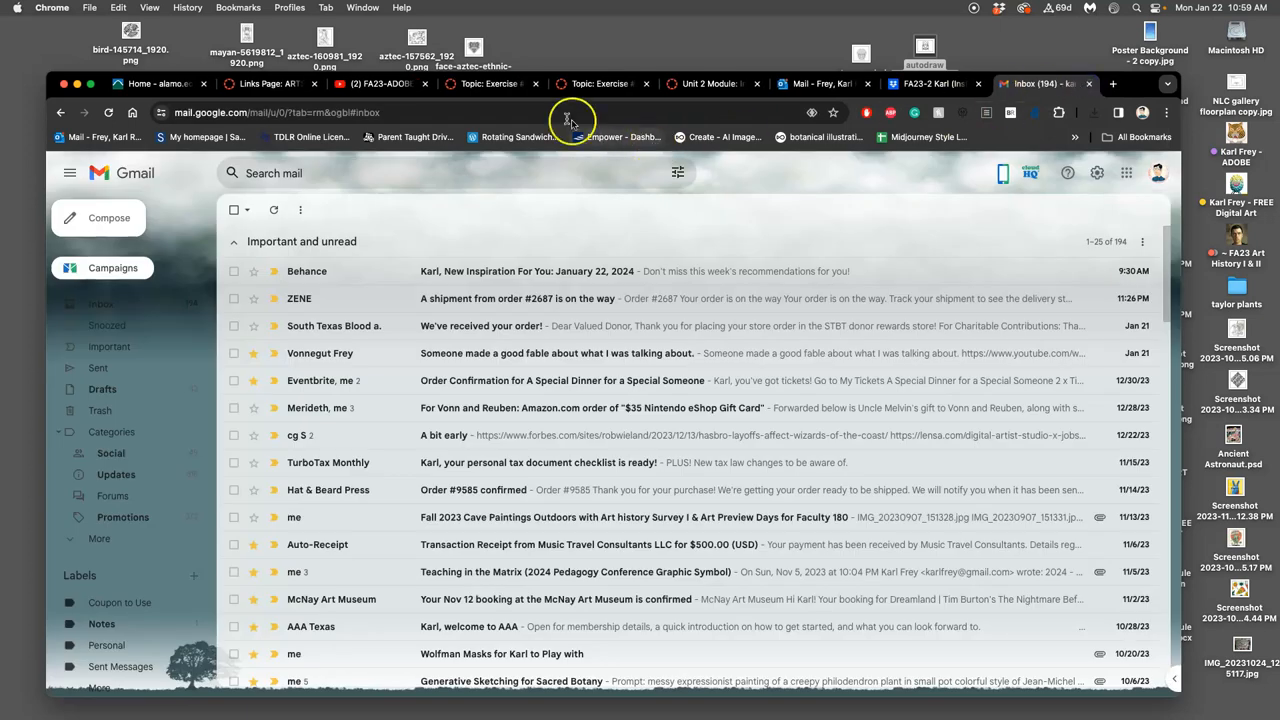
mouse_move(1010, 85)
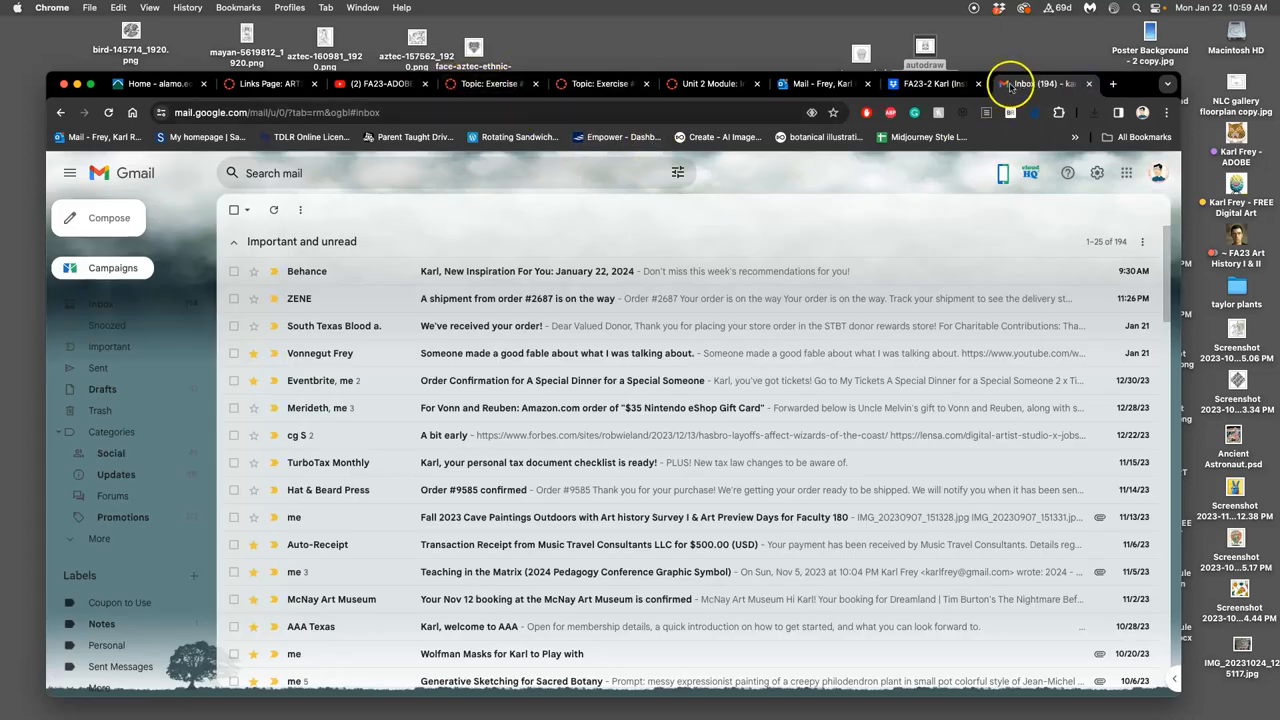
left_click(1113, 83)
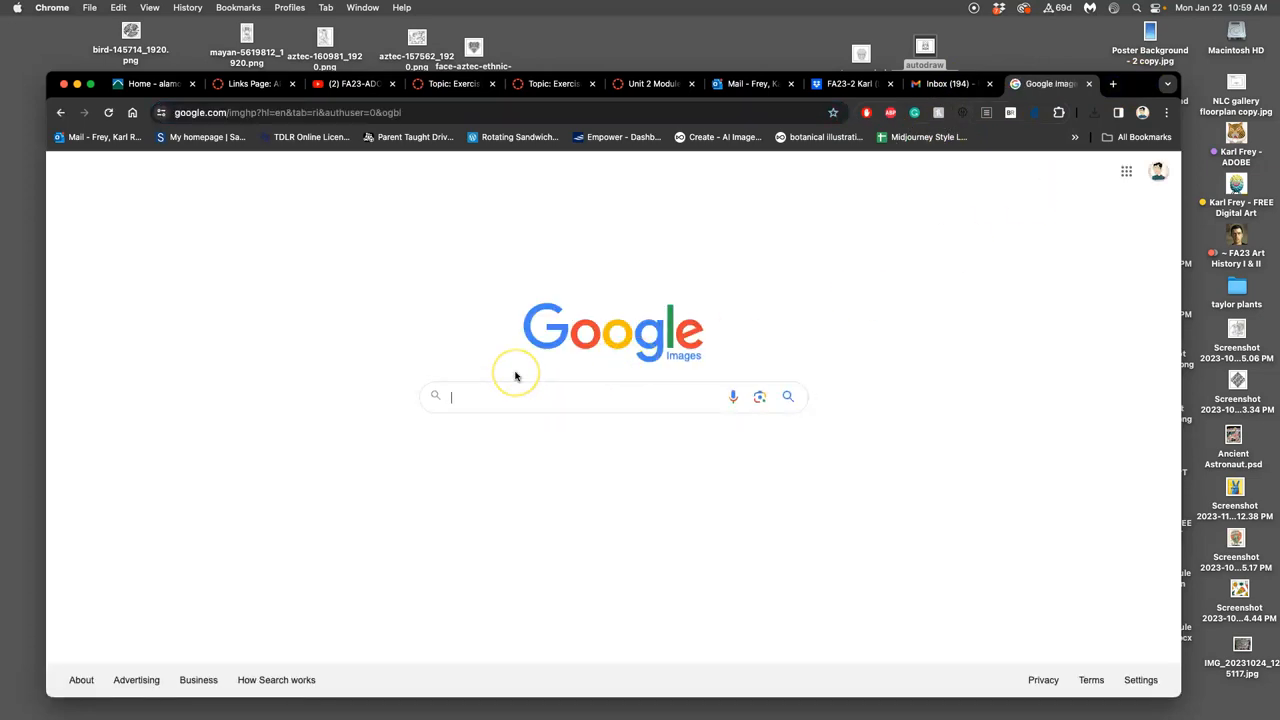
- Search Google Images for 'aztec coloring book' limited to Large images
type("aztec coloring book")
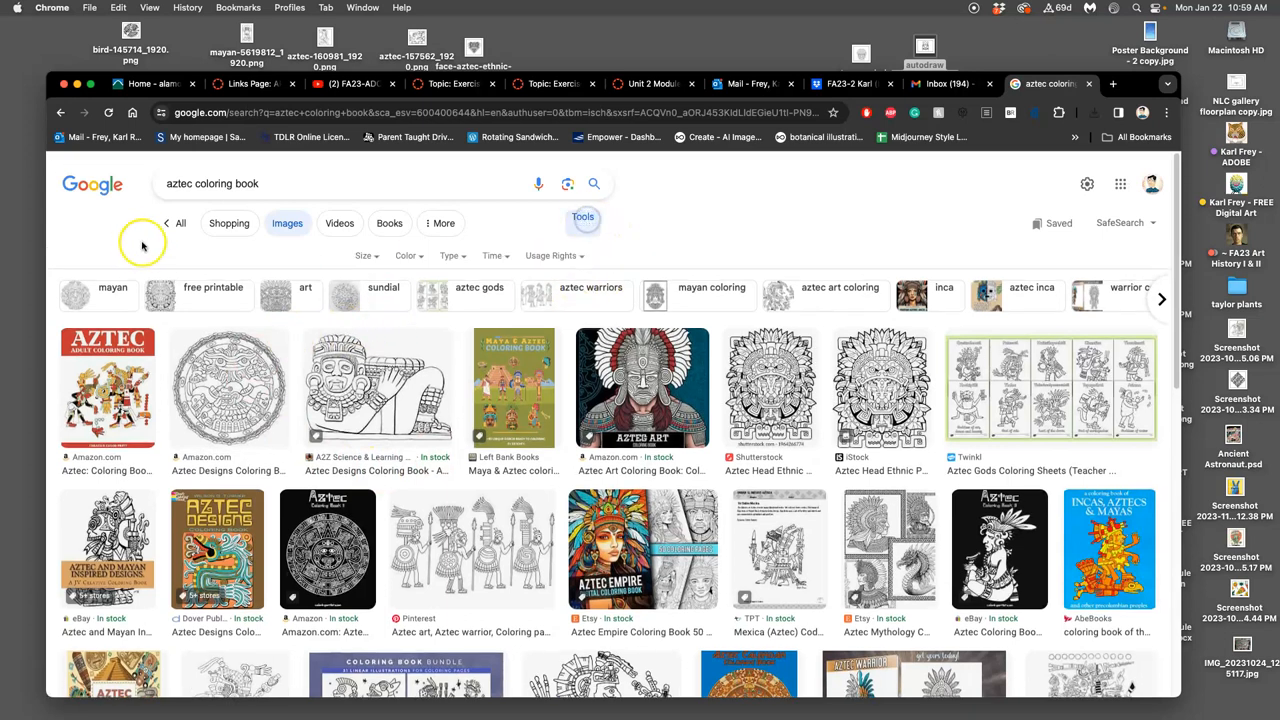
left_click(364, 255)
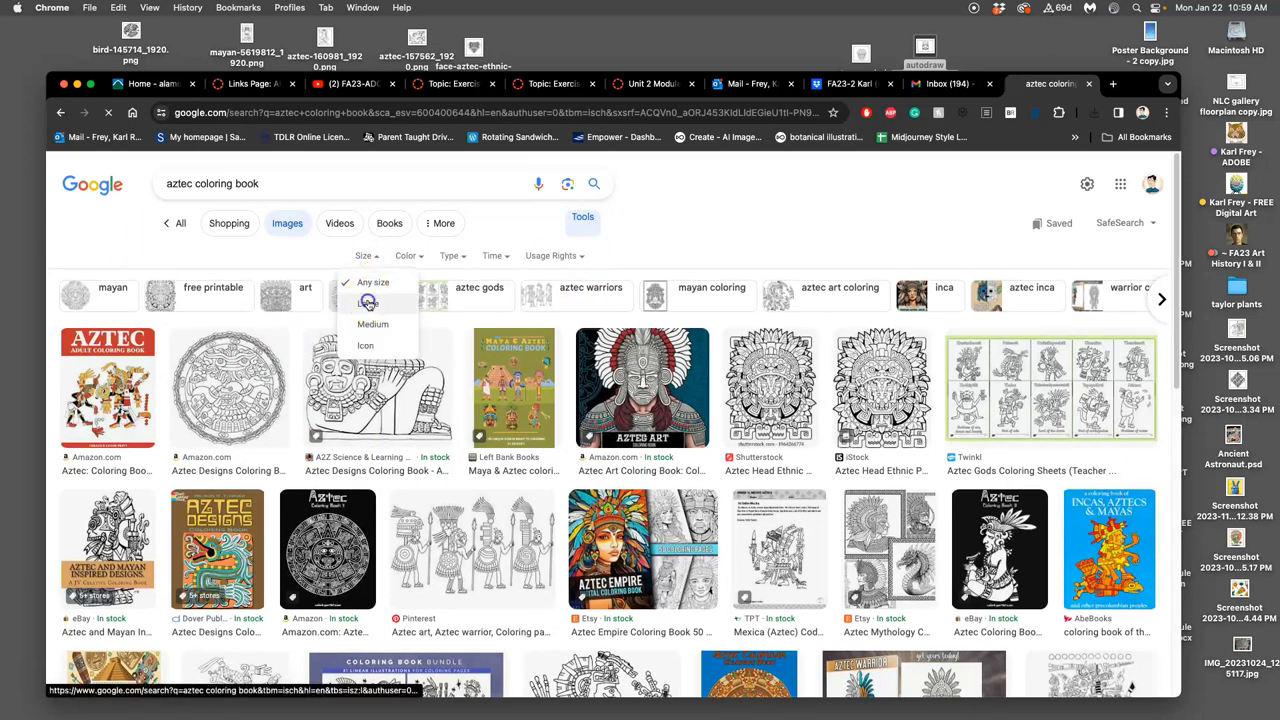
left_click(371, 303)
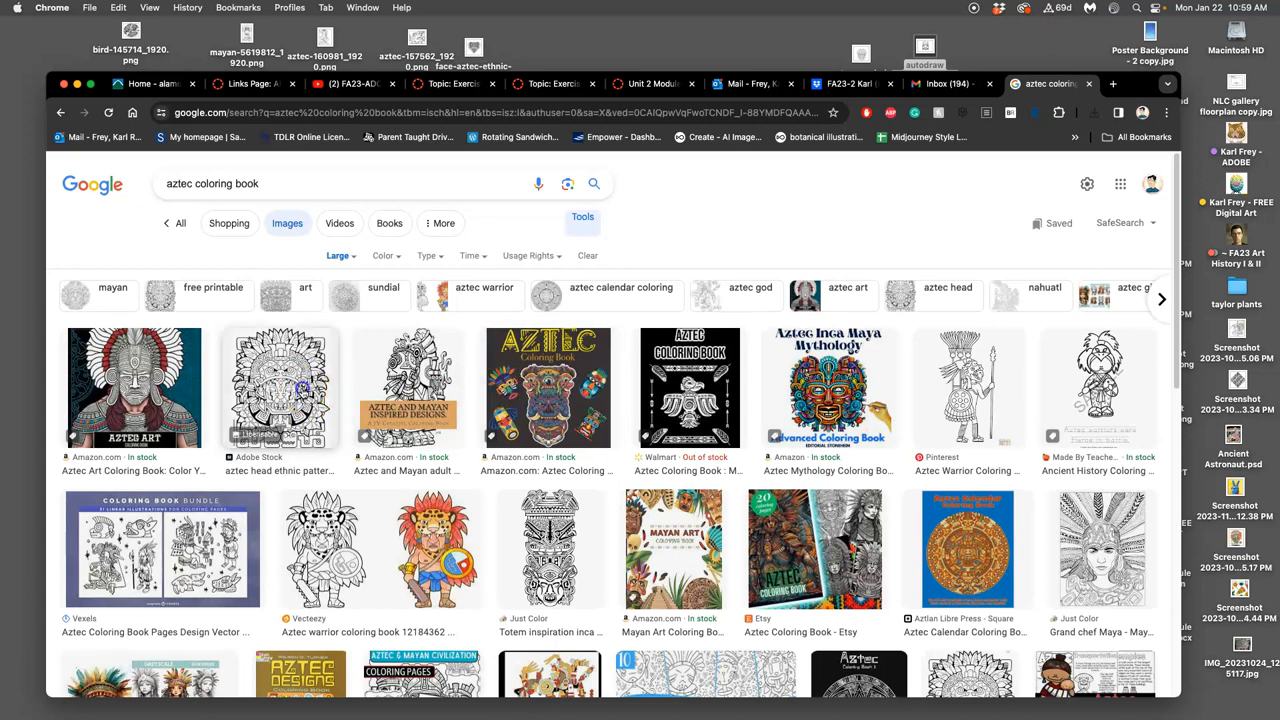
- Preview the Adobe Stock aztec head ethnic pattern illustration and scroll through it
left_click(279, 388)
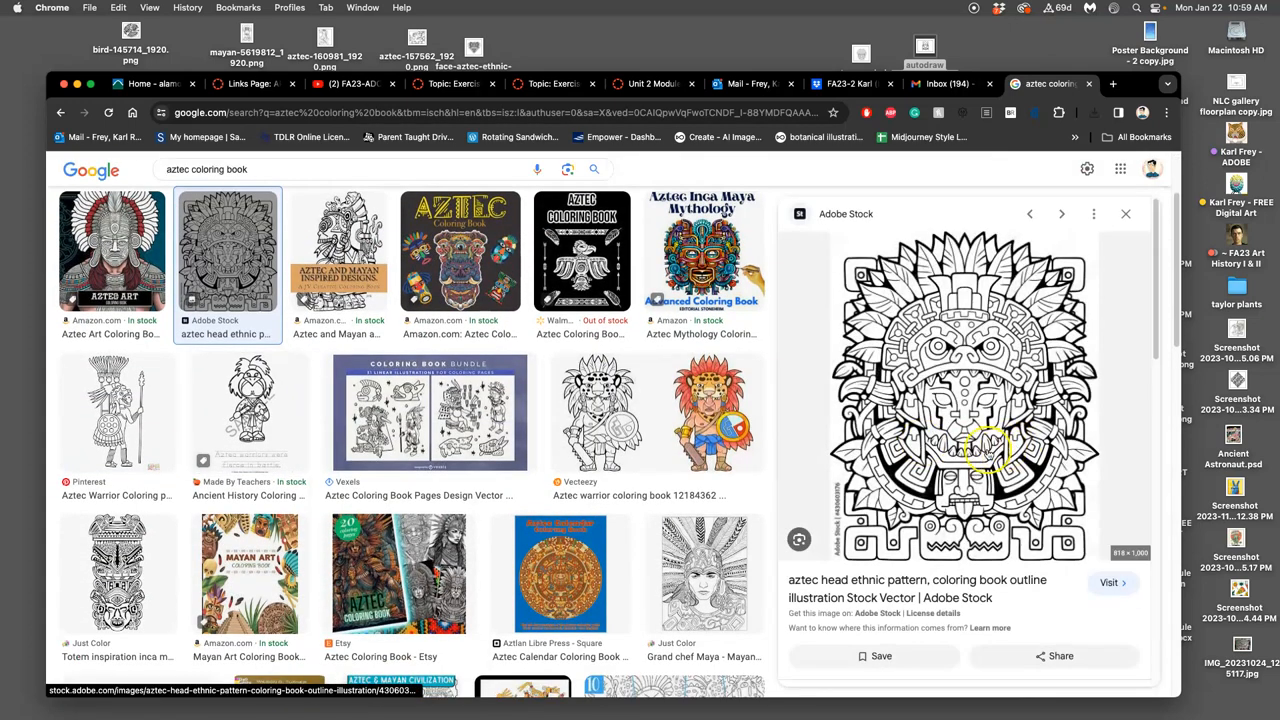
mouse_move(1000, 485)
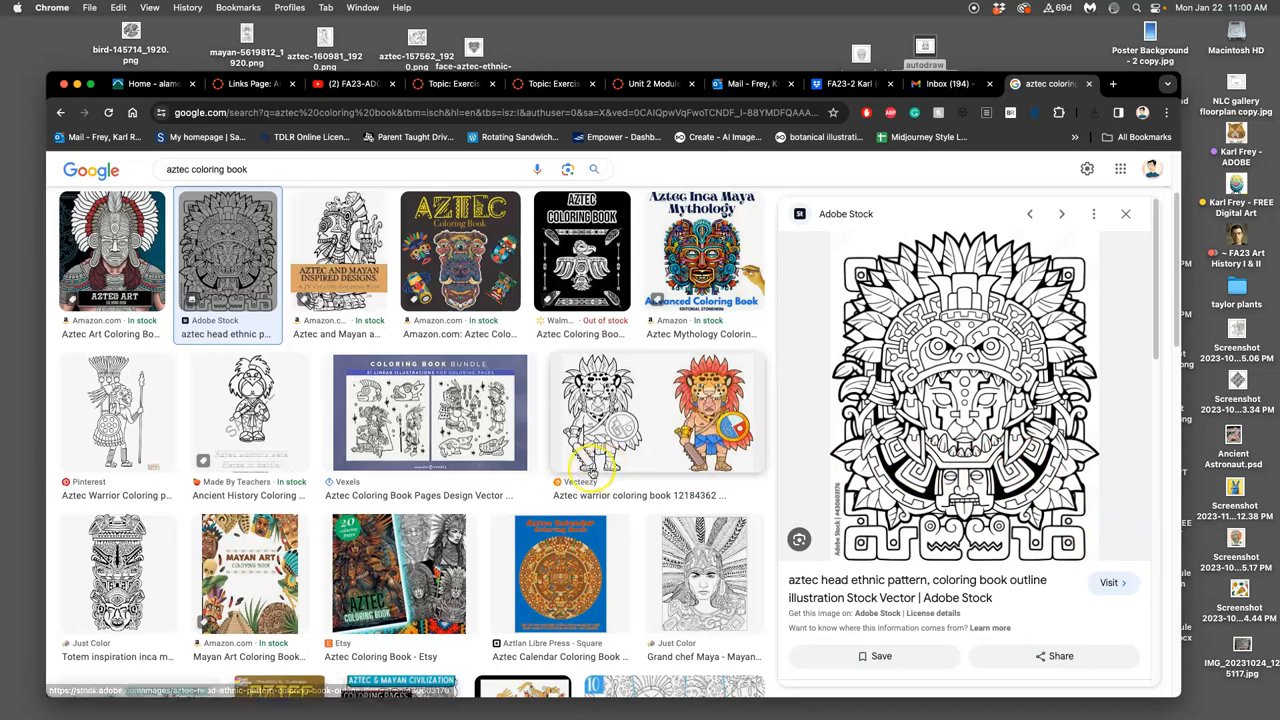
scroll("down", 3)
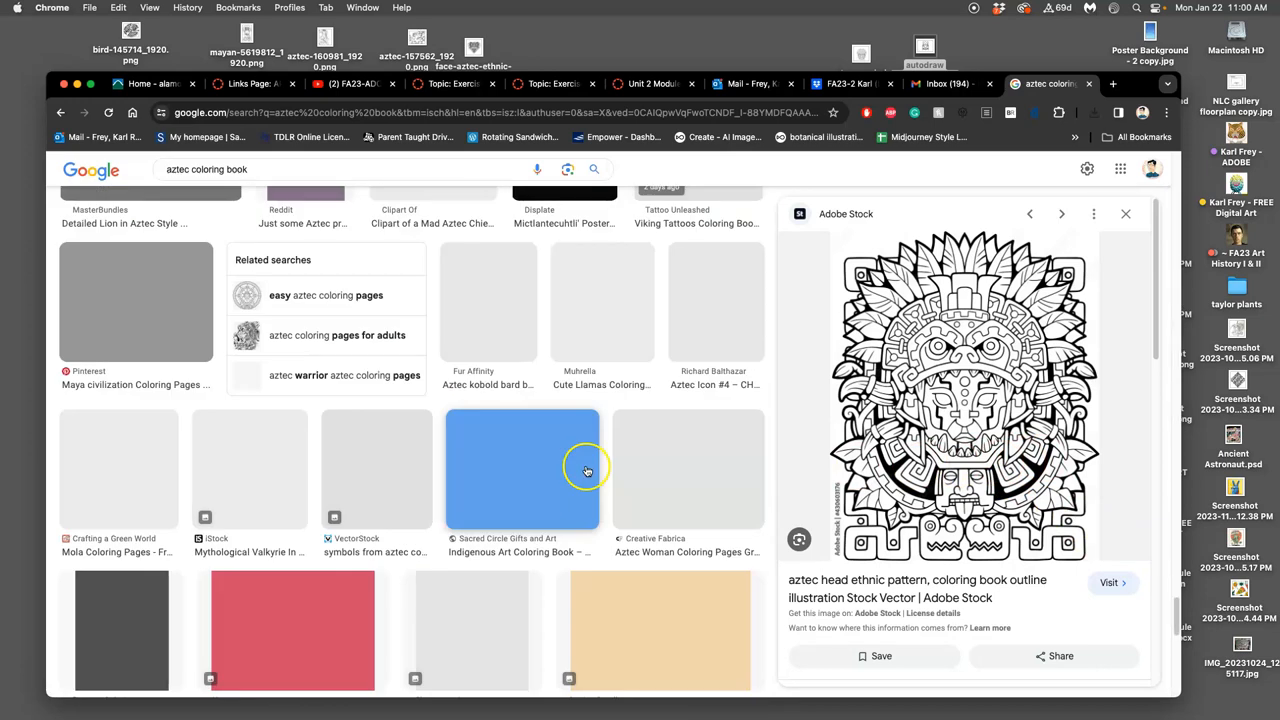
scroll("down", 3)
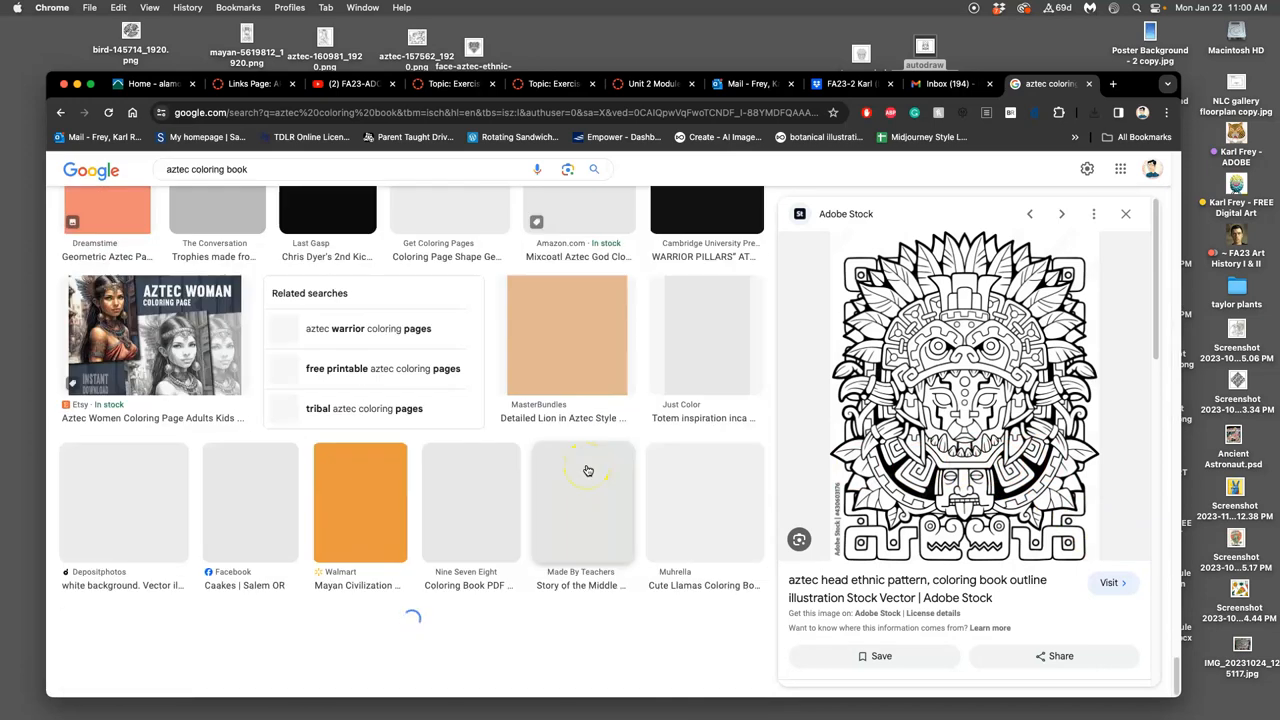
scroll("down", 3)
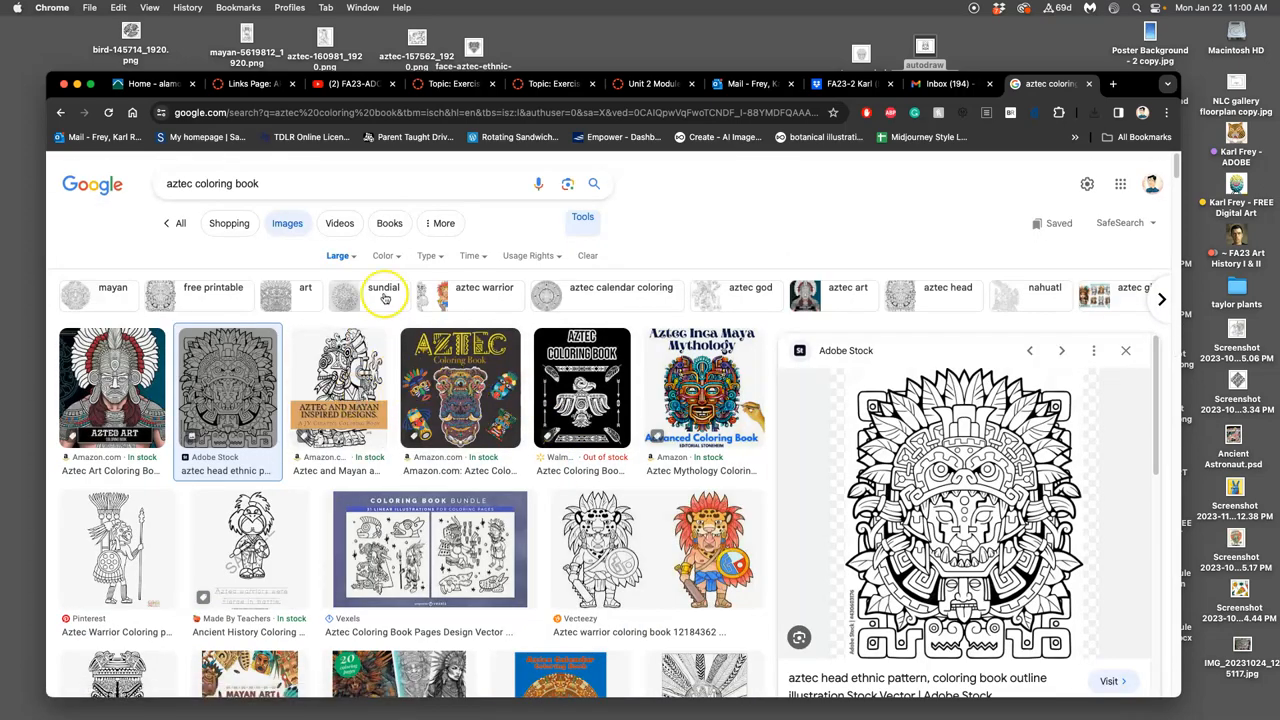
- Filter results to Black and white, Line Drawing, and Creative Commons licenses, then scroll
left_click(383, 255)
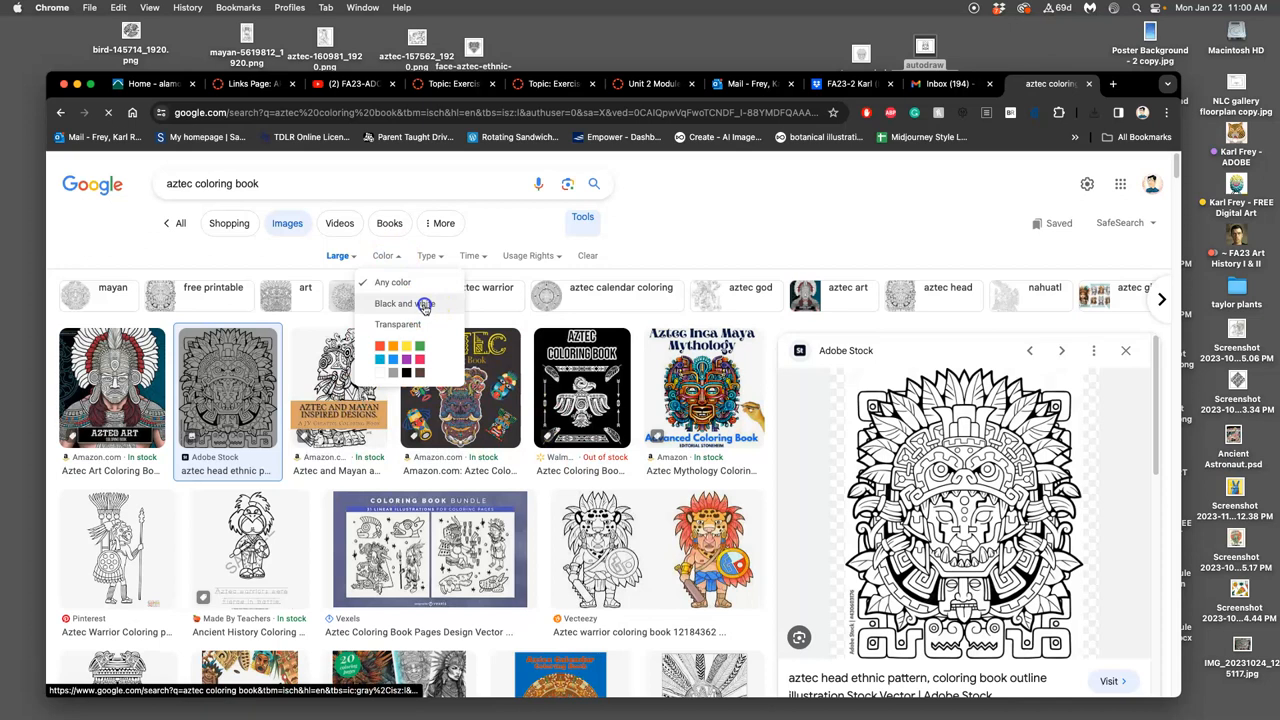
left_click(402, 304)
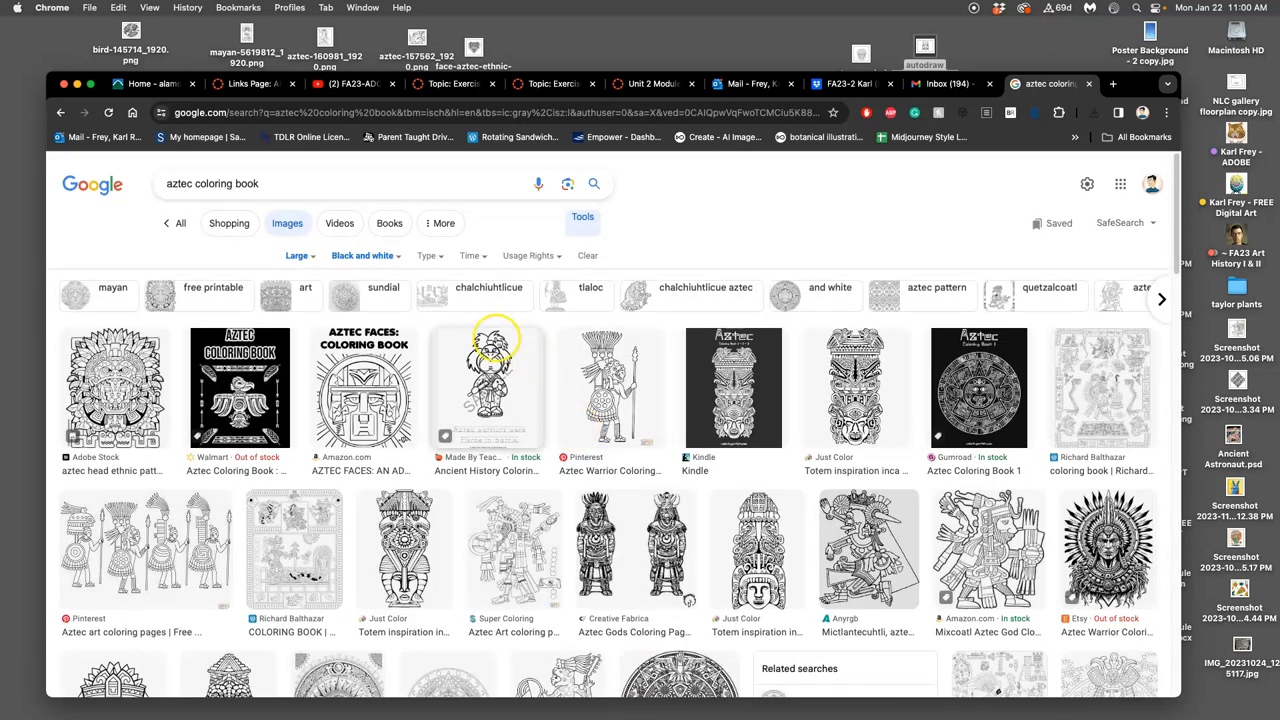
left_click(431, 255)
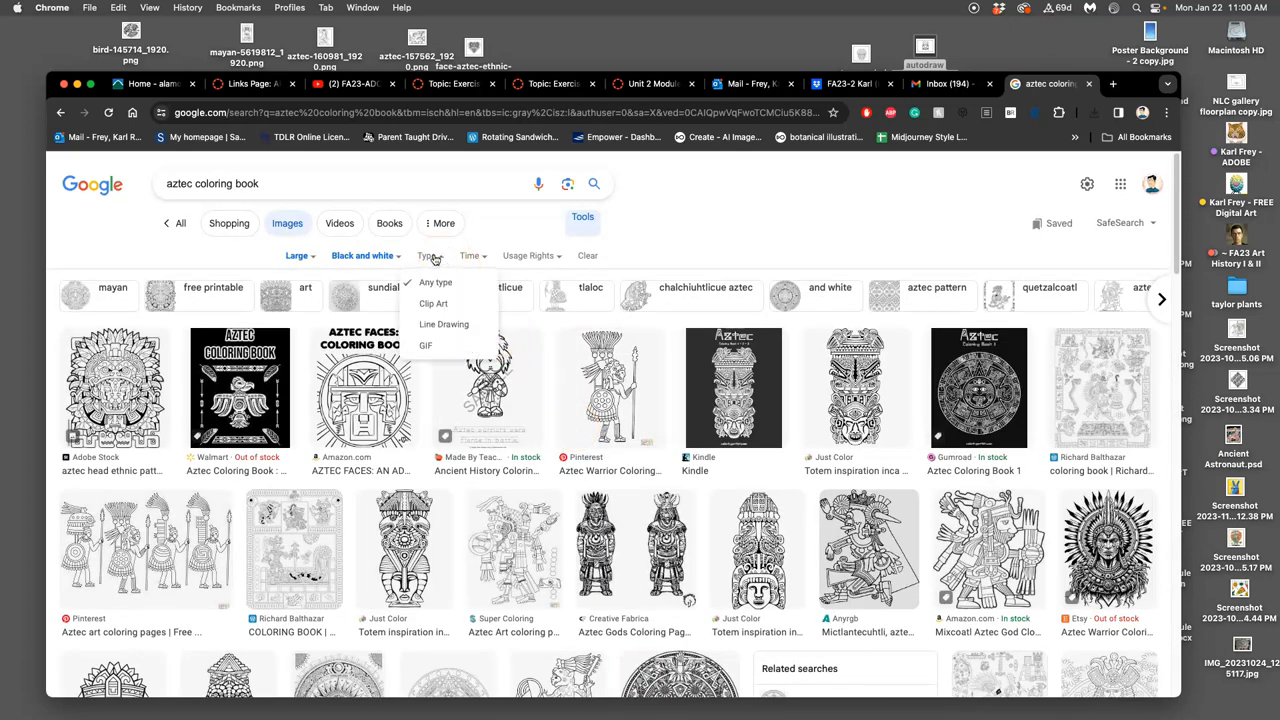
mouse_move(443, 324)
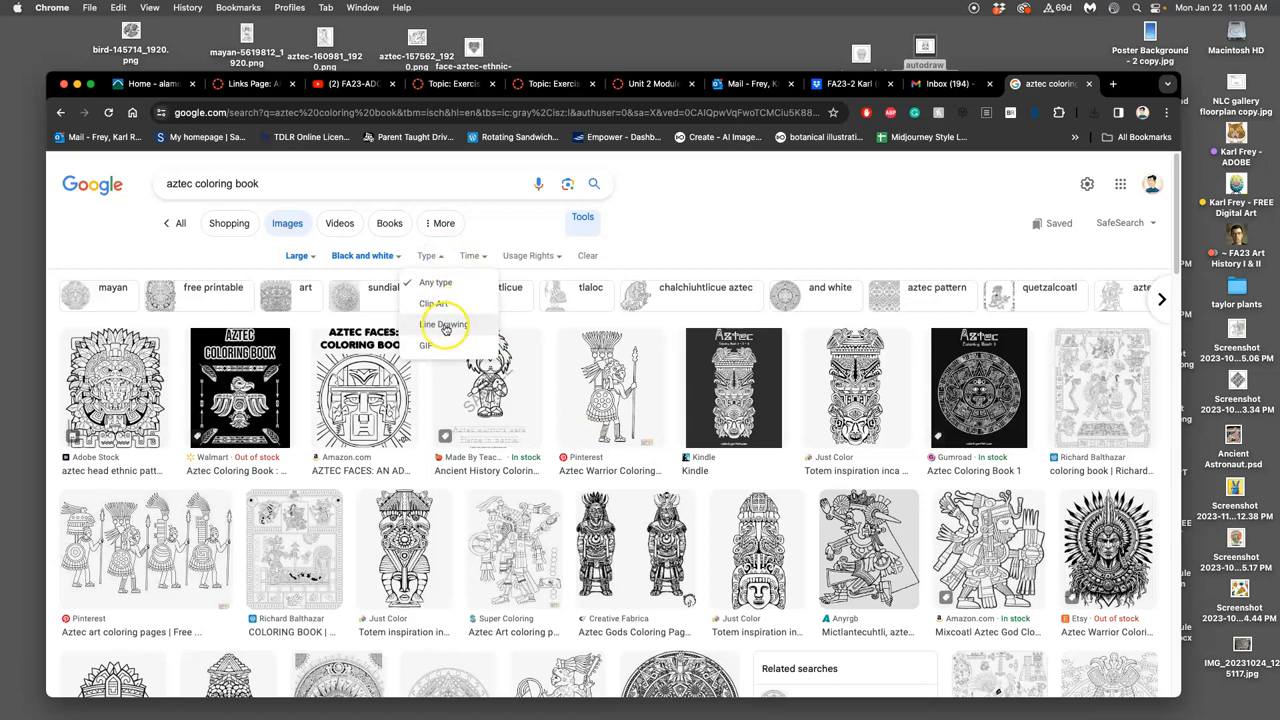
left_click(443, 324)
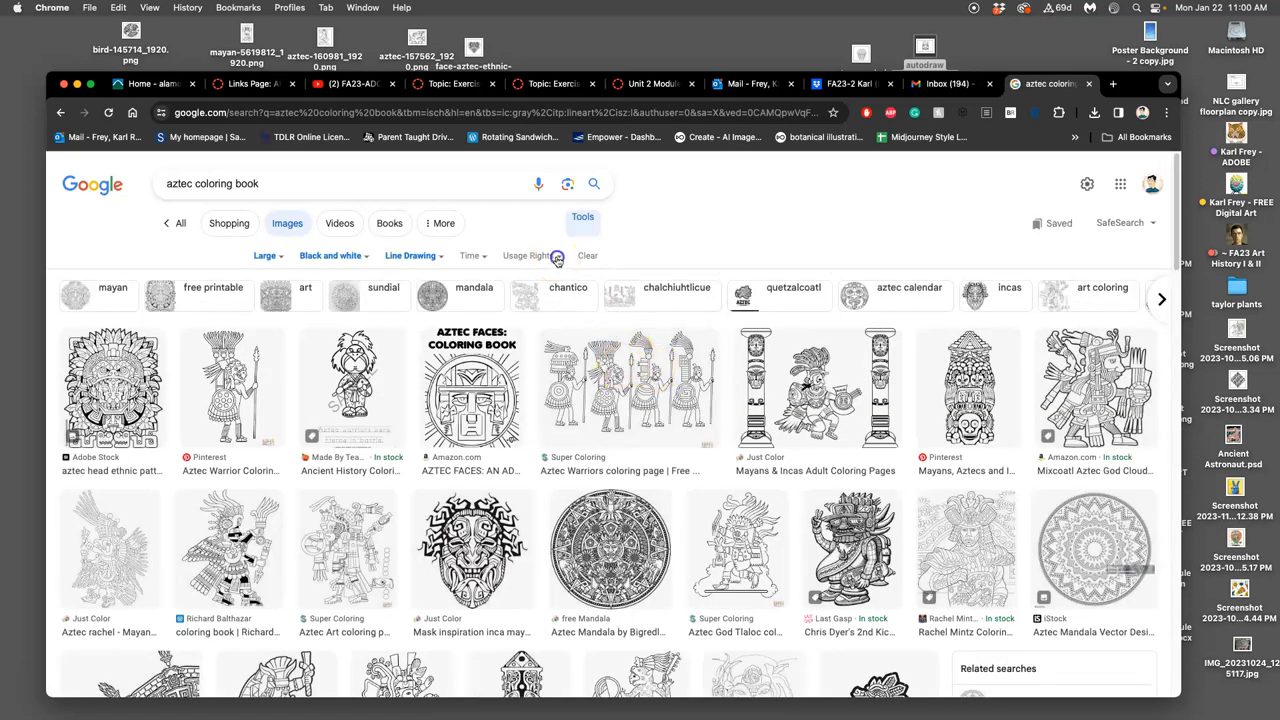
left_click(530, 255)
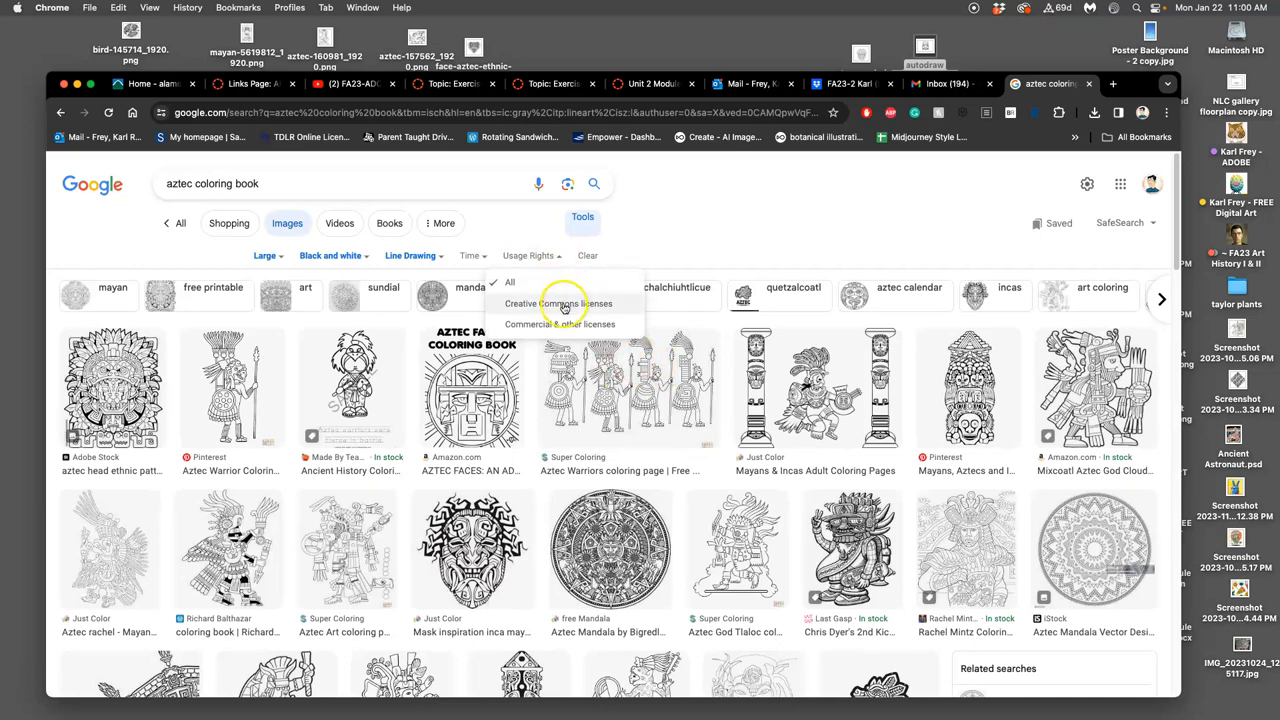
left_click(561, 303)
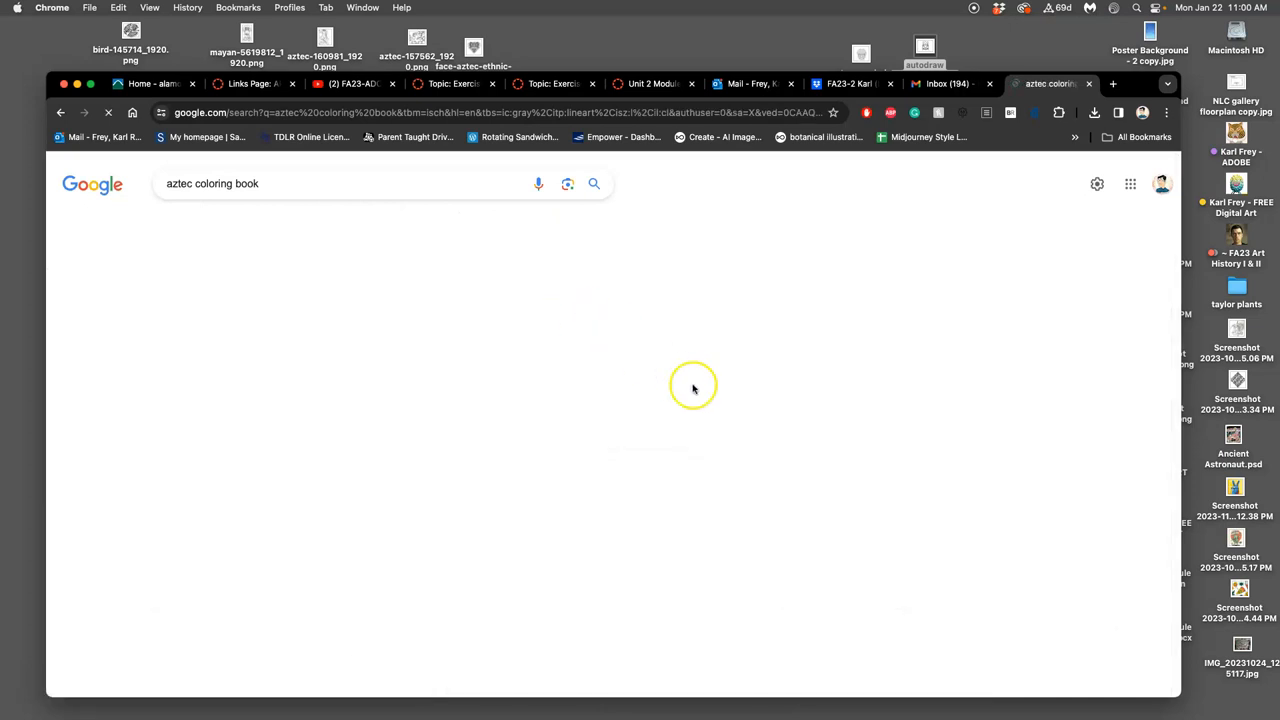
mouse_move(713, 388)
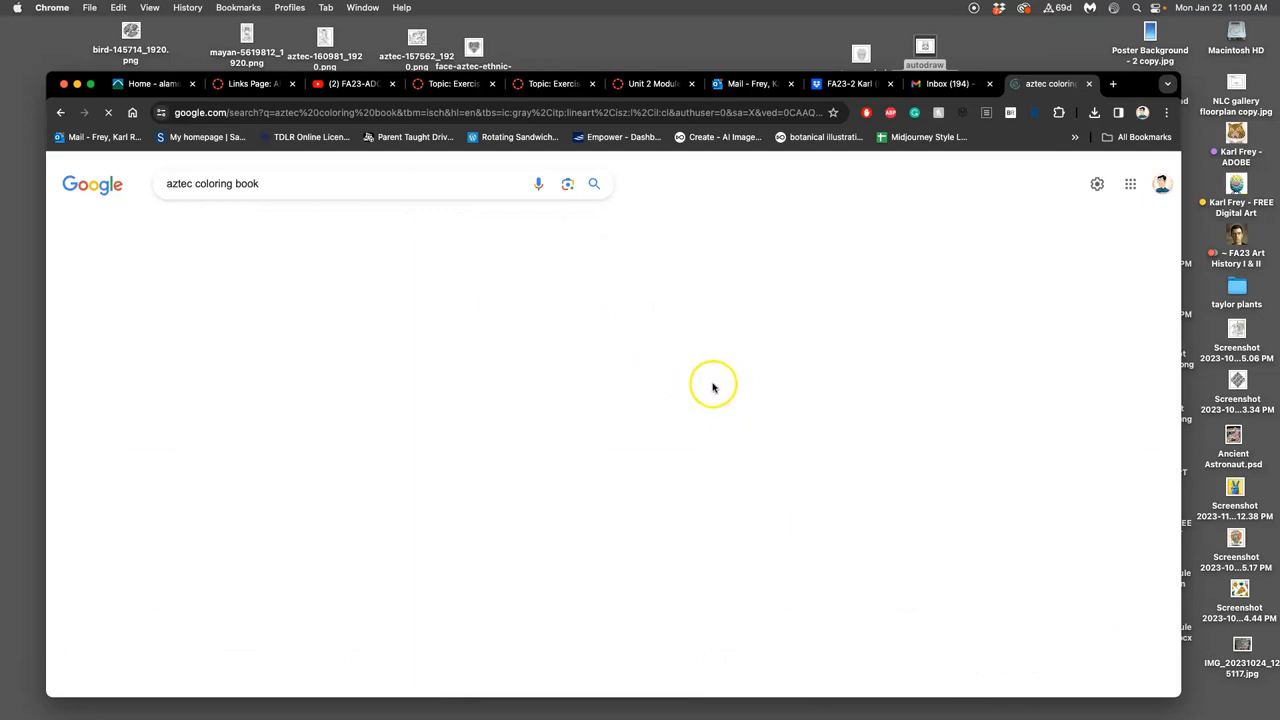
mouse_move(726, 341)
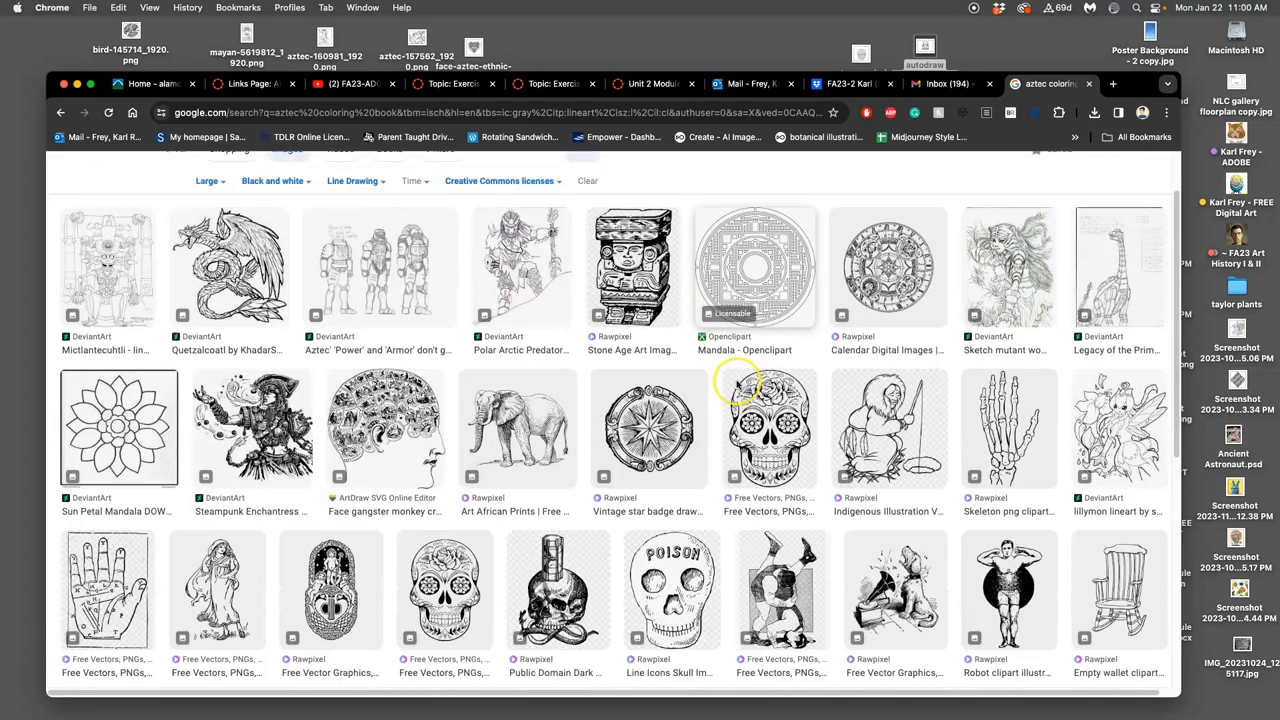
scroll("down", 3)
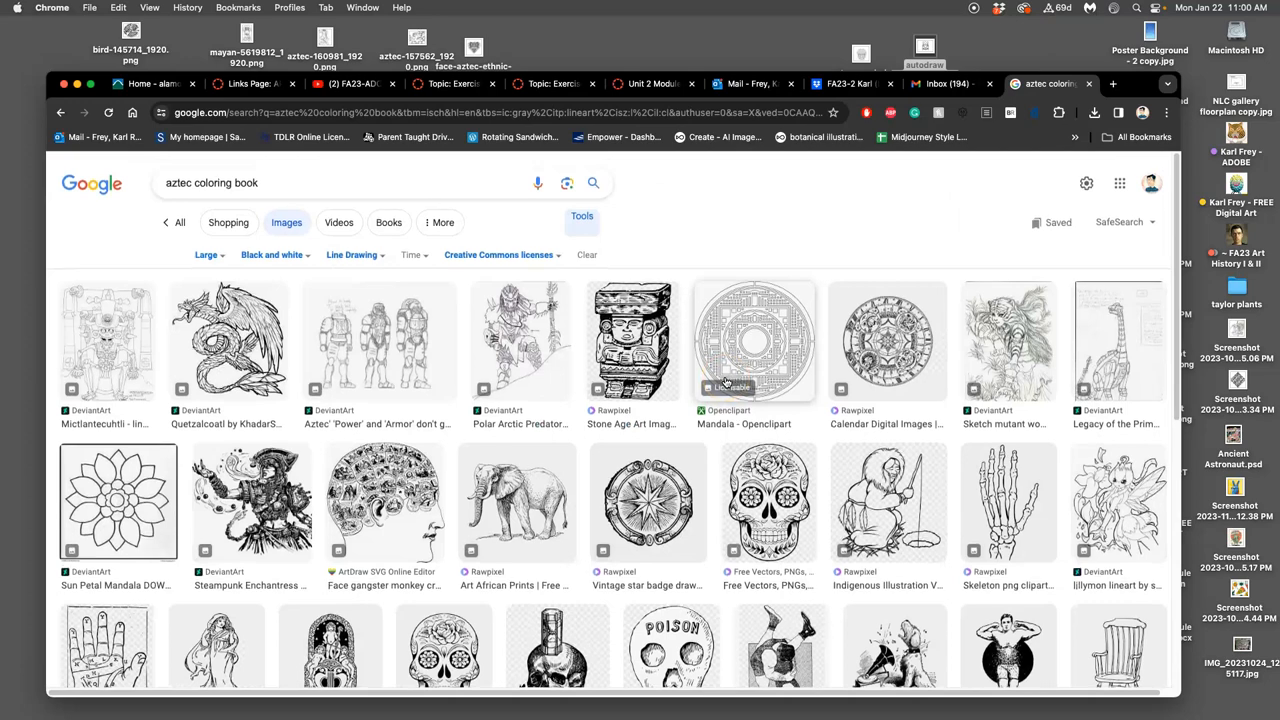
scroll("down", 3)
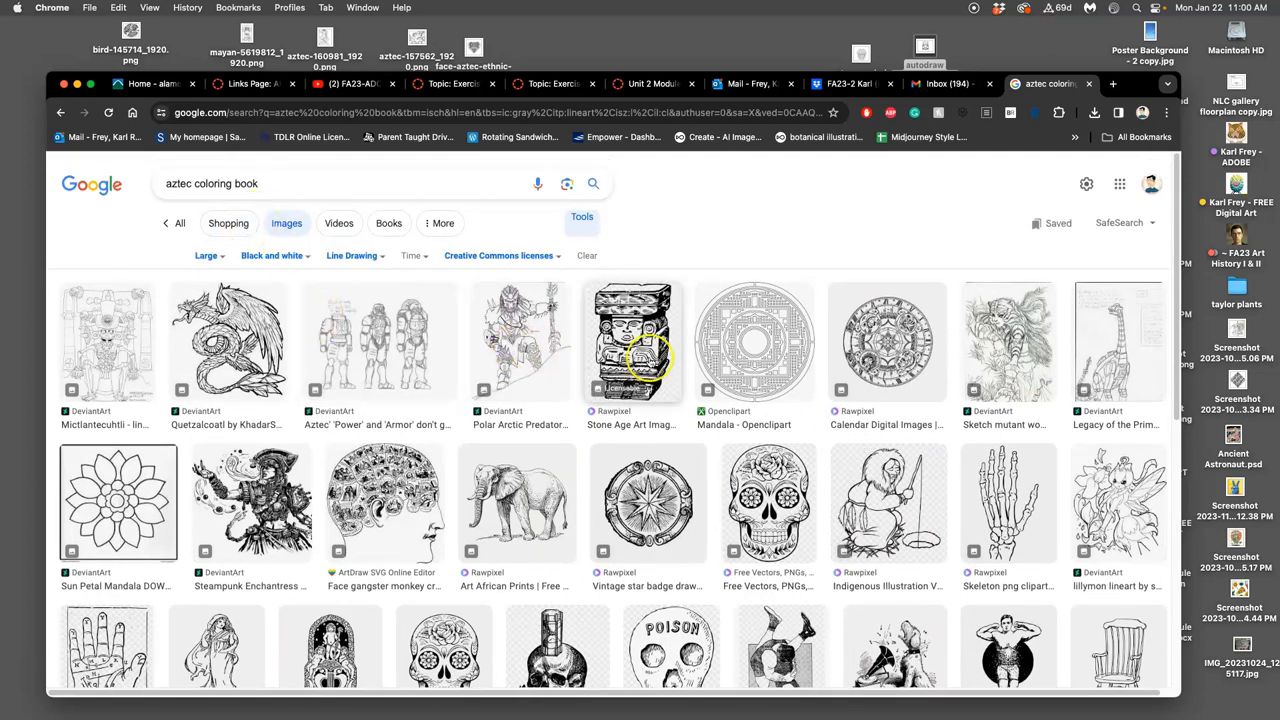
- Save the Stone Age Art idol image as WebP, then return to the aztec coloring book tab
left_click(632, 340)
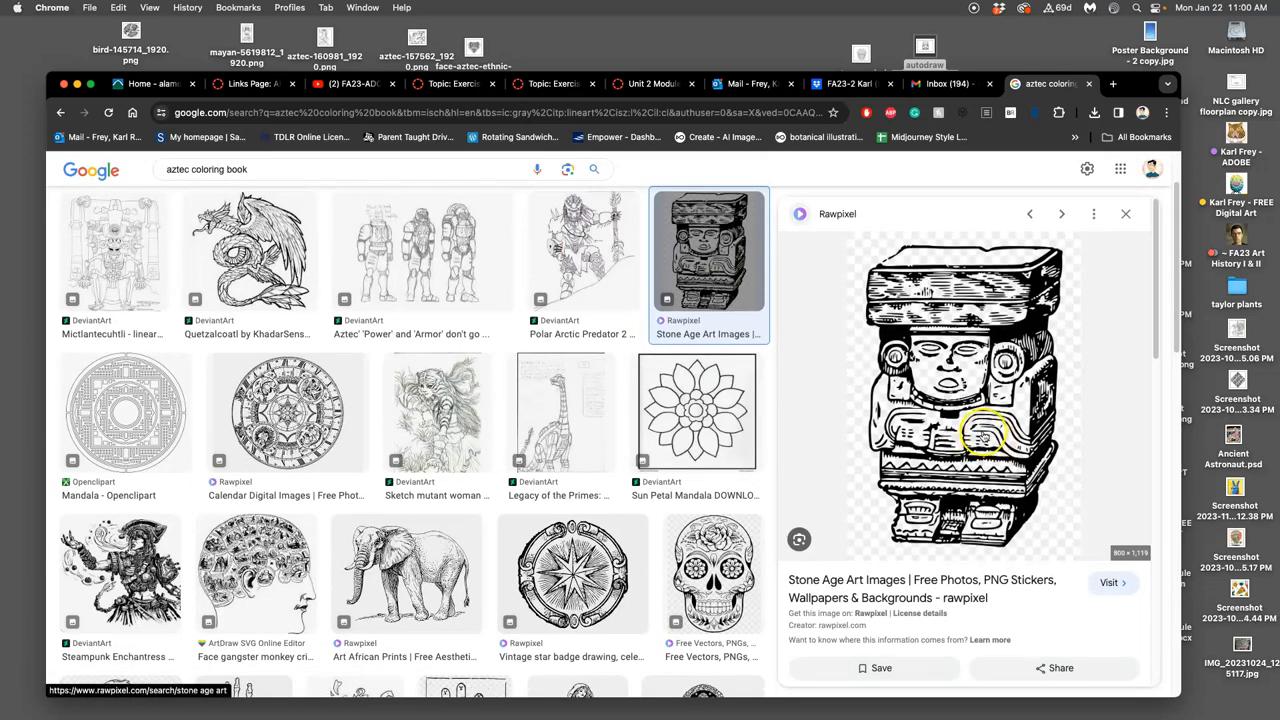
right_click(983, 435)
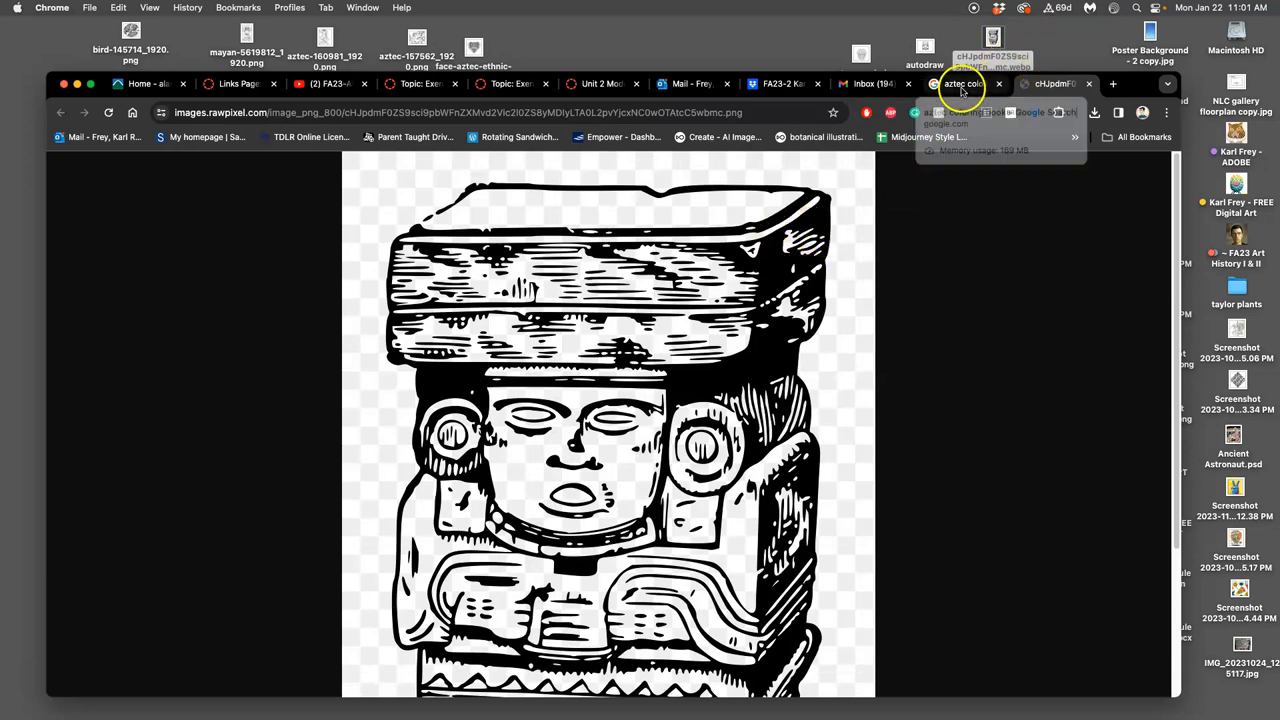
left_click(962, 83)
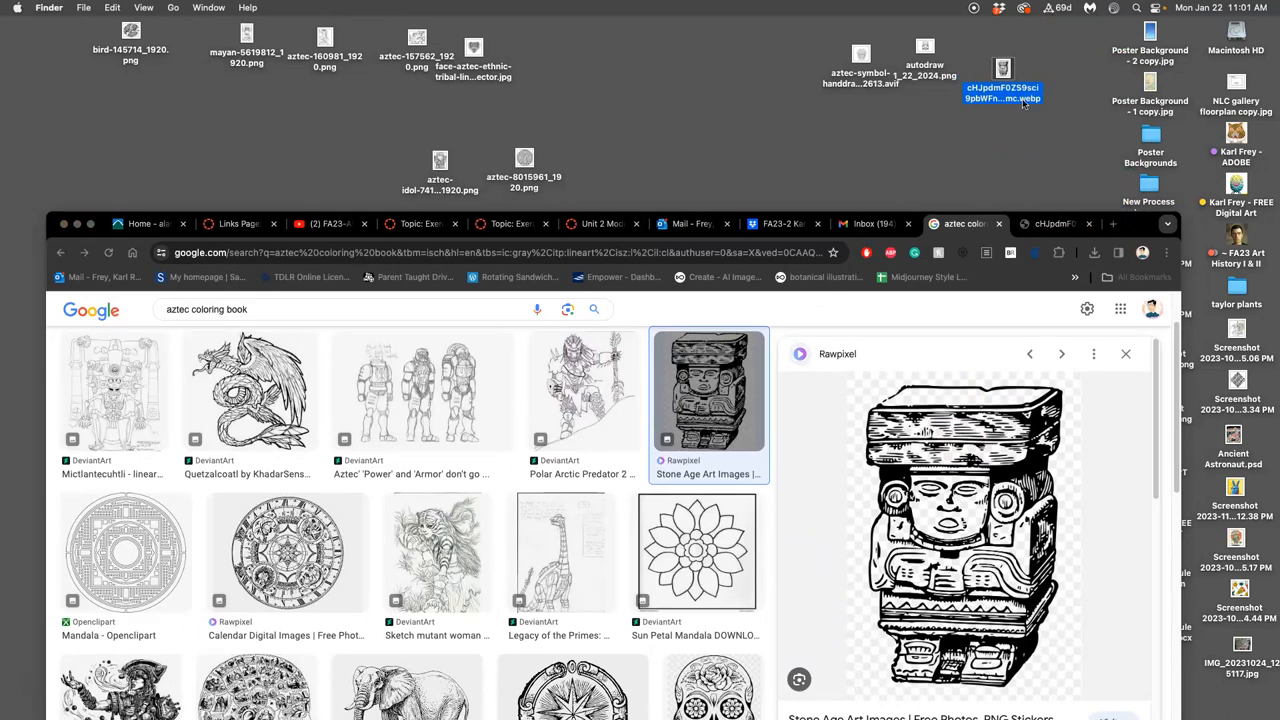
- Open the idol WebP in Preview, export it as PNG to the Desktop, and close it
double_click(1002, 78)
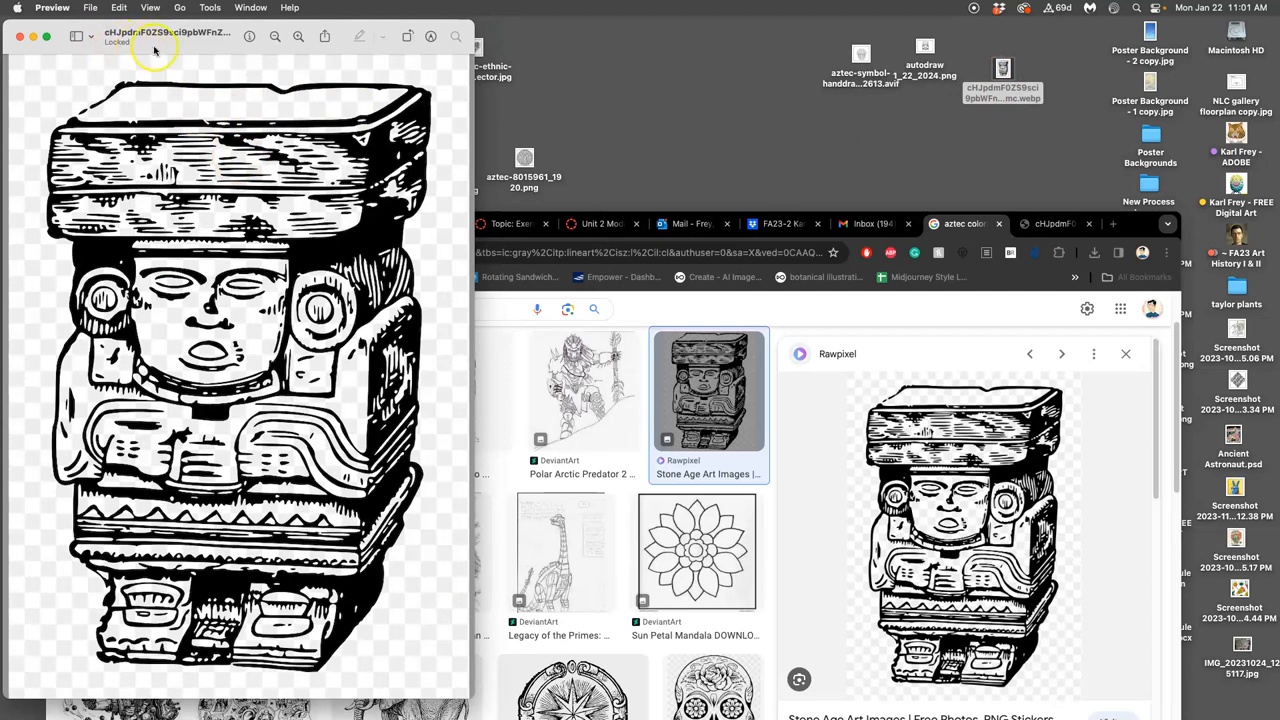
mouse_move(165, 77)
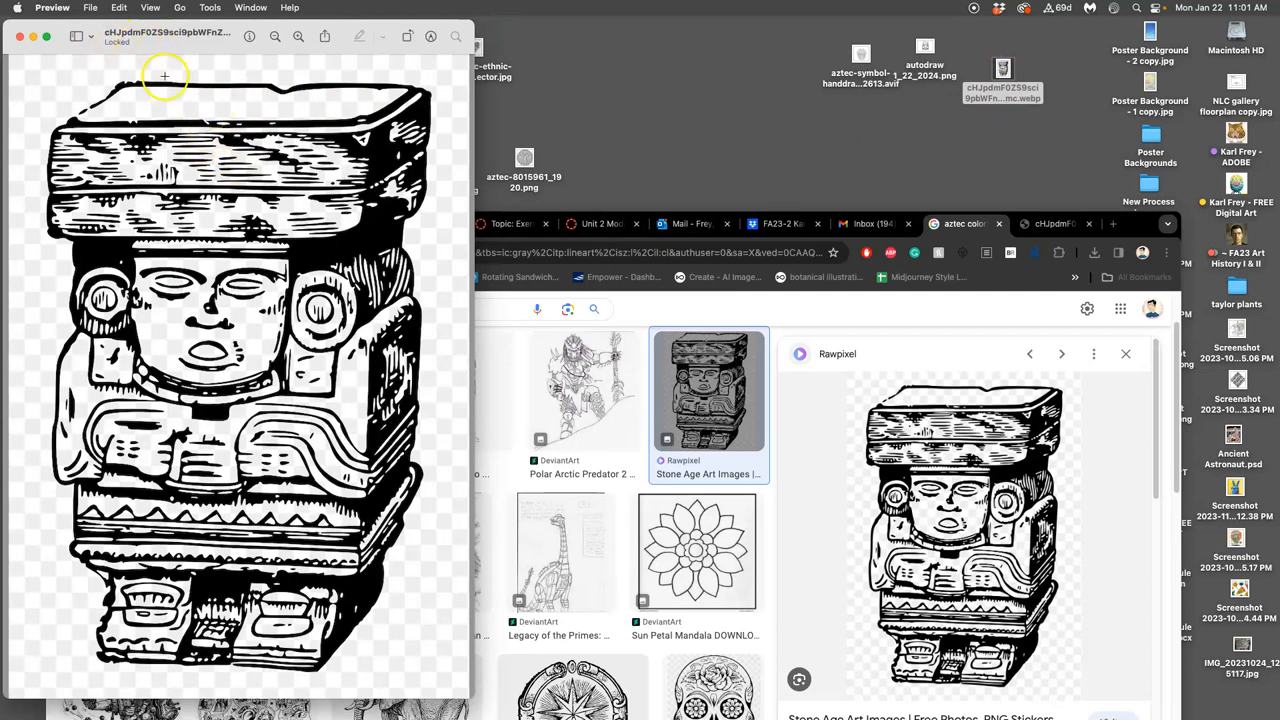
left_click(91, 7)
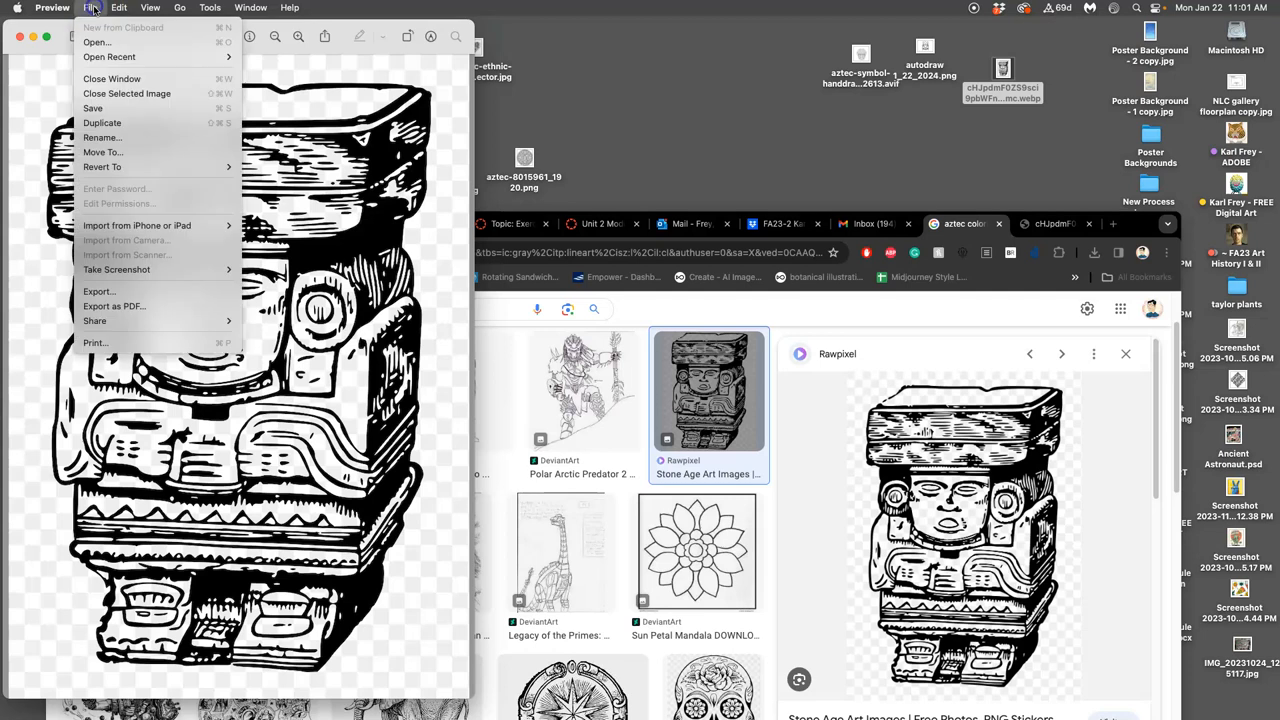
mouse_move(99, 291)
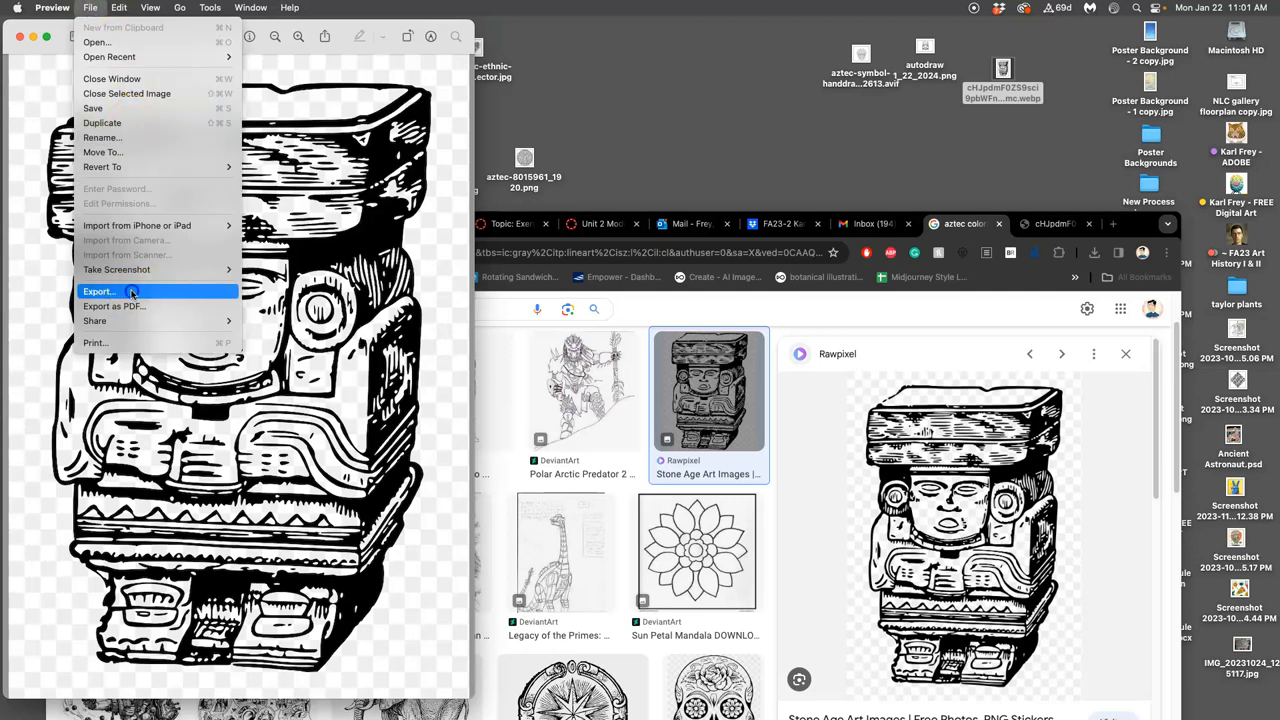
left_click(99, 291)
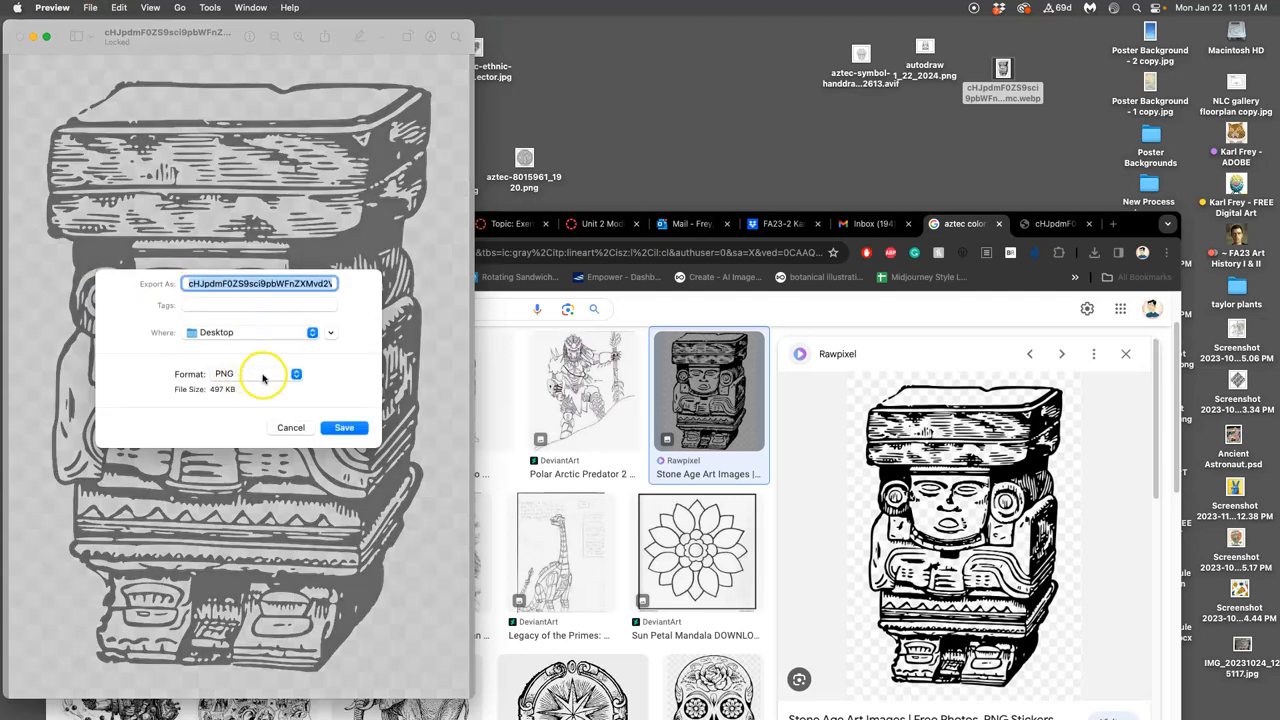
left_click(344, 427)
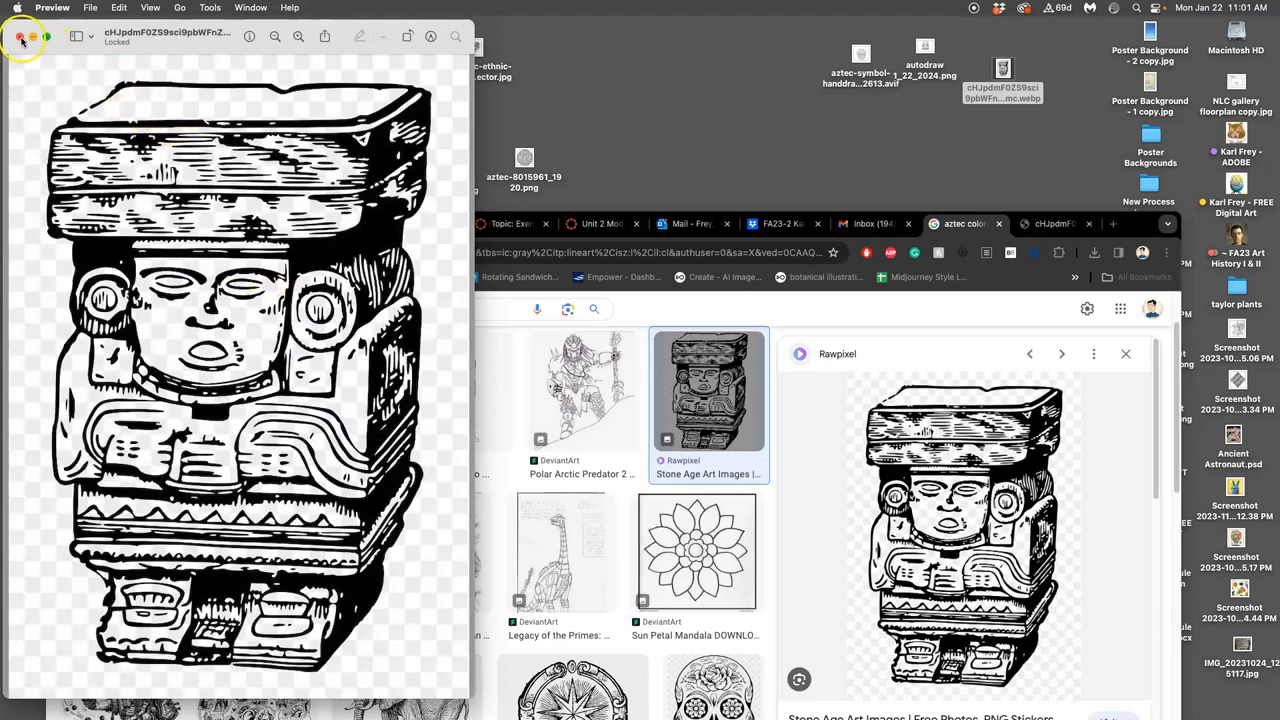
left_click(19, 37)
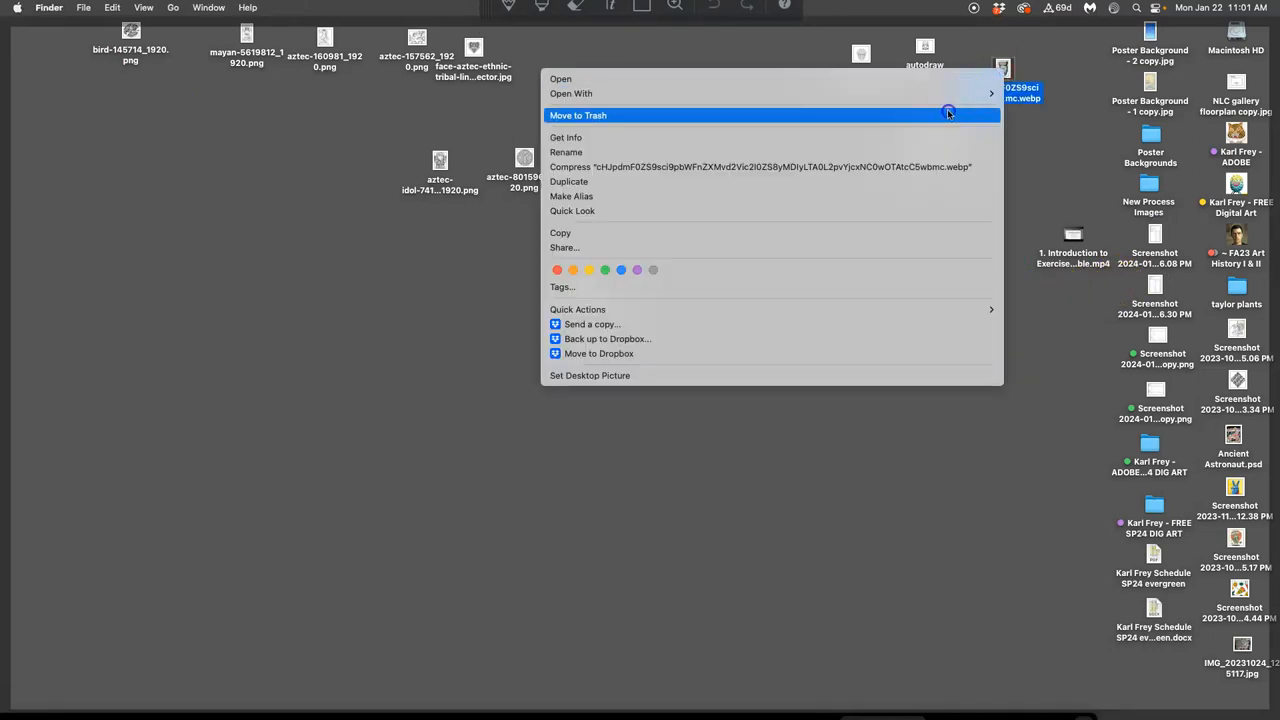
- Move the original idol WebP to the Trash and open the exported PNG
left_click(577, 115)
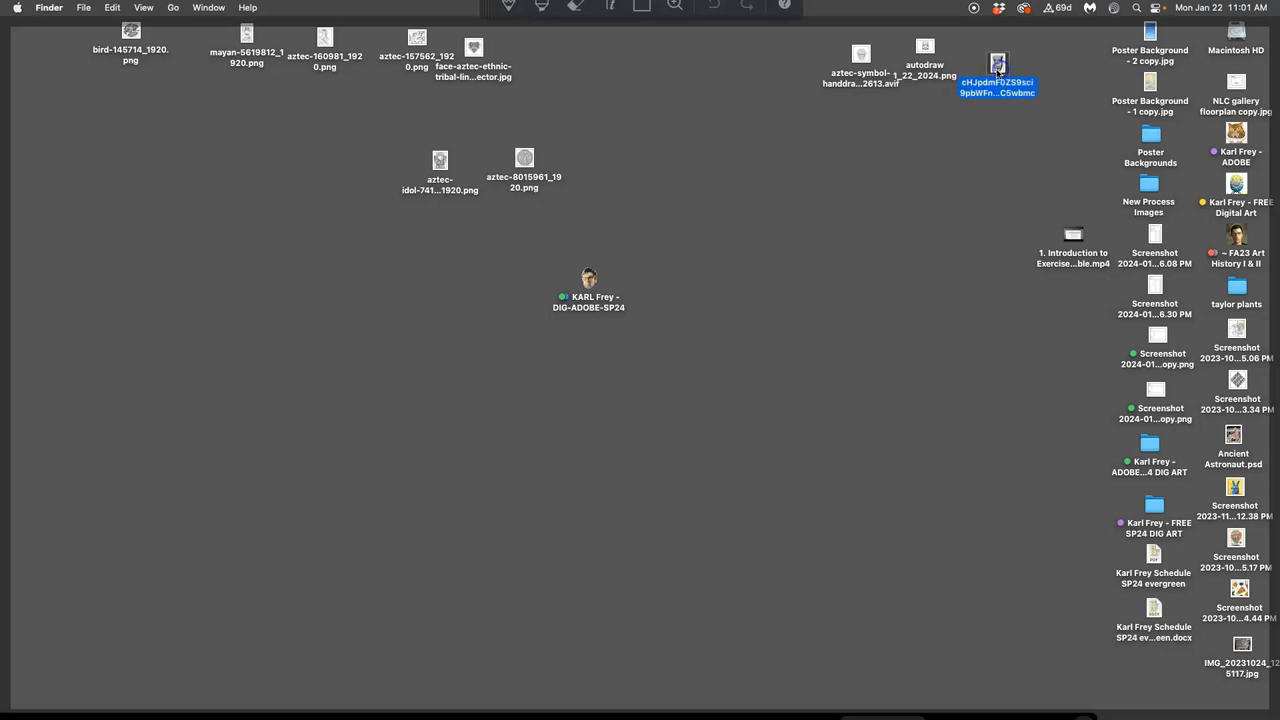
double_click(997, 70)
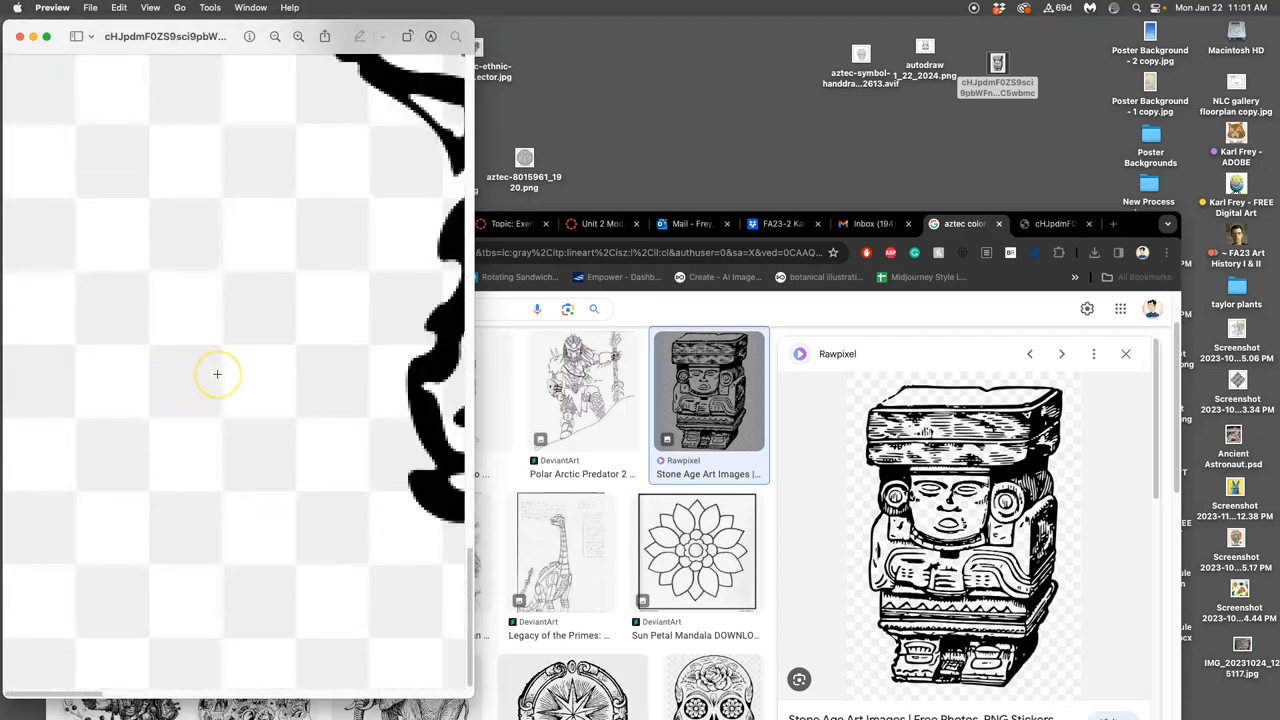
mouse_move(242, 310)
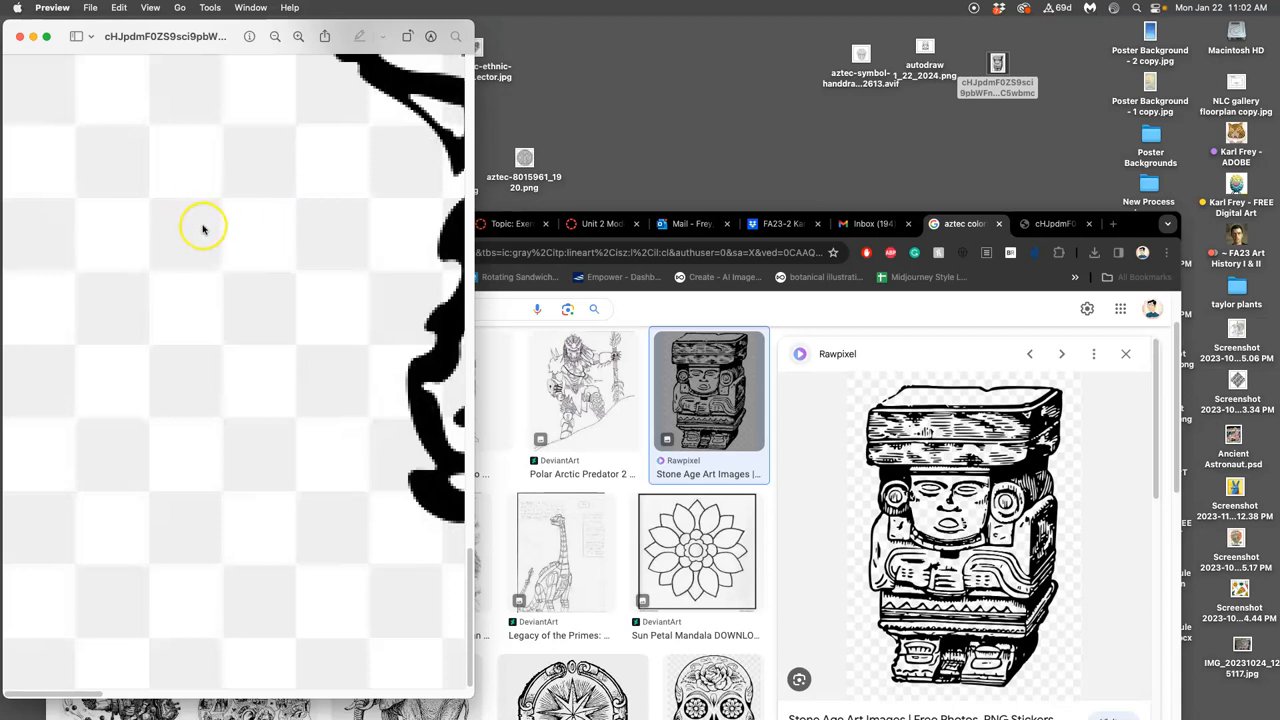
mouse_move(205, 222)
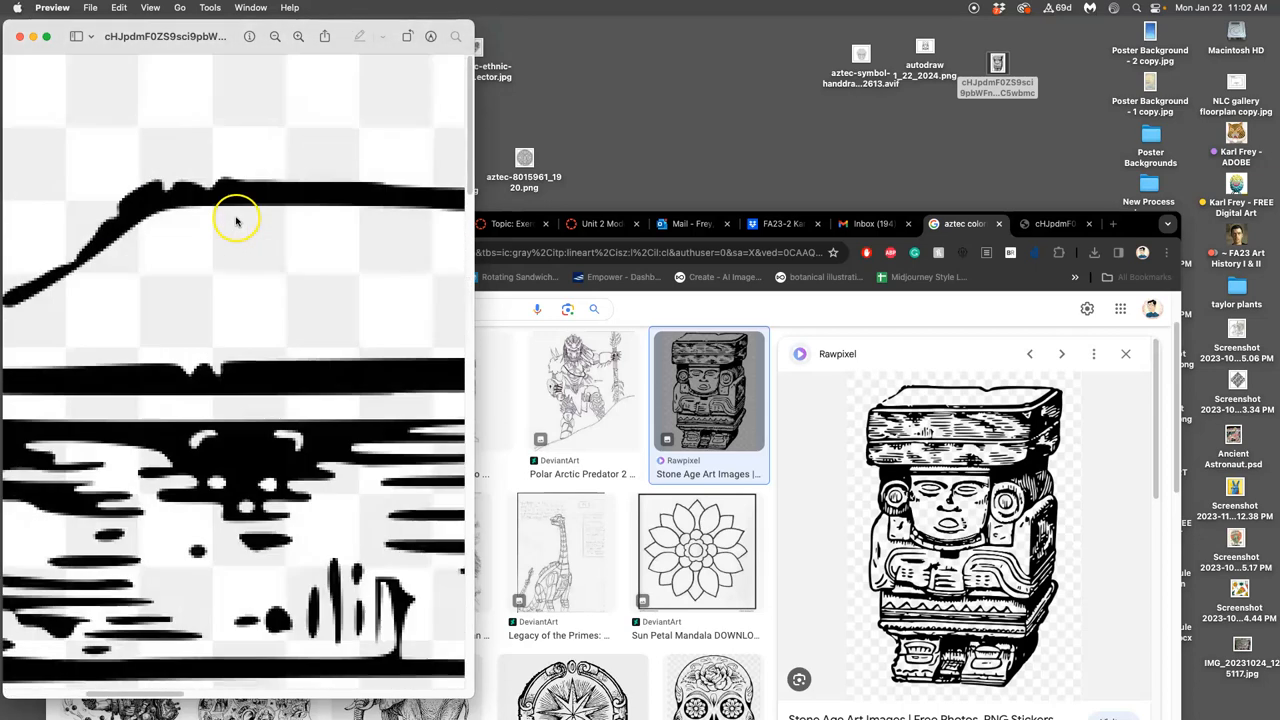
mouse_move(67, 67)
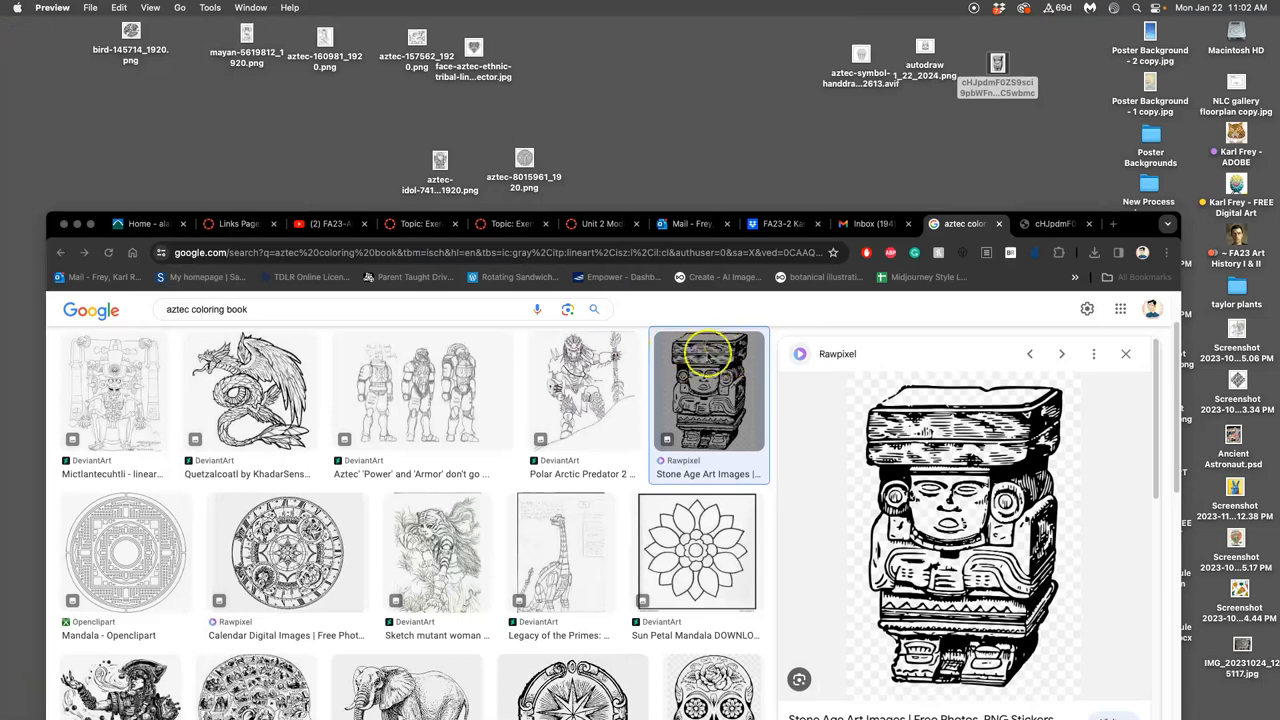
- Close the Stone Age idol preview and preview the Mictlantecuhtli line-art result instead
scroll("down", 3)
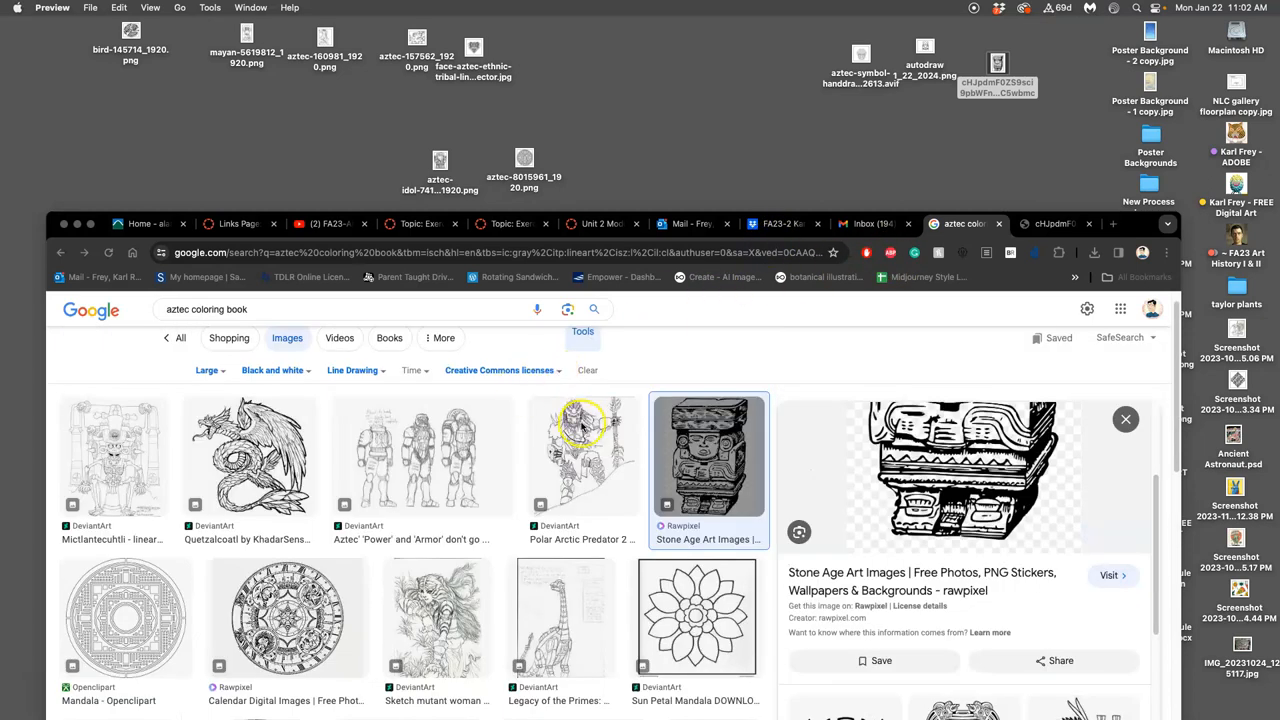
mouse_move(143, 453)
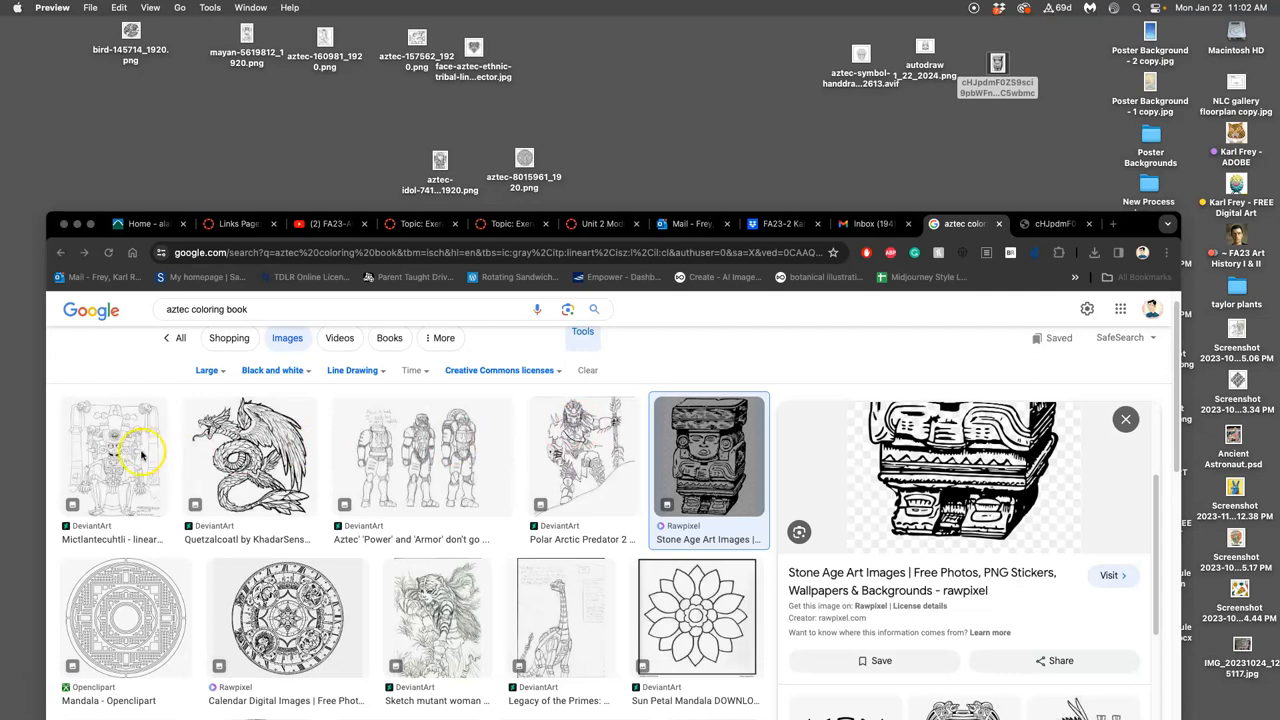
left_click(1125, 419)
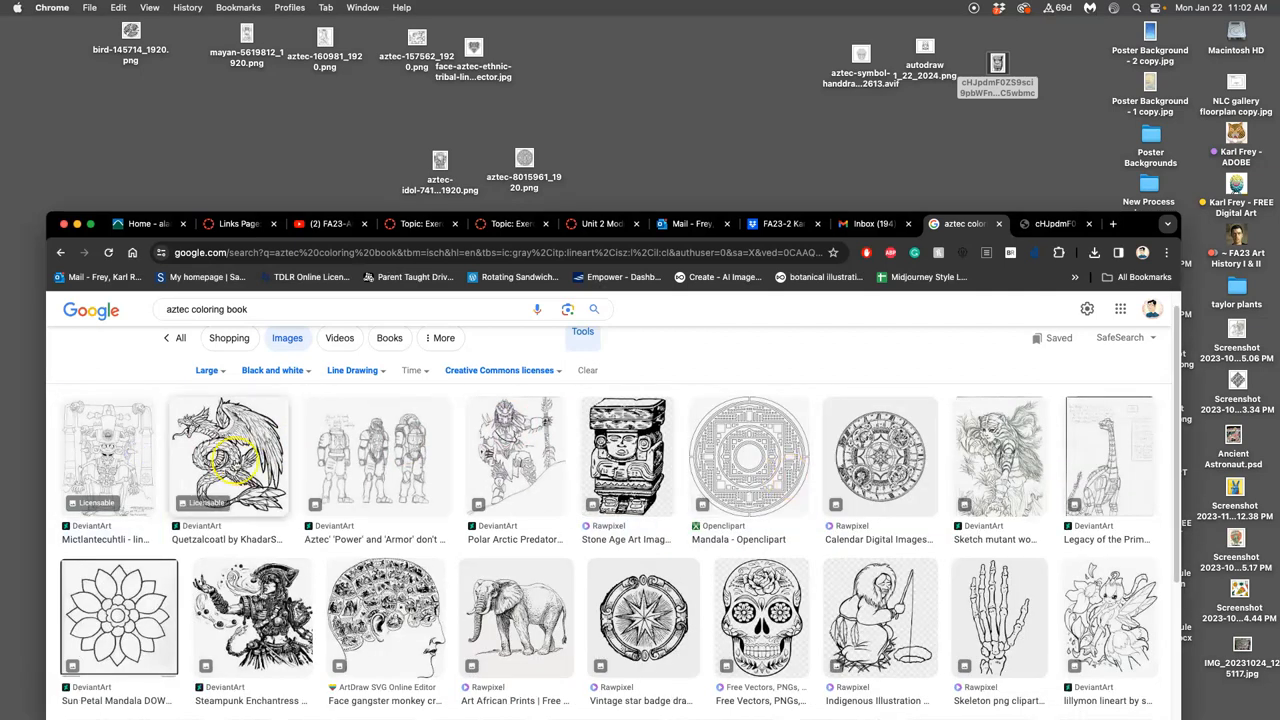
left_click(107, 455)
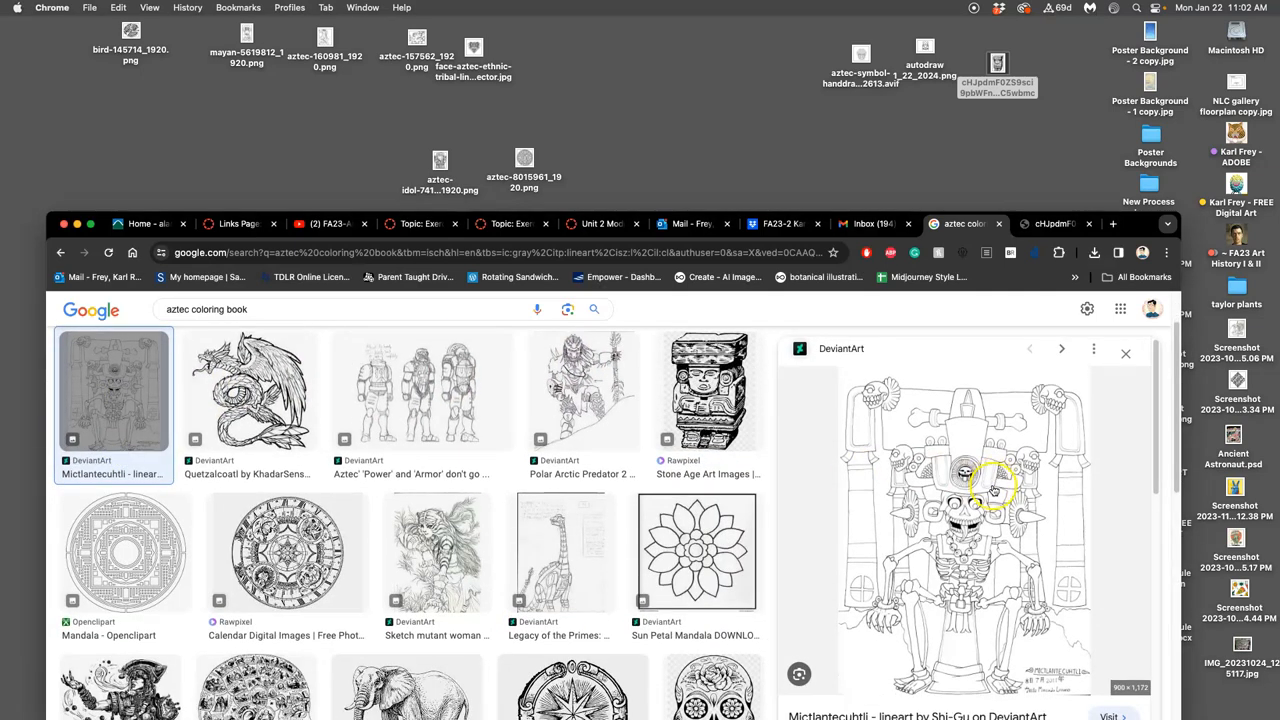